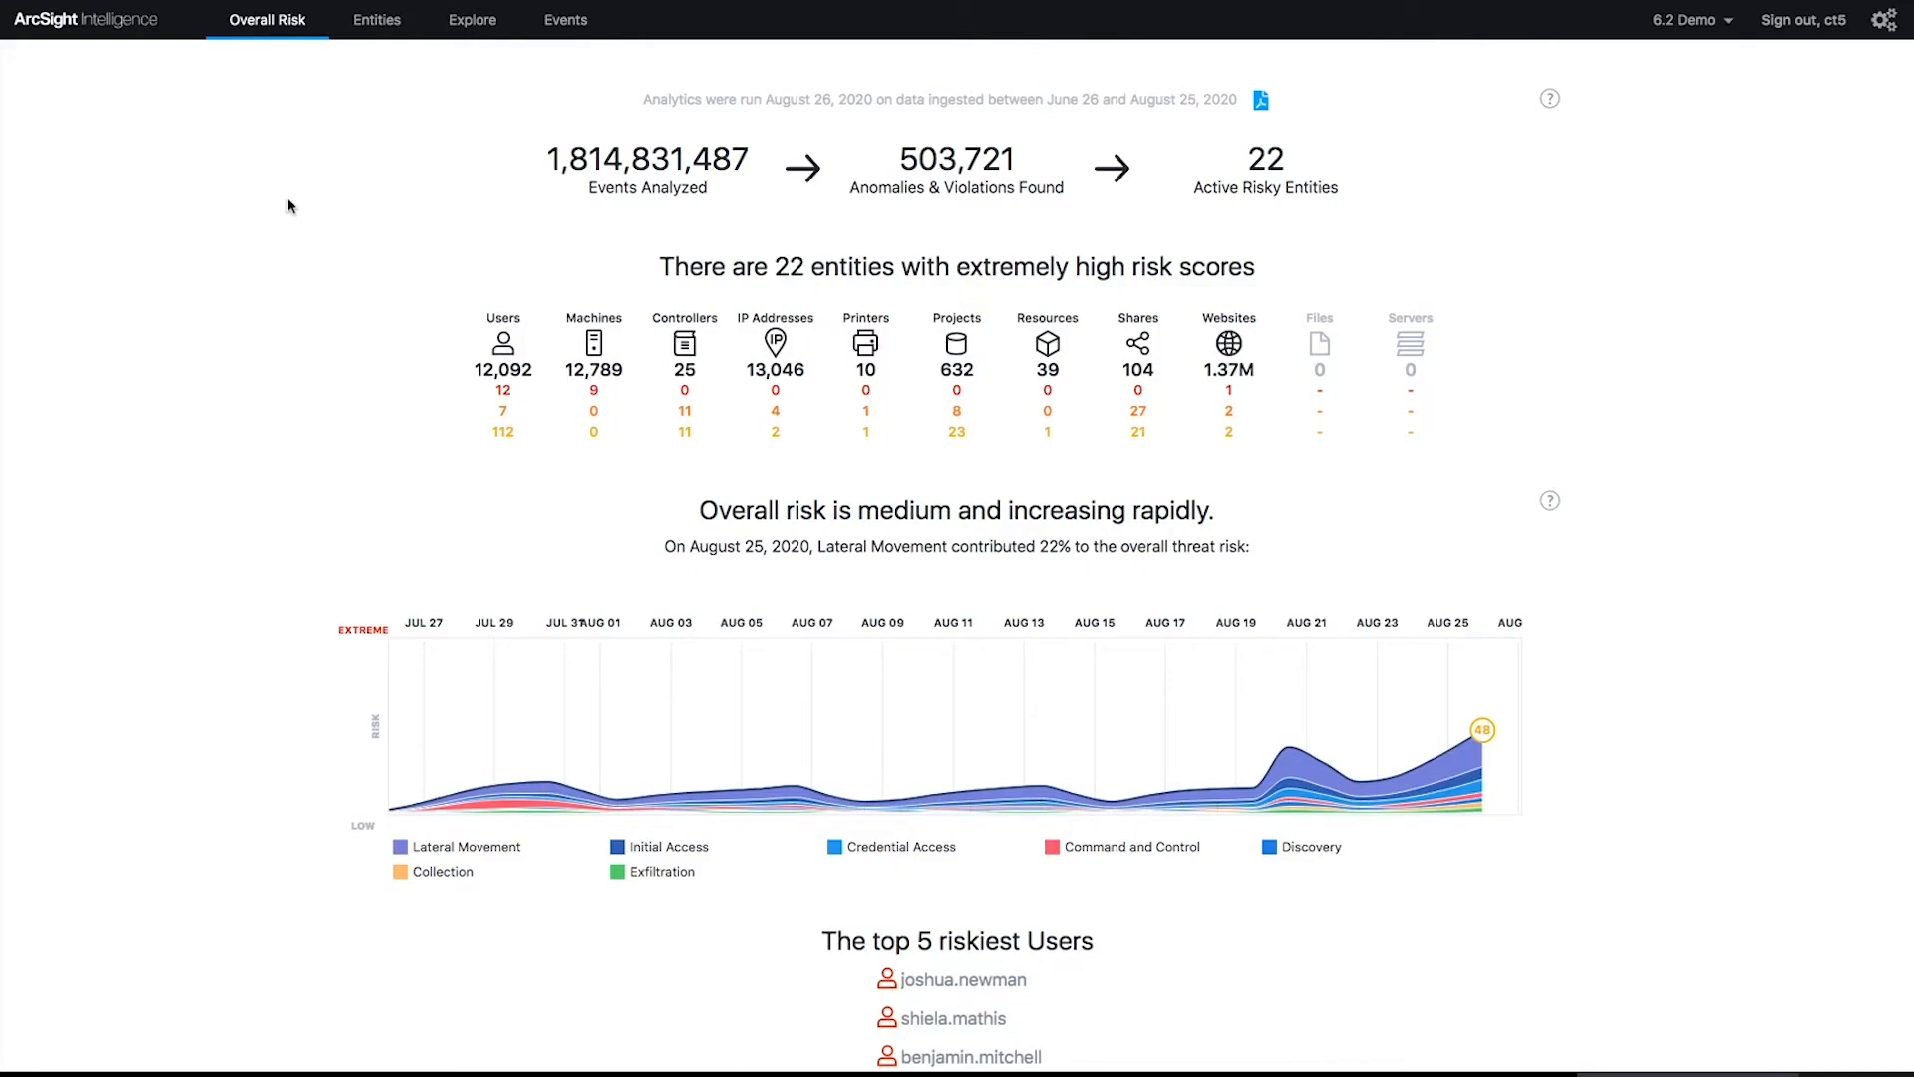
{"action": "mouse_move", "coordinate": [170, 32]}
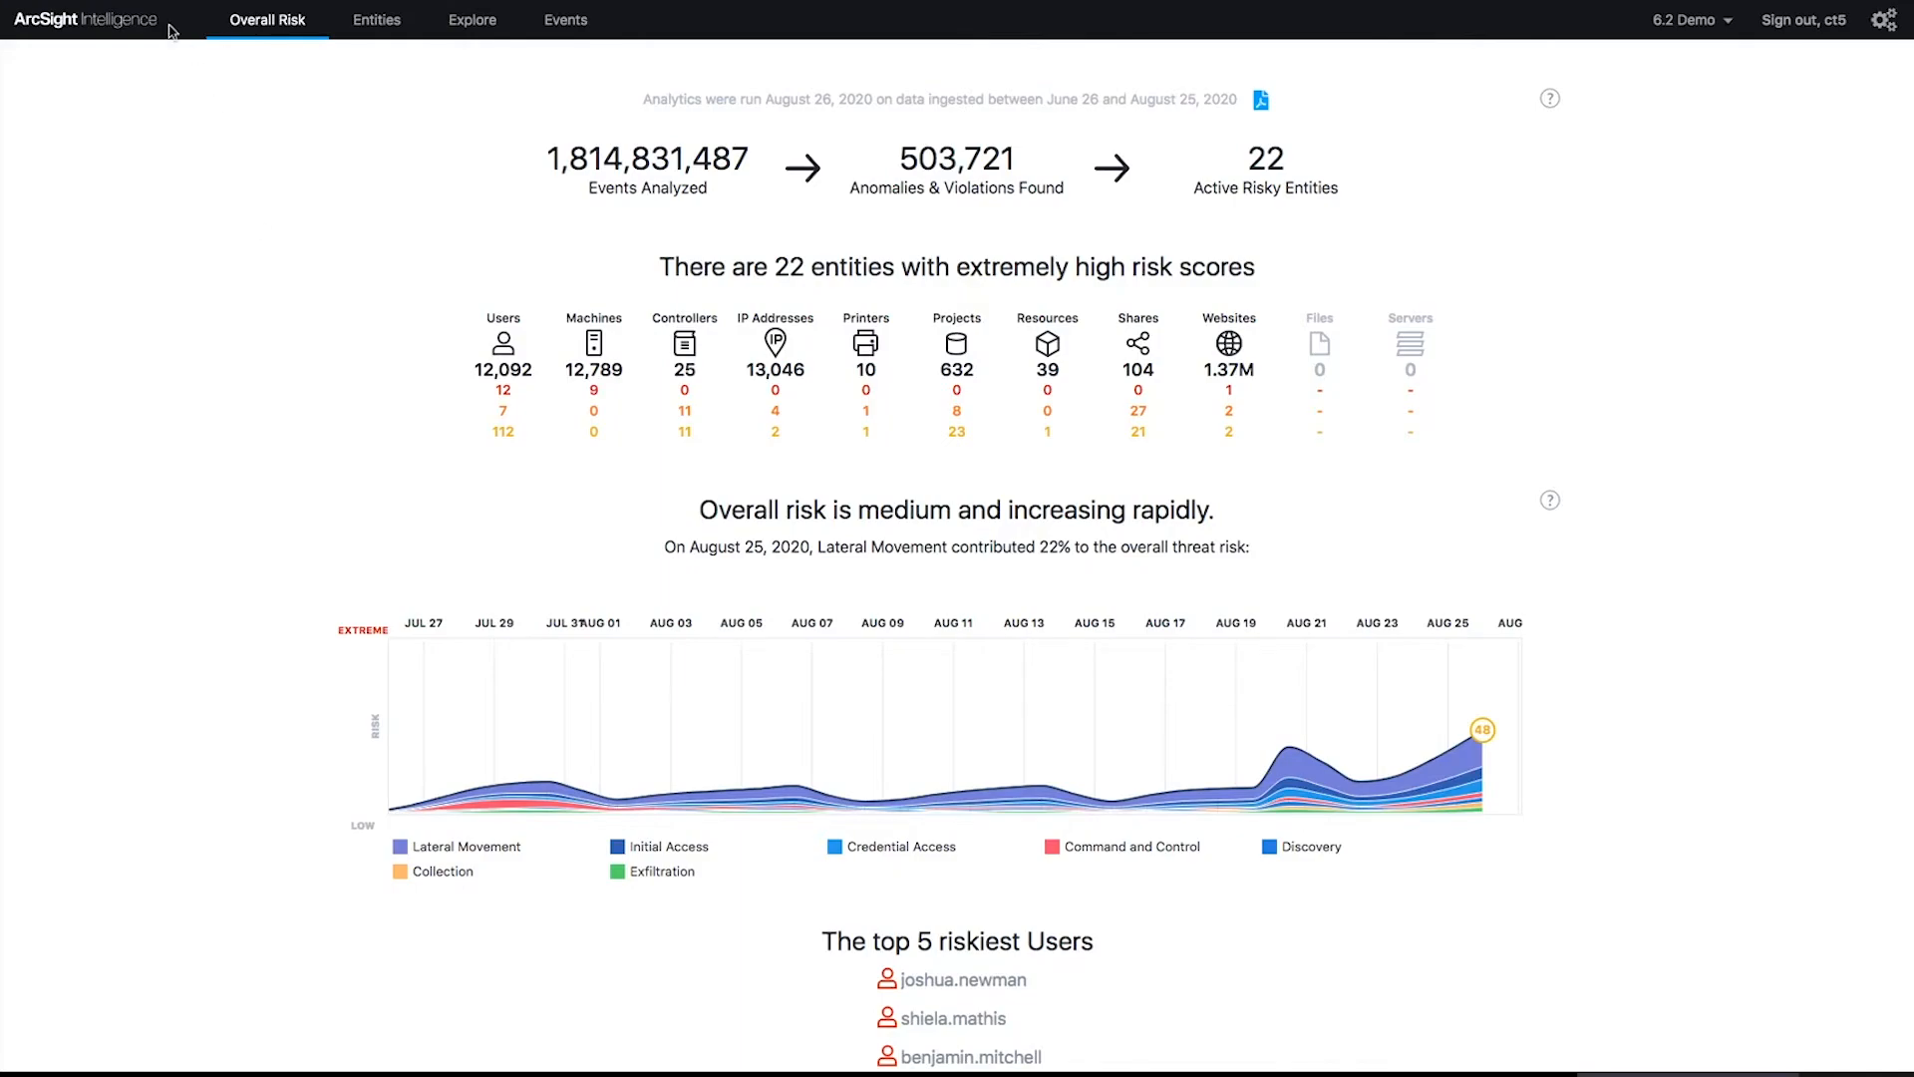
{"action": "mouse_move", "coordinate": [138, 45]}
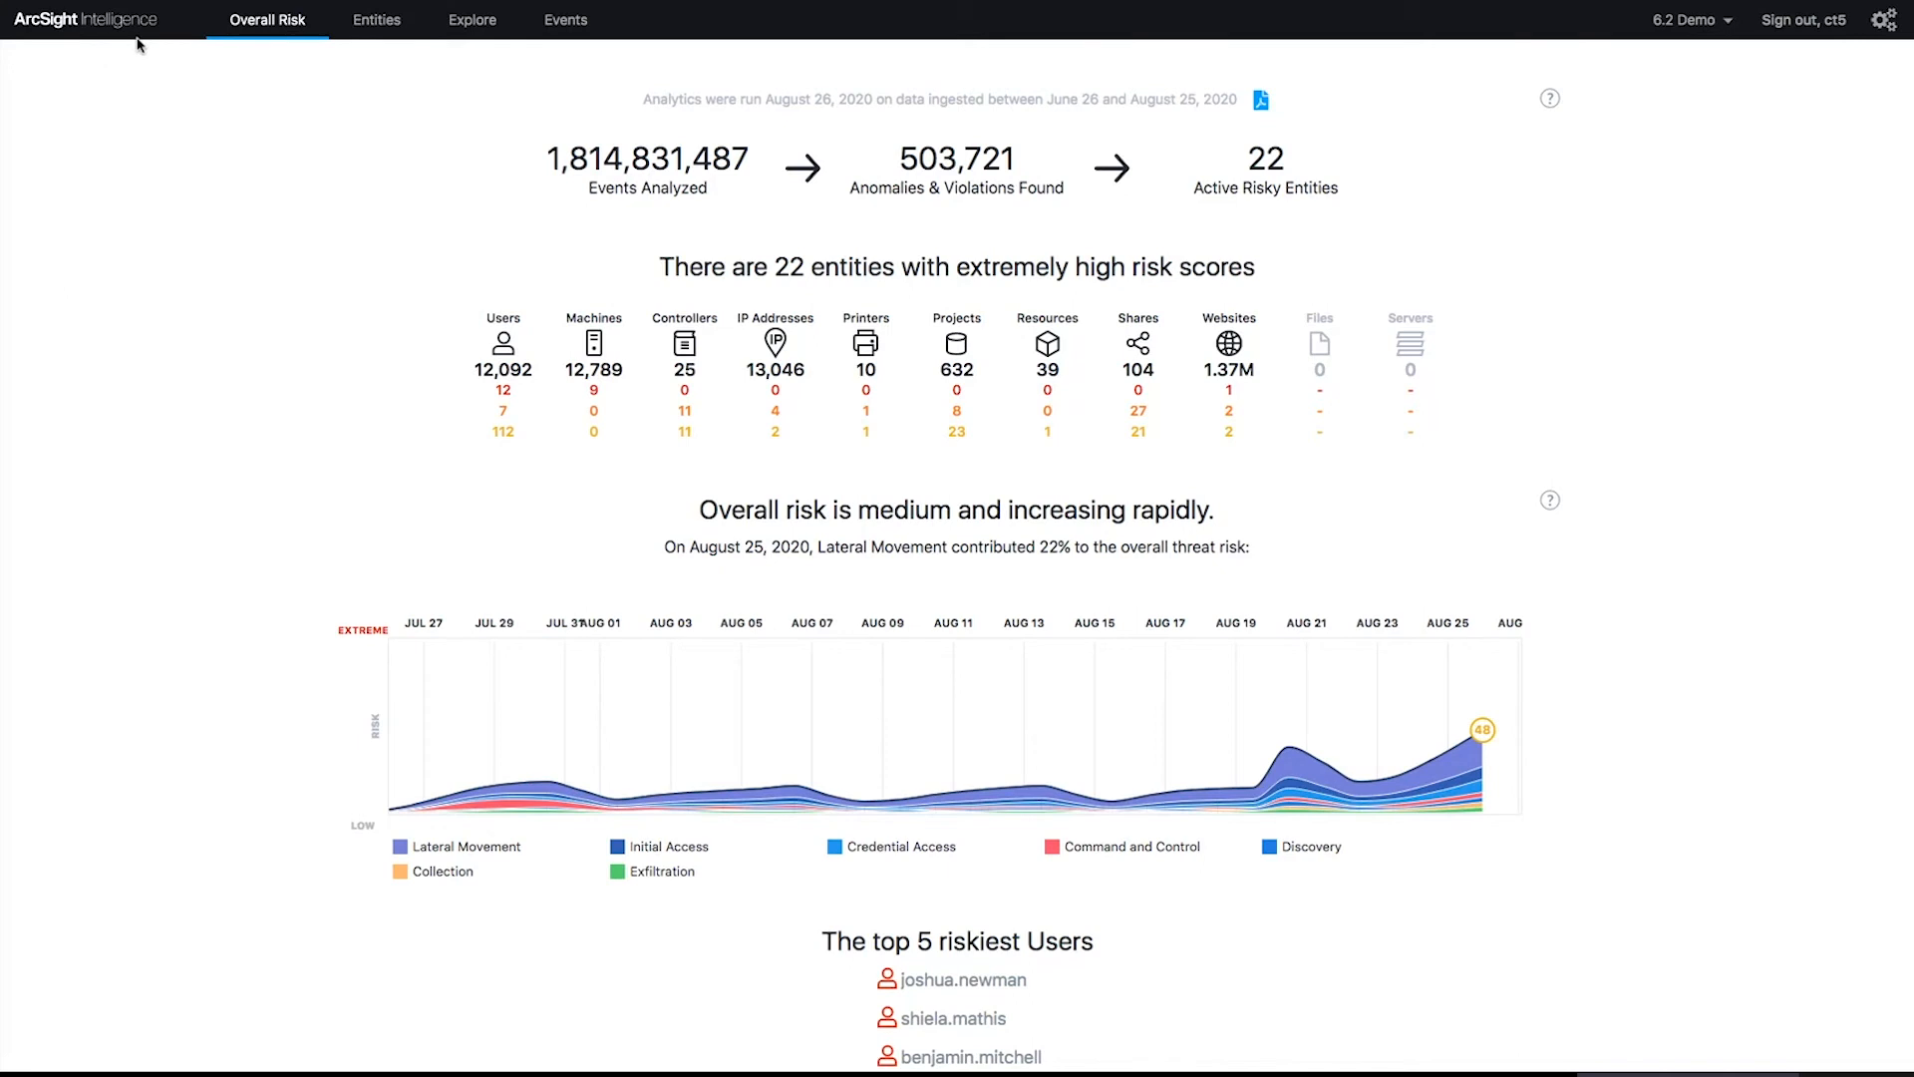
{"action": "mouse_move", "coordinate": [260, 263]}
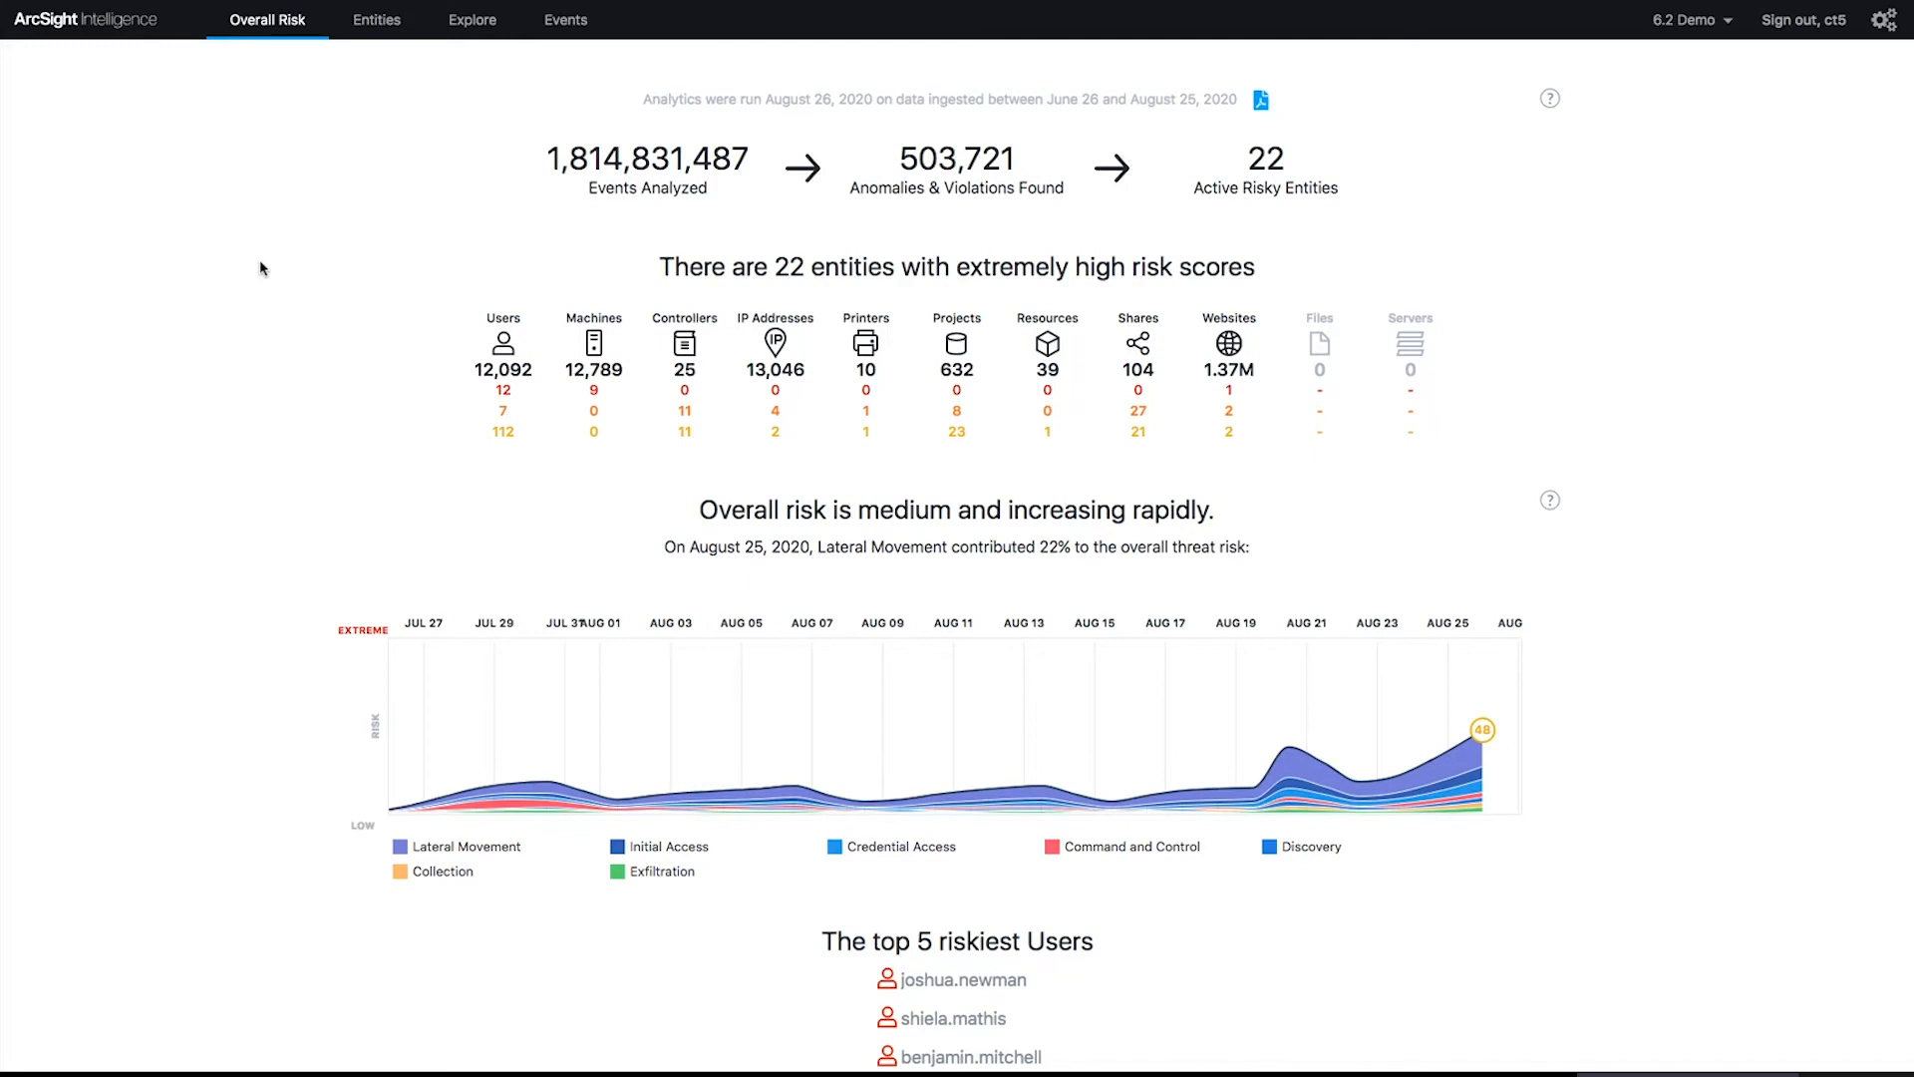
{"action": "mouse_move", "coordinate": [599, 241]}
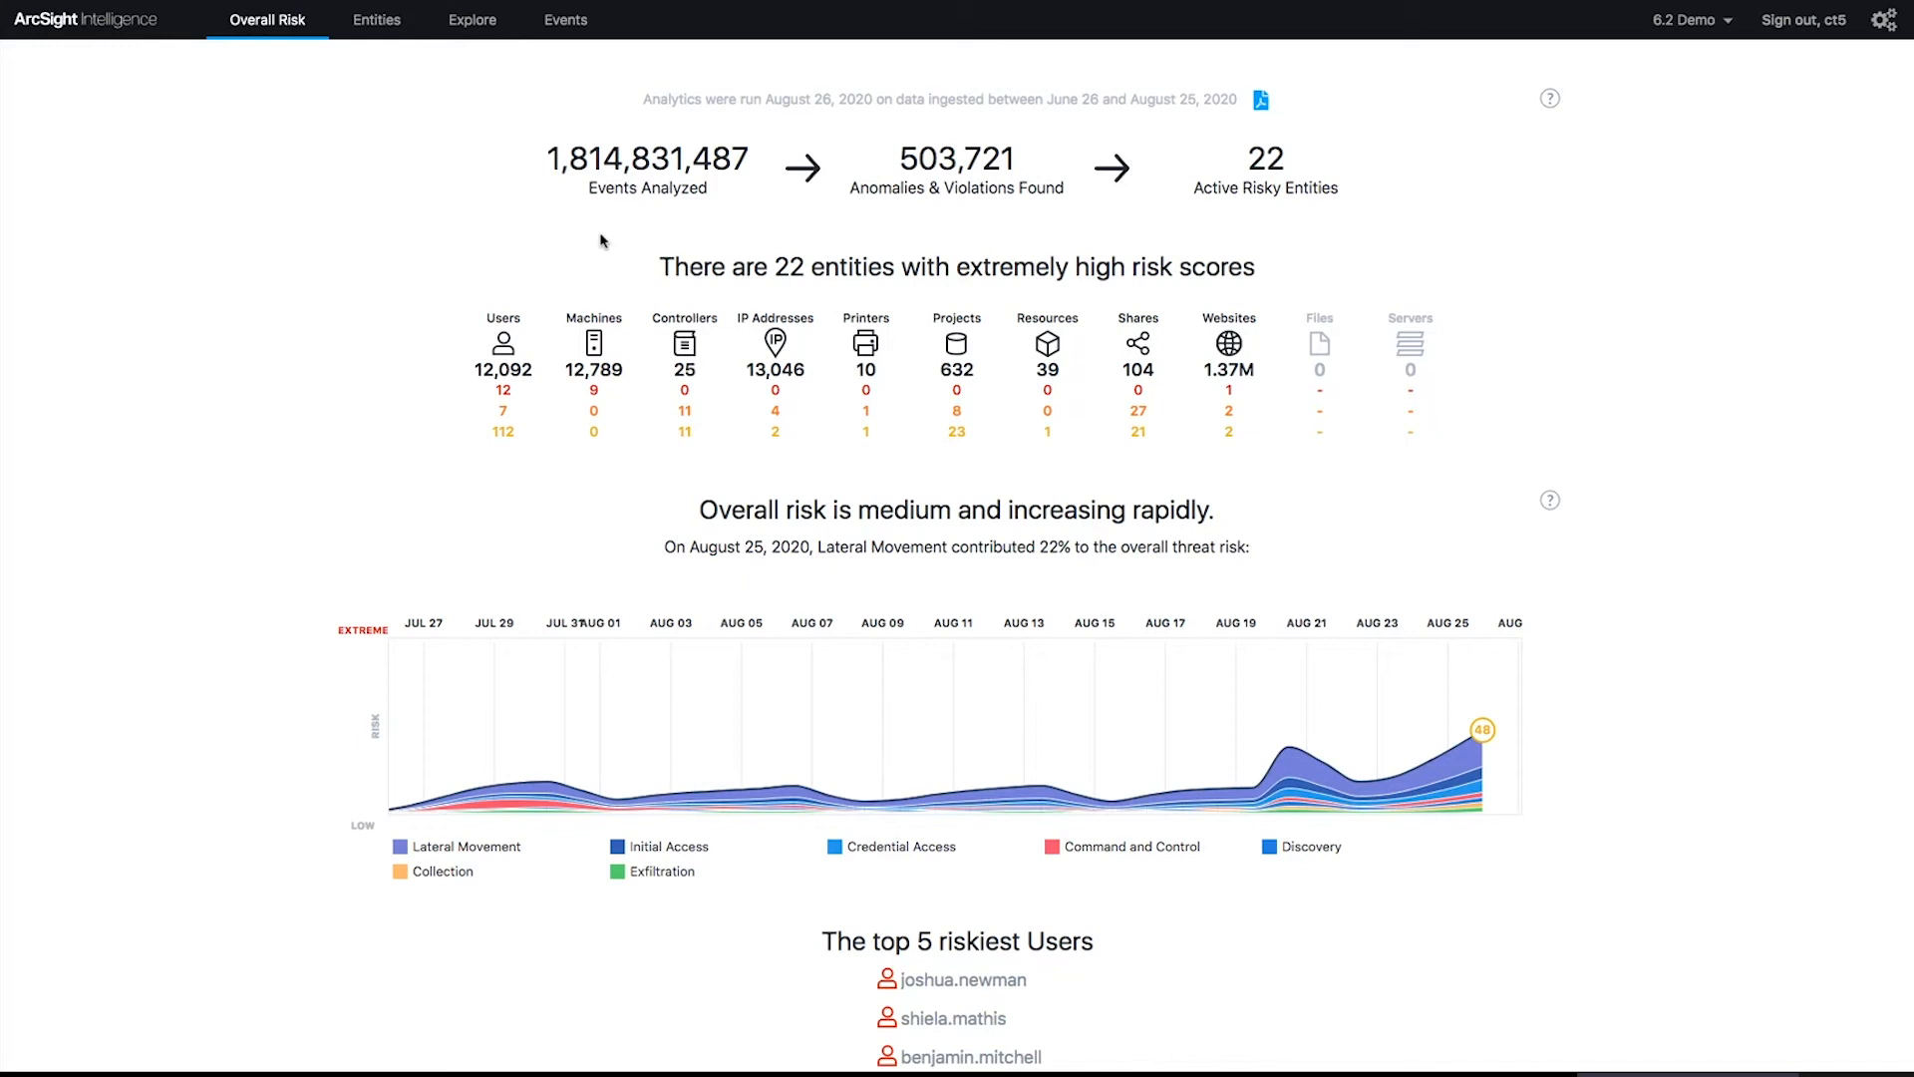
{"action": "mouse_move", "coordinate": [1273, 220]}
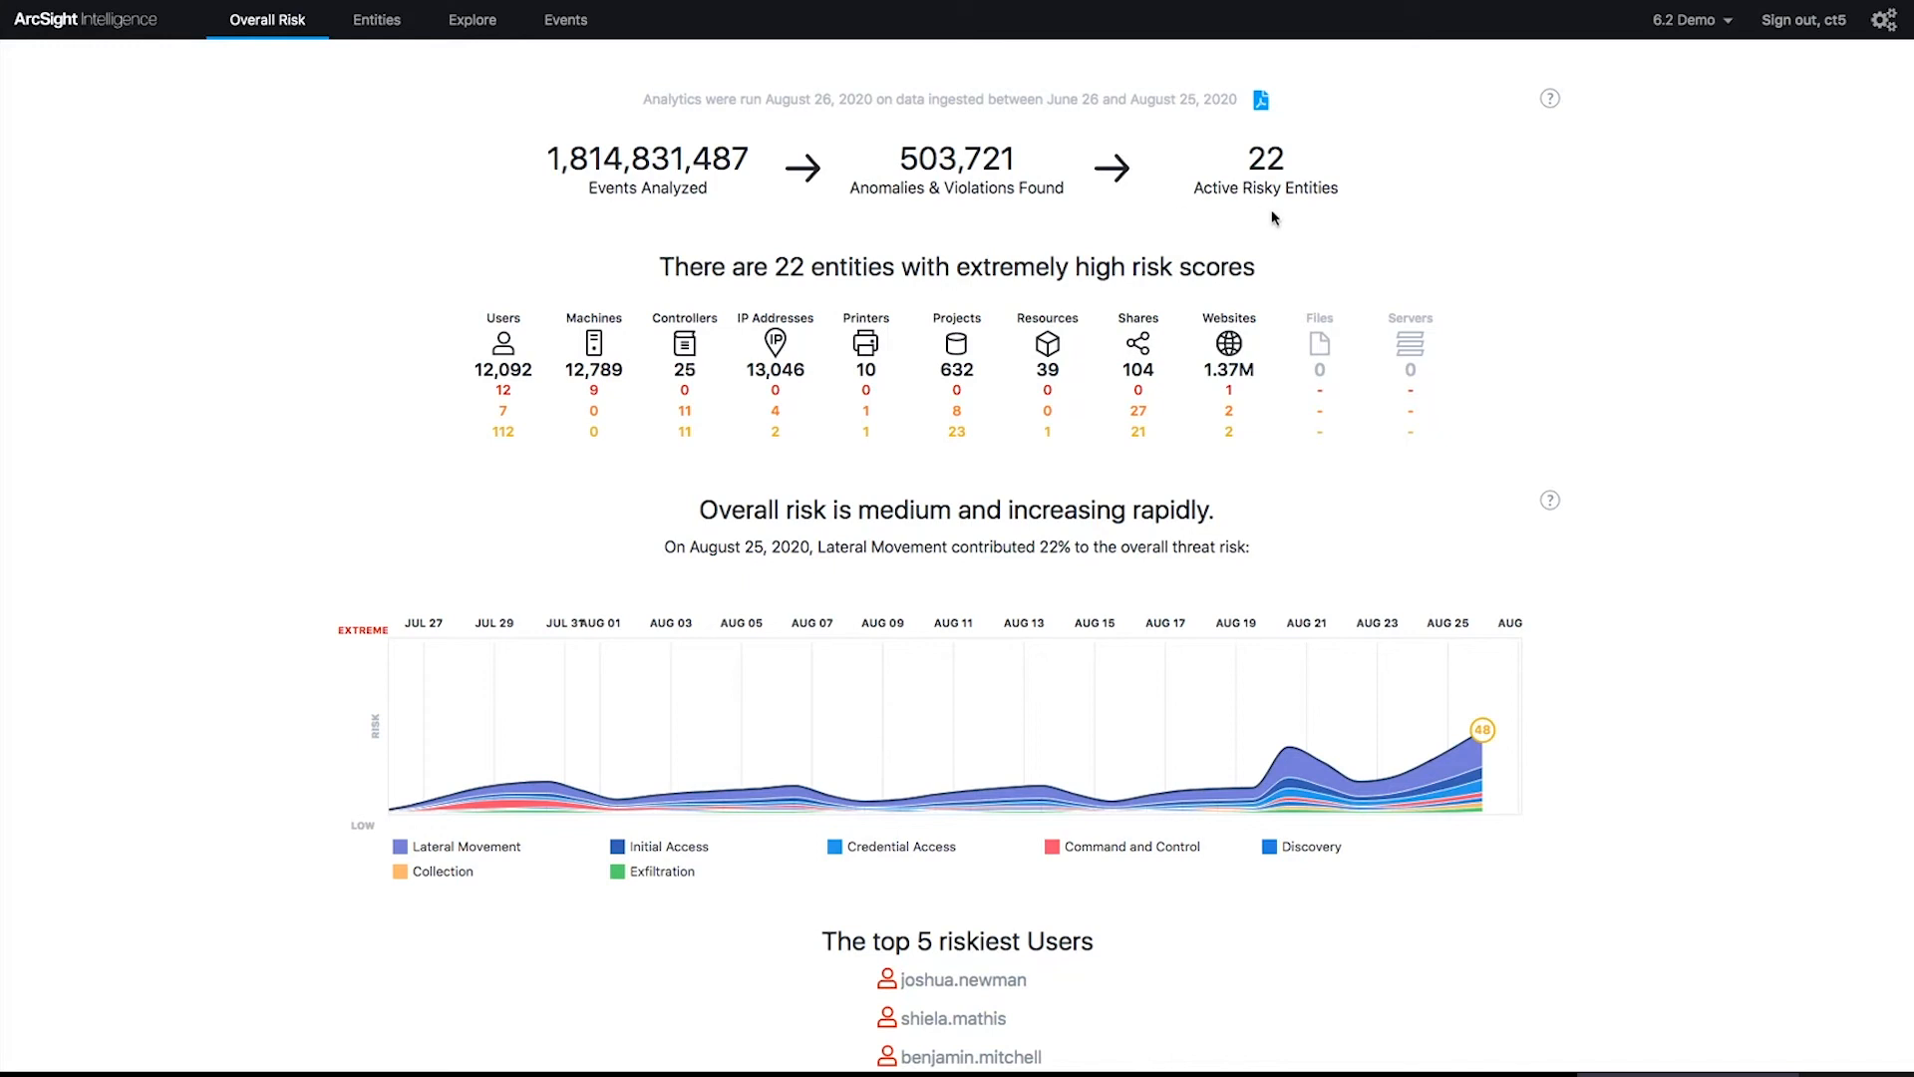
{"action": "mouse_move", "coordinate": [501, 354]}
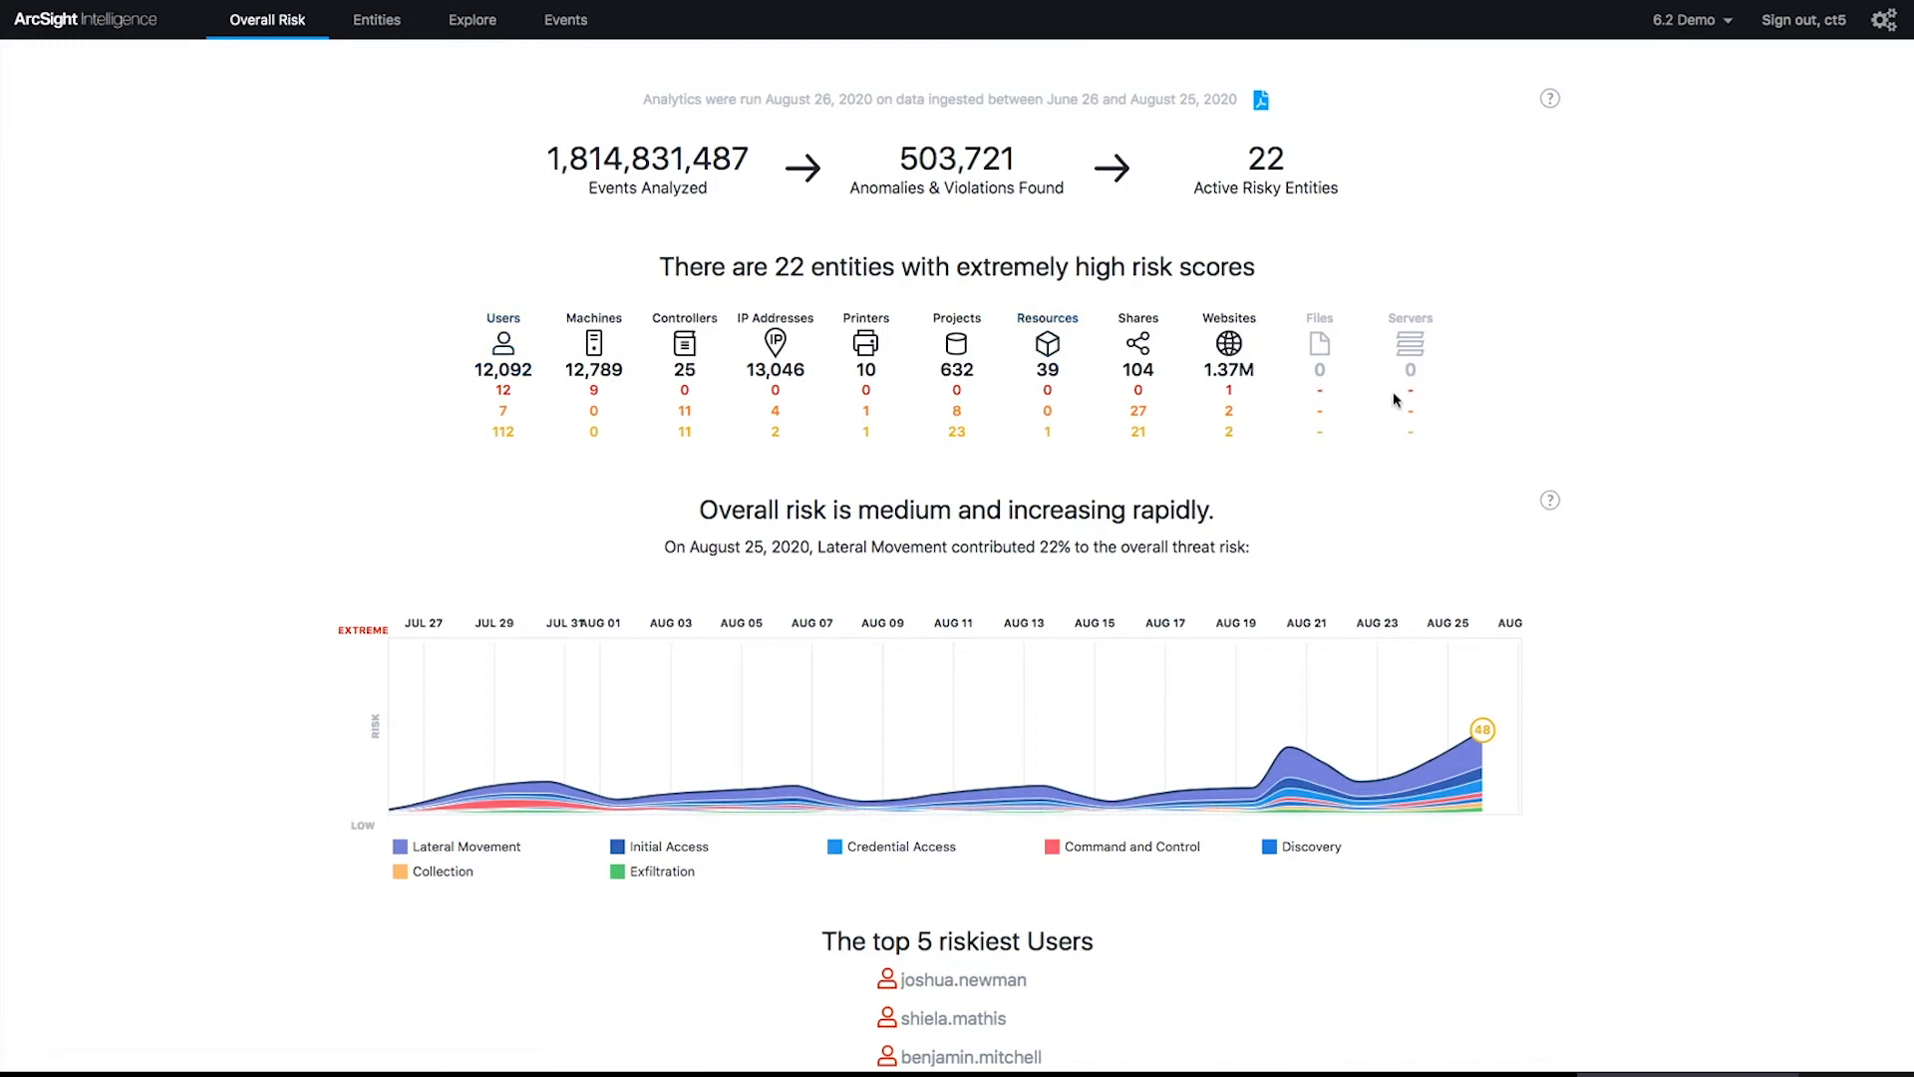
{"action": "mouse_move", "coordinate": [1416, 403]}
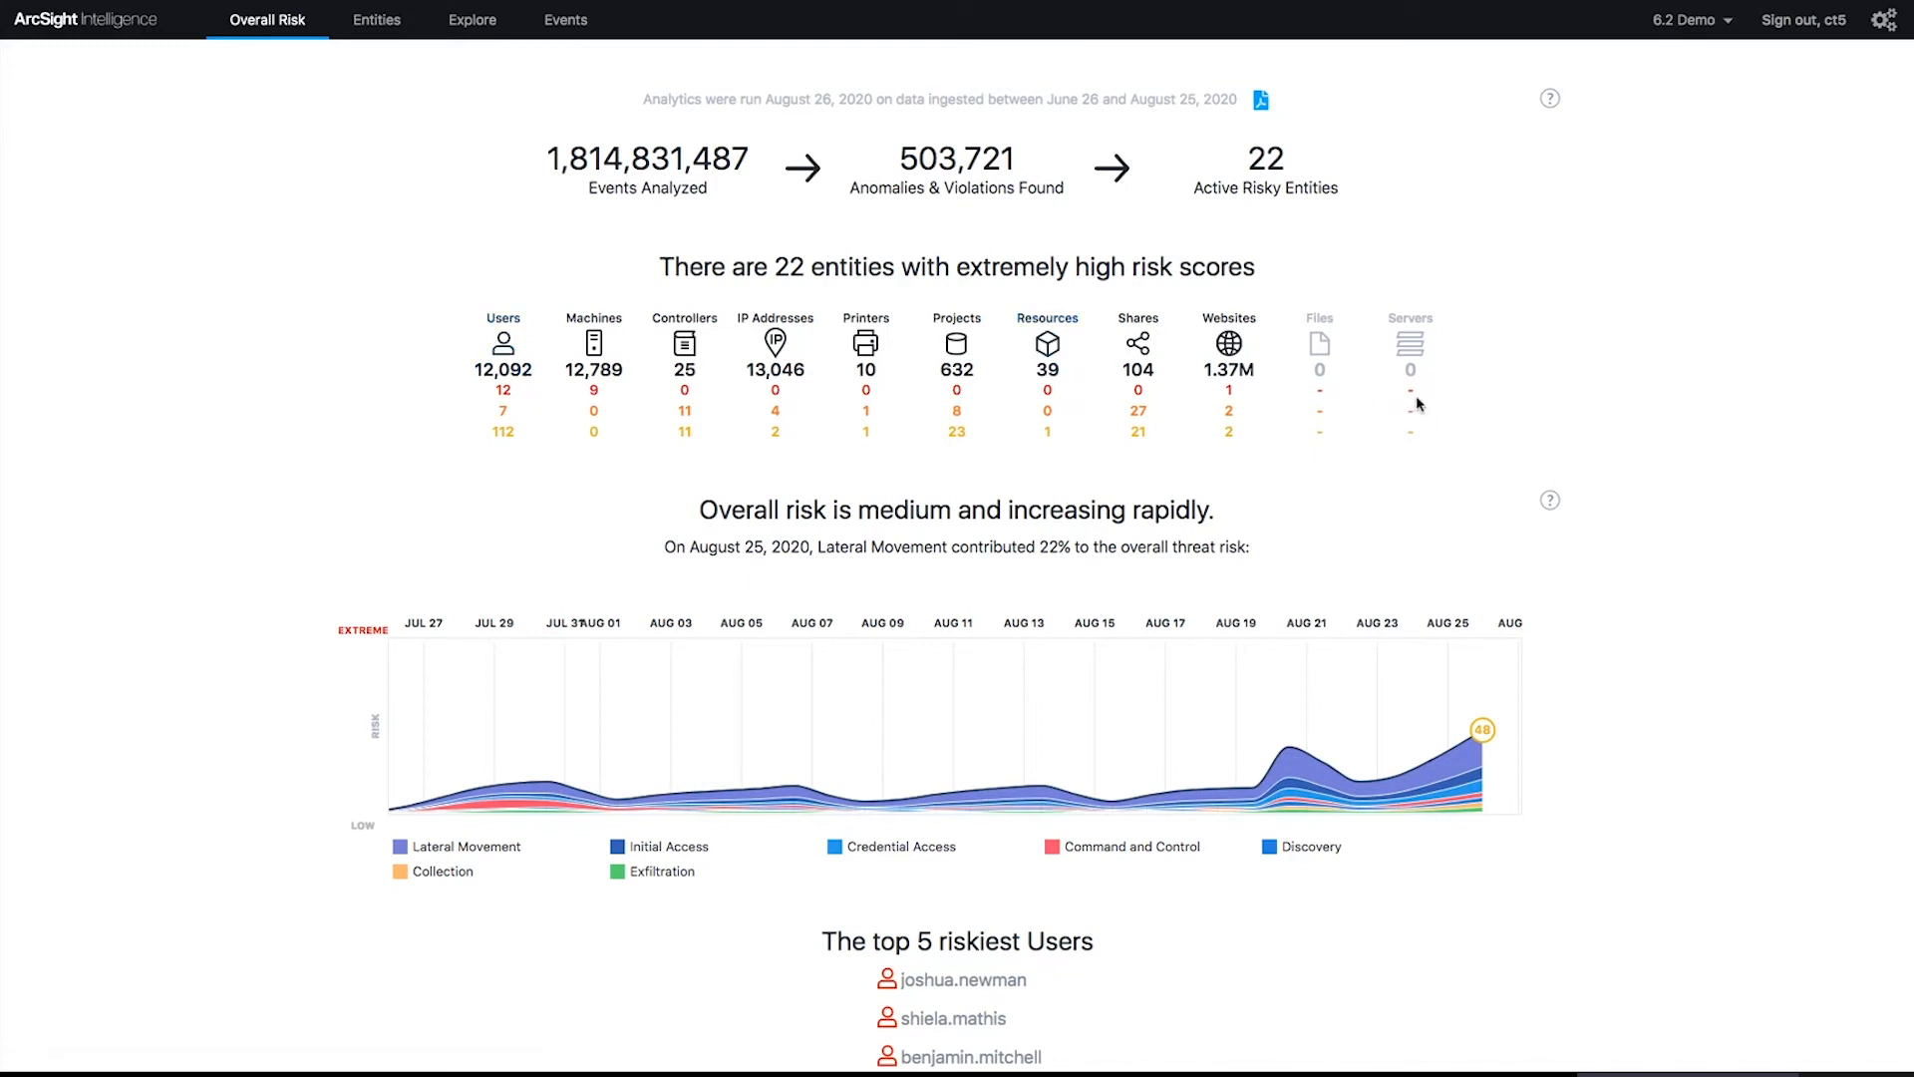
{"action": "mouse_move", "coordinate": [1419, 401]}
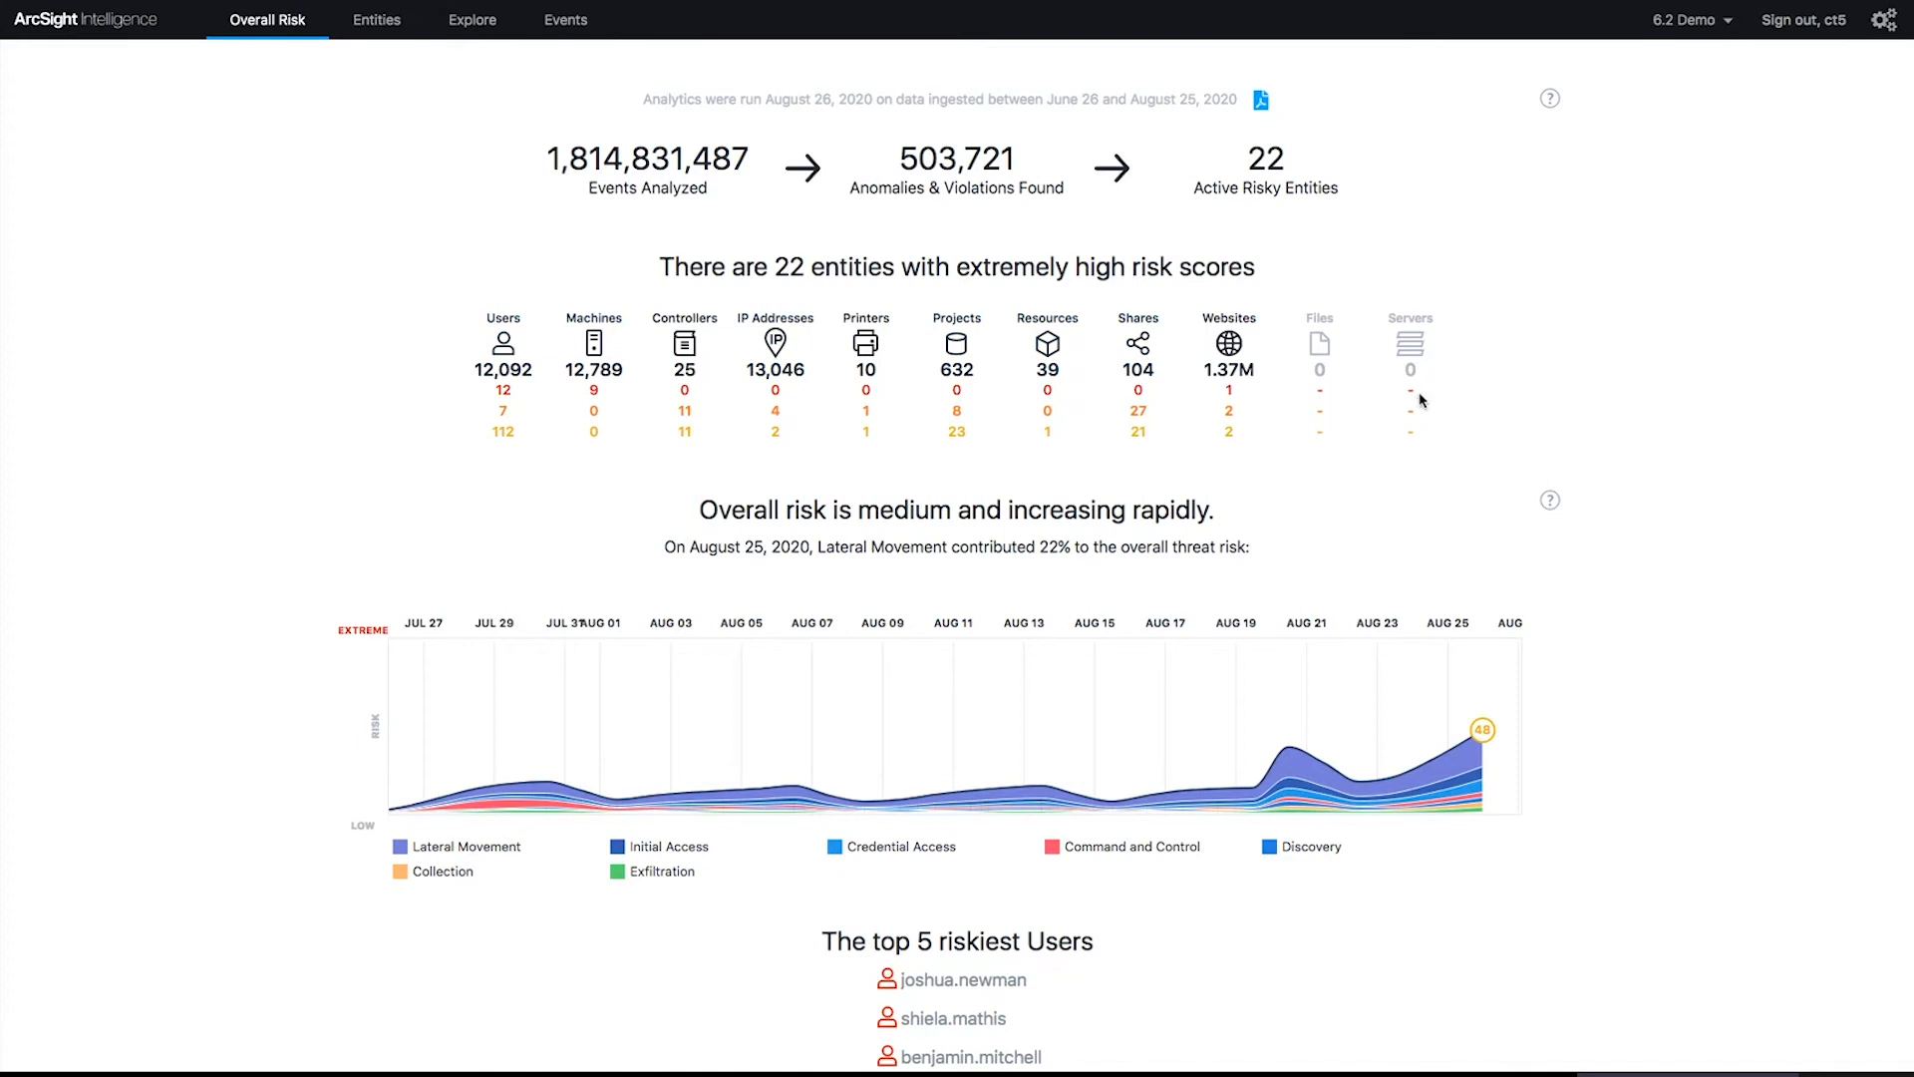
{"action": "mouse_move", "coordinate": [1413, 368]}
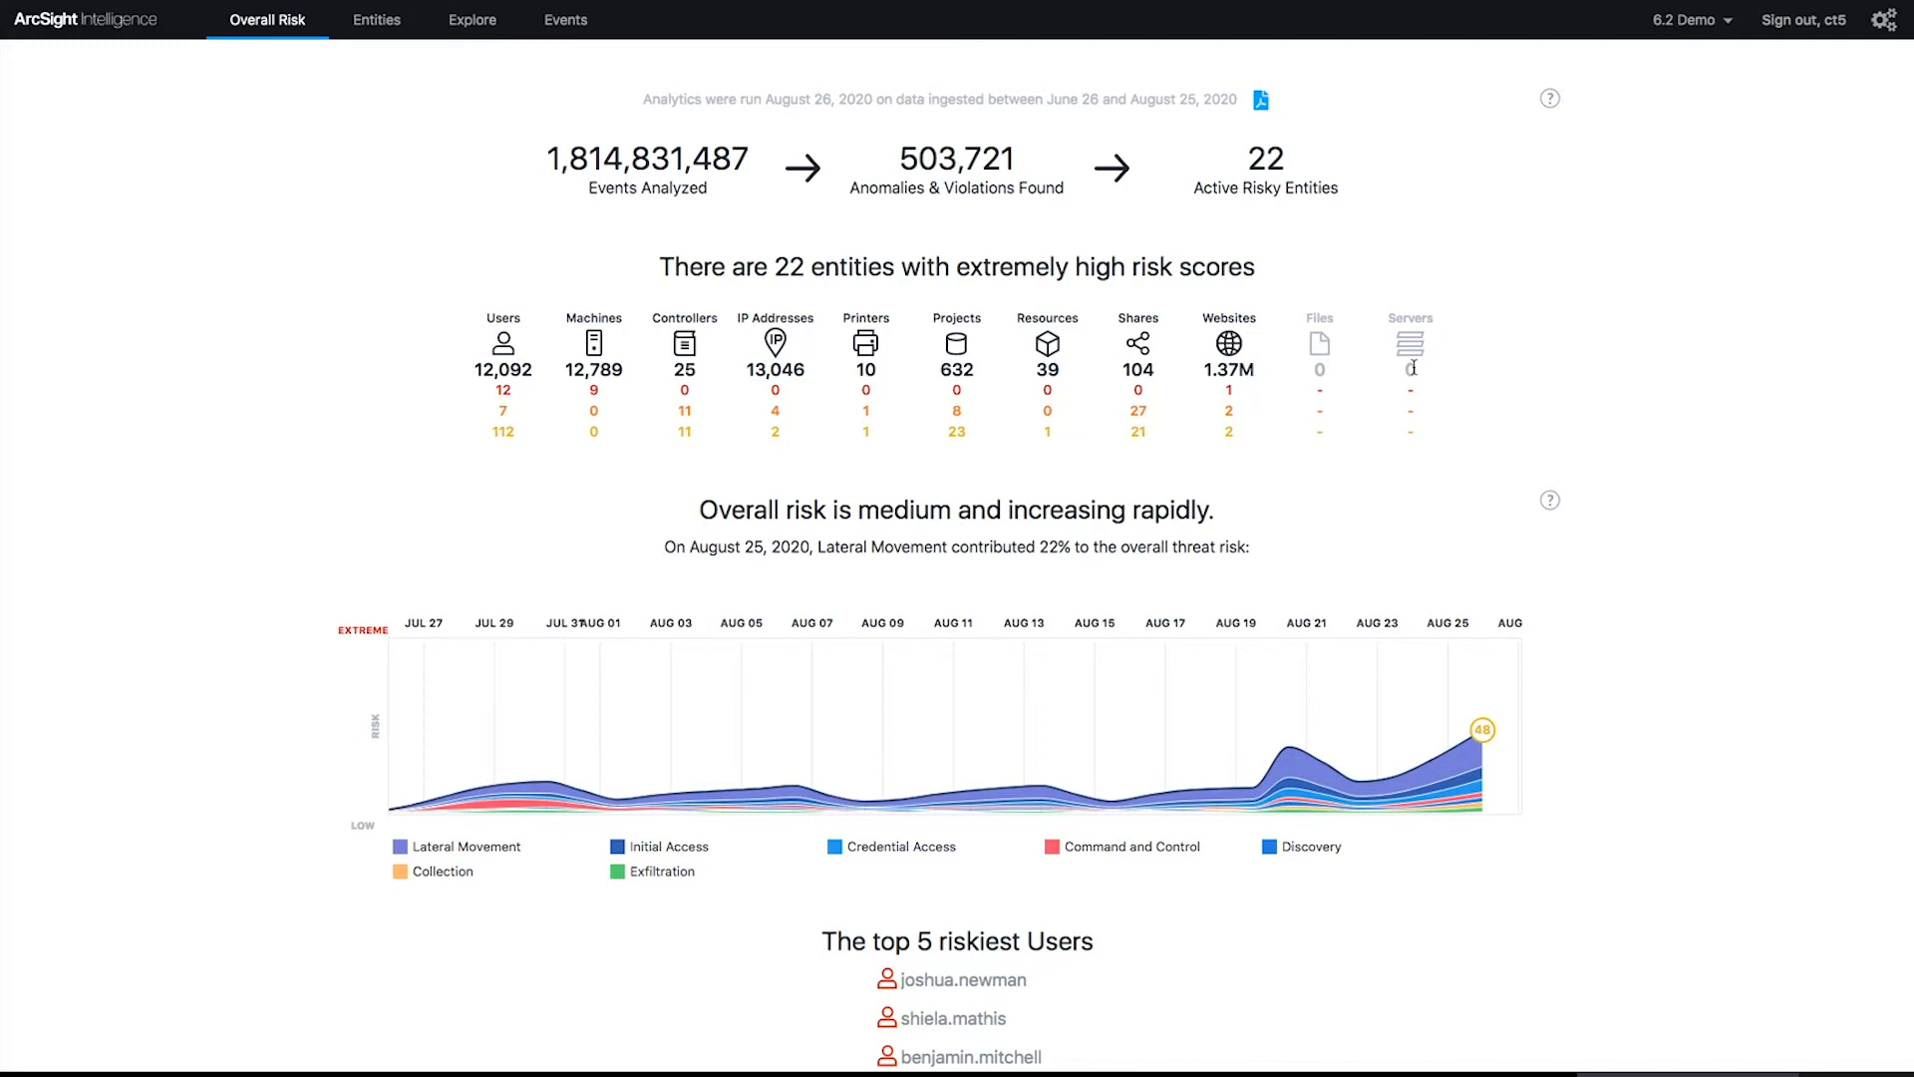
{"action": "mouse_move", "coordinate": [774, 368]}
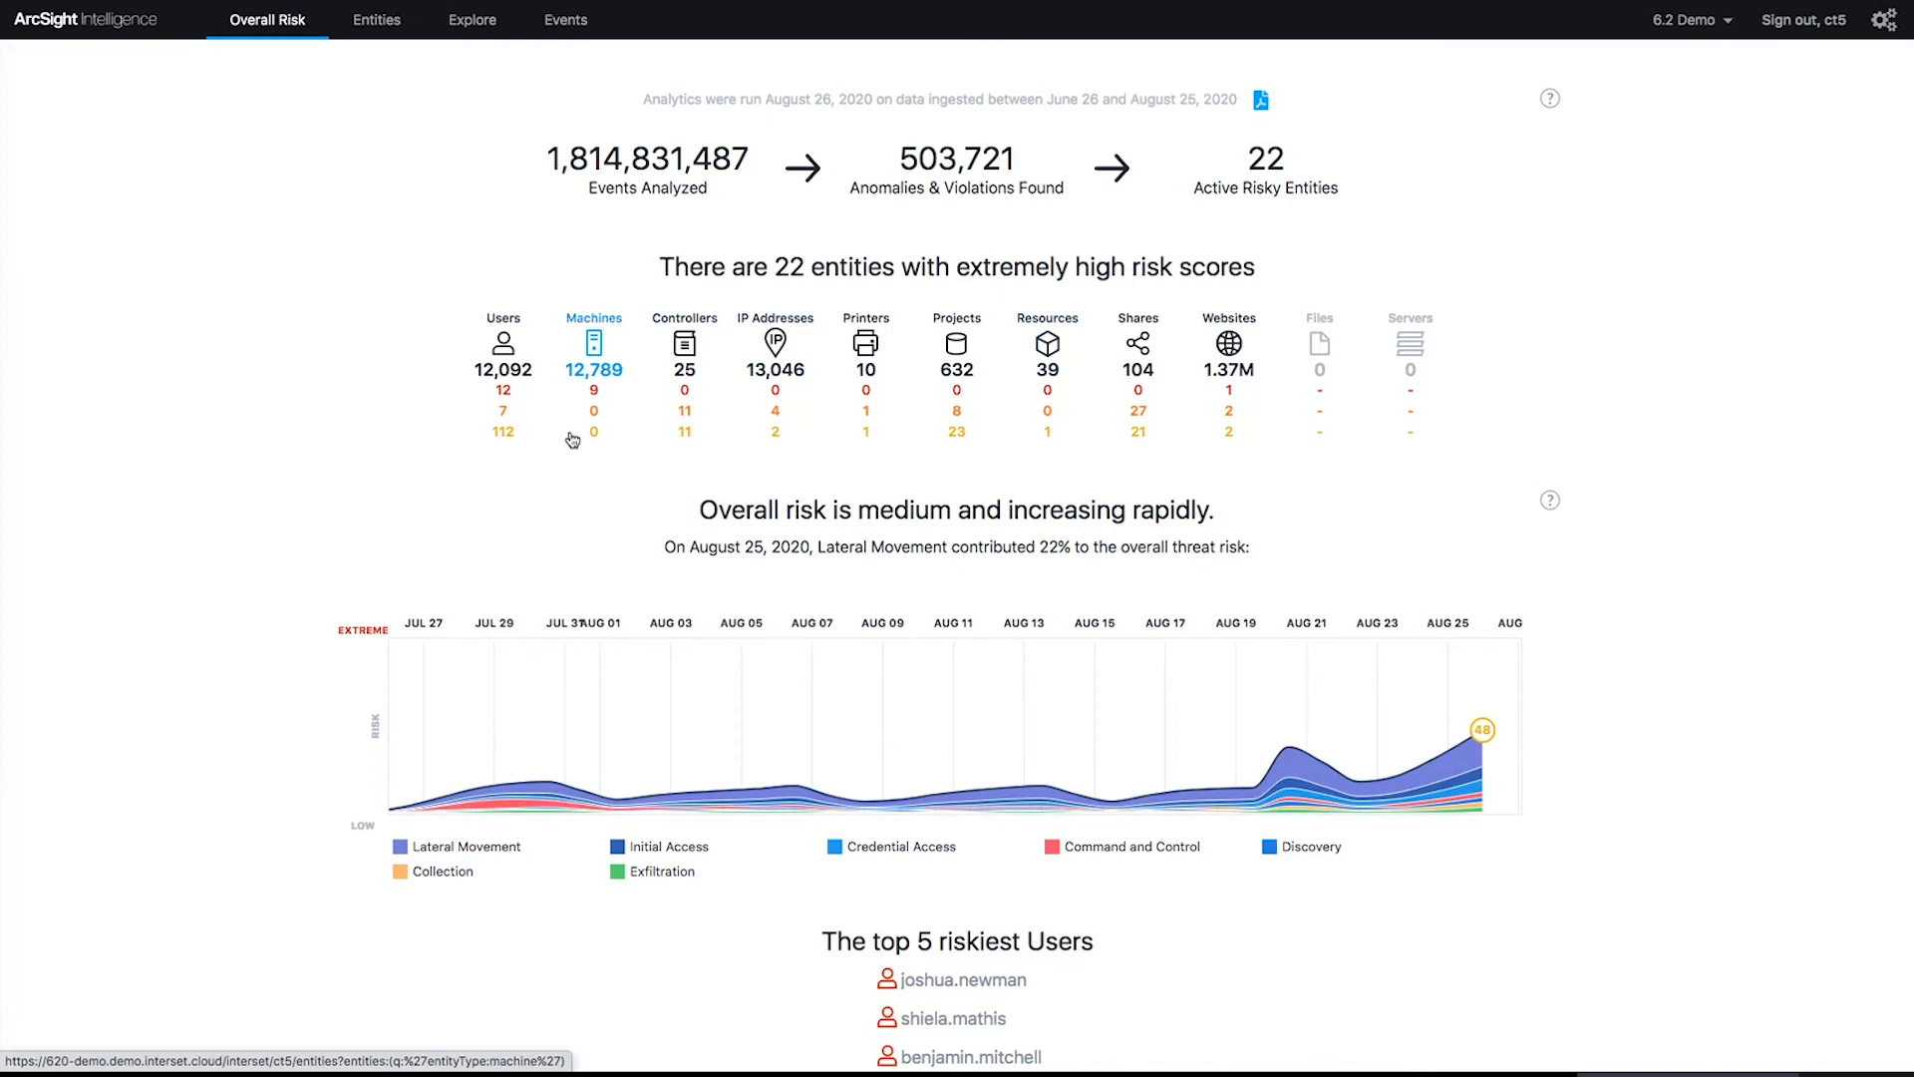
{"action": "mouse_move", "coordinate": [571, 496]}
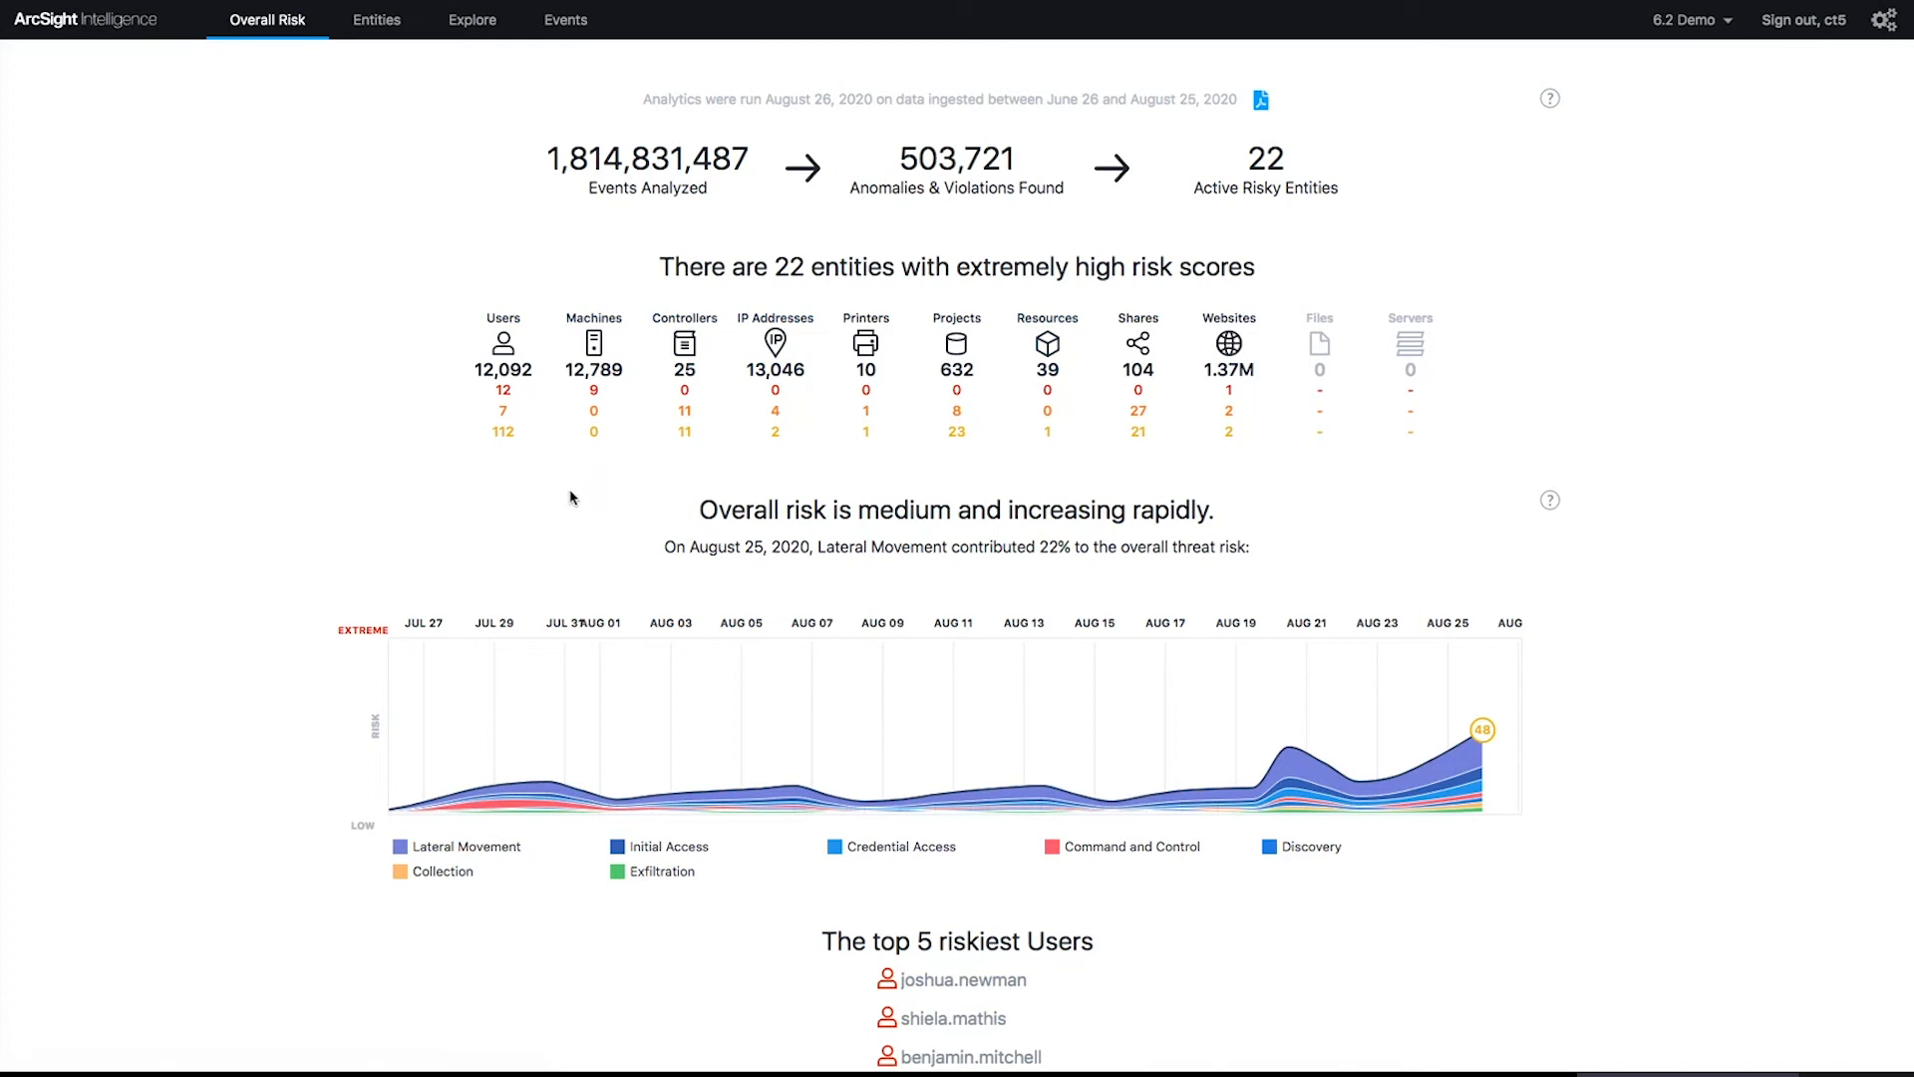
Step: Scroll the Overall Risk dashboard to reveal all top five riskiest users
{"action": "scroll", "scroll_direction": "down", "scroll_amount": 3}
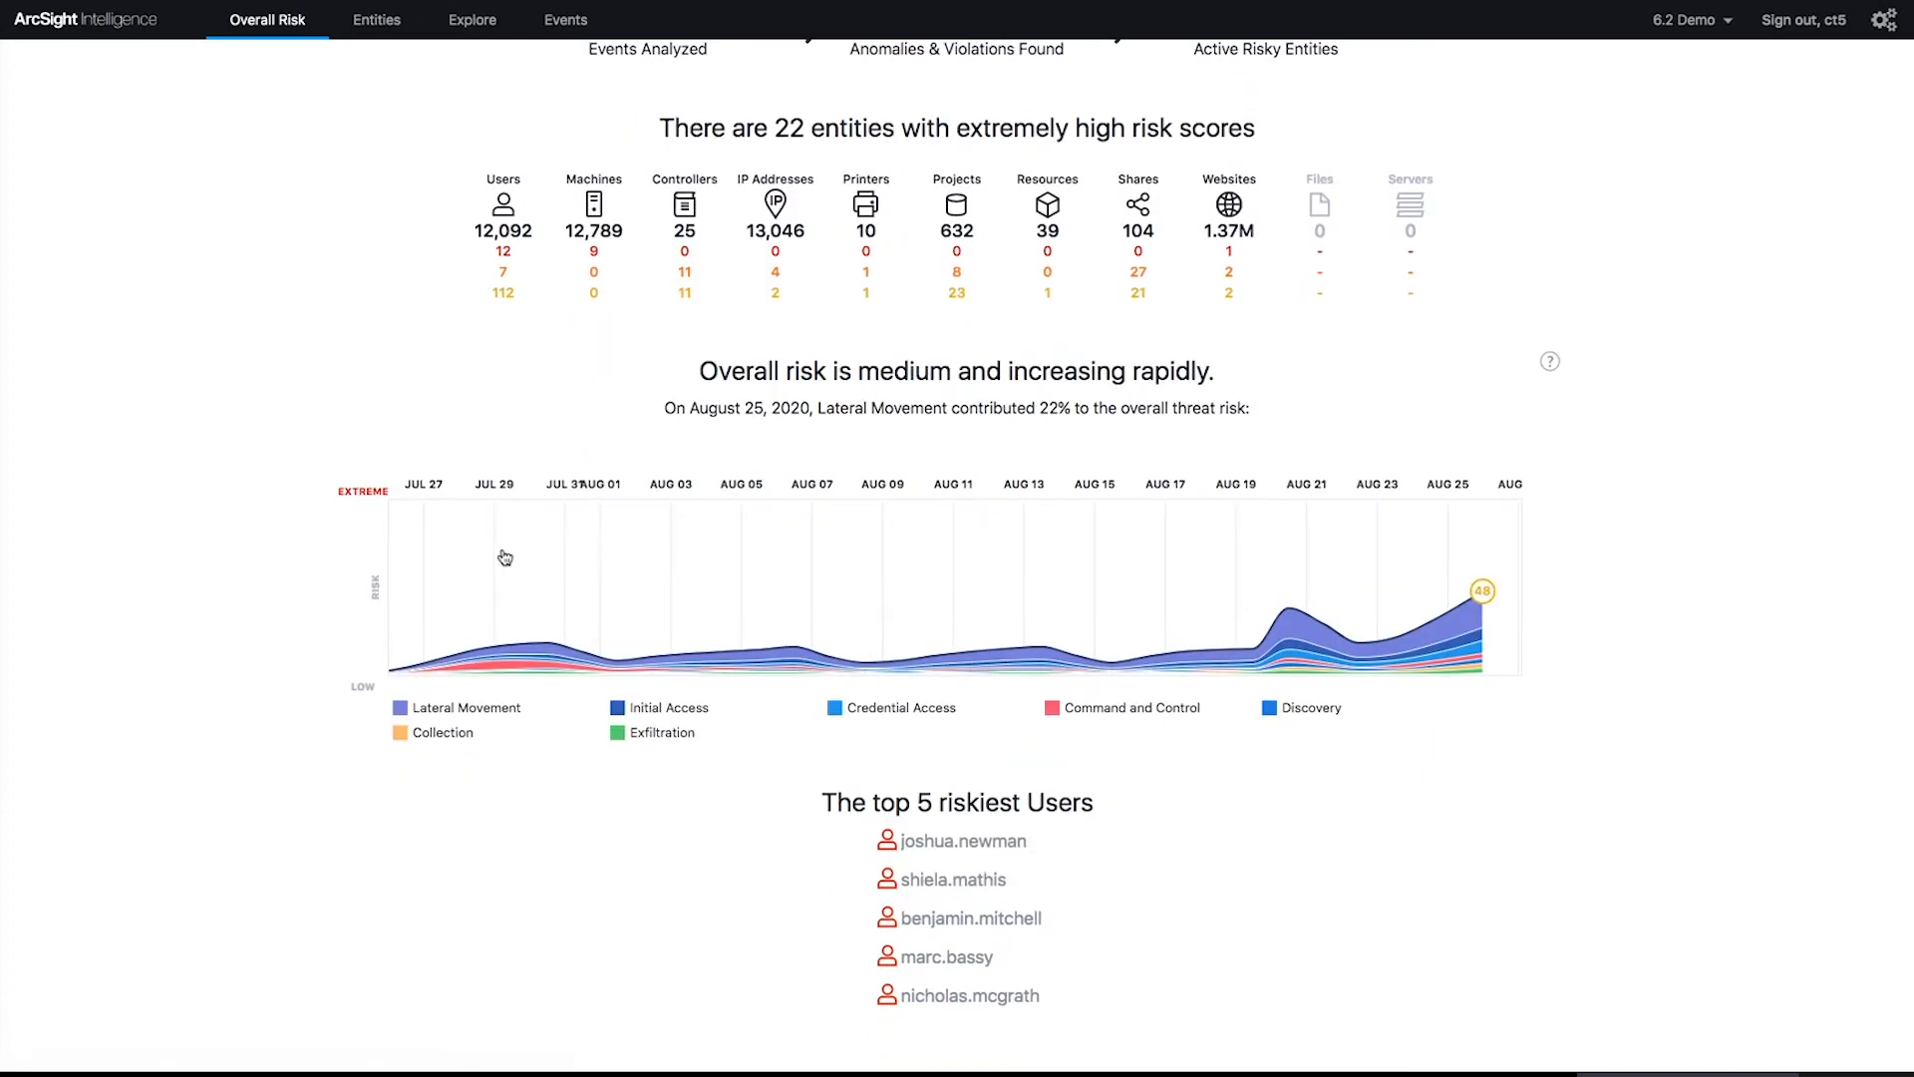
{"action": "mouse_move", "coordinate": [1431, 632]}
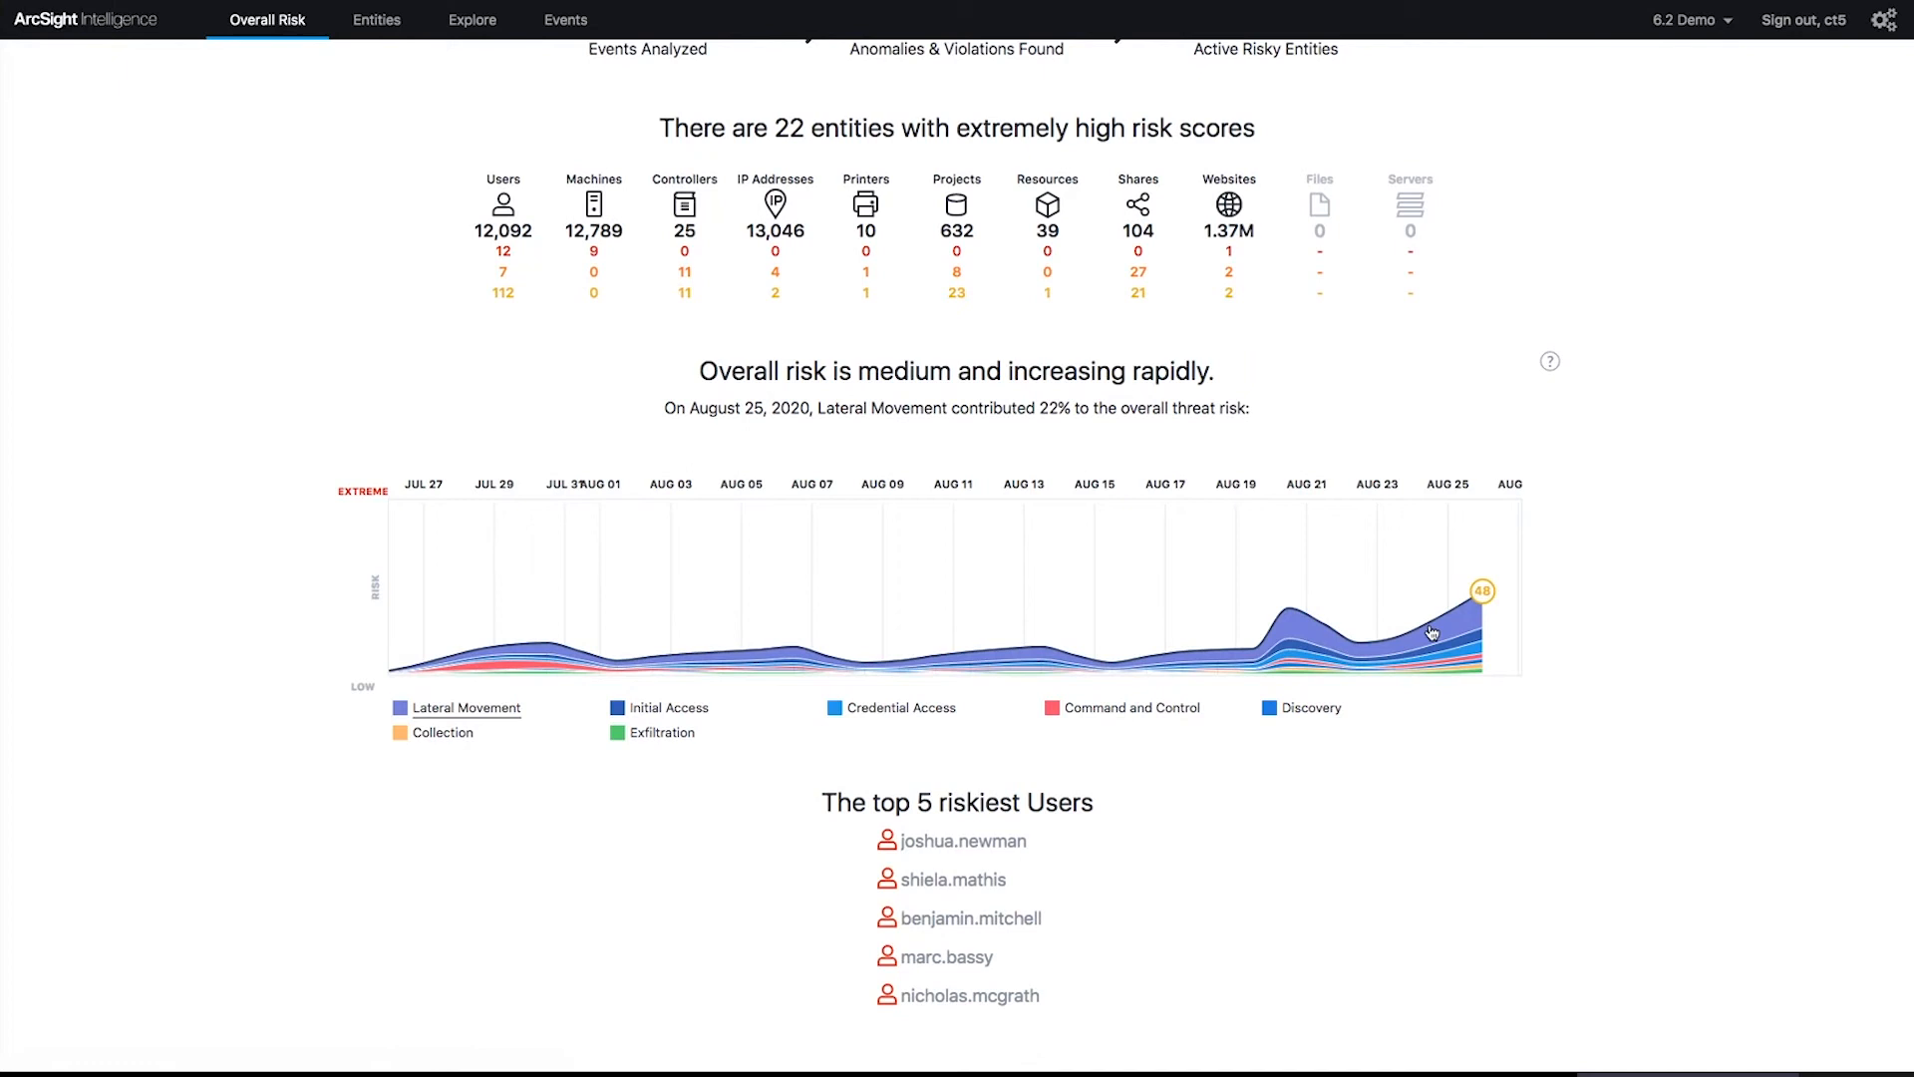
{"action": "mouse_move", "coordinate": [681, 425]}
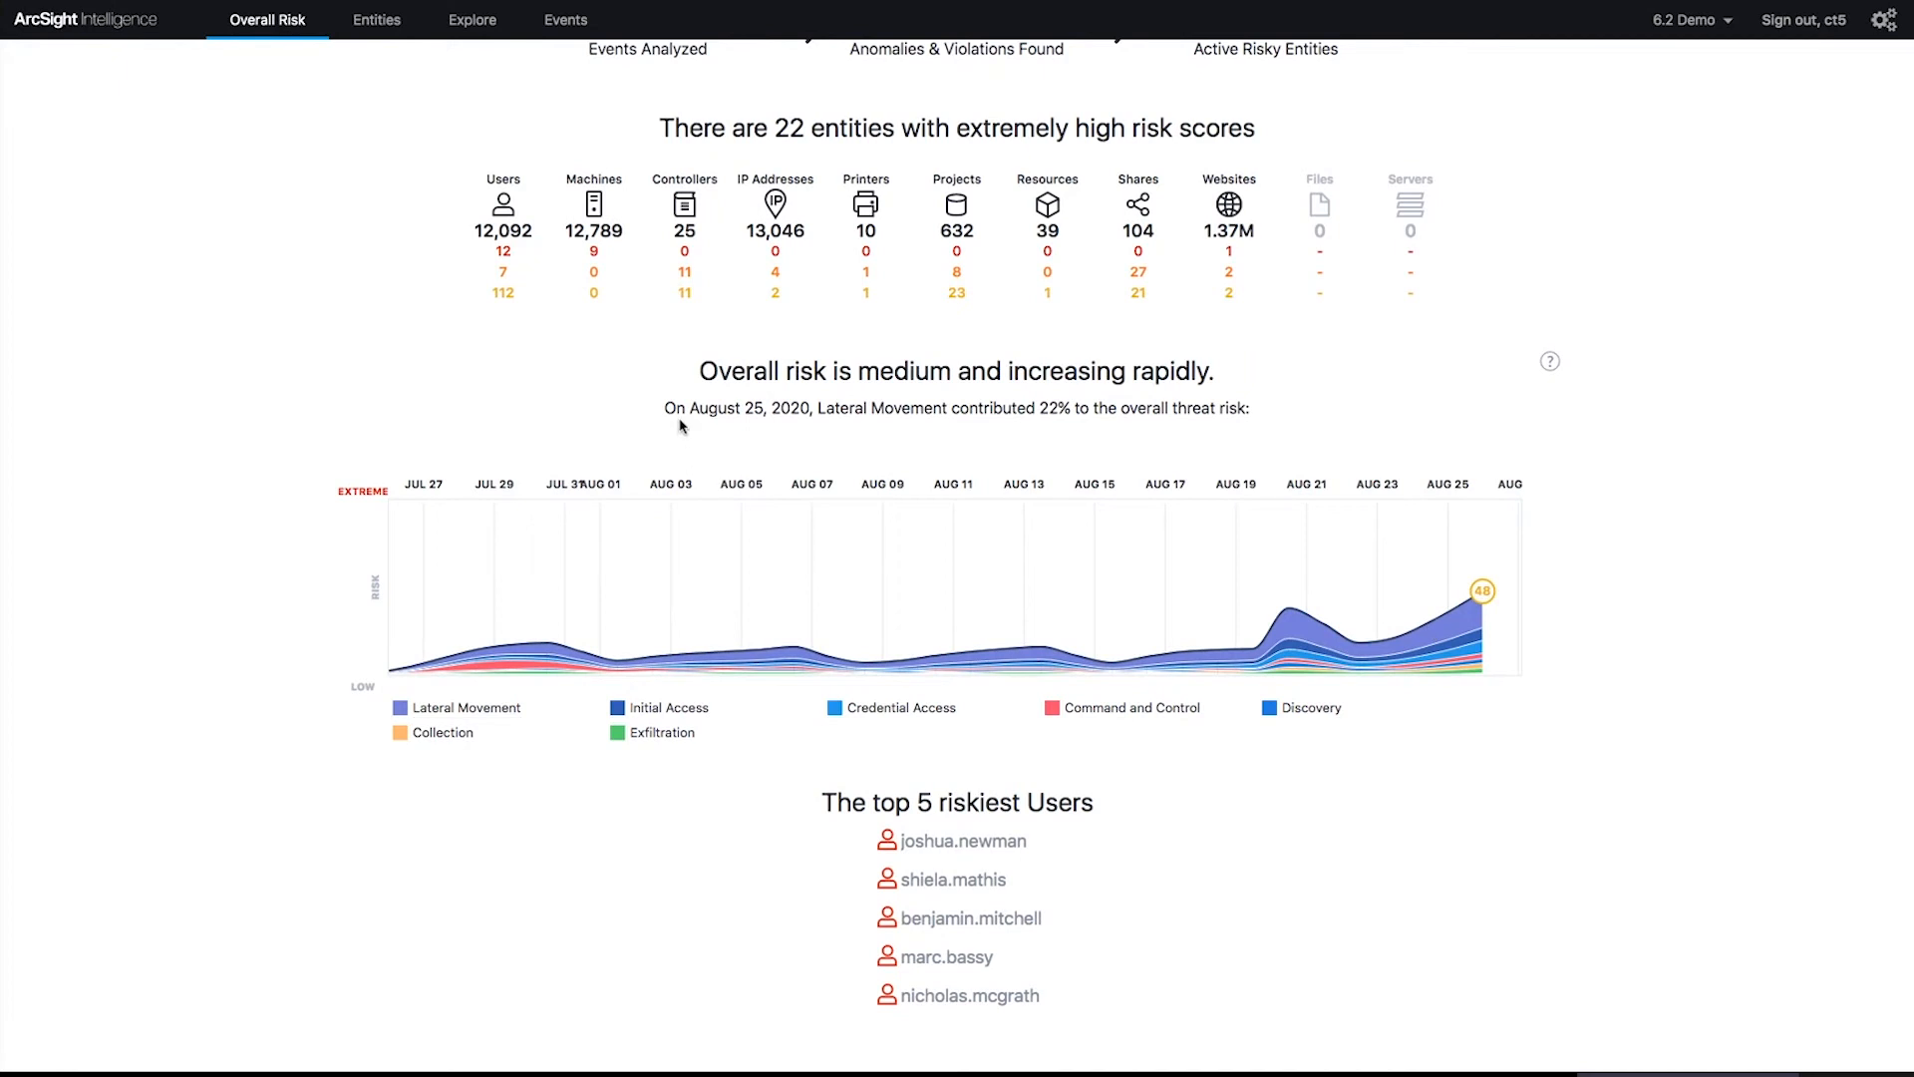
{"action": "mouse_move", "coordinate": [503, 213]}
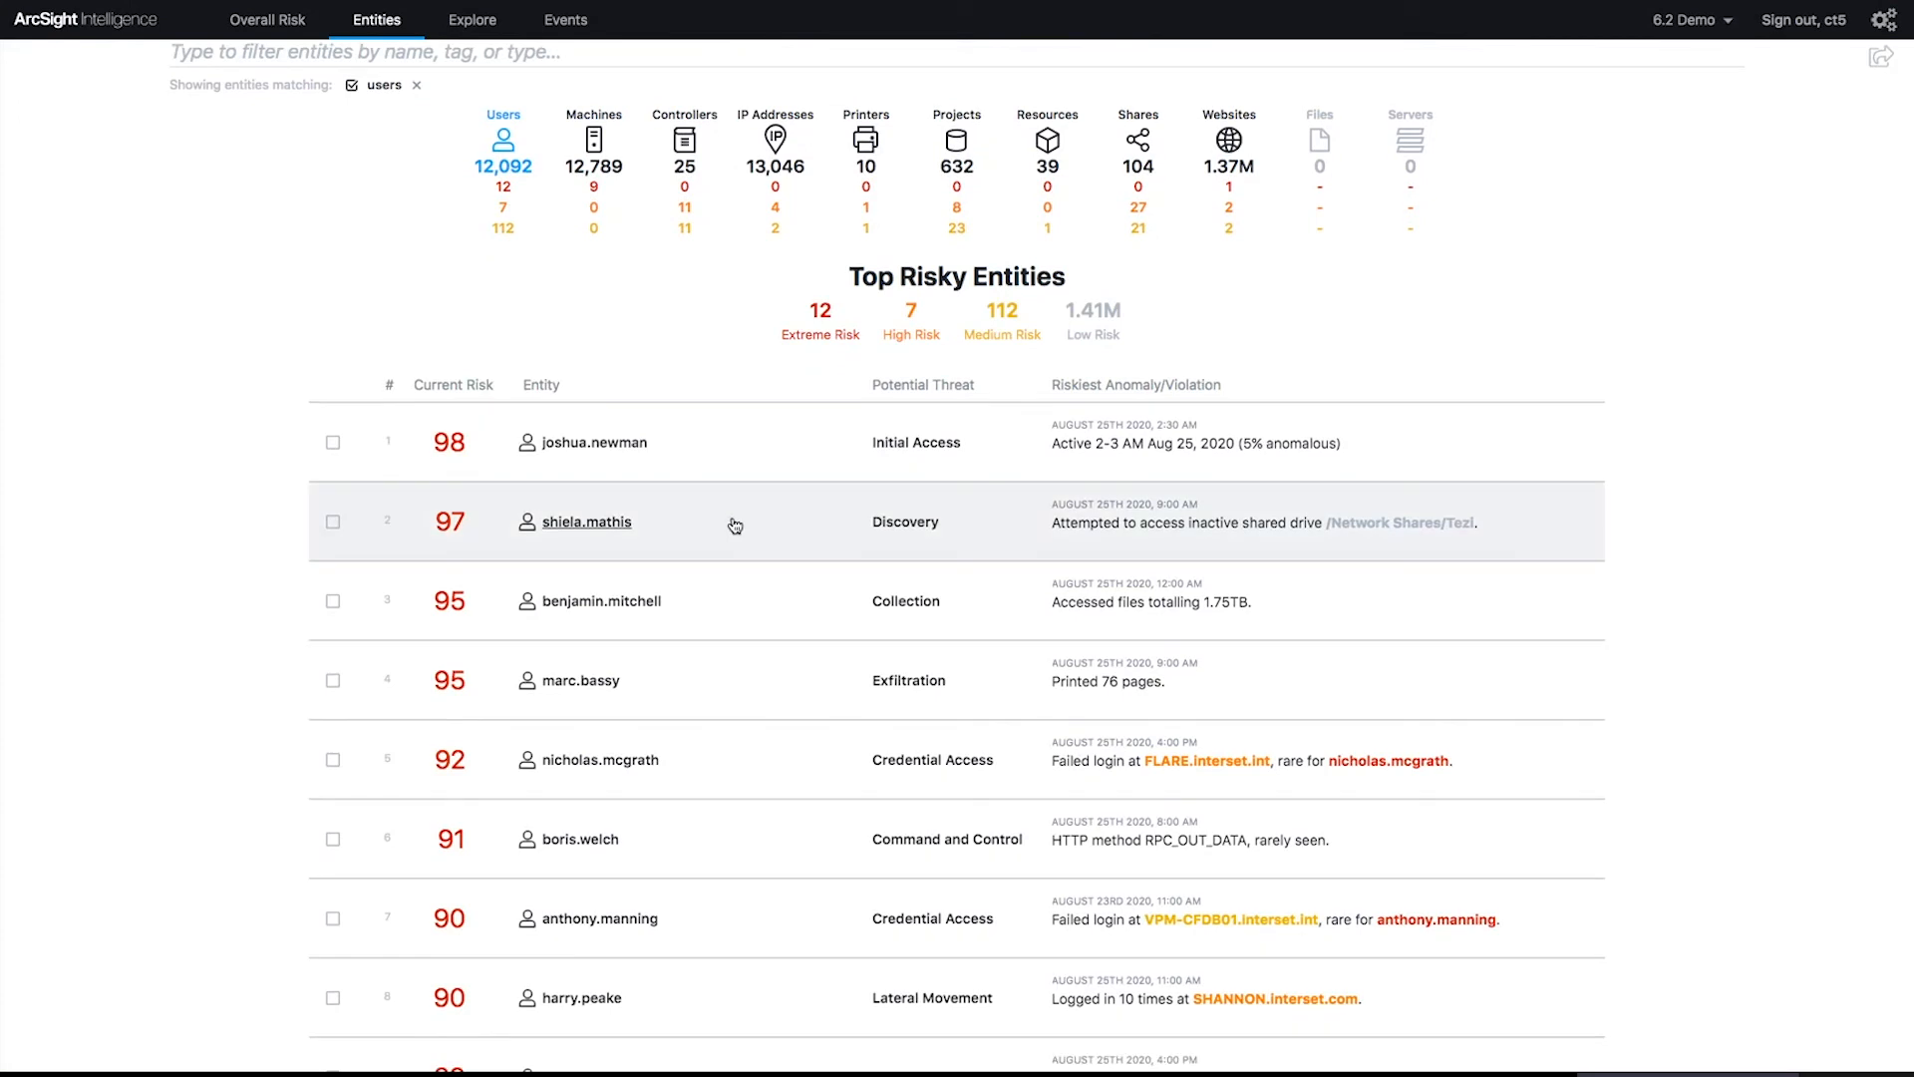
{"action": "scroll", "scroll_direction": "up", "scroll_amount": 3}
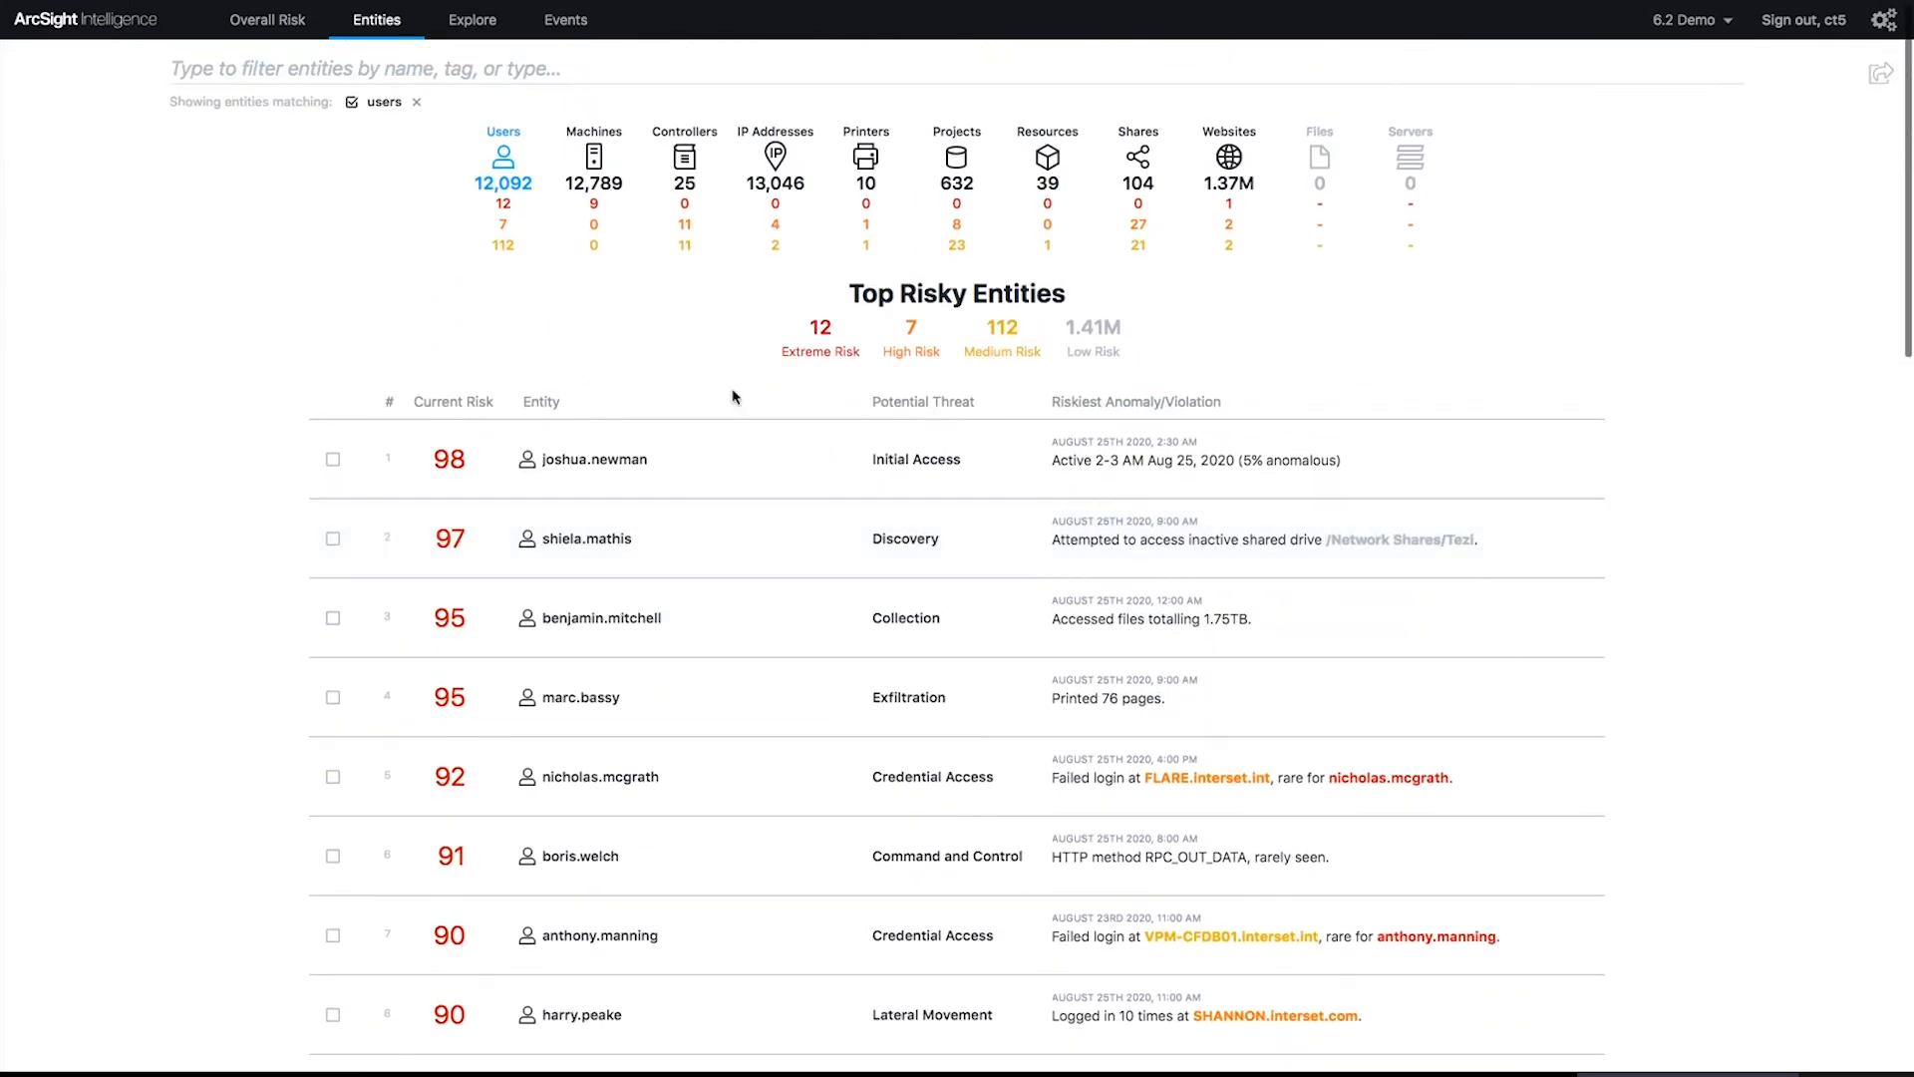
{"action": "mouse_move", "coordinate": [674, 344]}
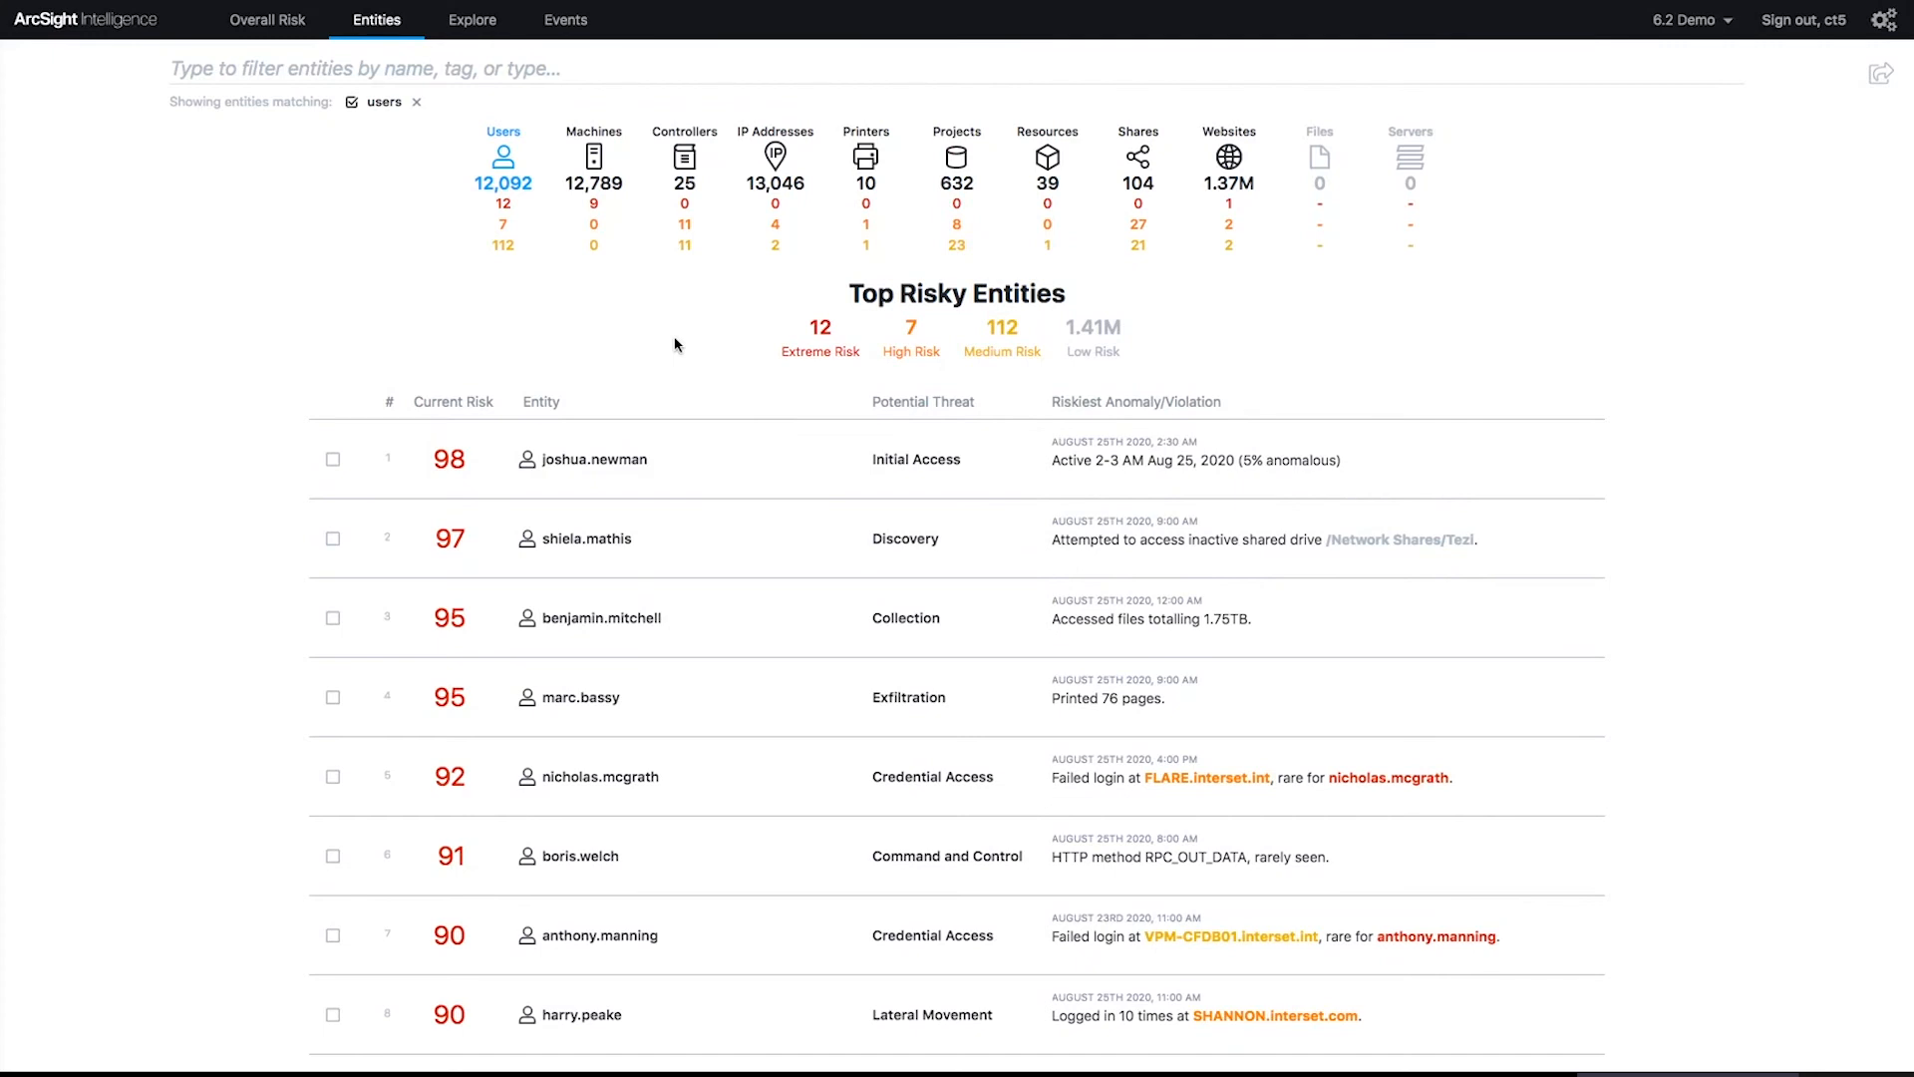
{"action": "mouse_move", "coordinate": [669, 347]}
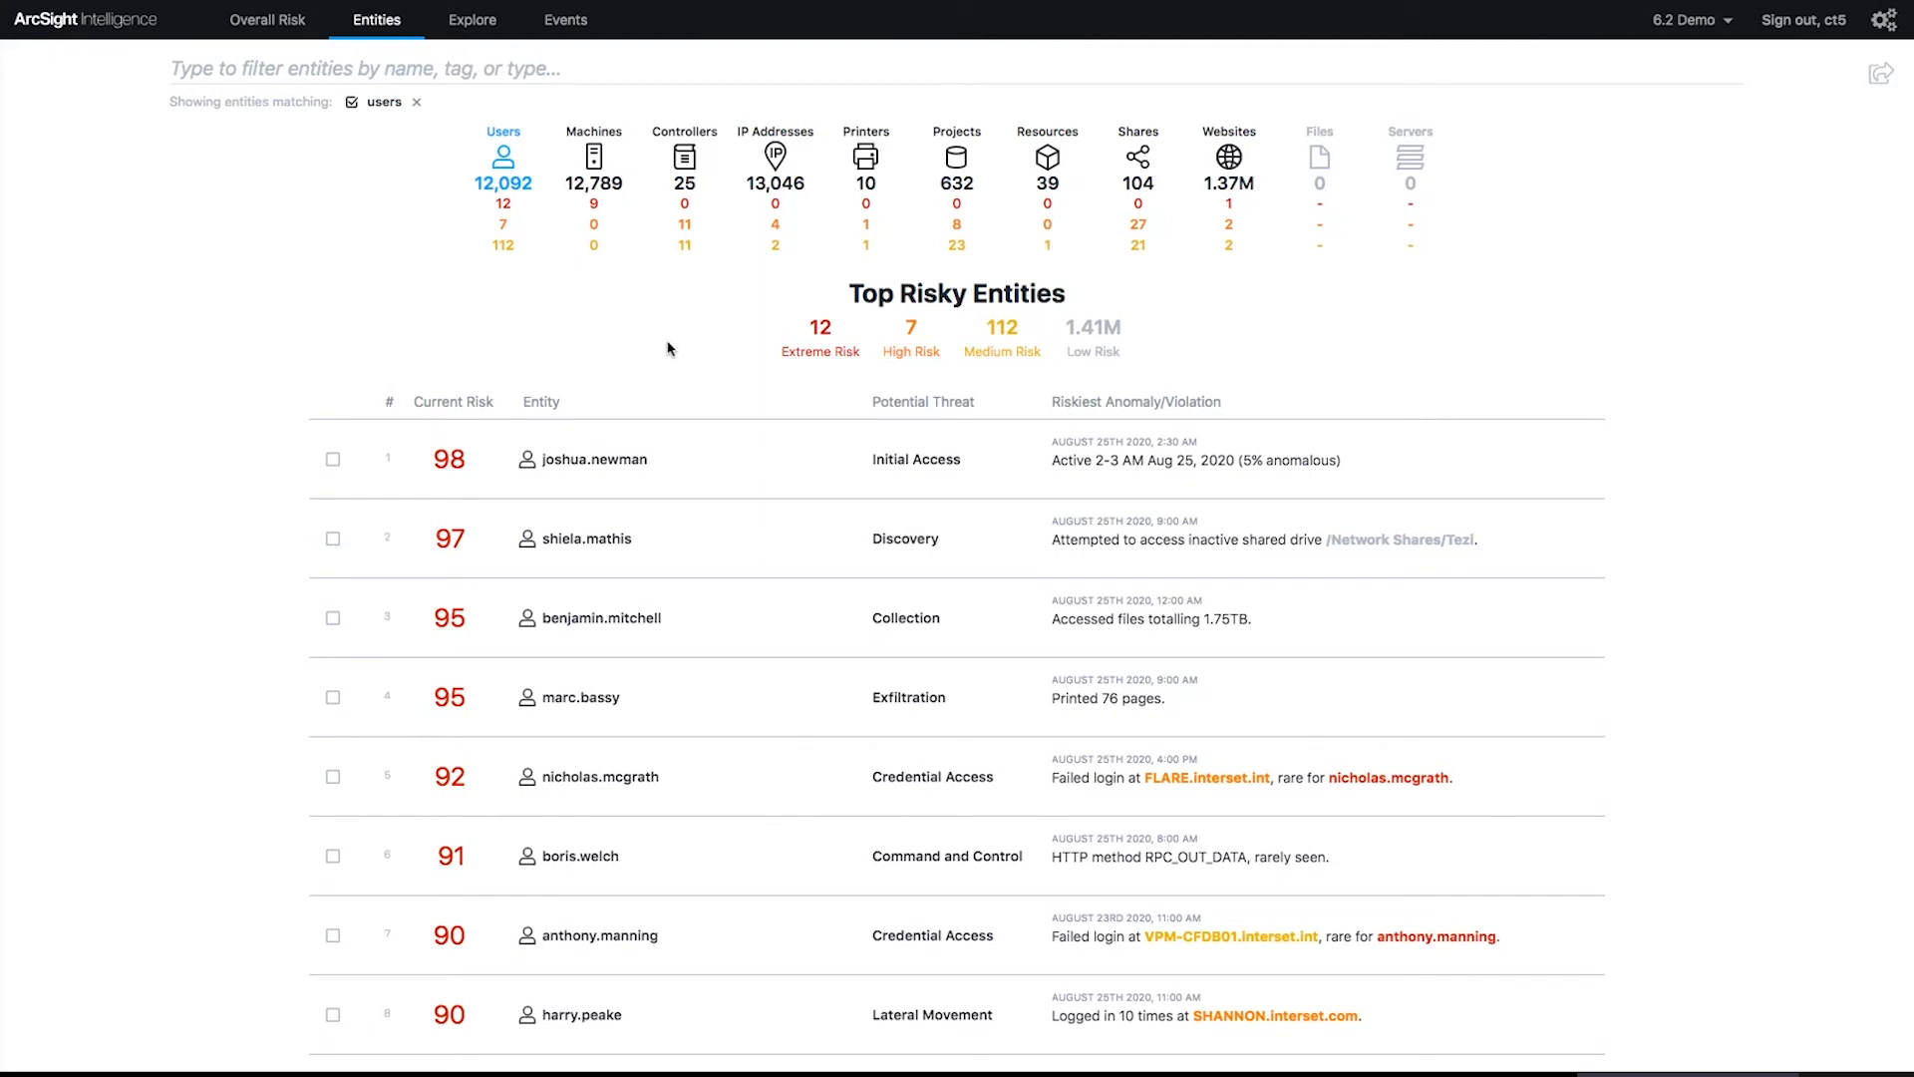
{"action": "mouse_move", "coordinate": [592, 458]}
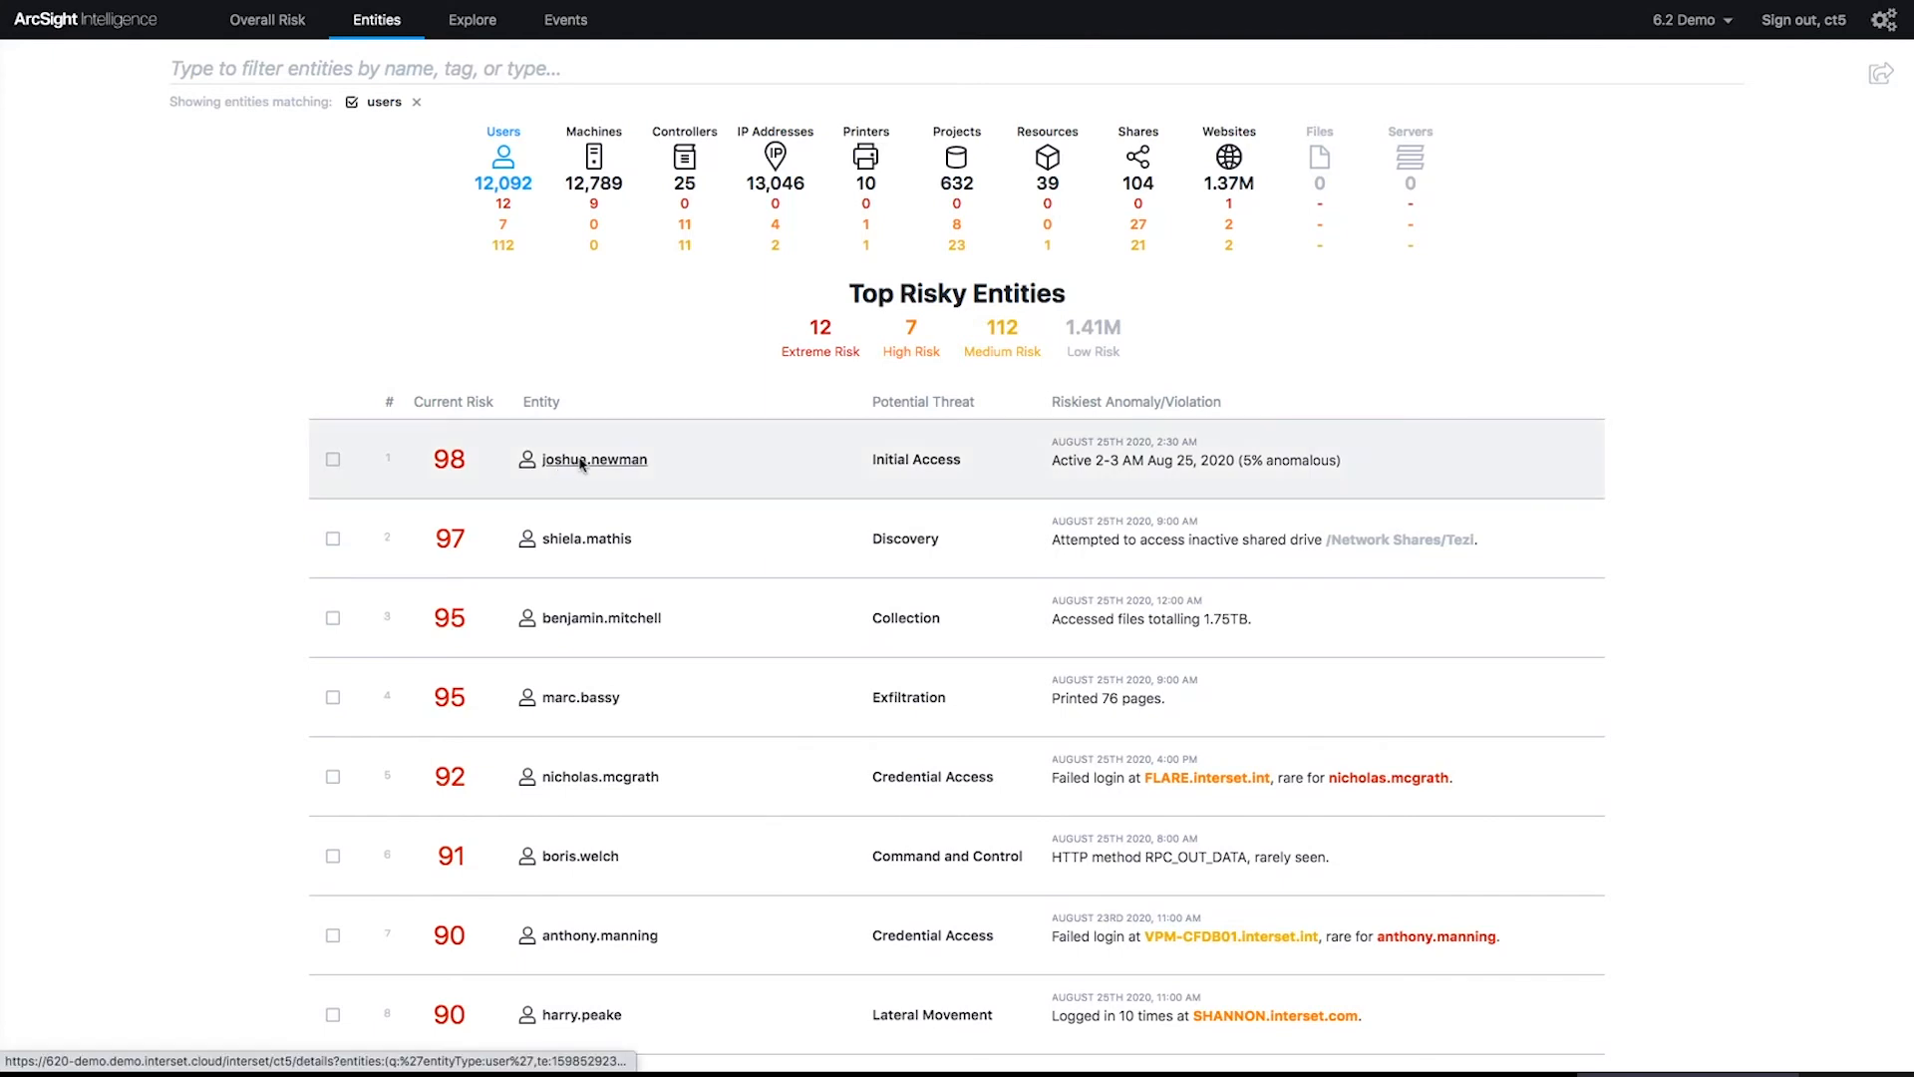
{"action": "left_click", "coordinate": [596, 459]}
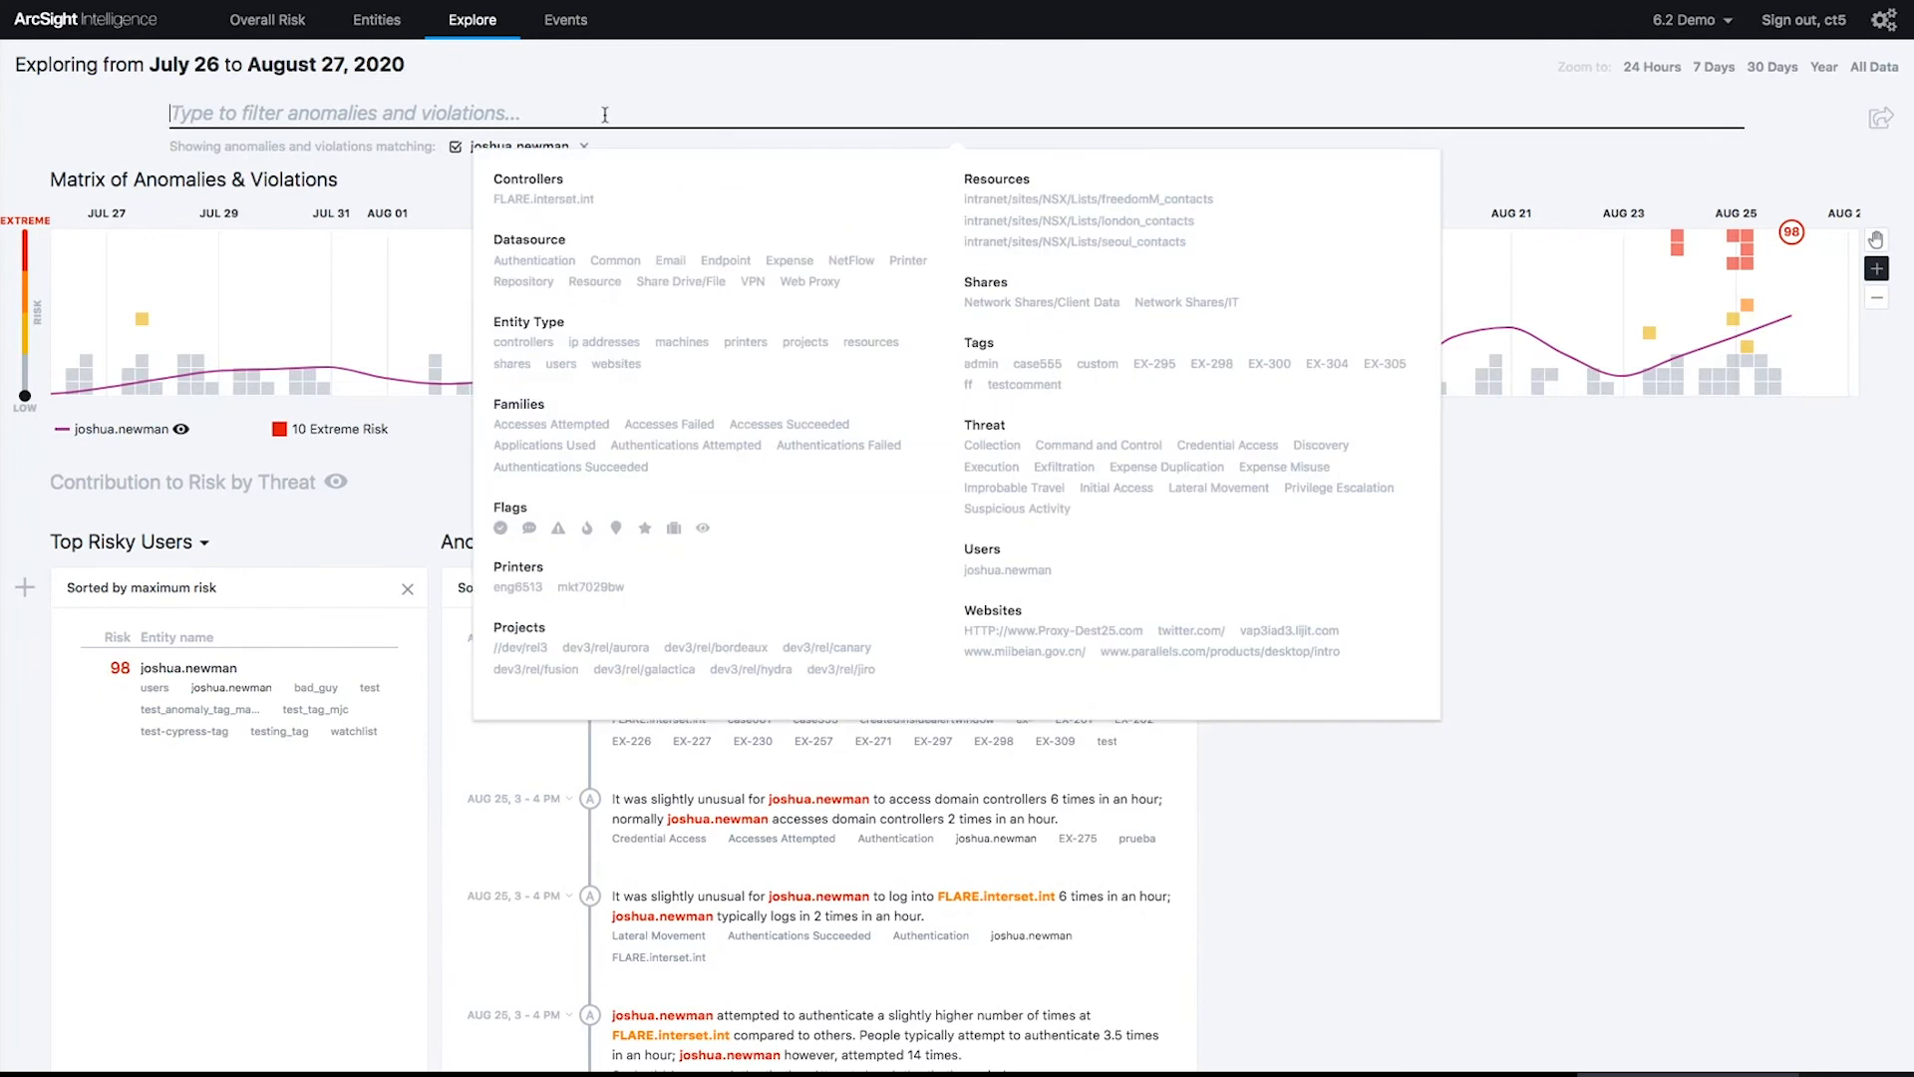
{"action": "mouse_move", "coordinate": [631, 540]}
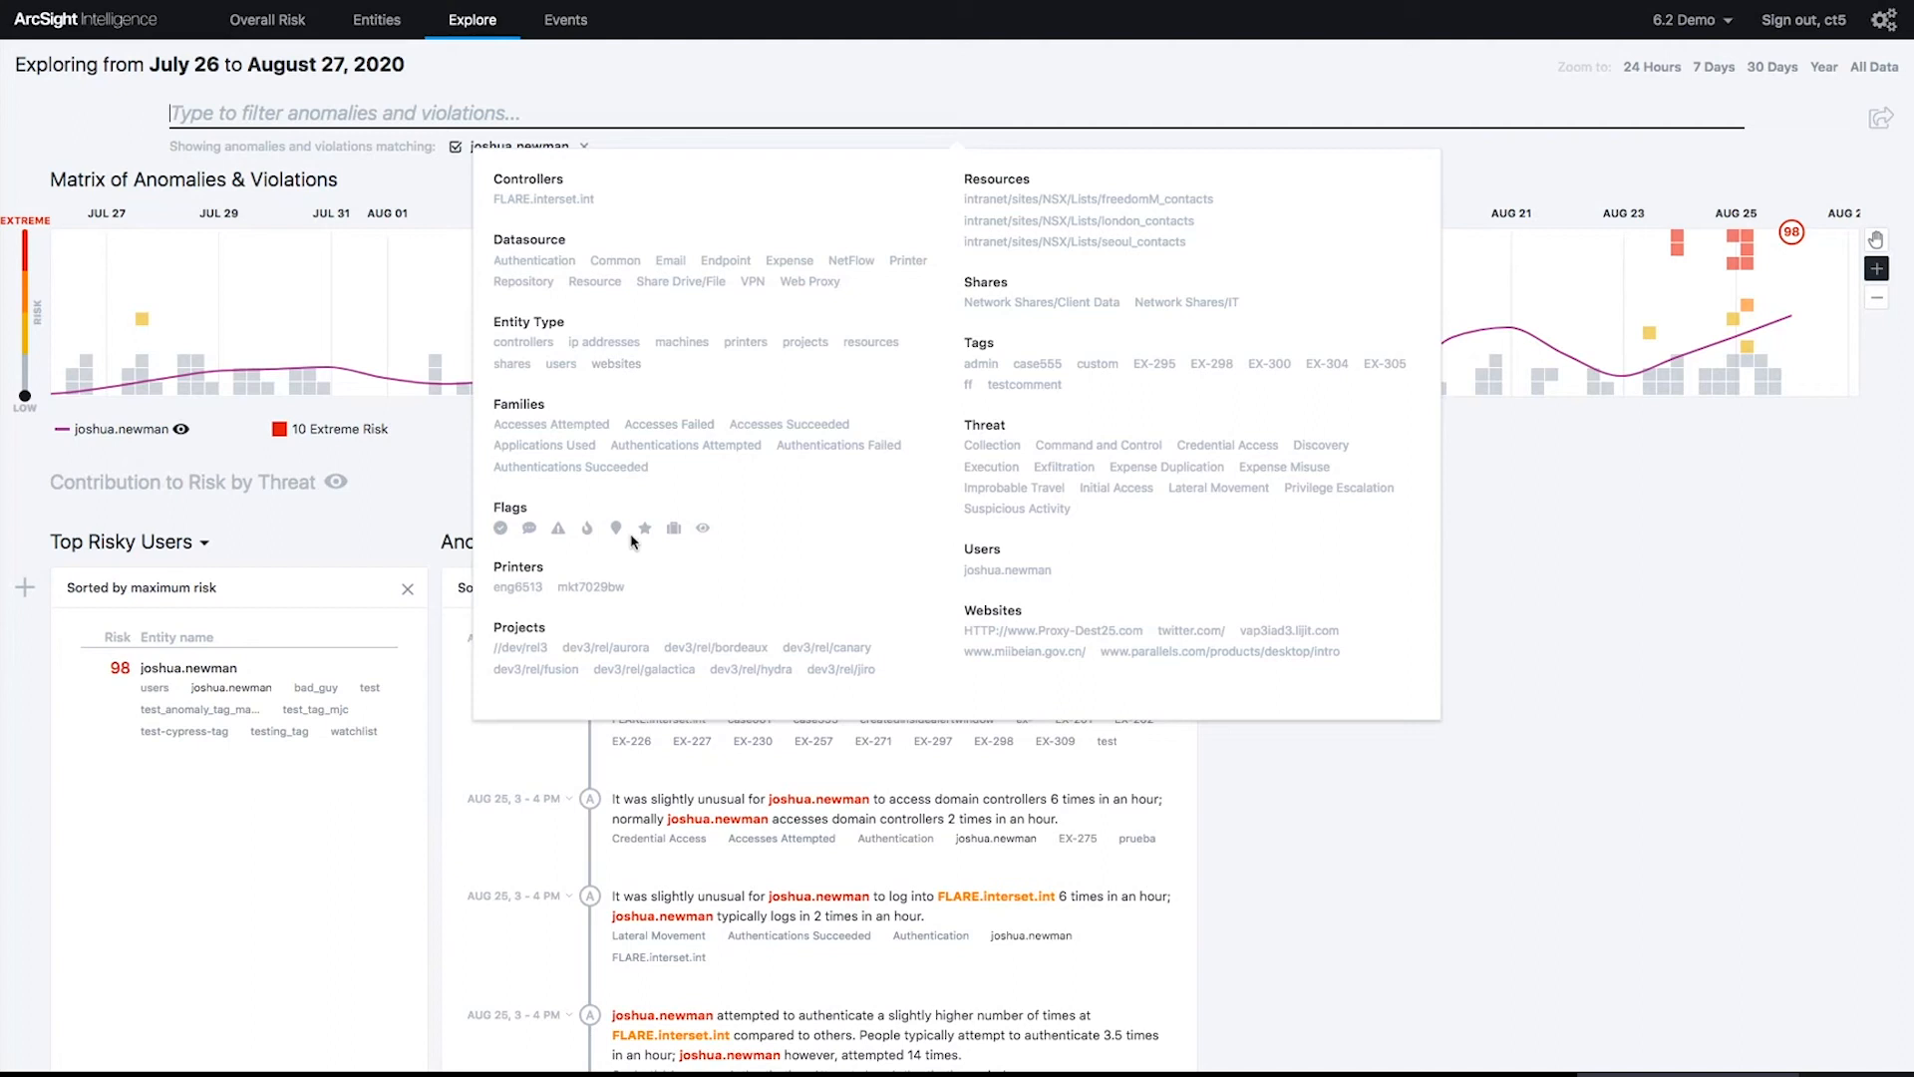
{"action": "mouse_move", "coordinate": [1578, 538]}
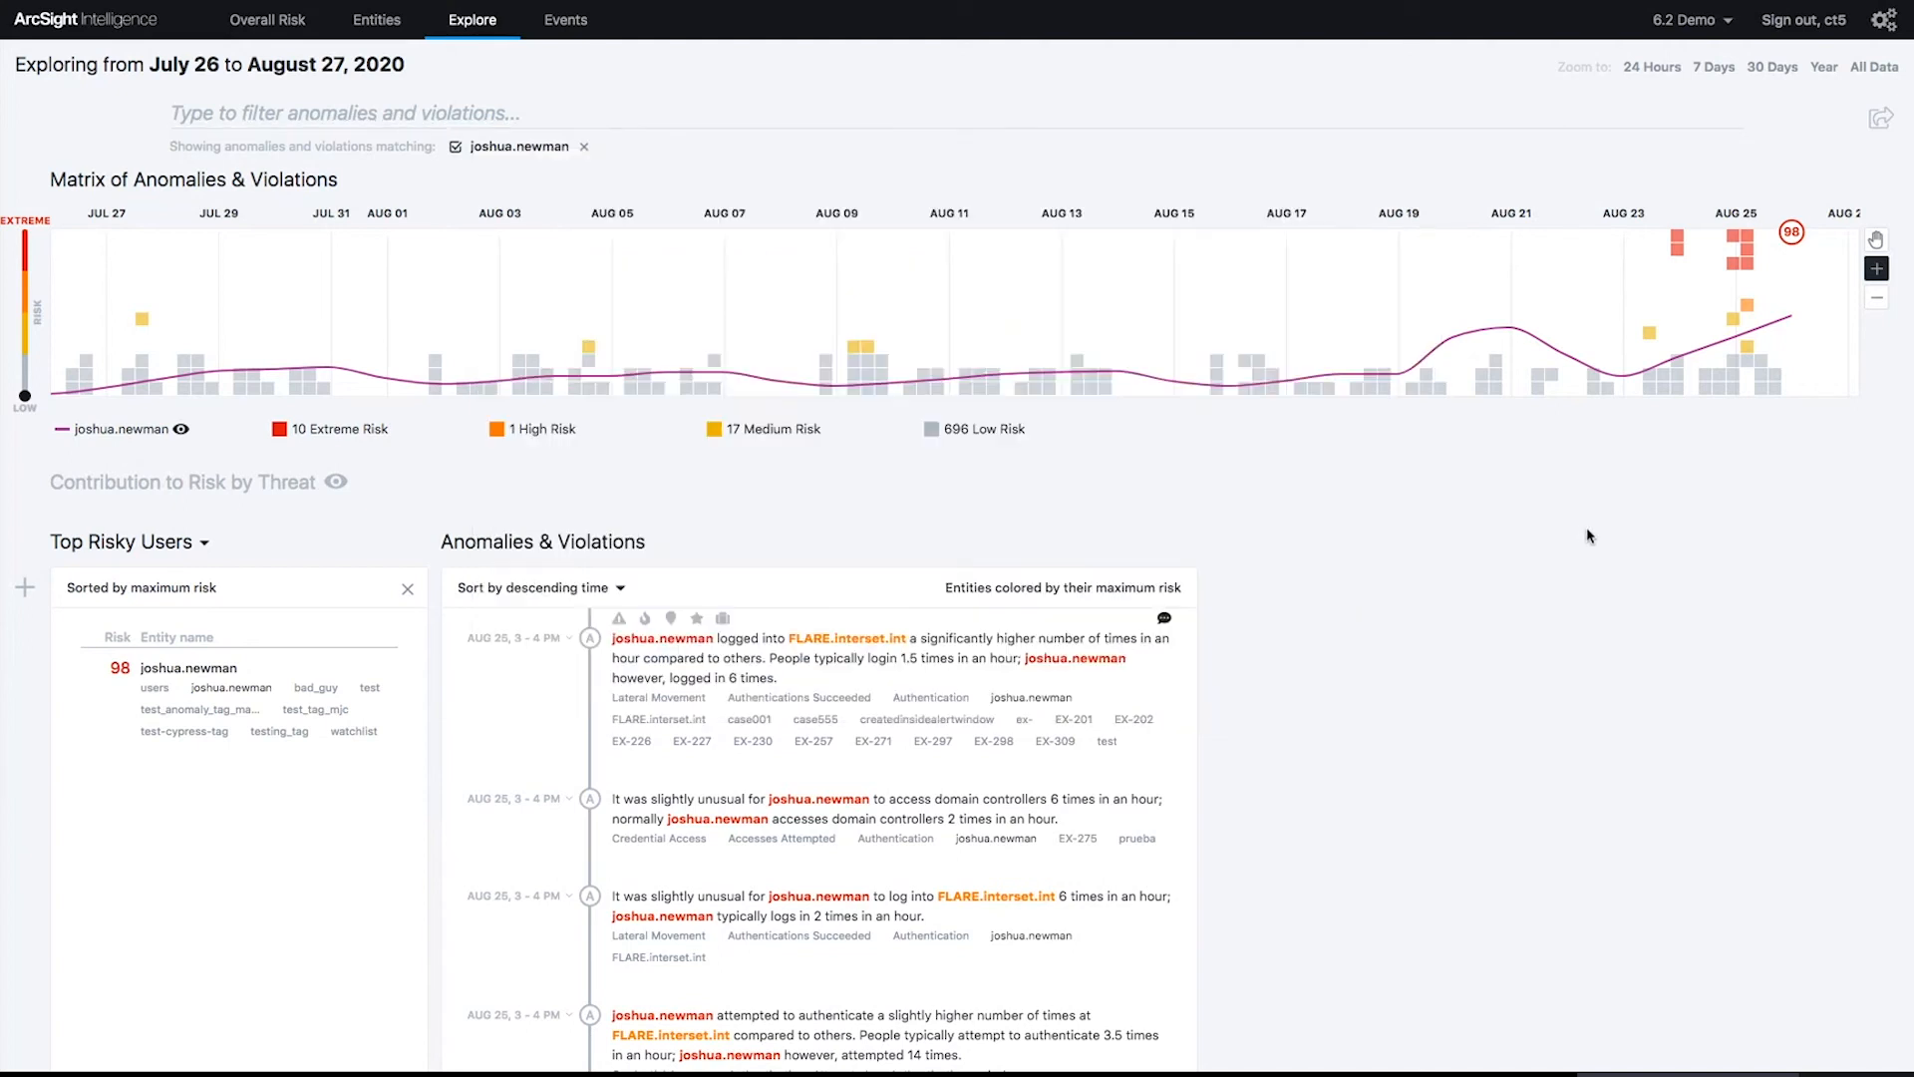
{"action": "mouse_move", "coordinate": [257, 380]}
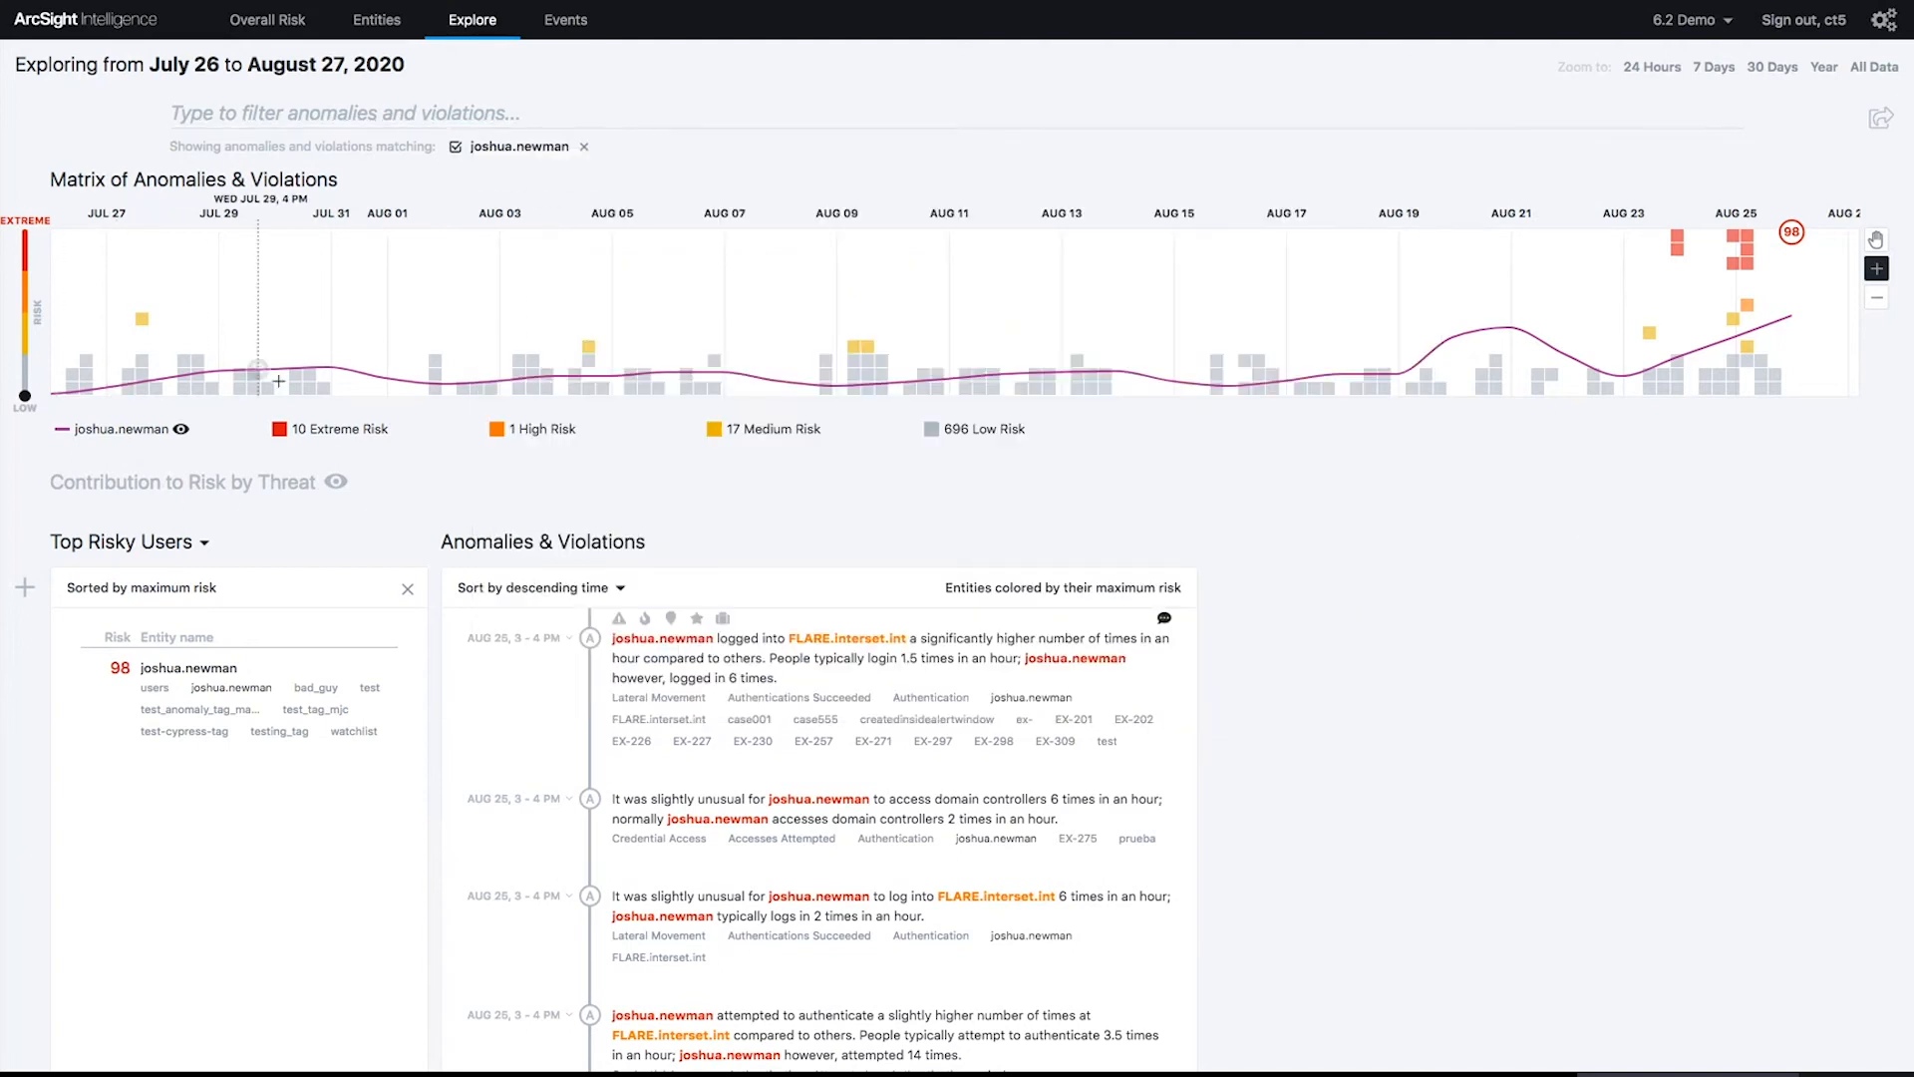
{"action": "mouse_move", "coordinate": [1542, 391]}
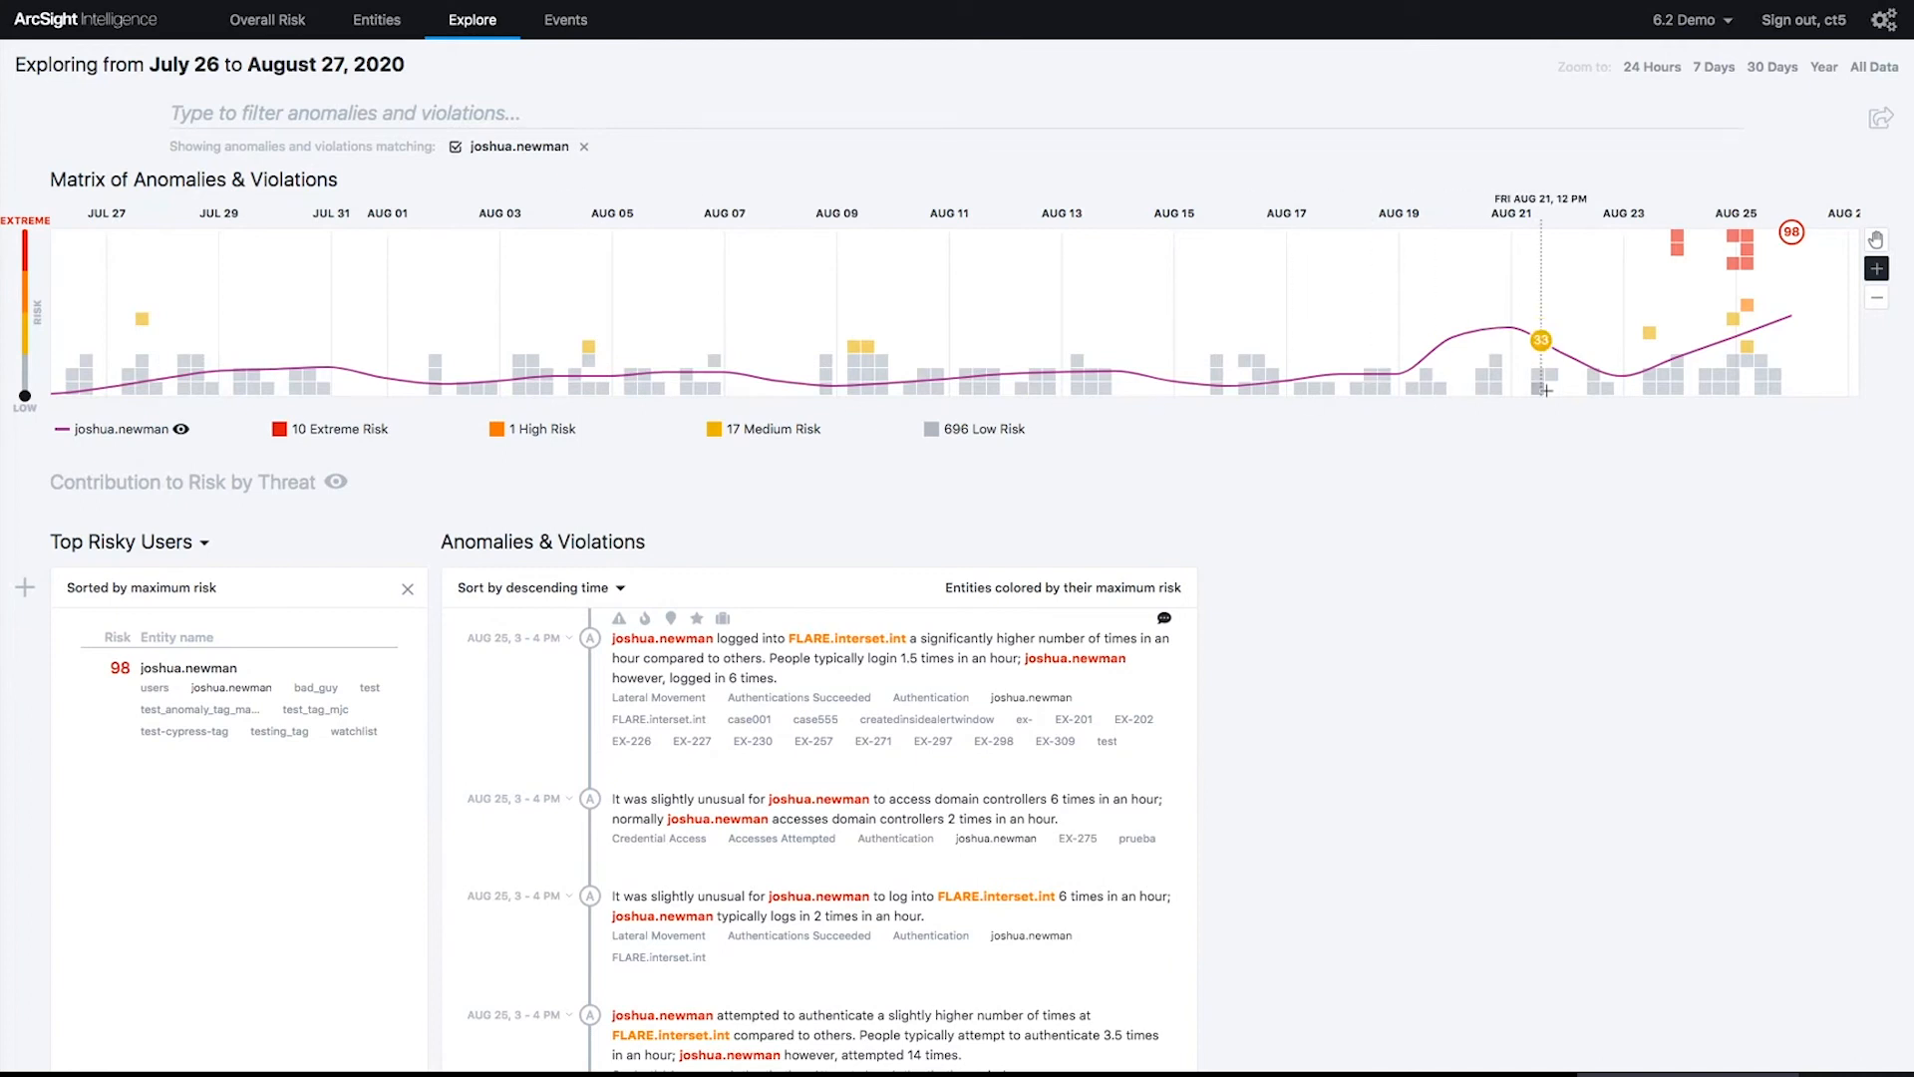
{"action": "mouse_move", "coordinate": [1632, 388]}
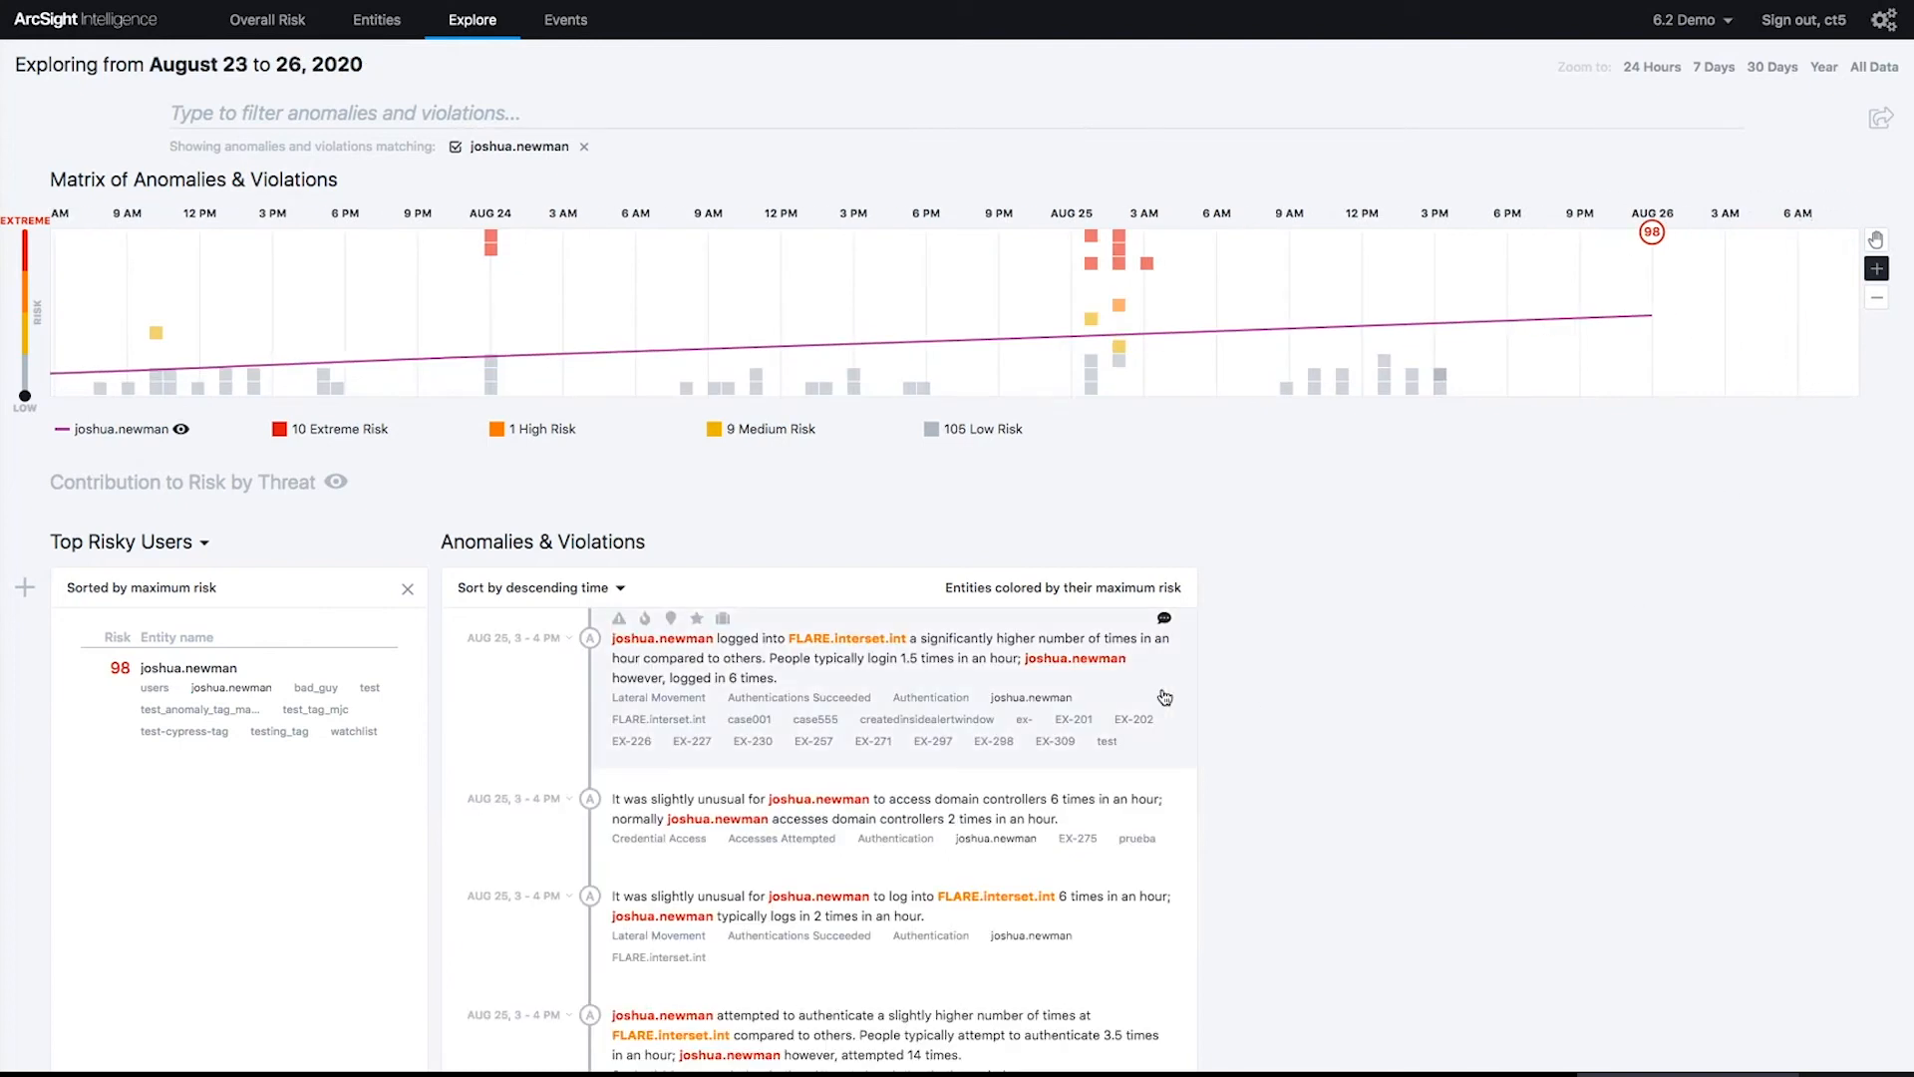
{"action": "mouse_move", "coordinate": [993, 469]}
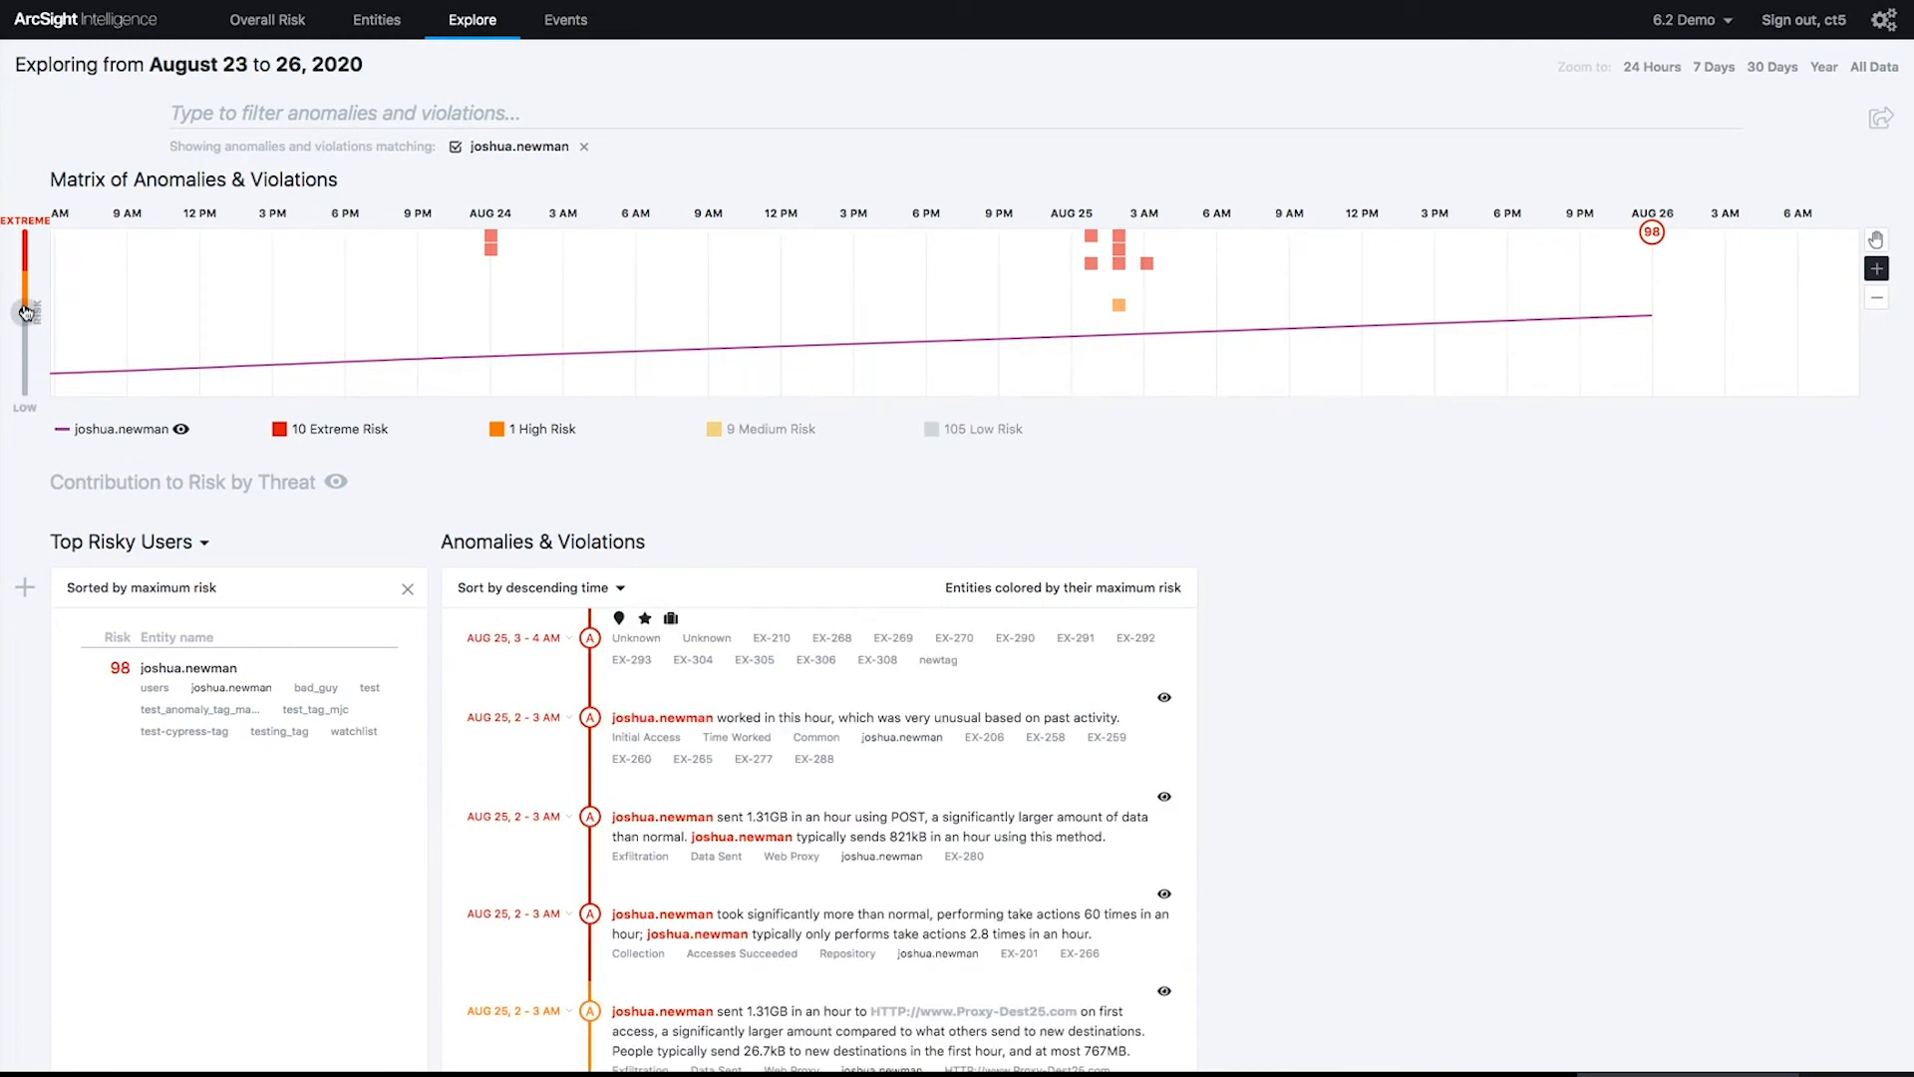
{"action": "scroll", "scroll_direction": "down", "scroll_amount": 3}
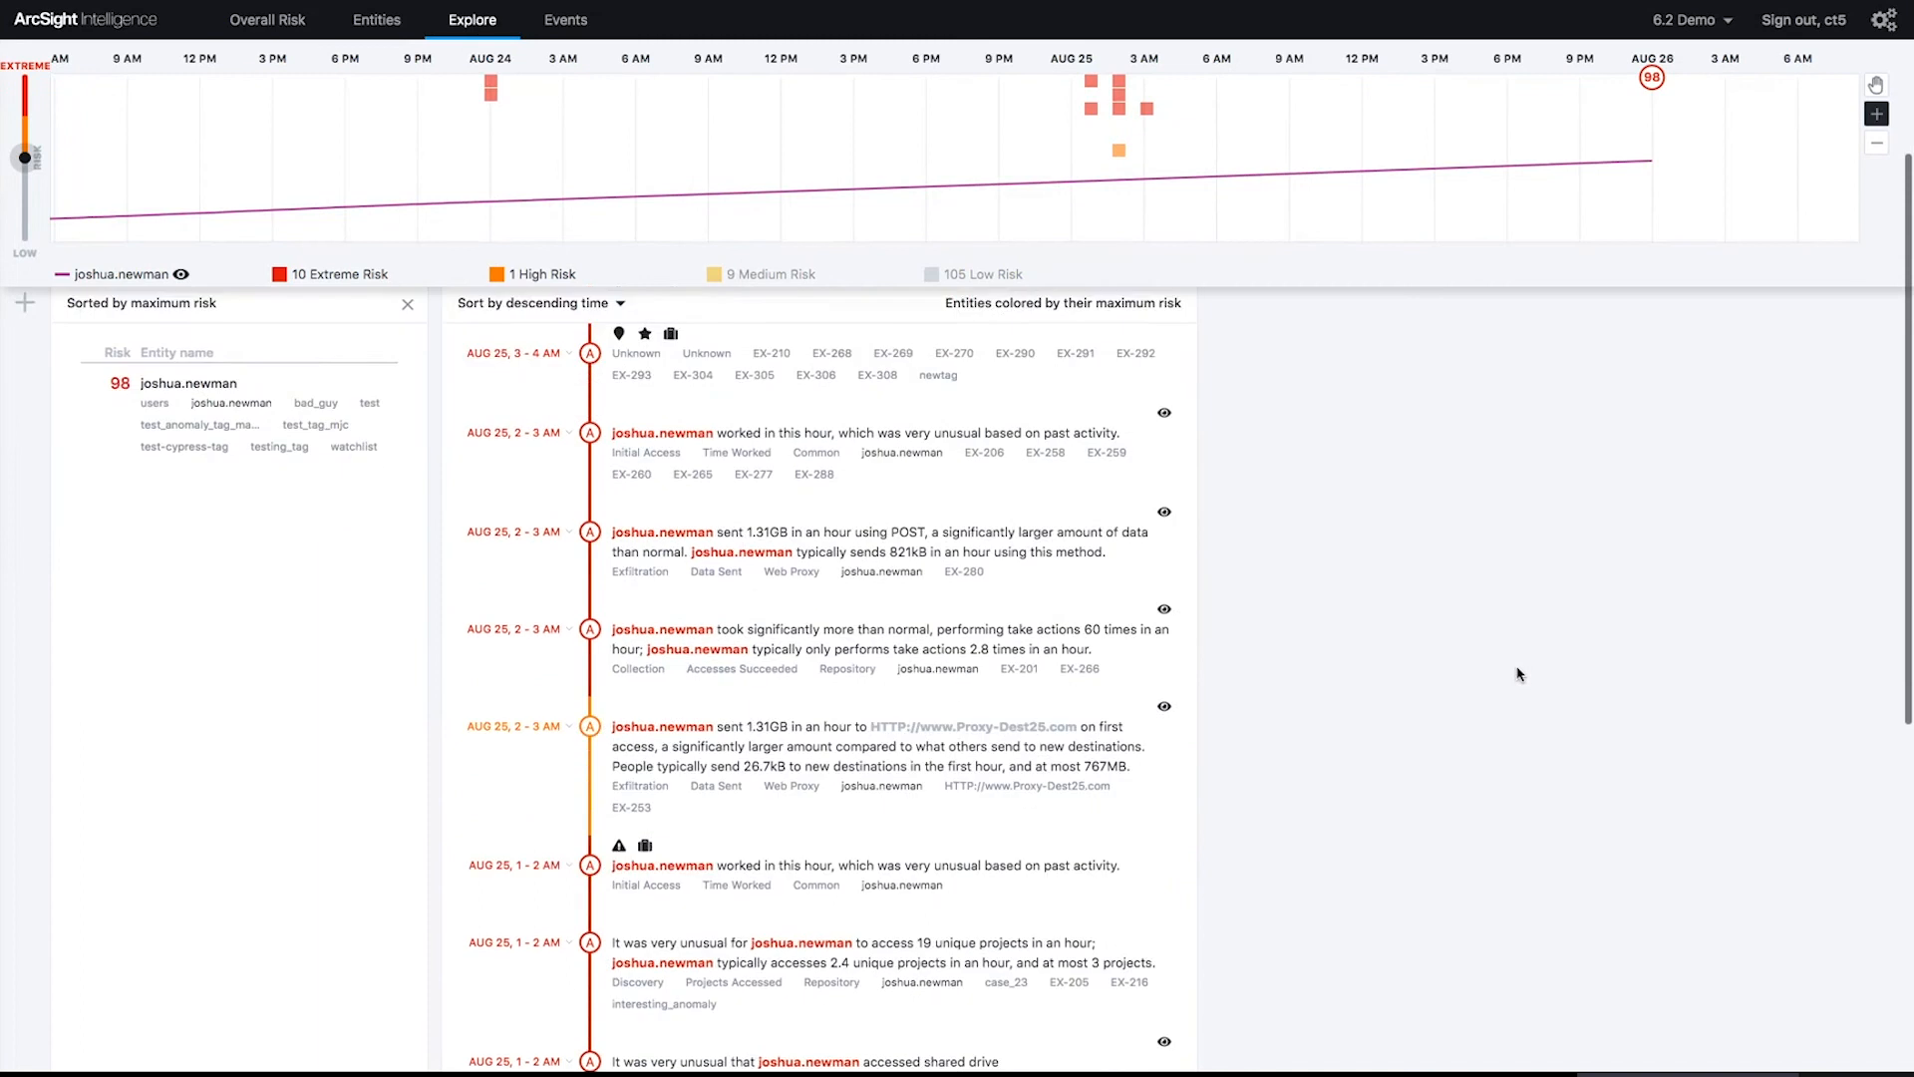
{"action": "scroll", "scroll_direction": "down", "scroll_amount": 3}
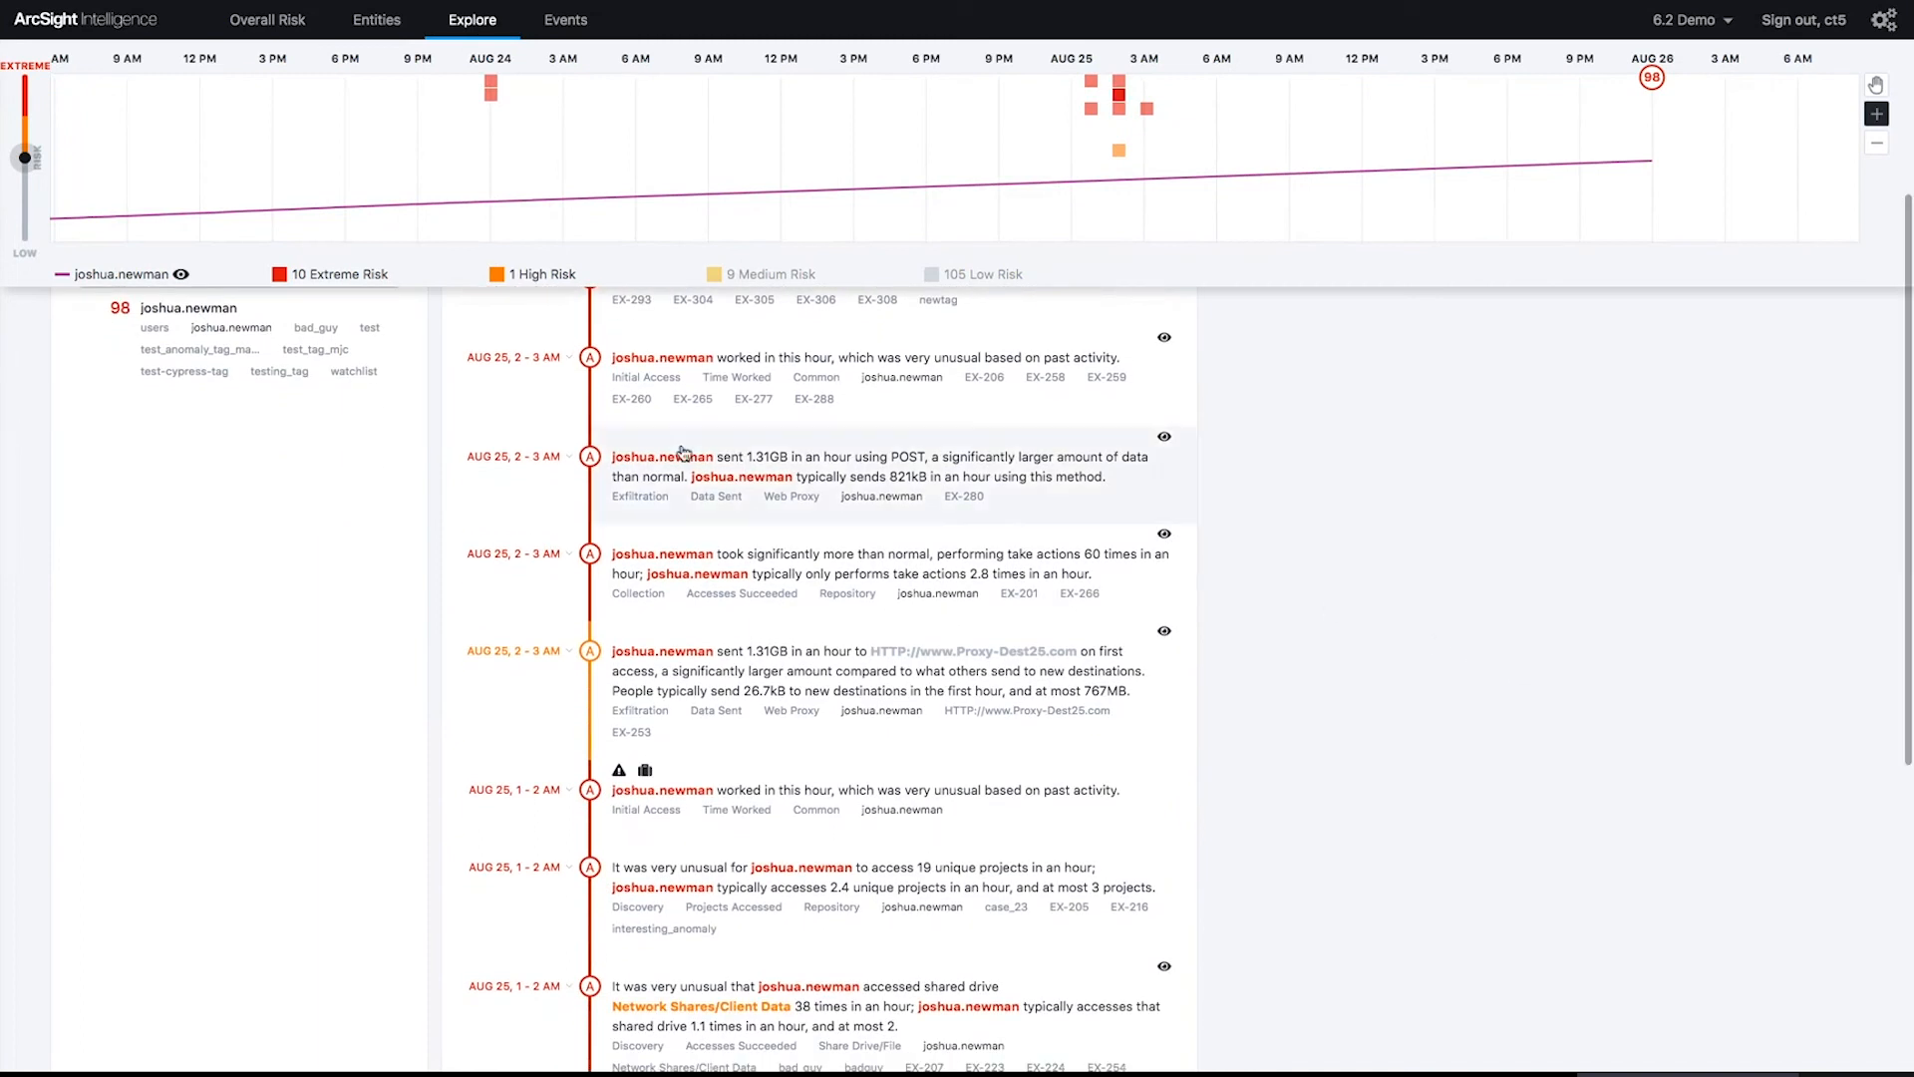
{"action": "left_click", "coordinate": [189, 308]}
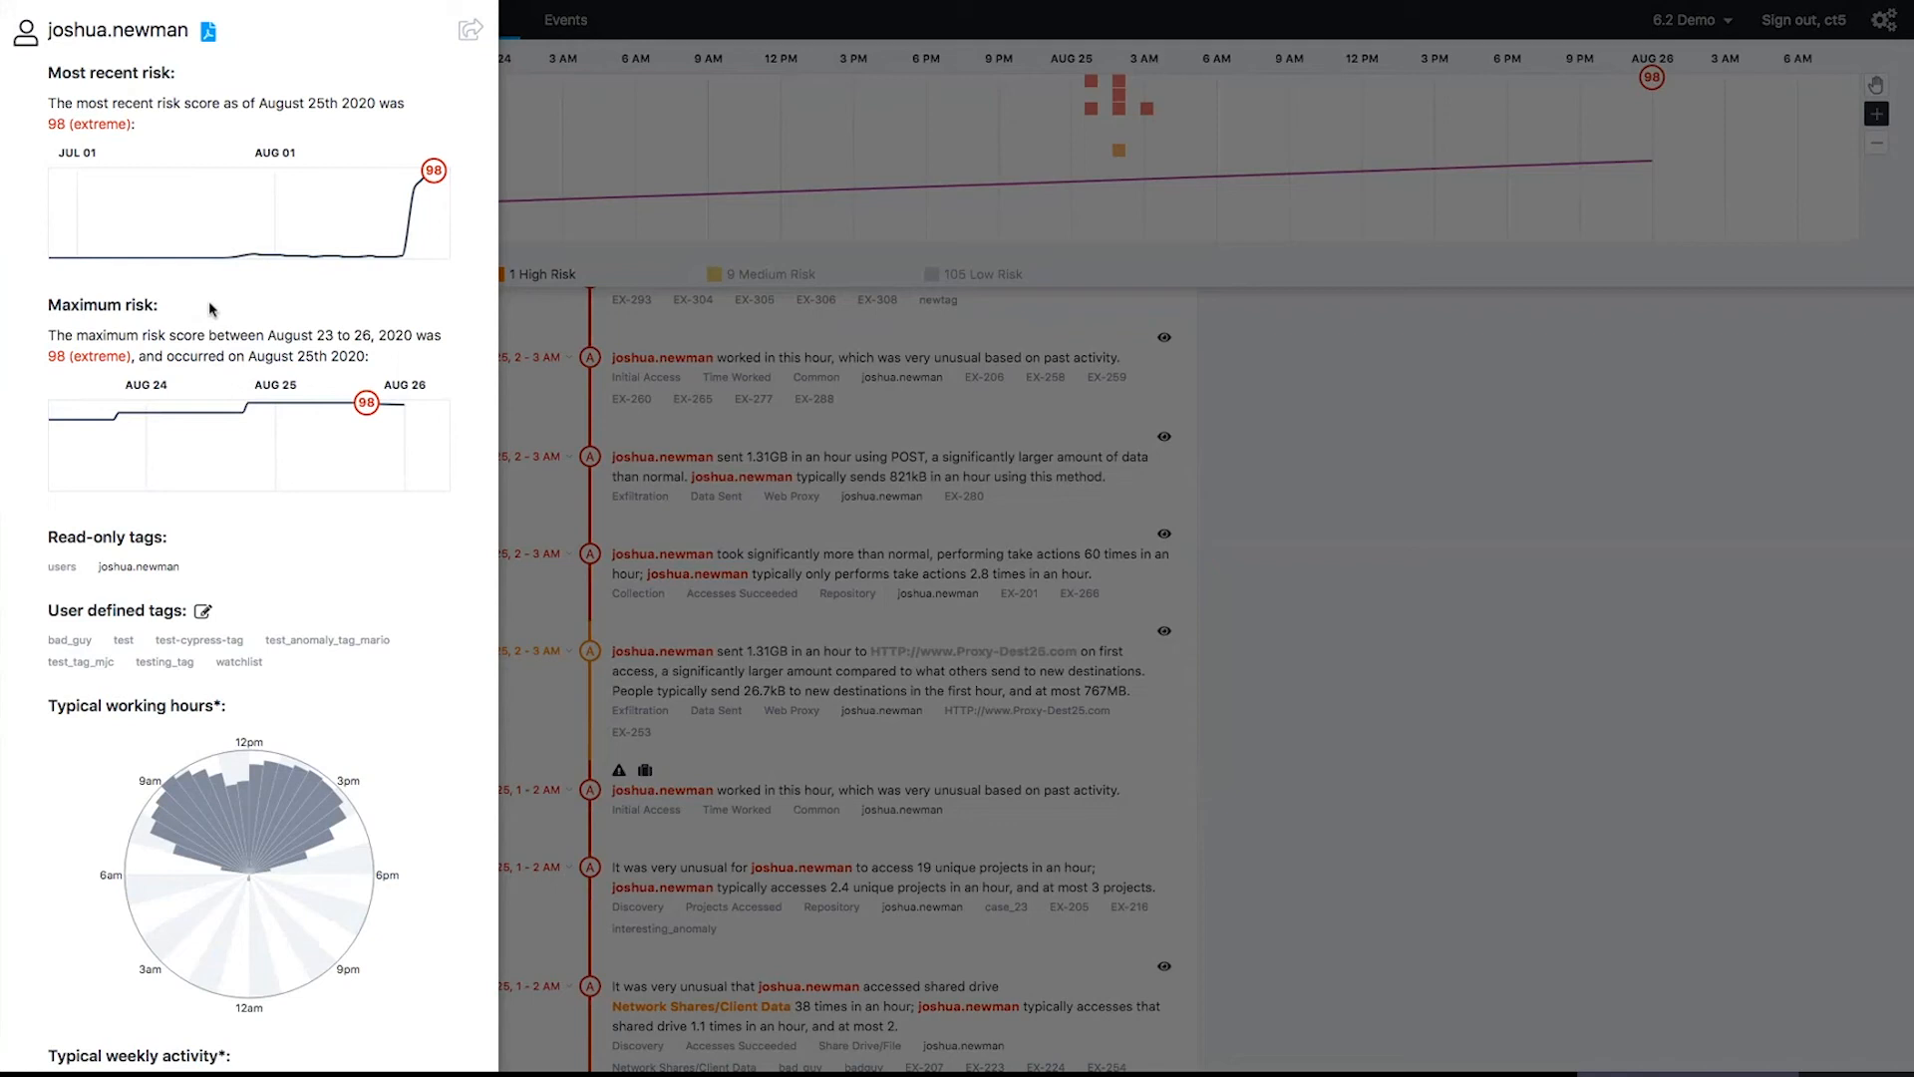
{"action": "mouse_move", "coordinate": [267, 262]}
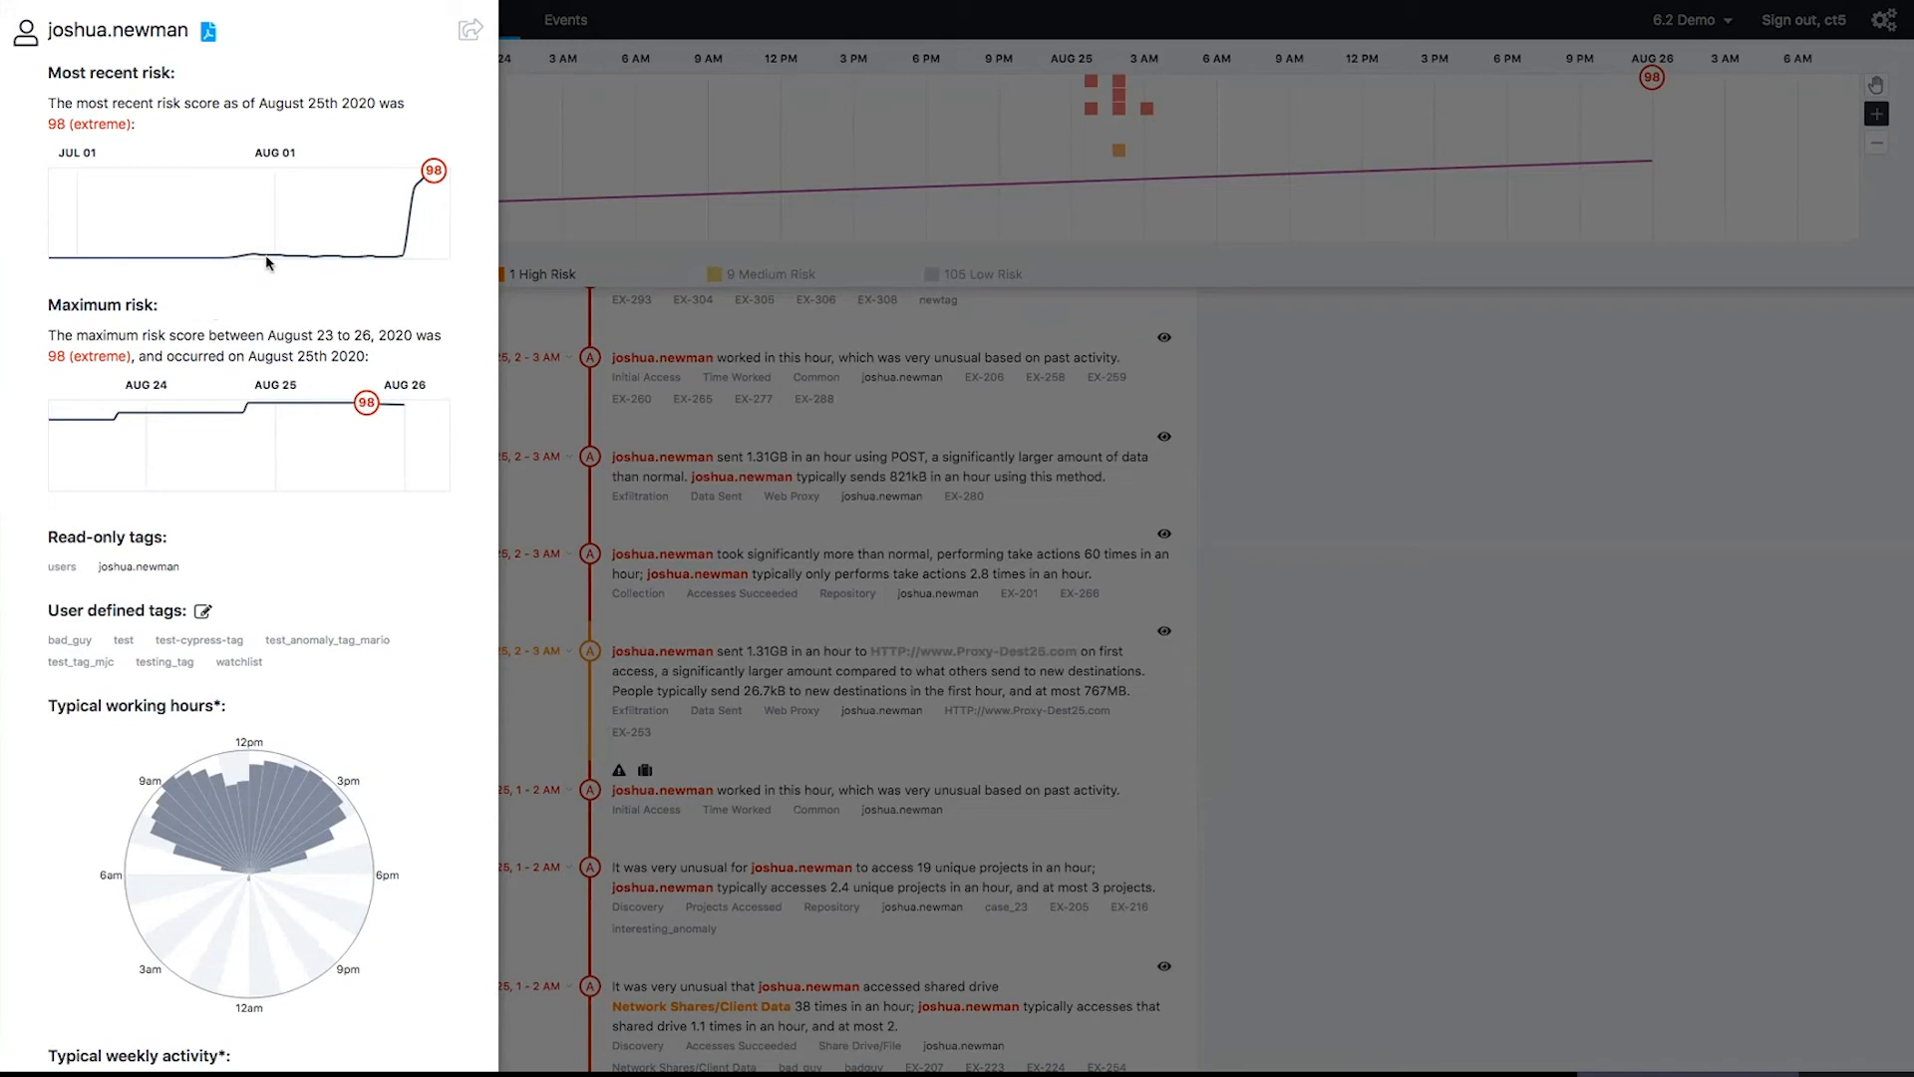
{"action": "scroll", "scroll_direction": "down", "scroll_amount": 3}
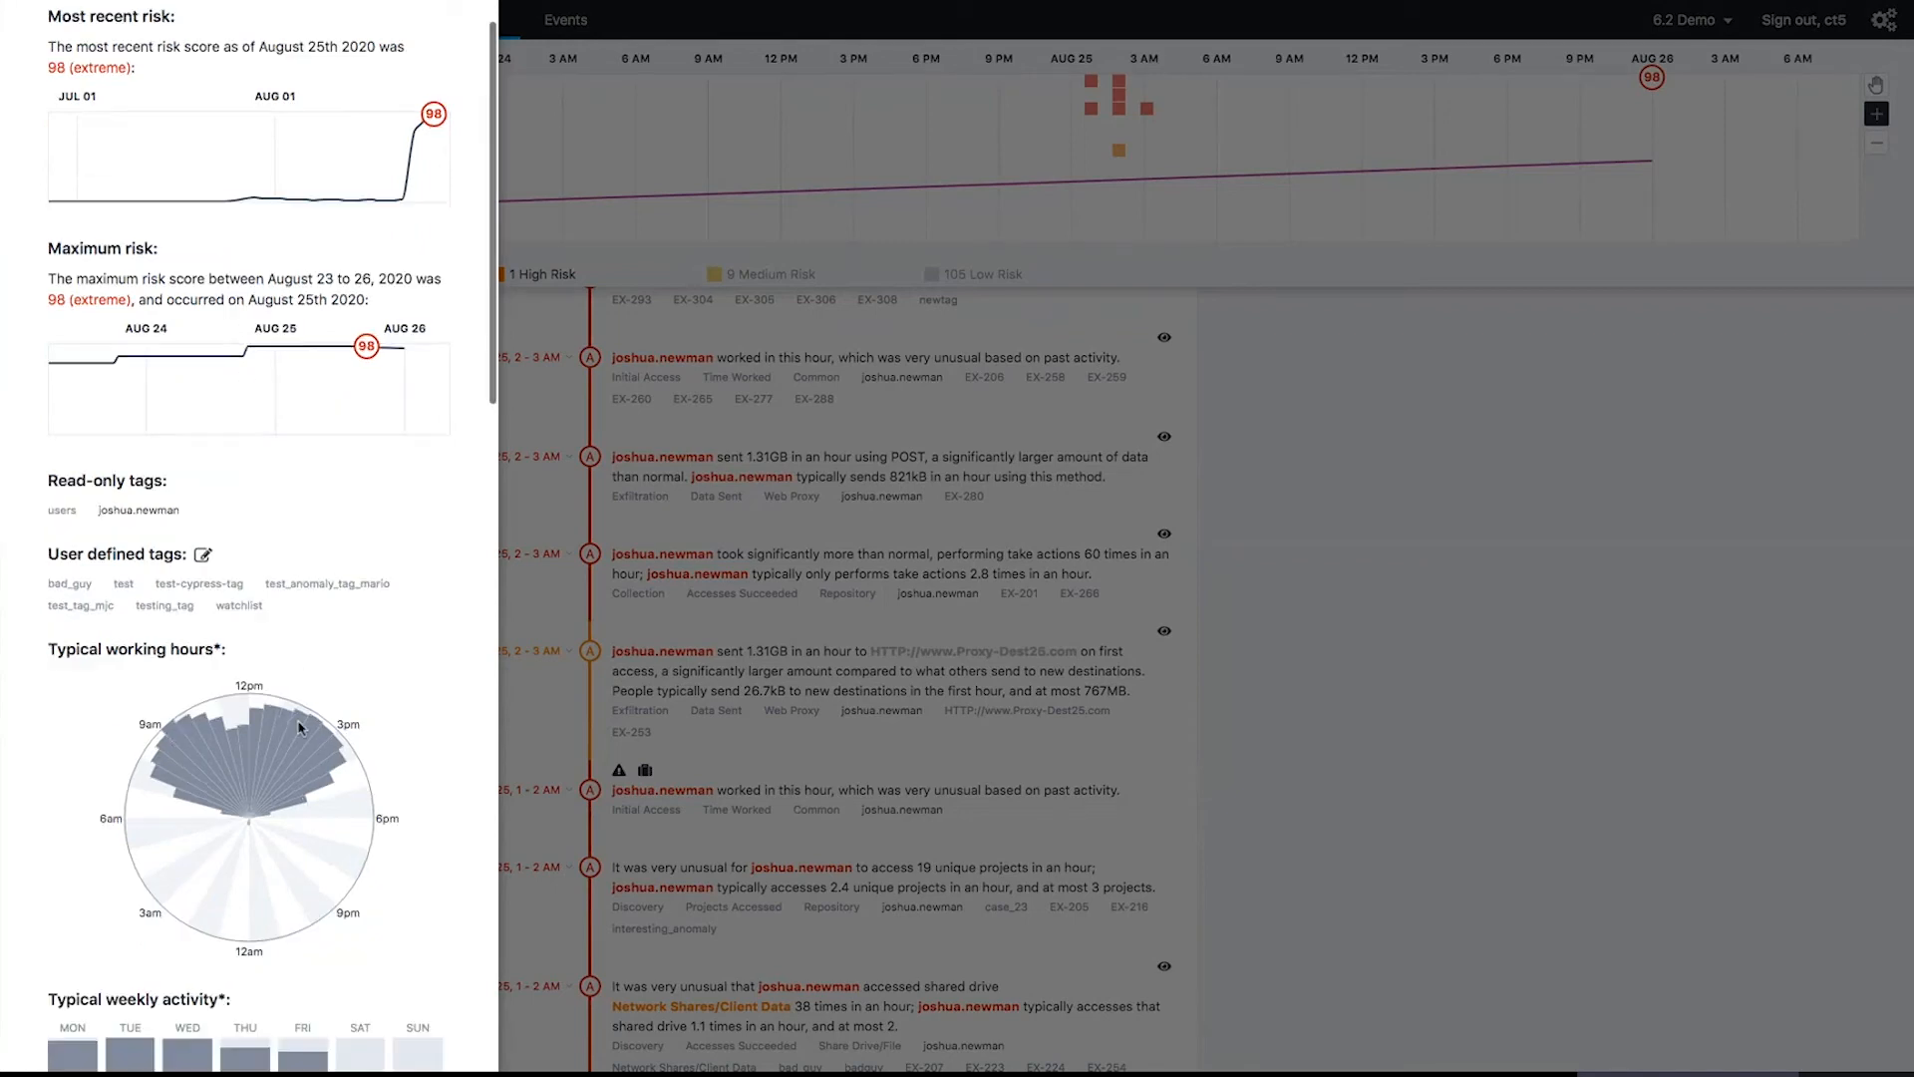
{"action": "scroll", "scroll_direction": "down", "scroll_amount": 3}
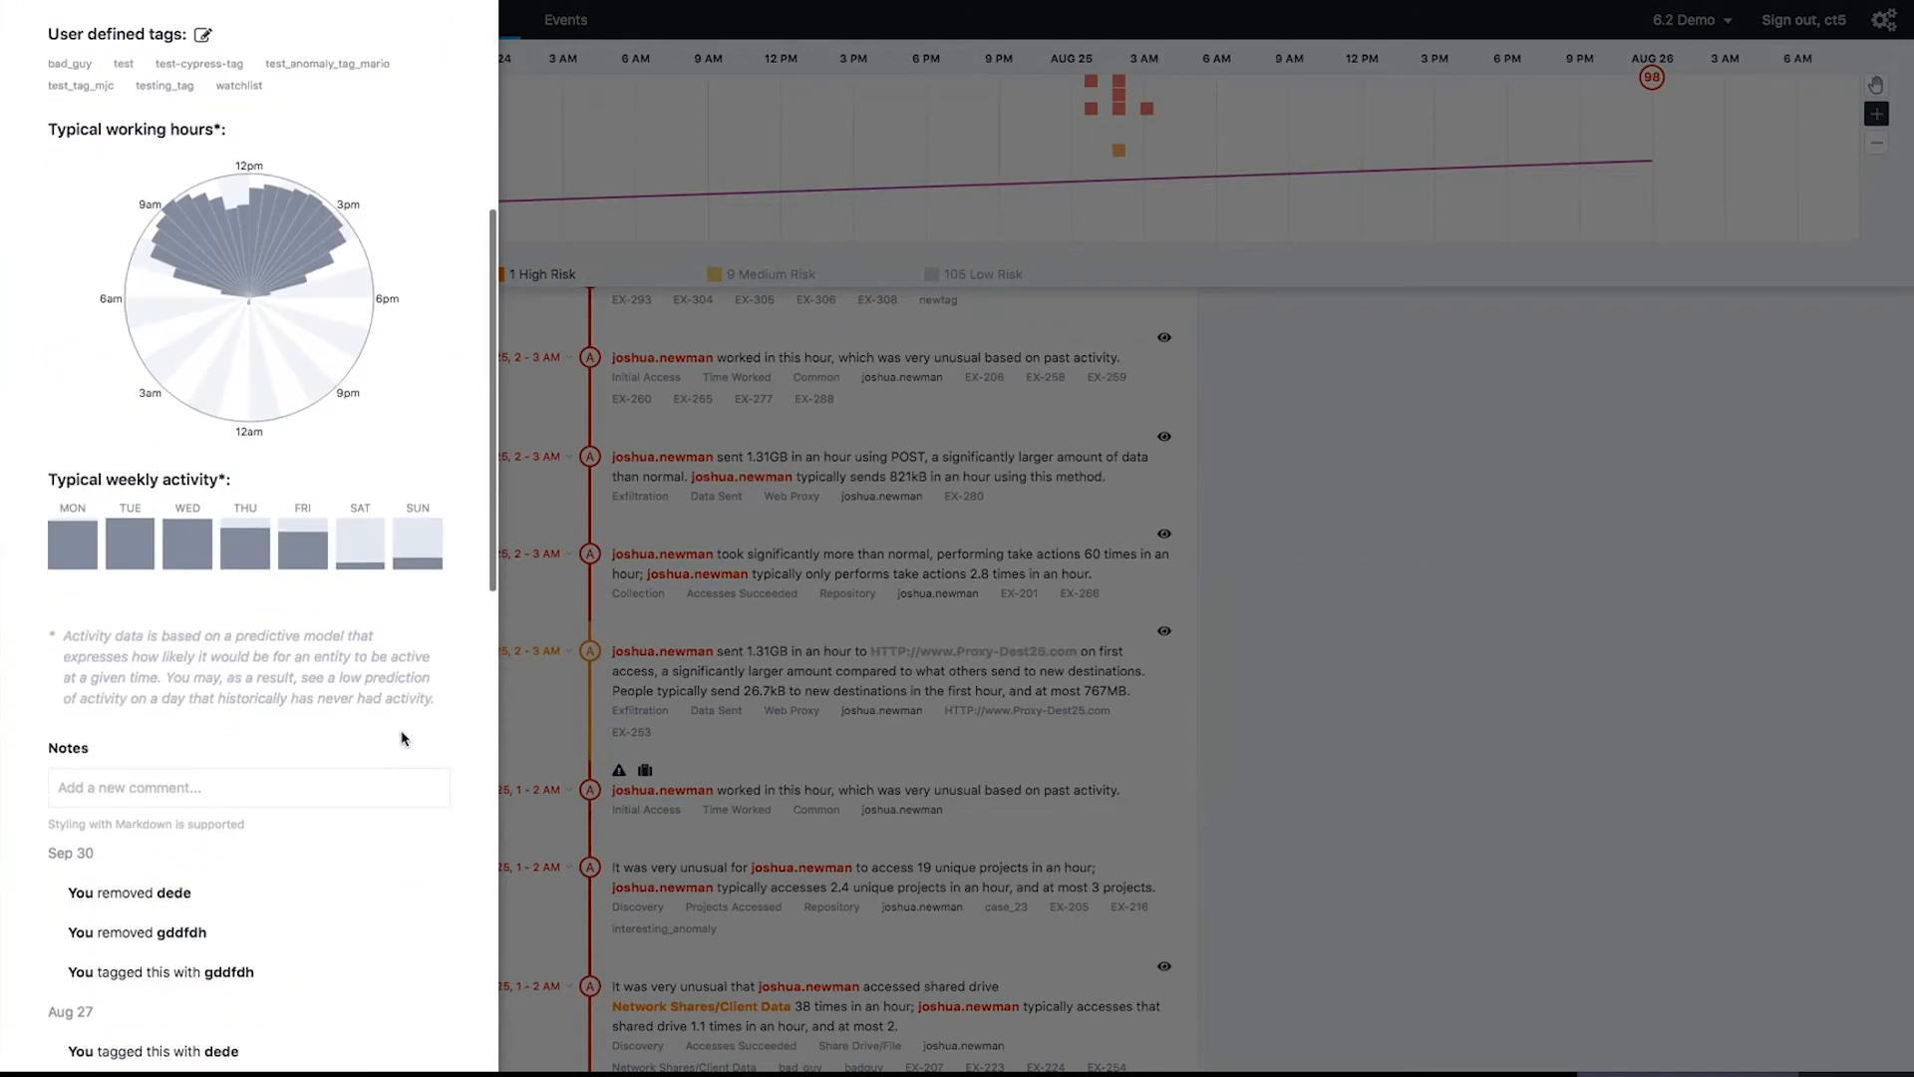
{"action": "scroll", "scroll_direction": "up", "scroll_amount": 3}
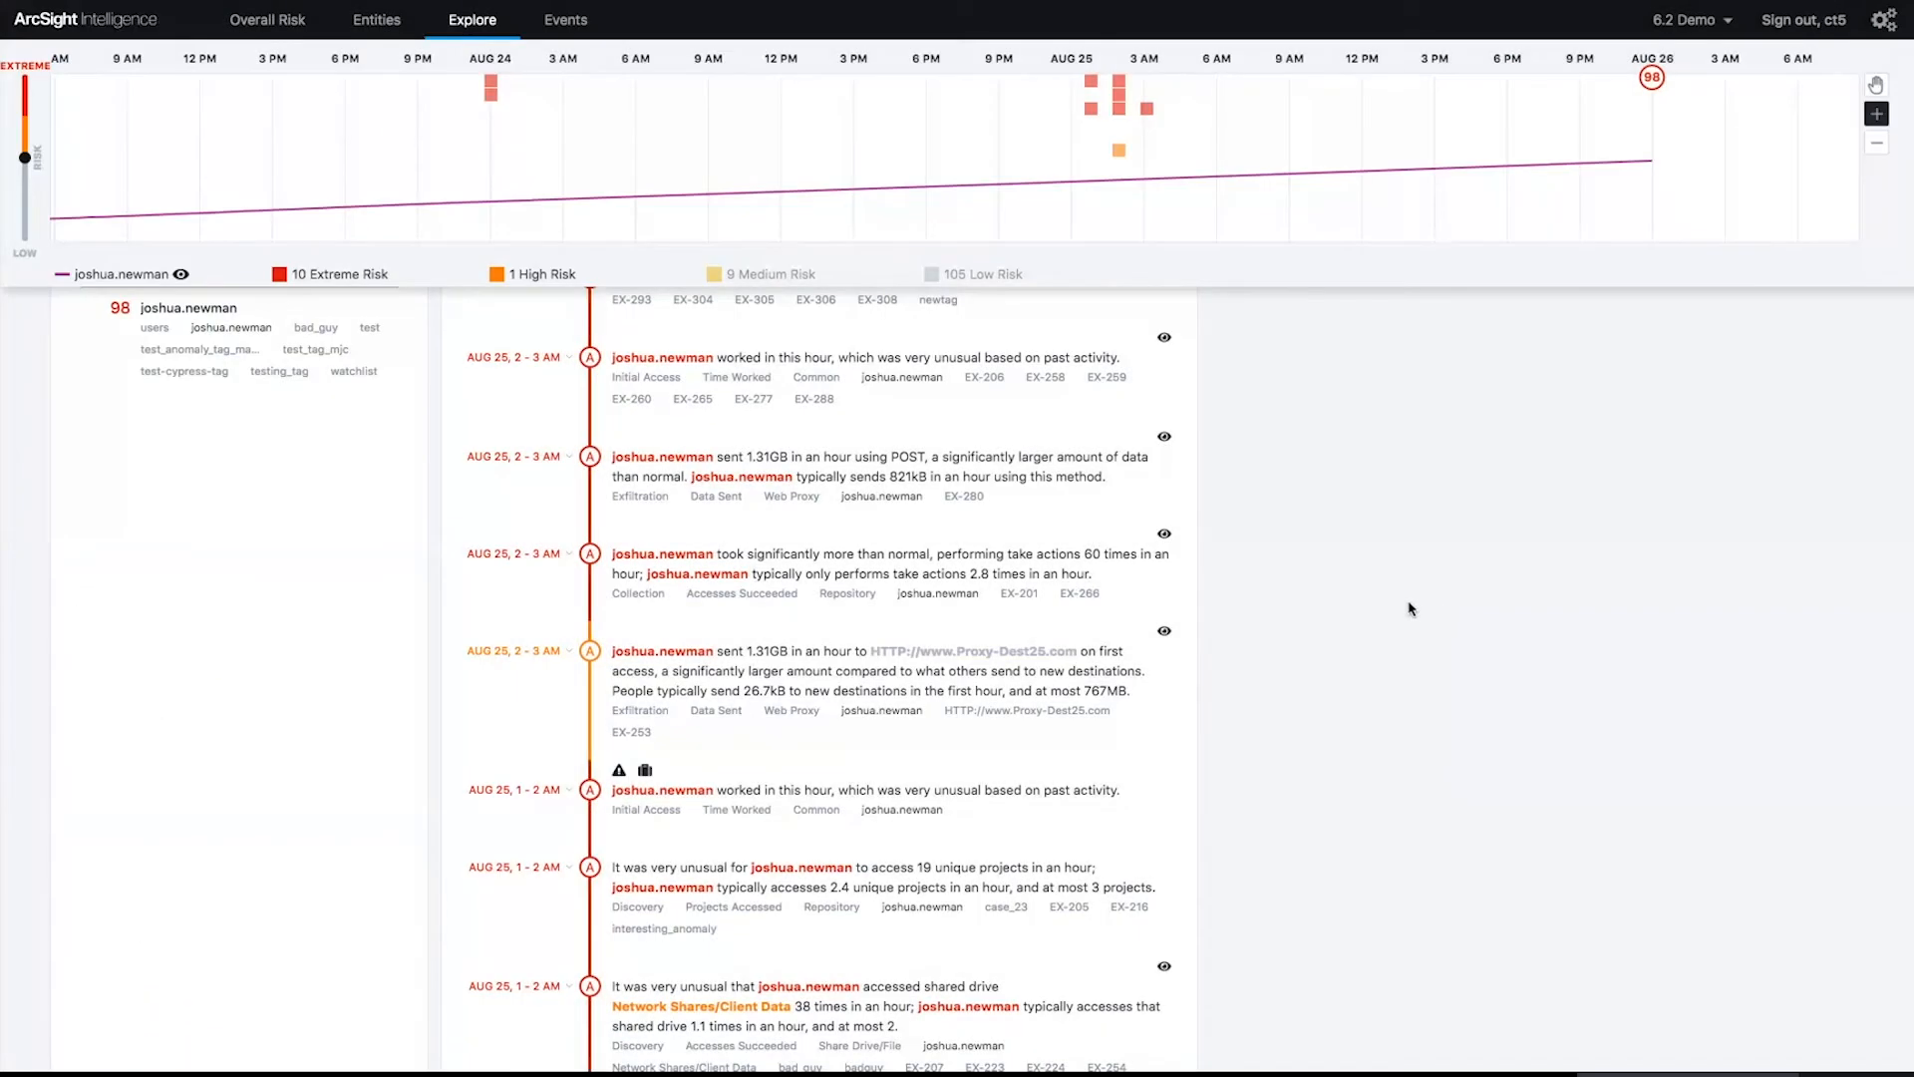
{"action": "mouse_move", "coordinate": [1425, 607]}
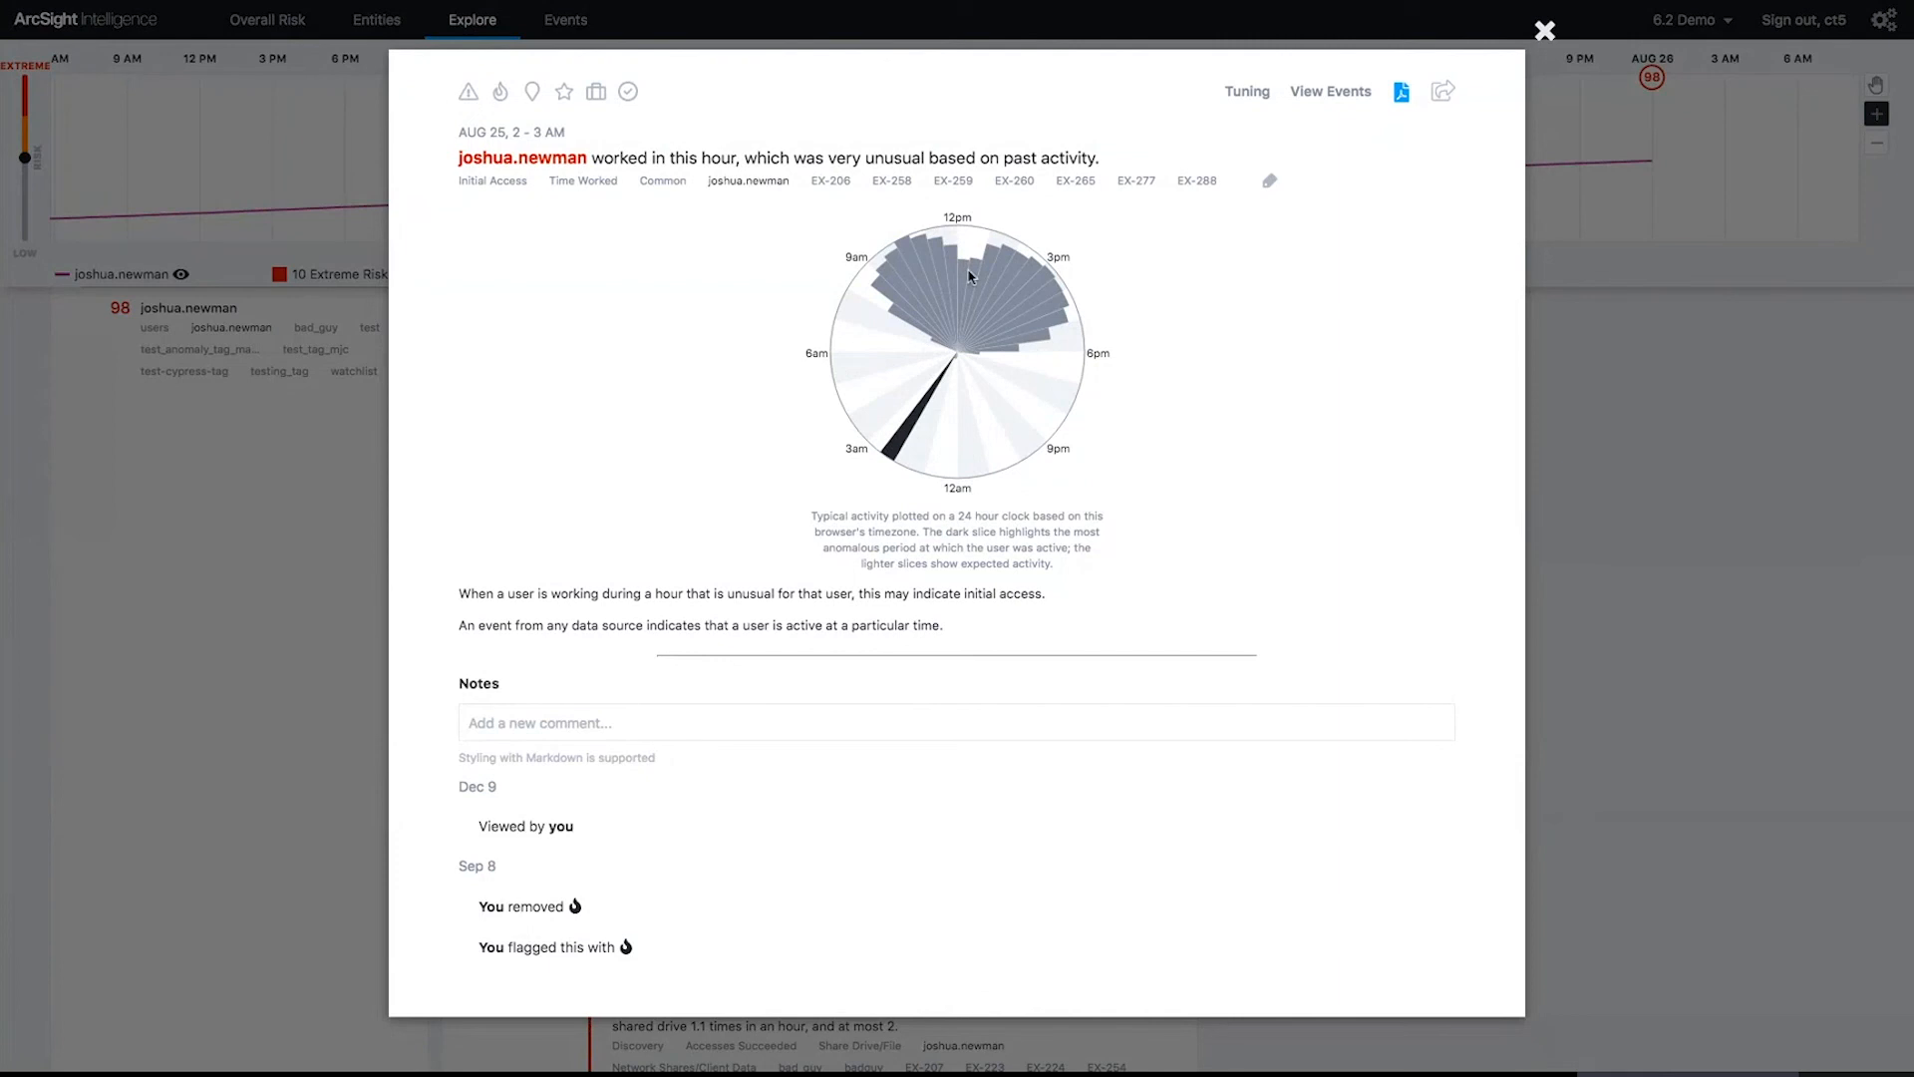
{"action": "mouse_move", "coordinate": [956, 346]}
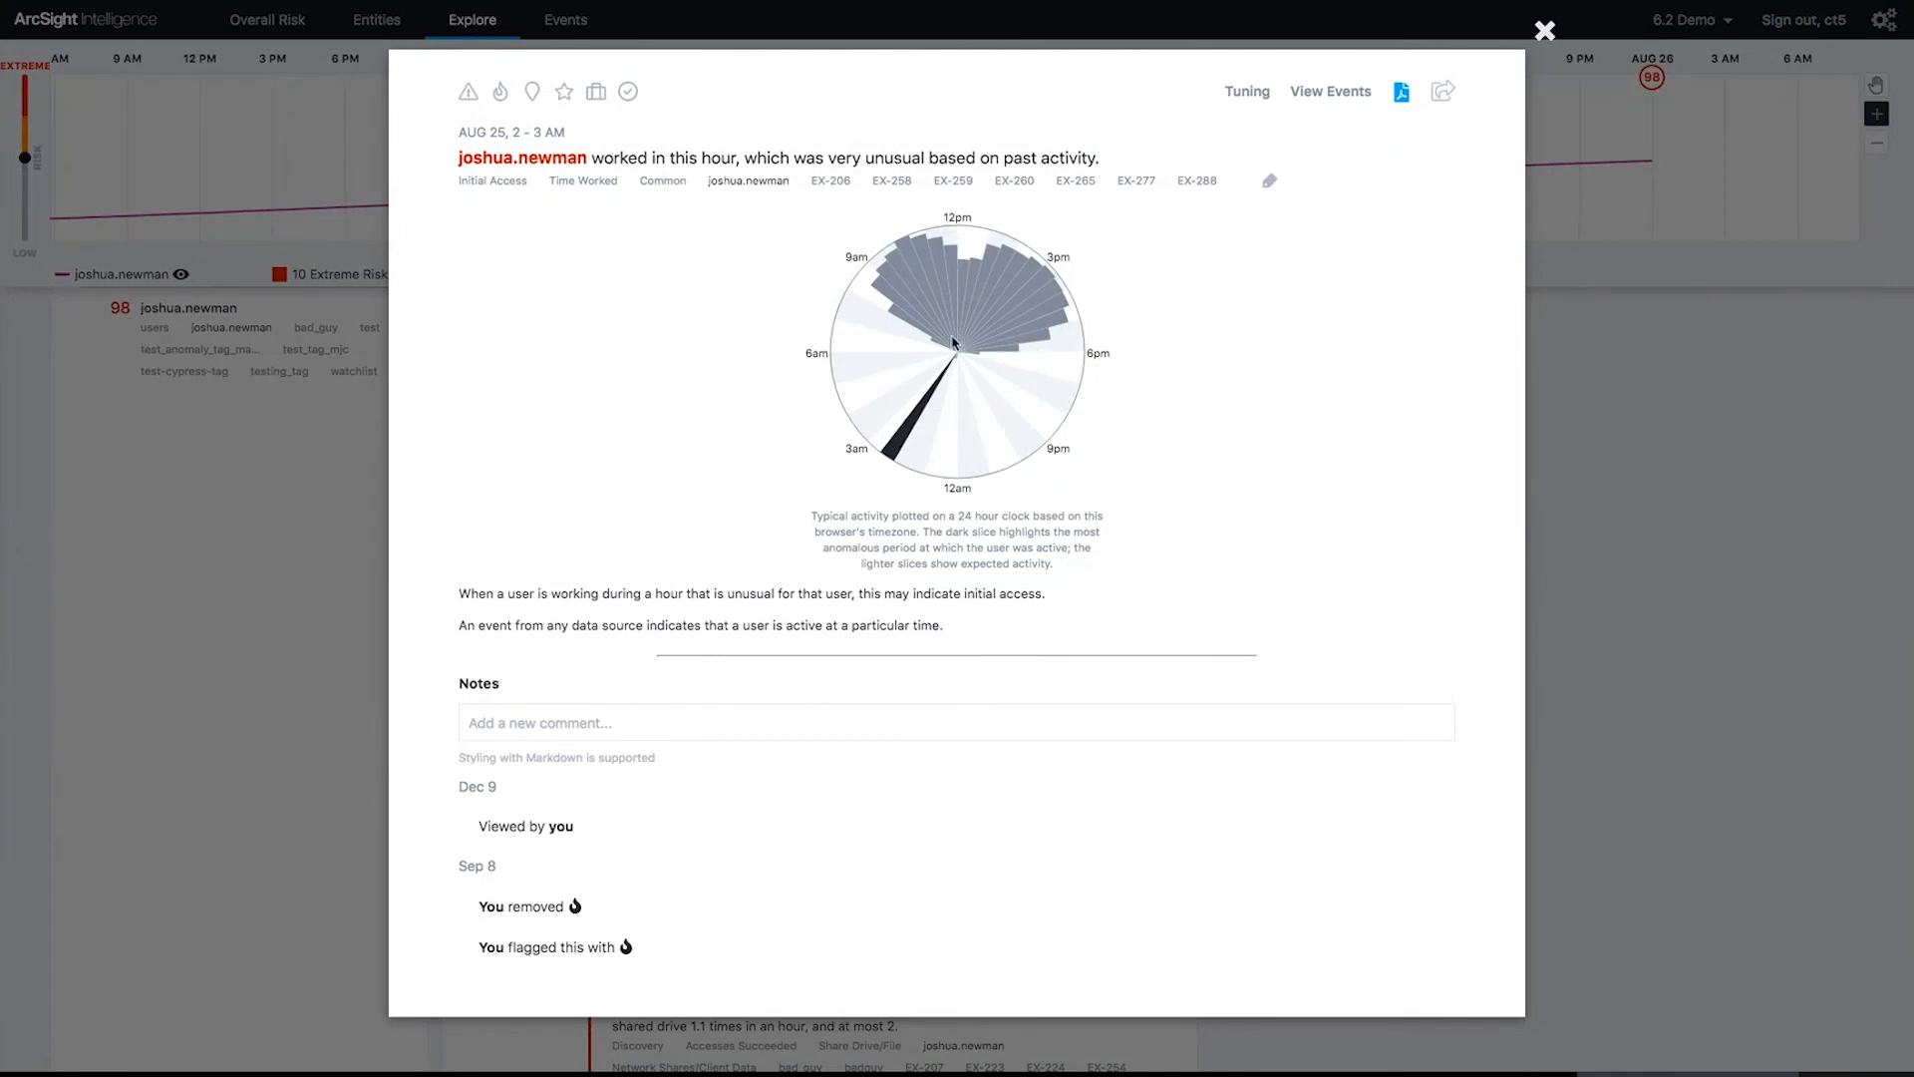
{"action": "mouse_move", "coordinate": [901, 450]}
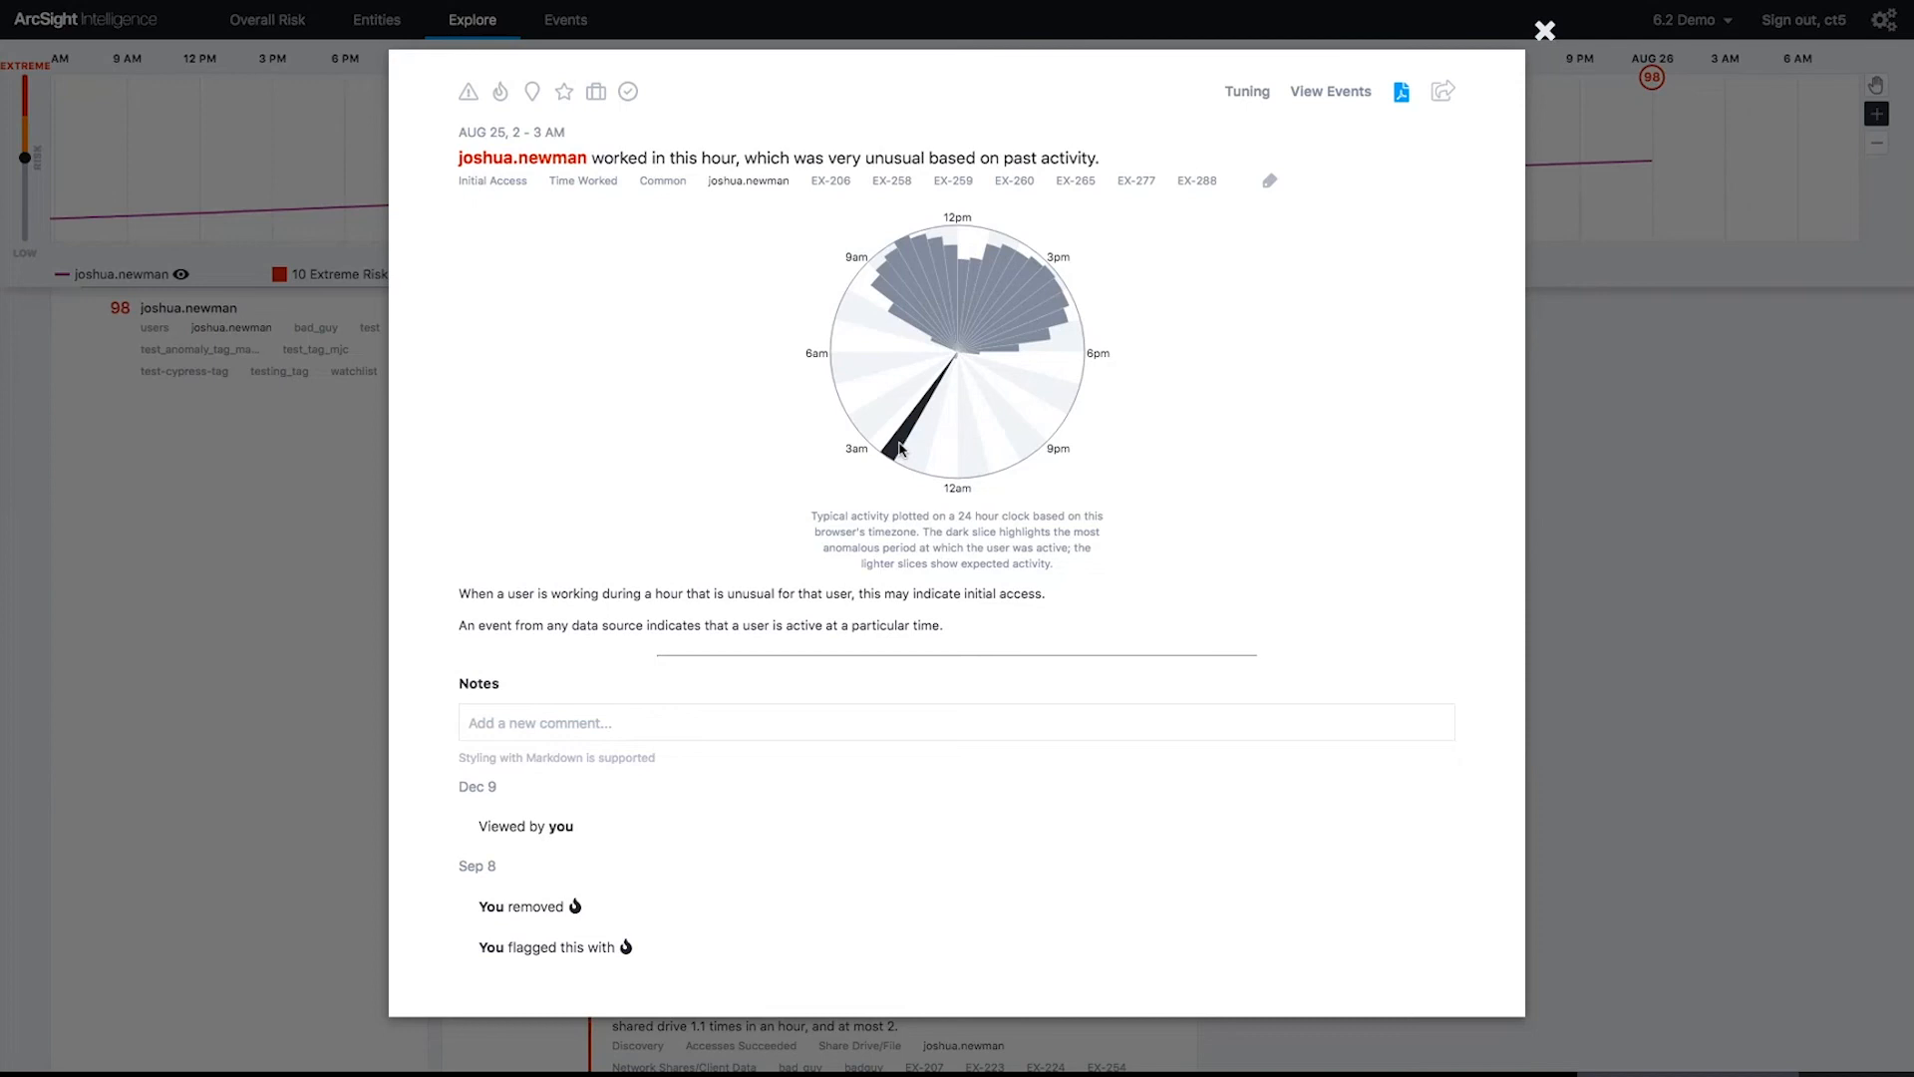
{"action": "mouse_move", "coordinate": [1513, 108]}
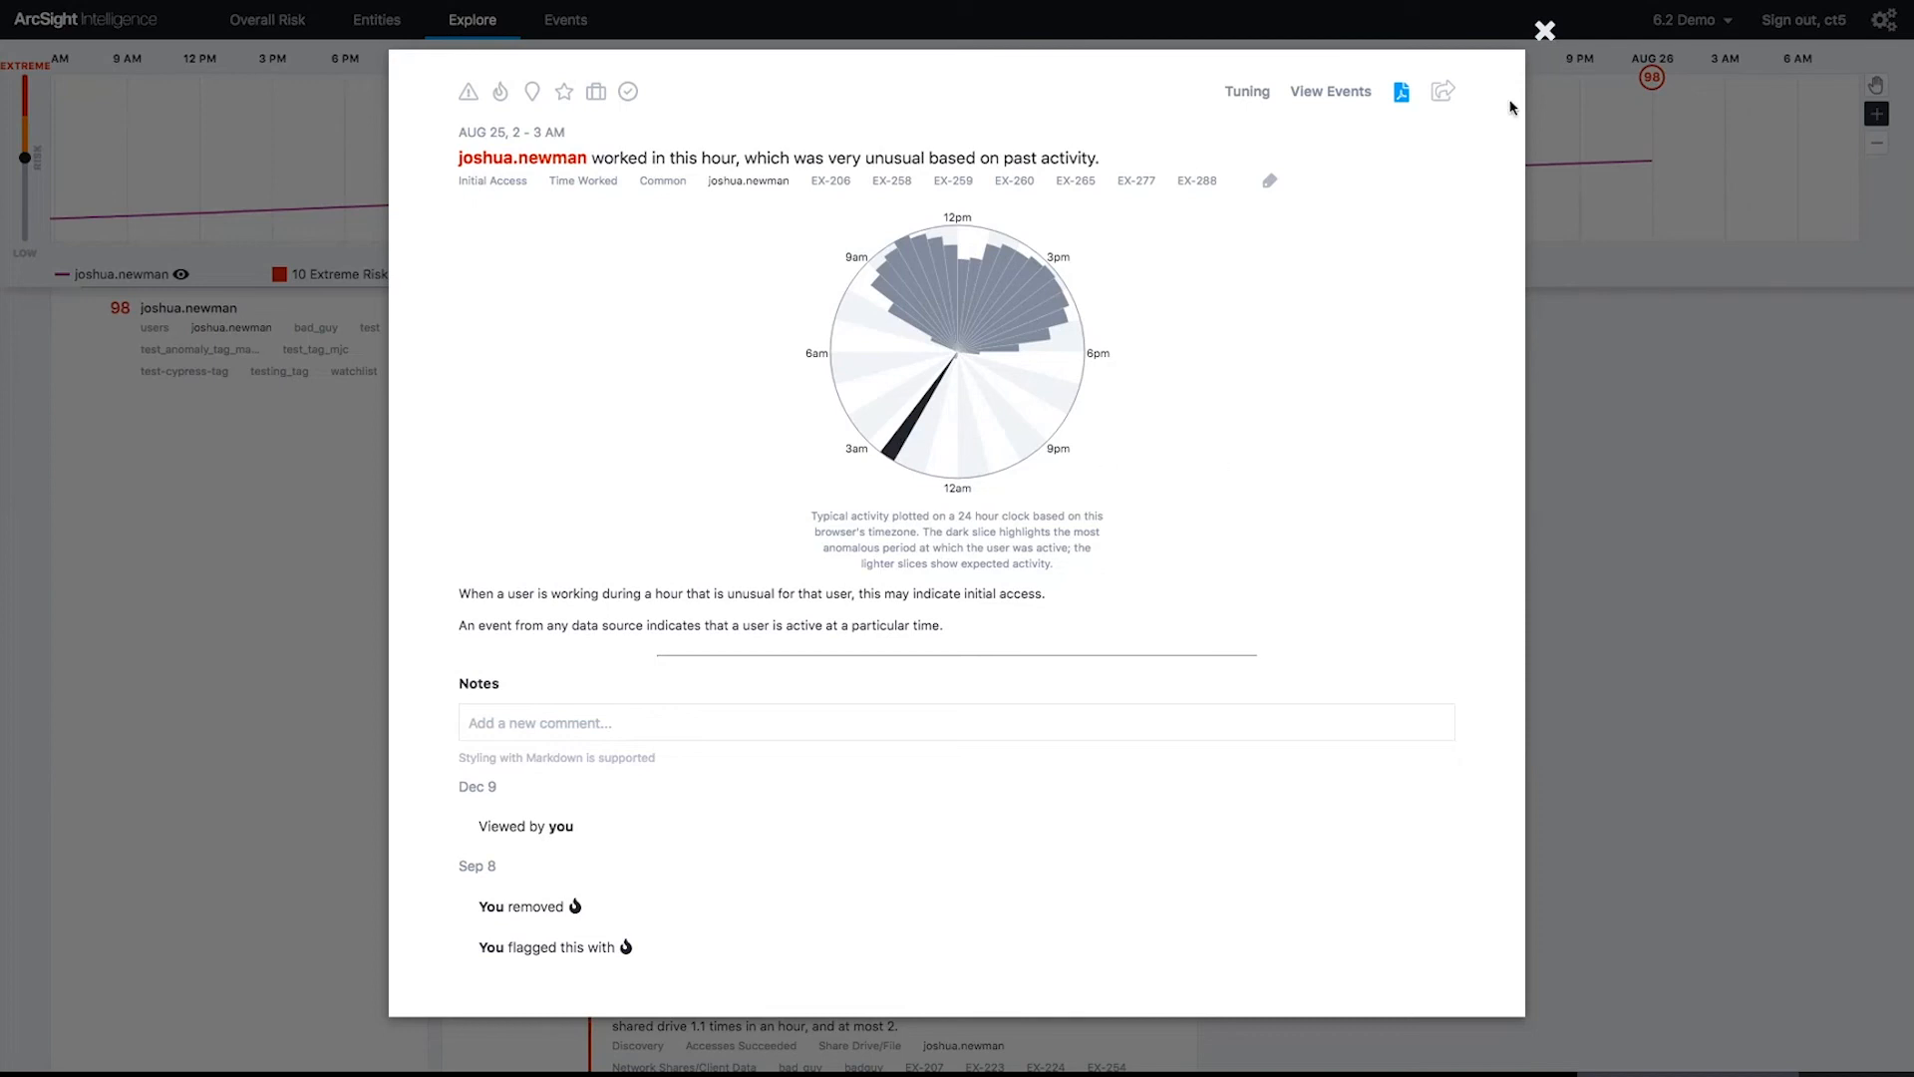
Step: Close the August 25, 2–3 AM unusual working-hours anomaly detail
{"action": "left_click", "coordinate": [1543, 29]}
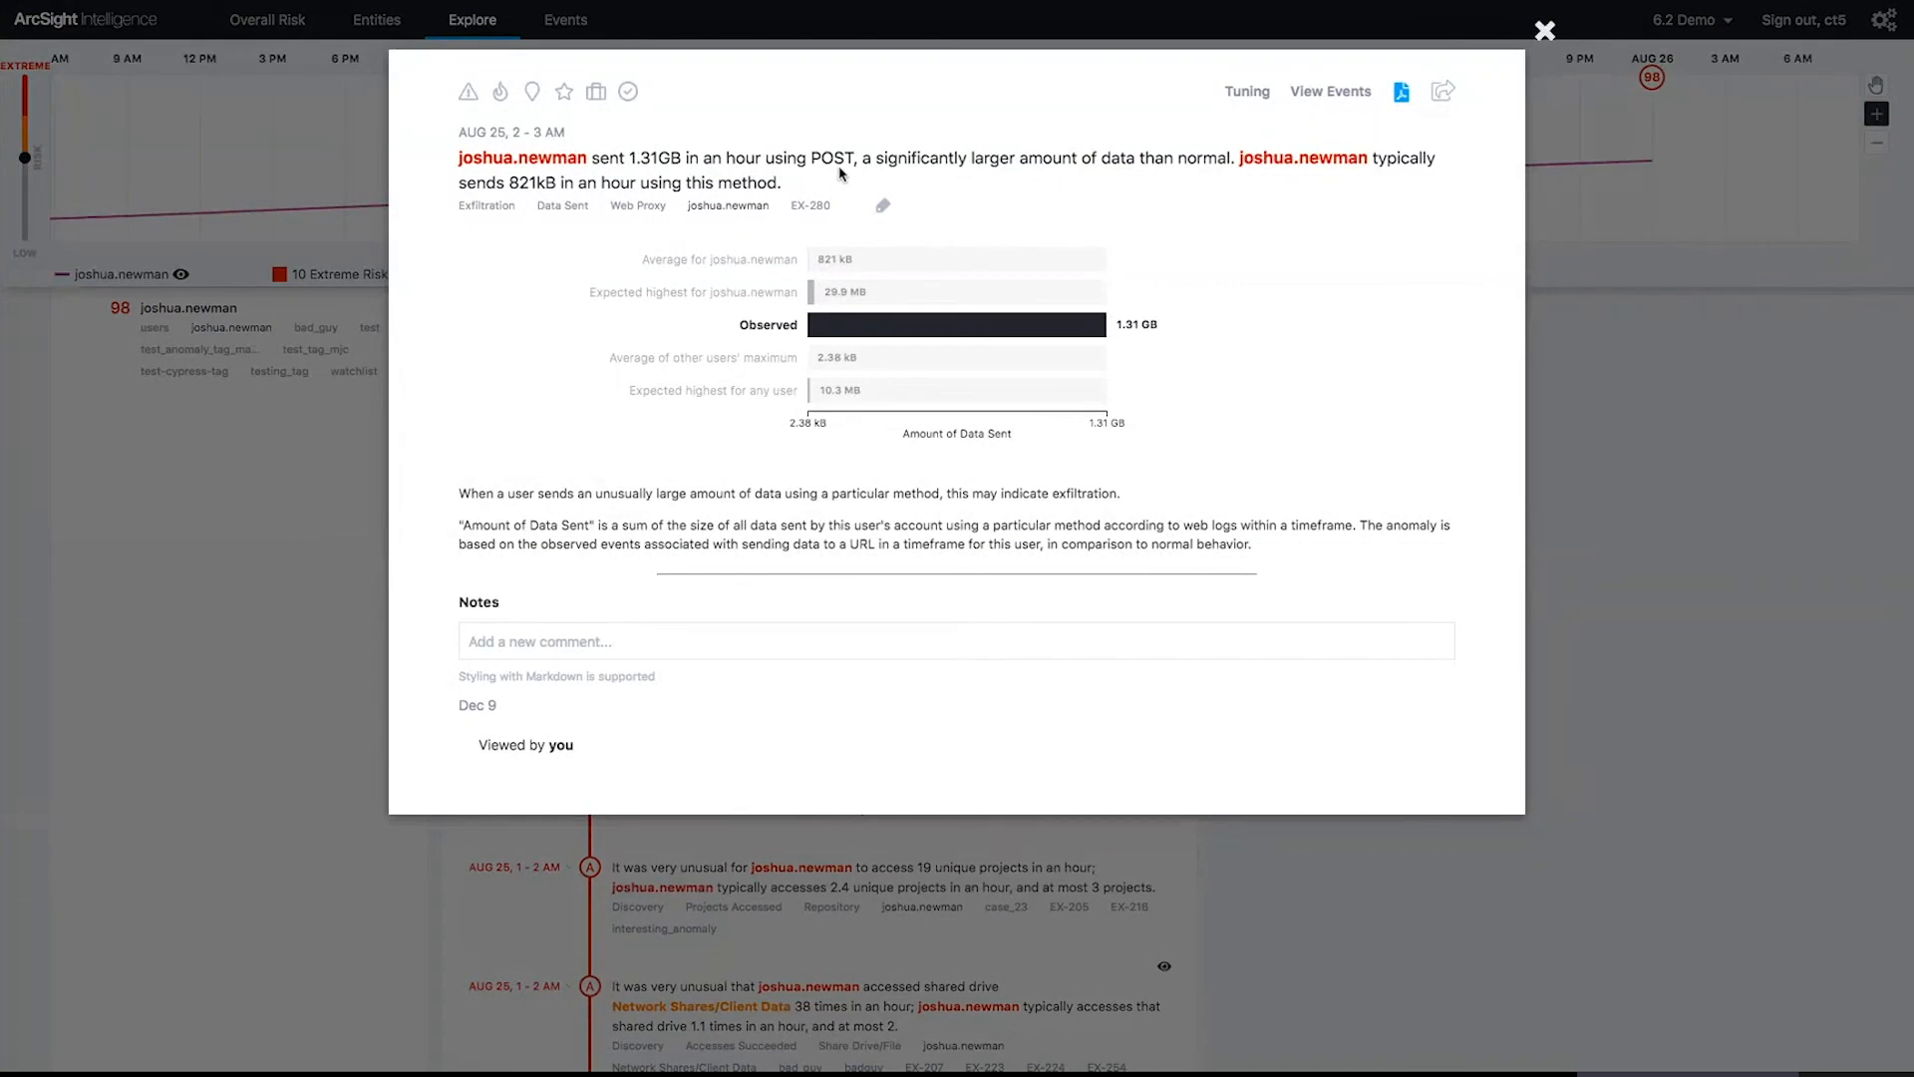
{"action": "mouse_move", "coordinate": [1133, 338]}
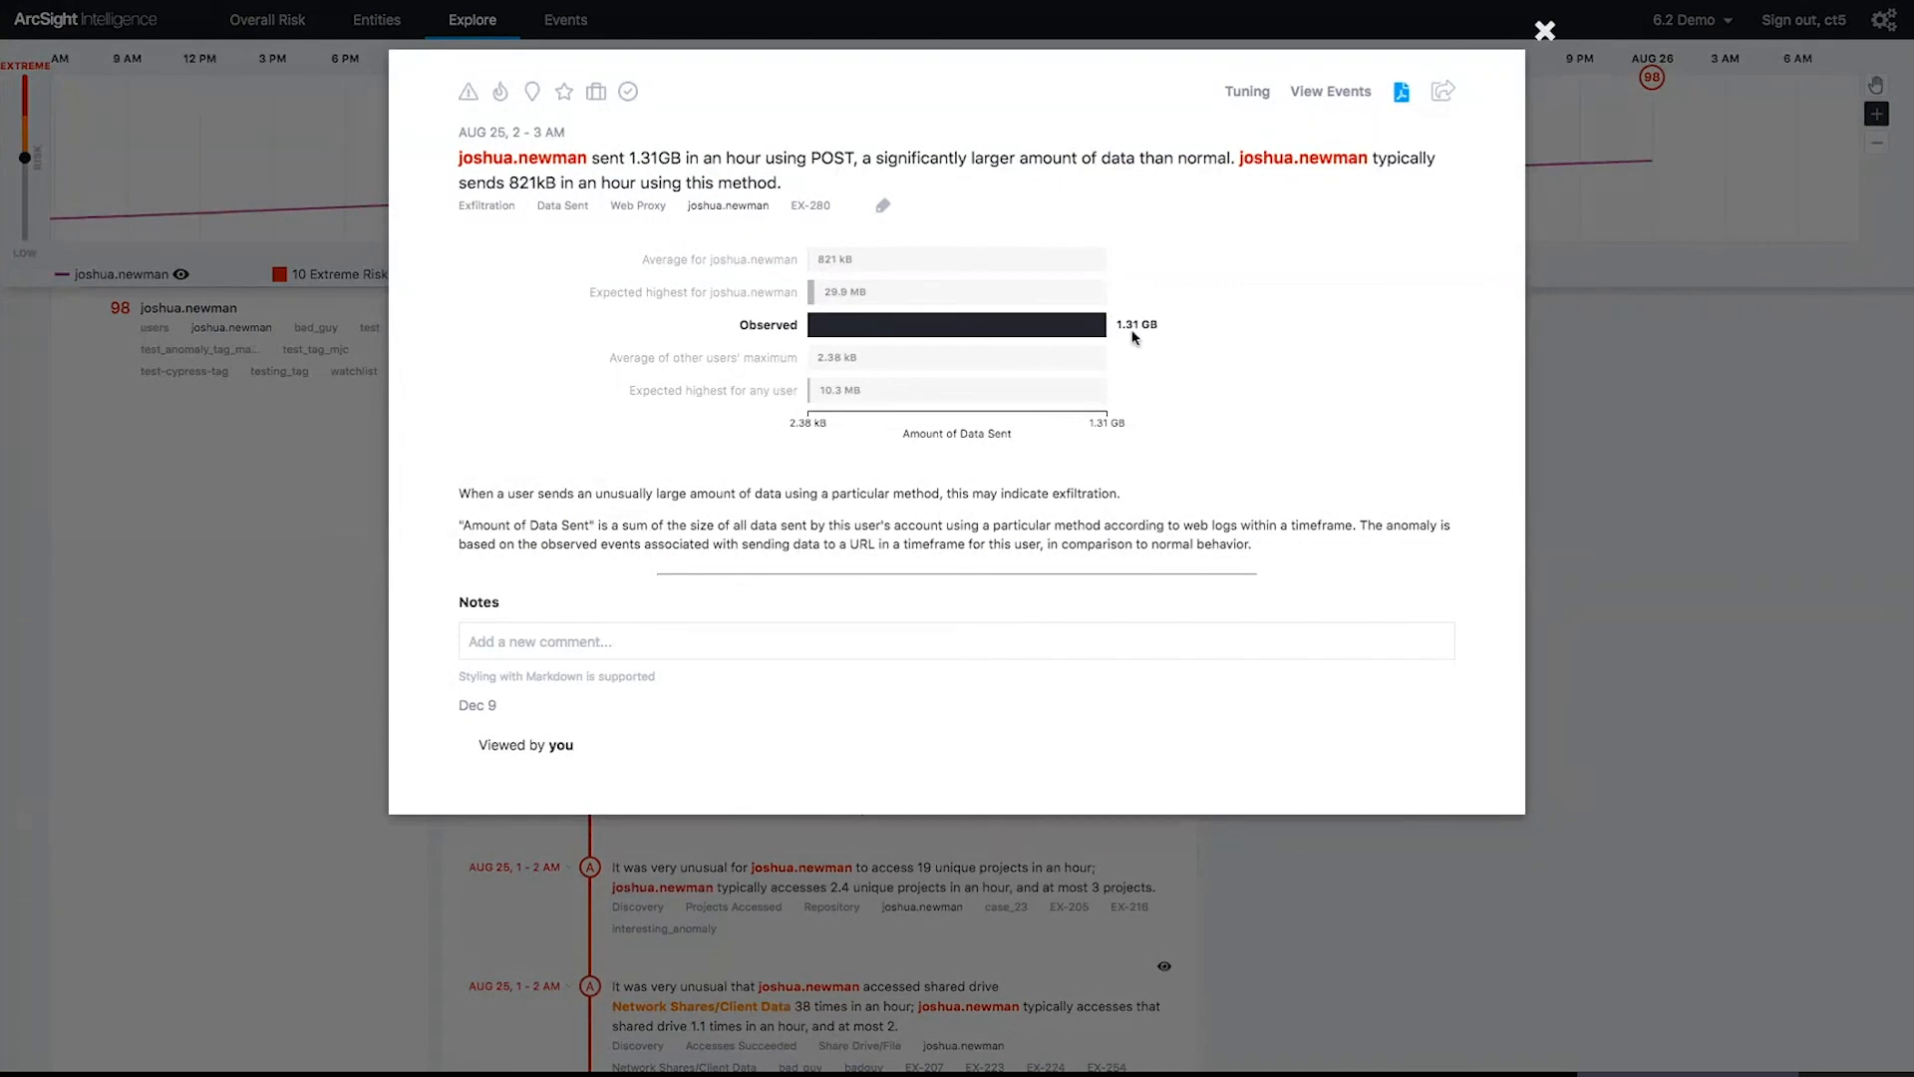
{"action": "mouse_move", "coordinate": [906, 265]}
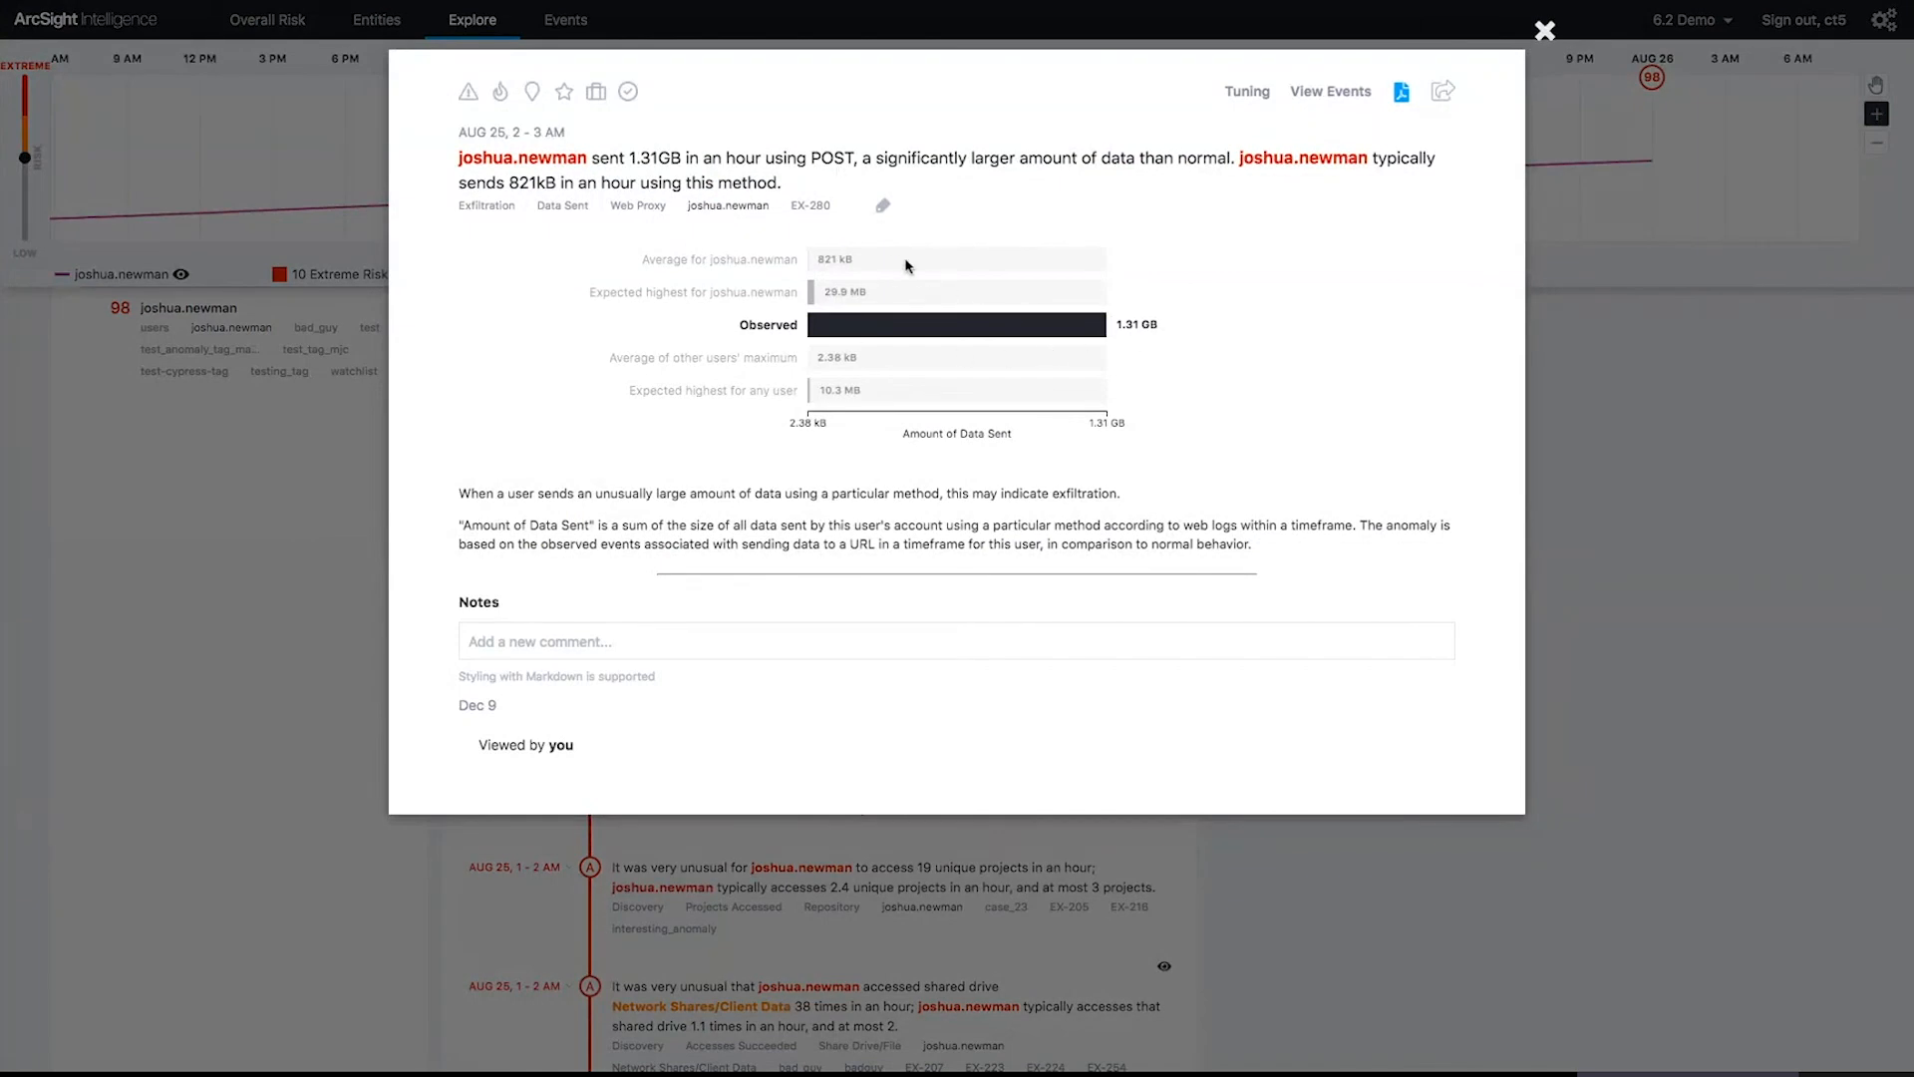
{"action": "mouse_move", "coordinate": [888, 301]}
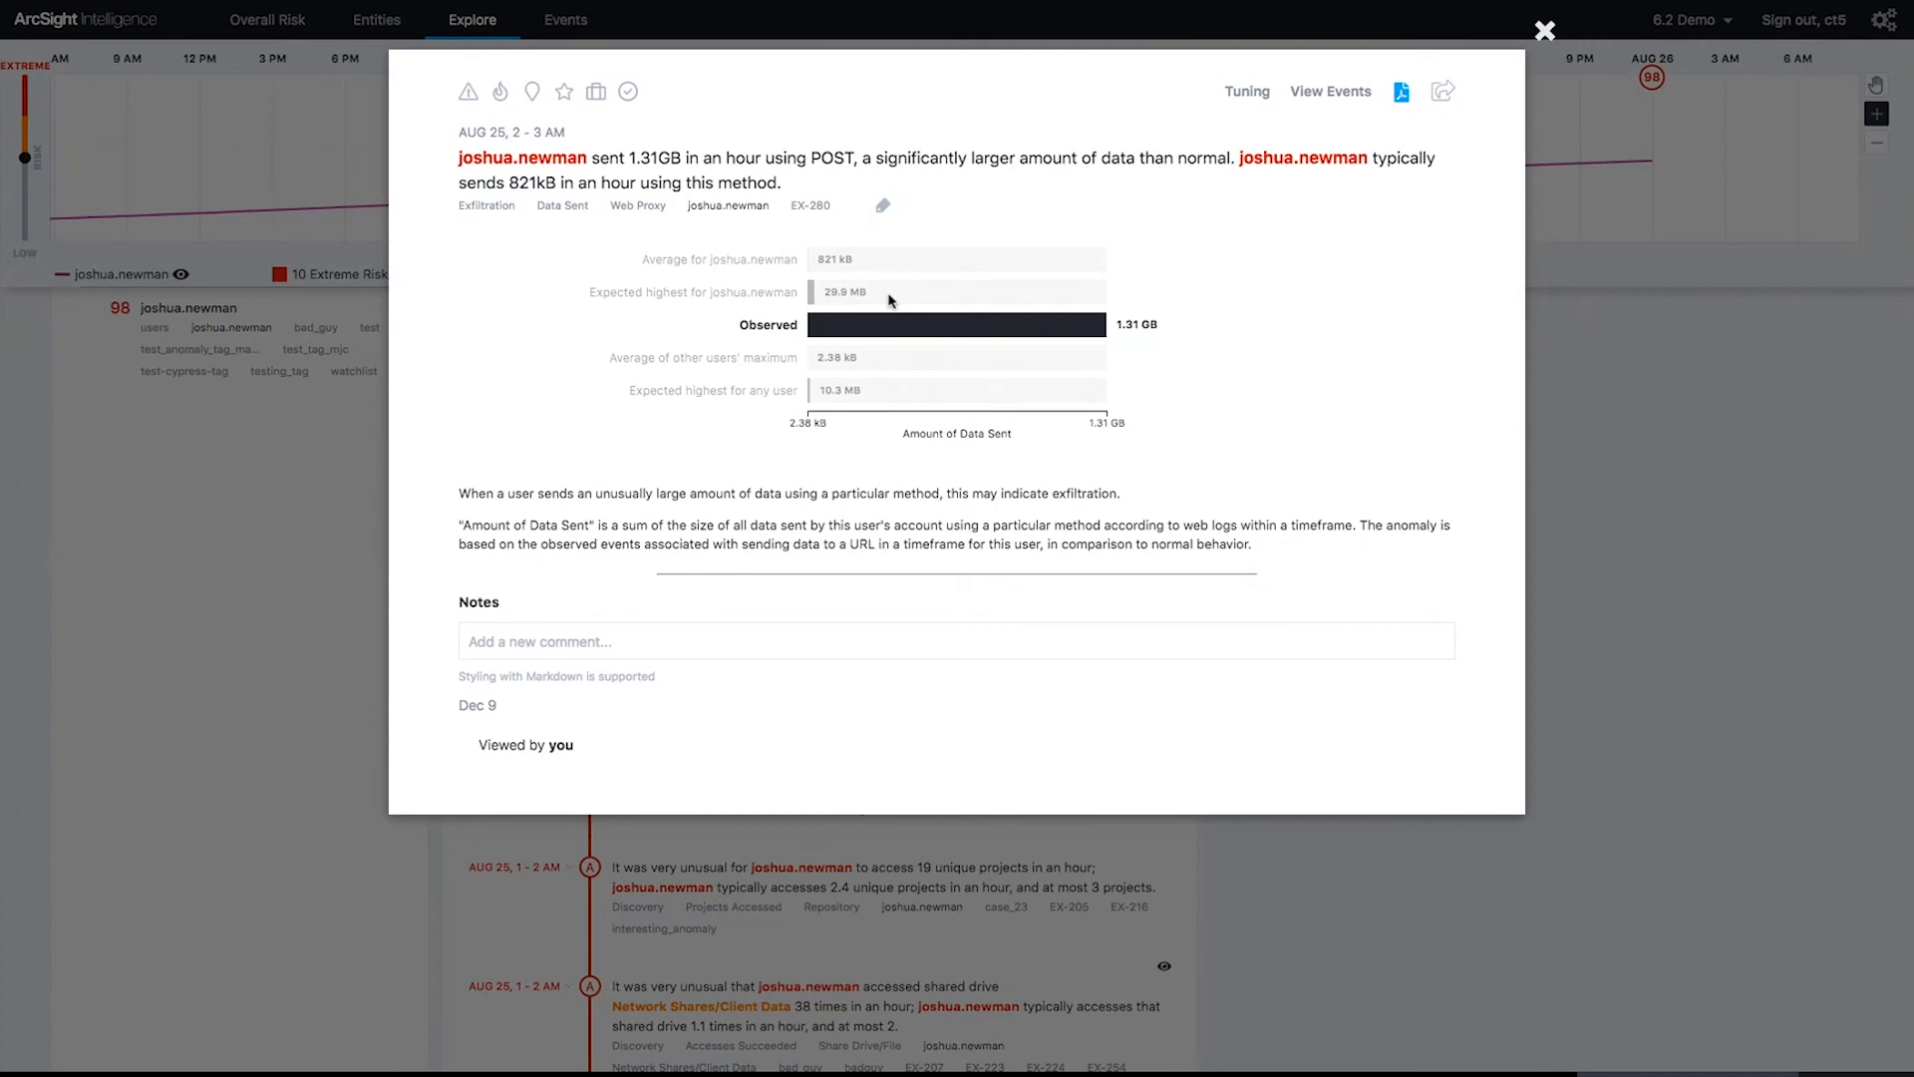
{"action": "mouse_move", "coordinate": [886, 363]}
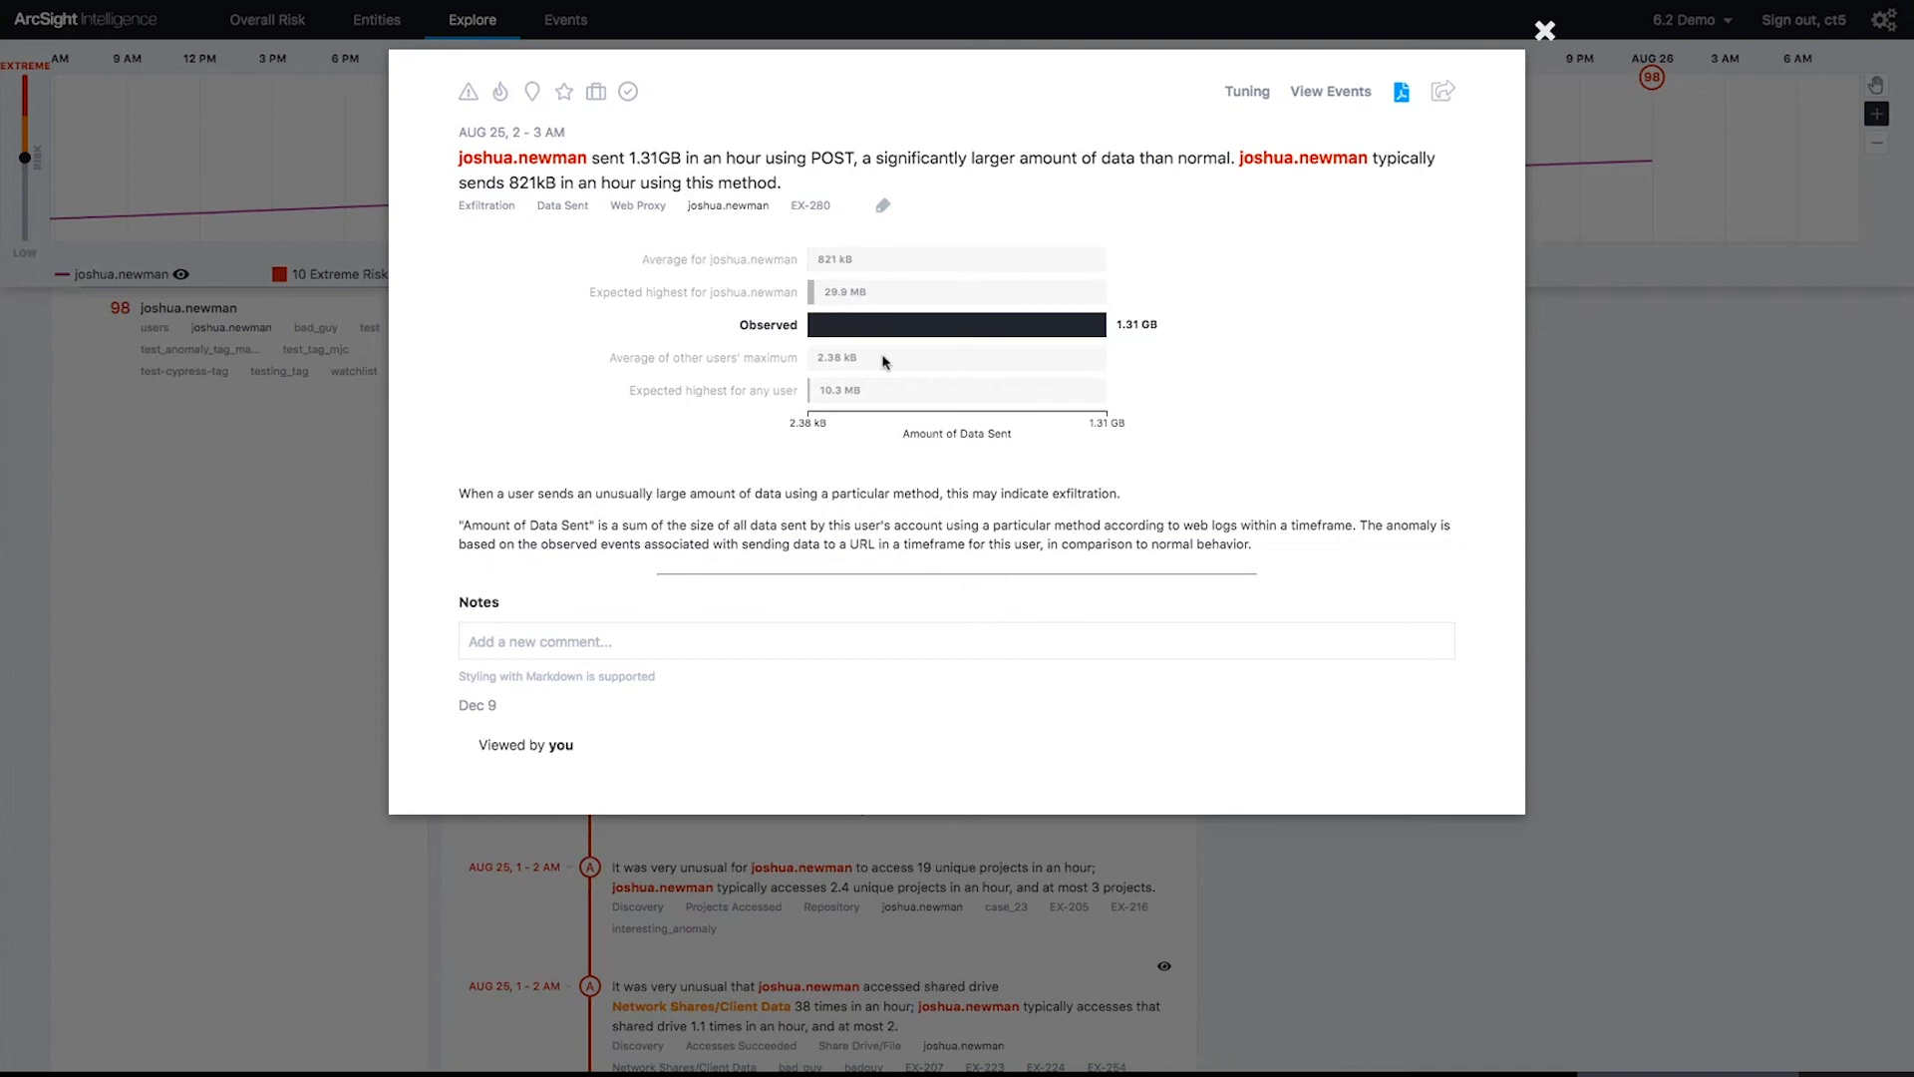
{"action": "mouse_move", "coordinate": [881, 397]}
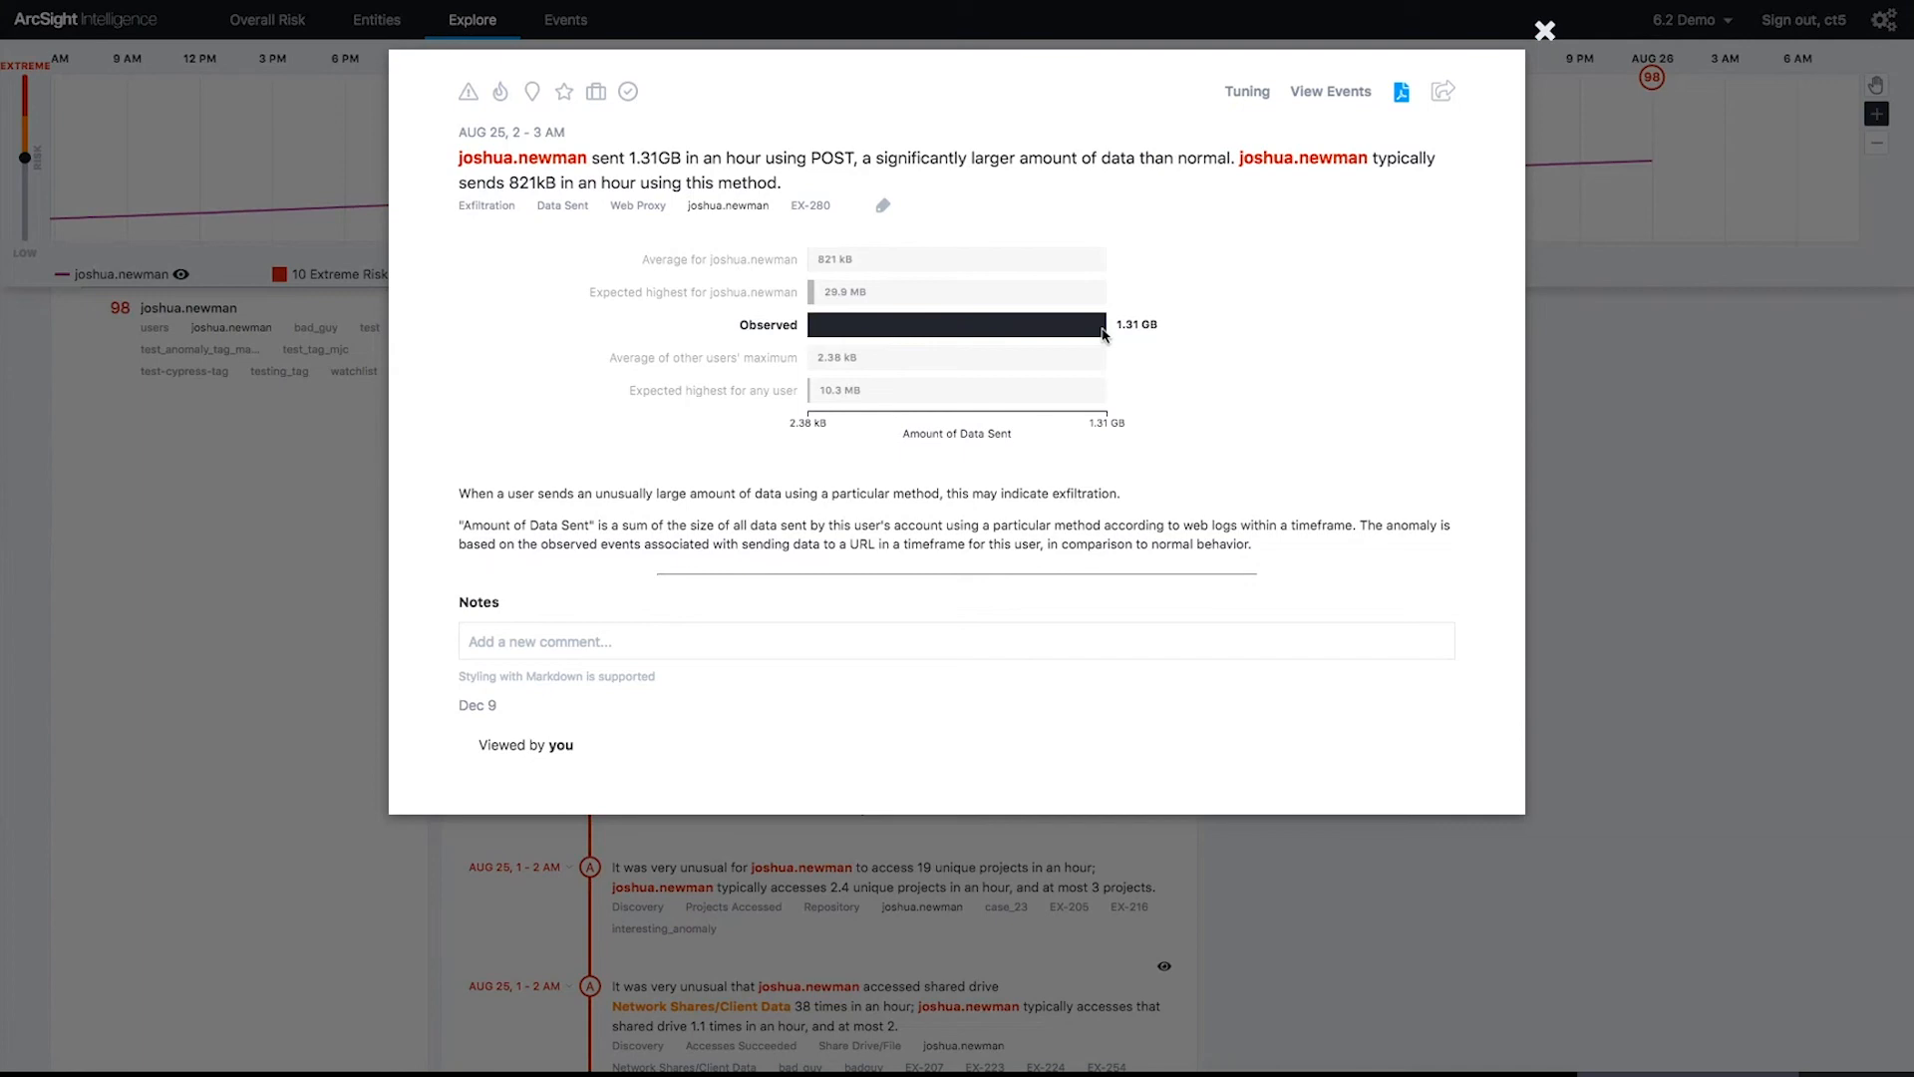
{"action": "mouse_move", "coordinate": [461, 486]}
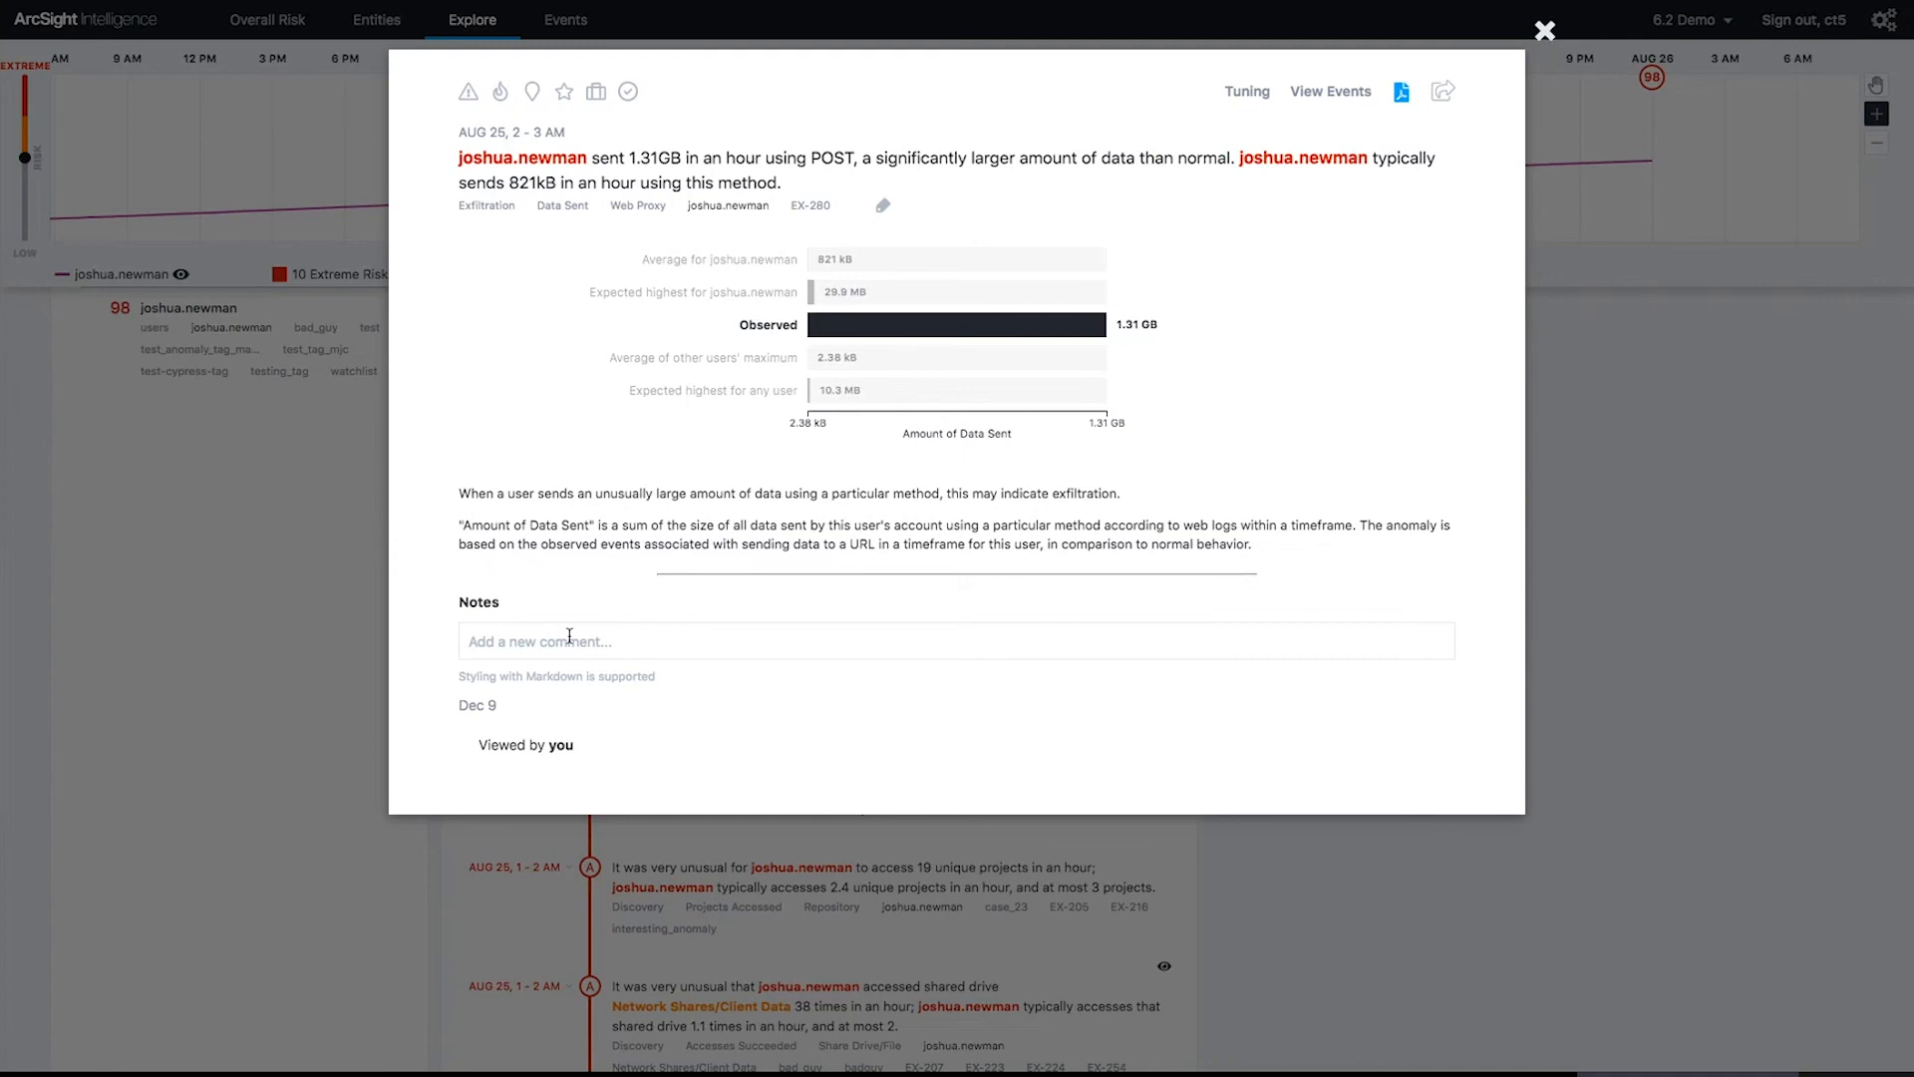
{"action": "mouse_move", "coordinate": [466, 92]}
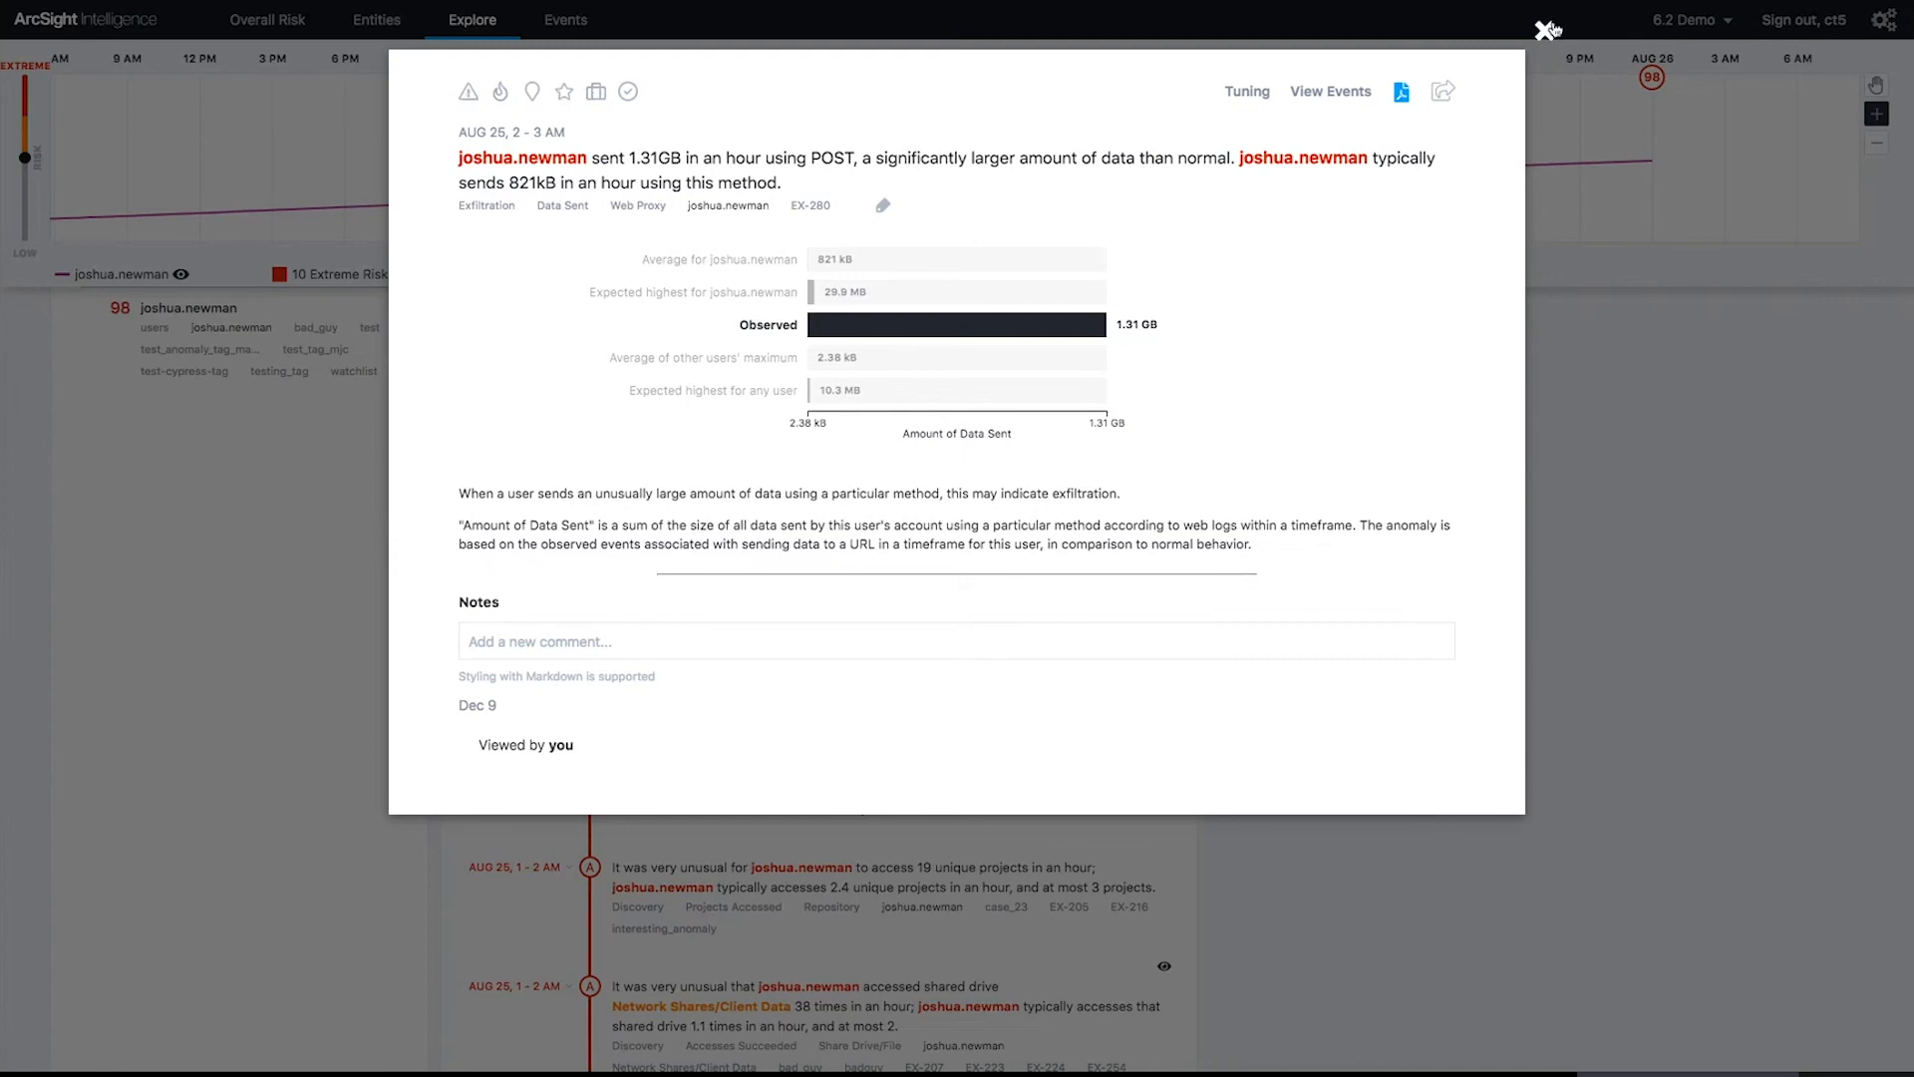
Step: Close the 1.31GB POST data-sent anomaly detail after reviewing its chart
{"action": "left_click", "coordinate": [1546, 27]}
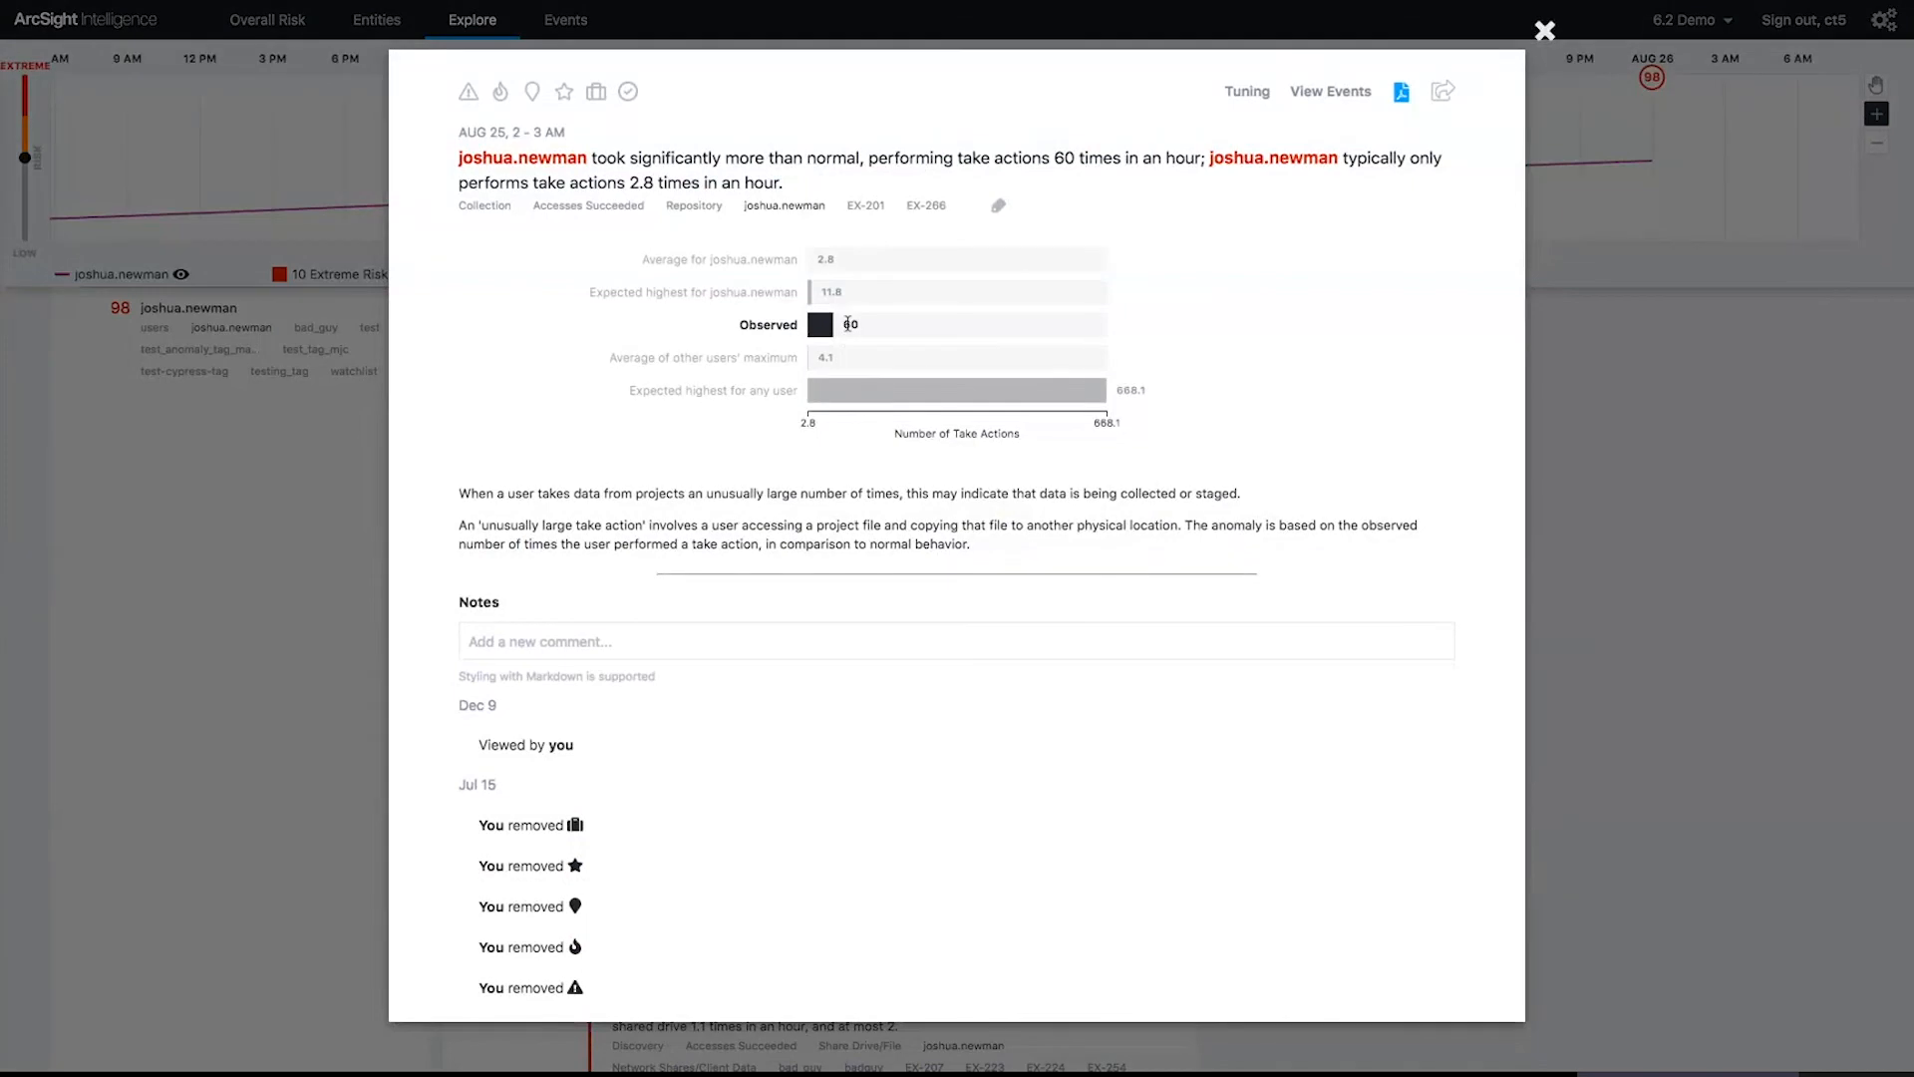
{"action": "mouse_move", "coordinate": [749, 240]}
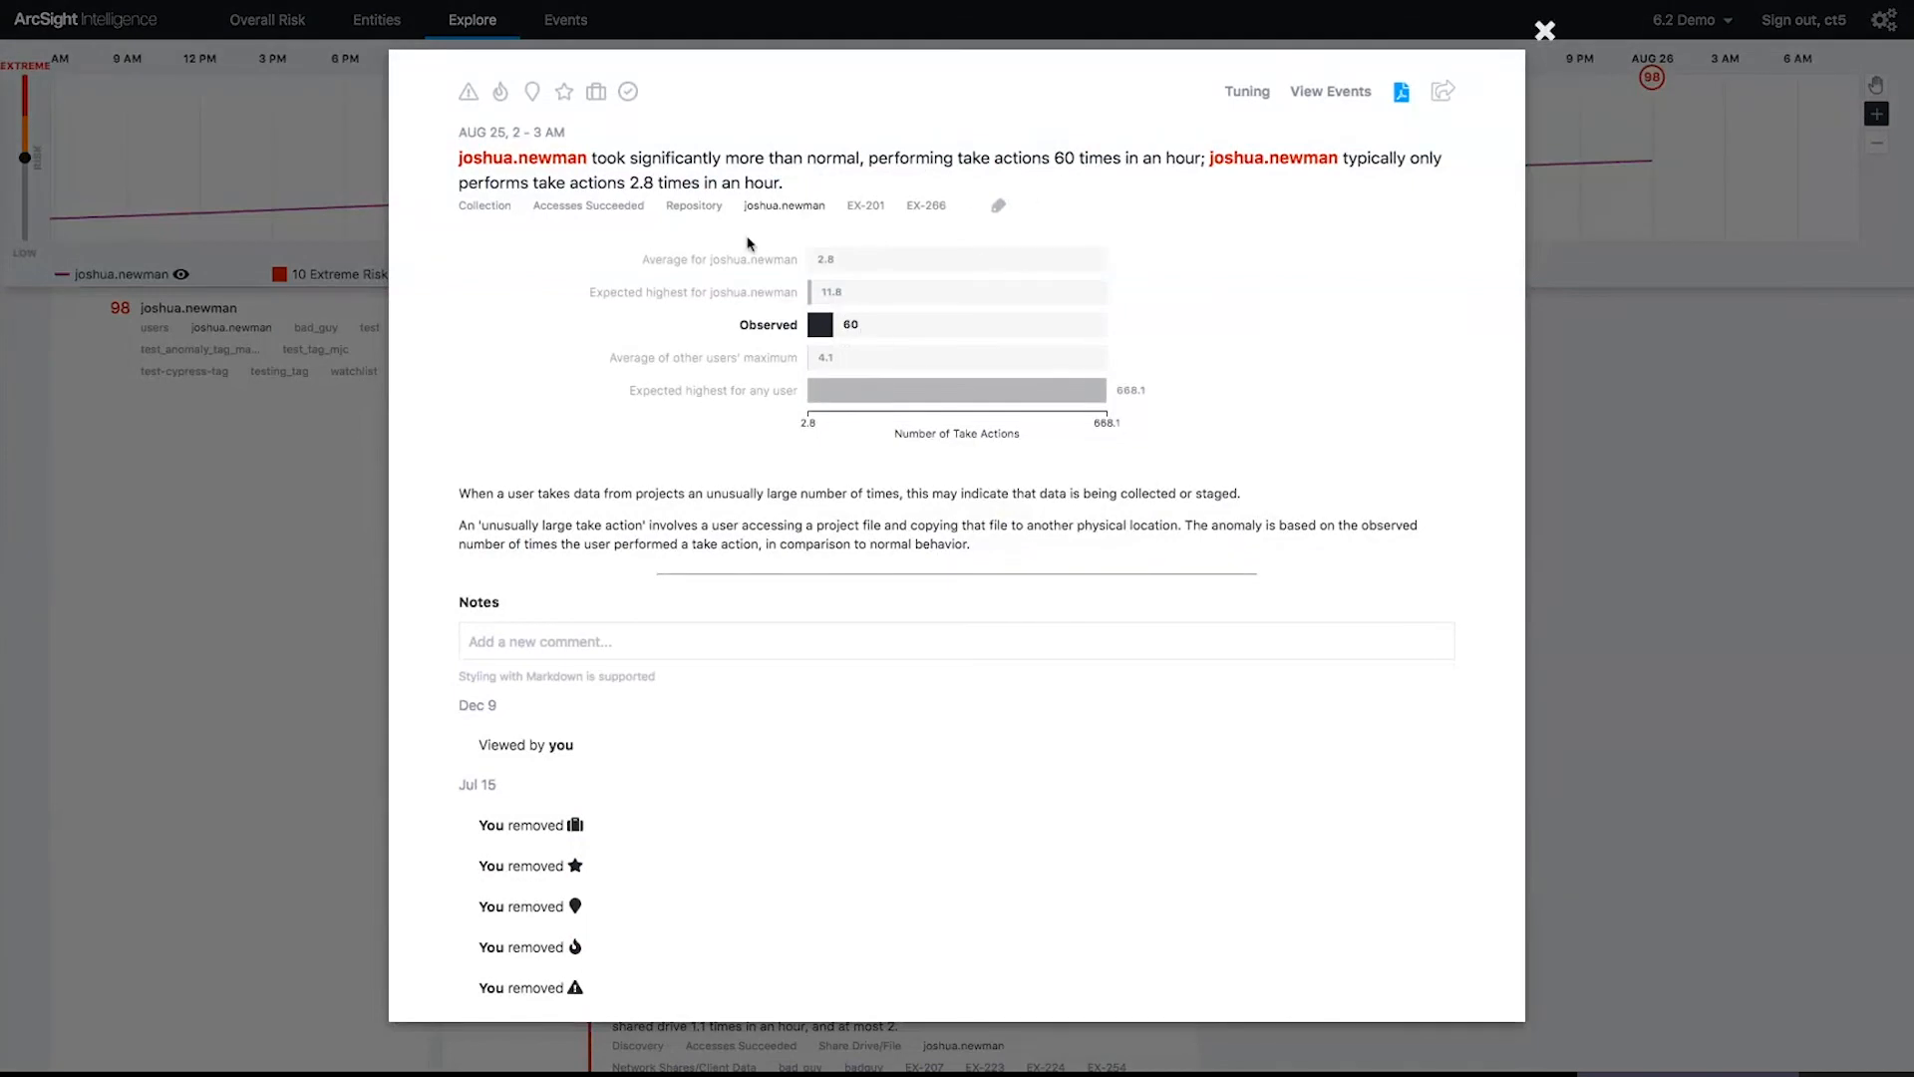
{"action": "mouse_move", "coordinate": [841, 270]}
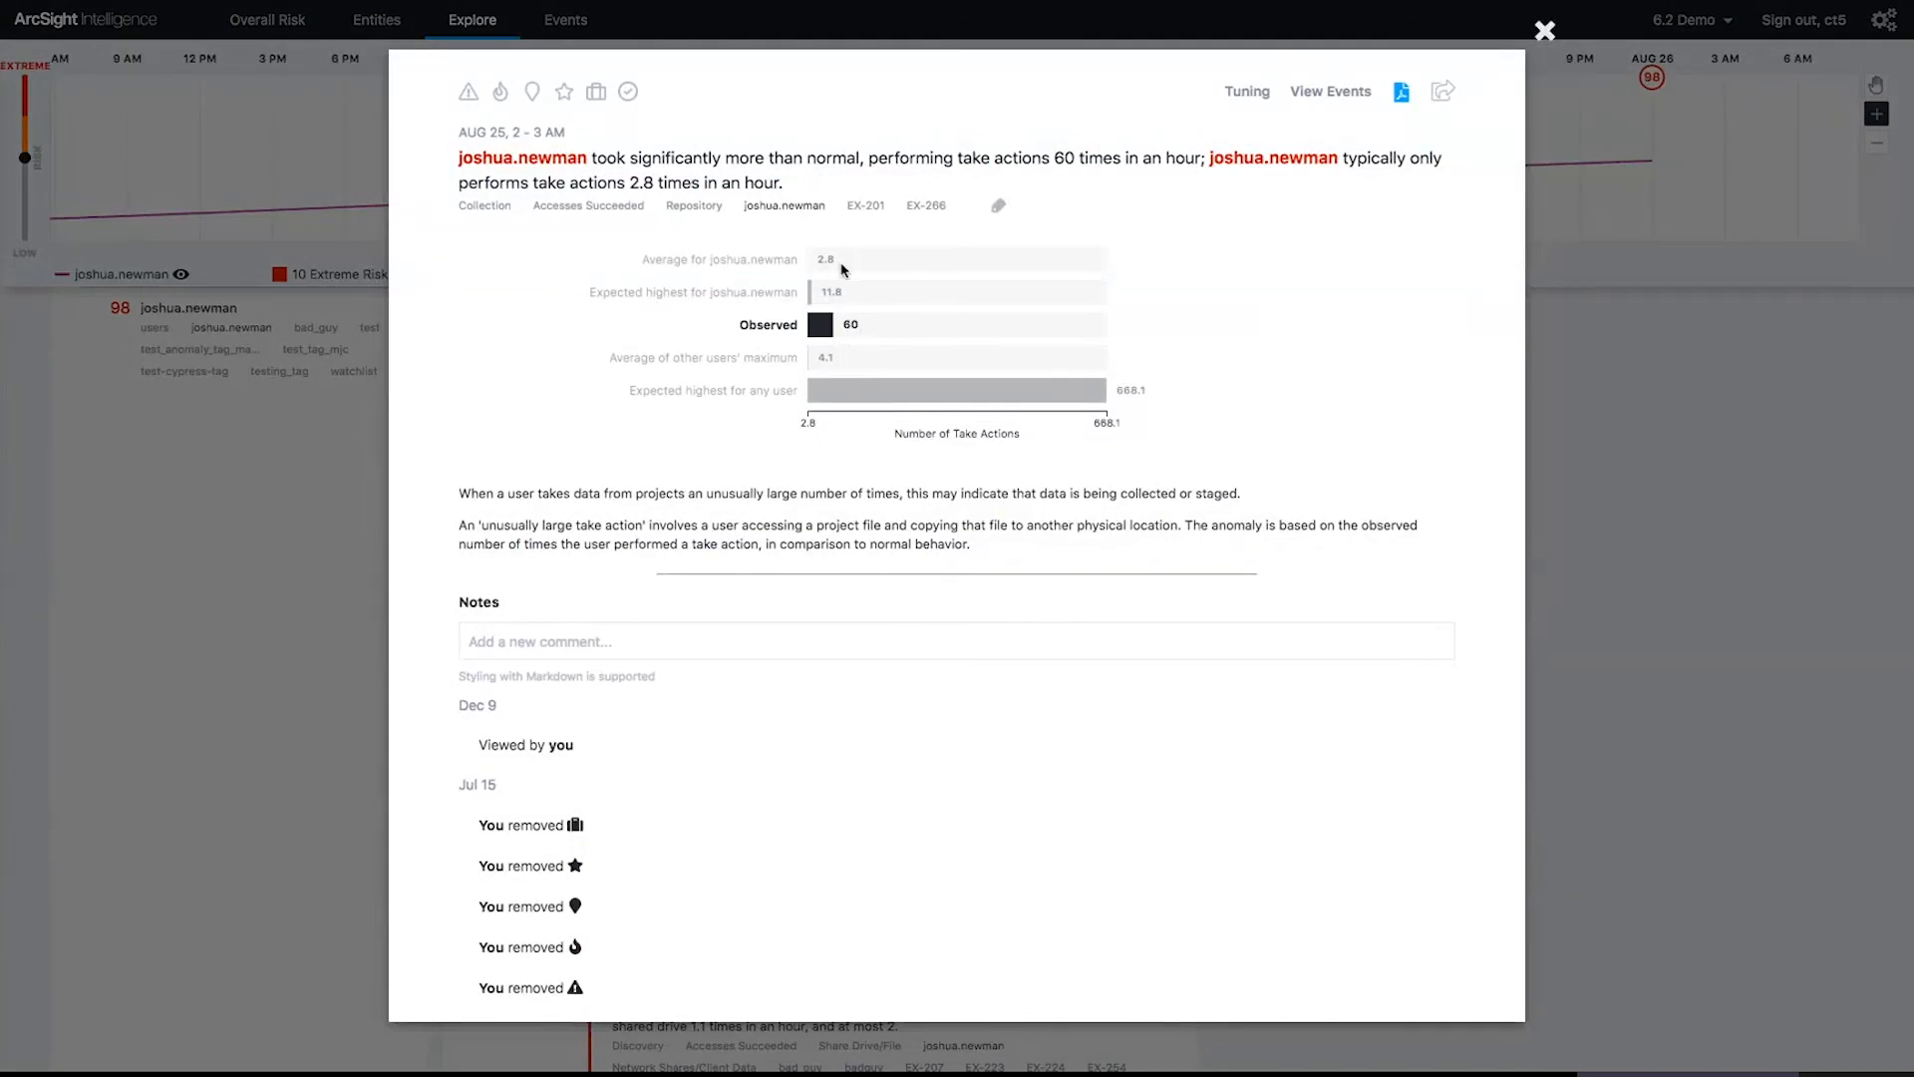
{"action": "mouse_move", "coordinate": [855, 358]}
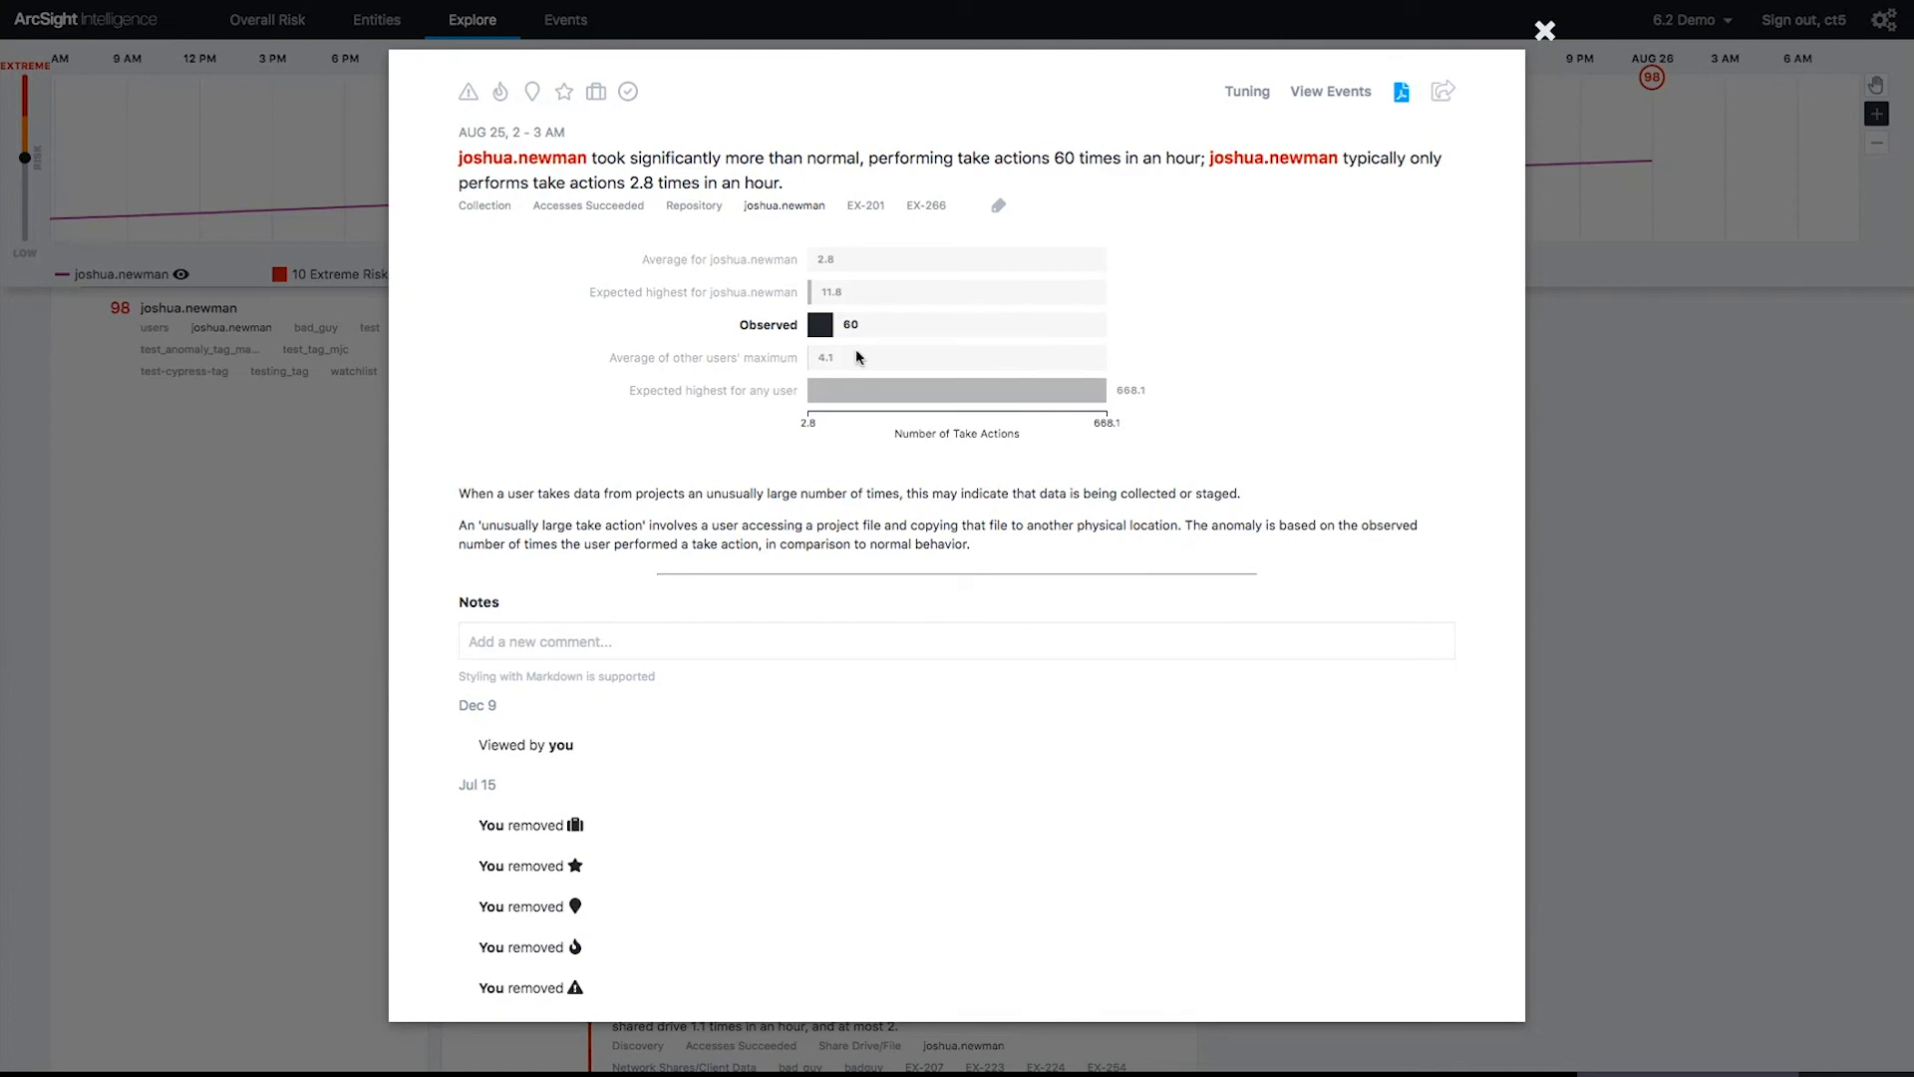
{"action": "mouse_move", "coordinate": [838, 366]}
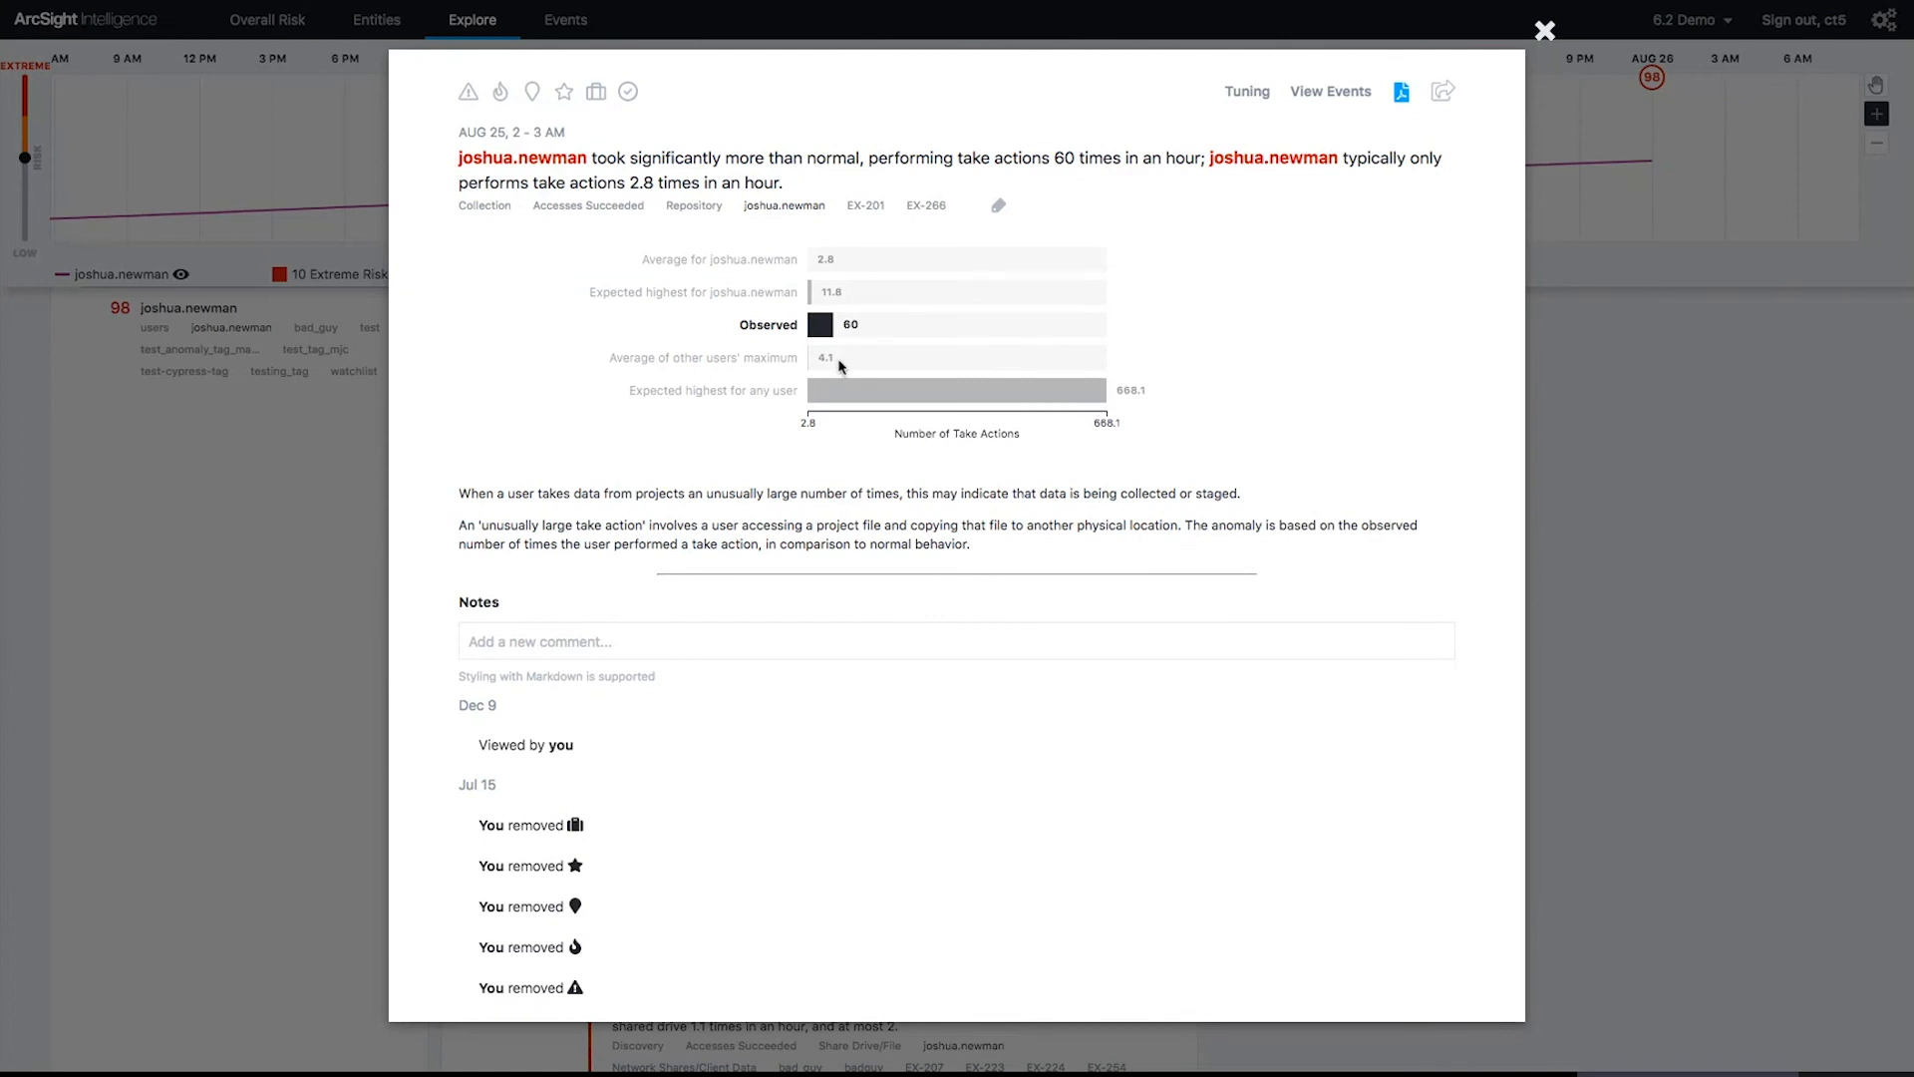
{"action": "mouse_move", "coordinate": [1103, 387]}
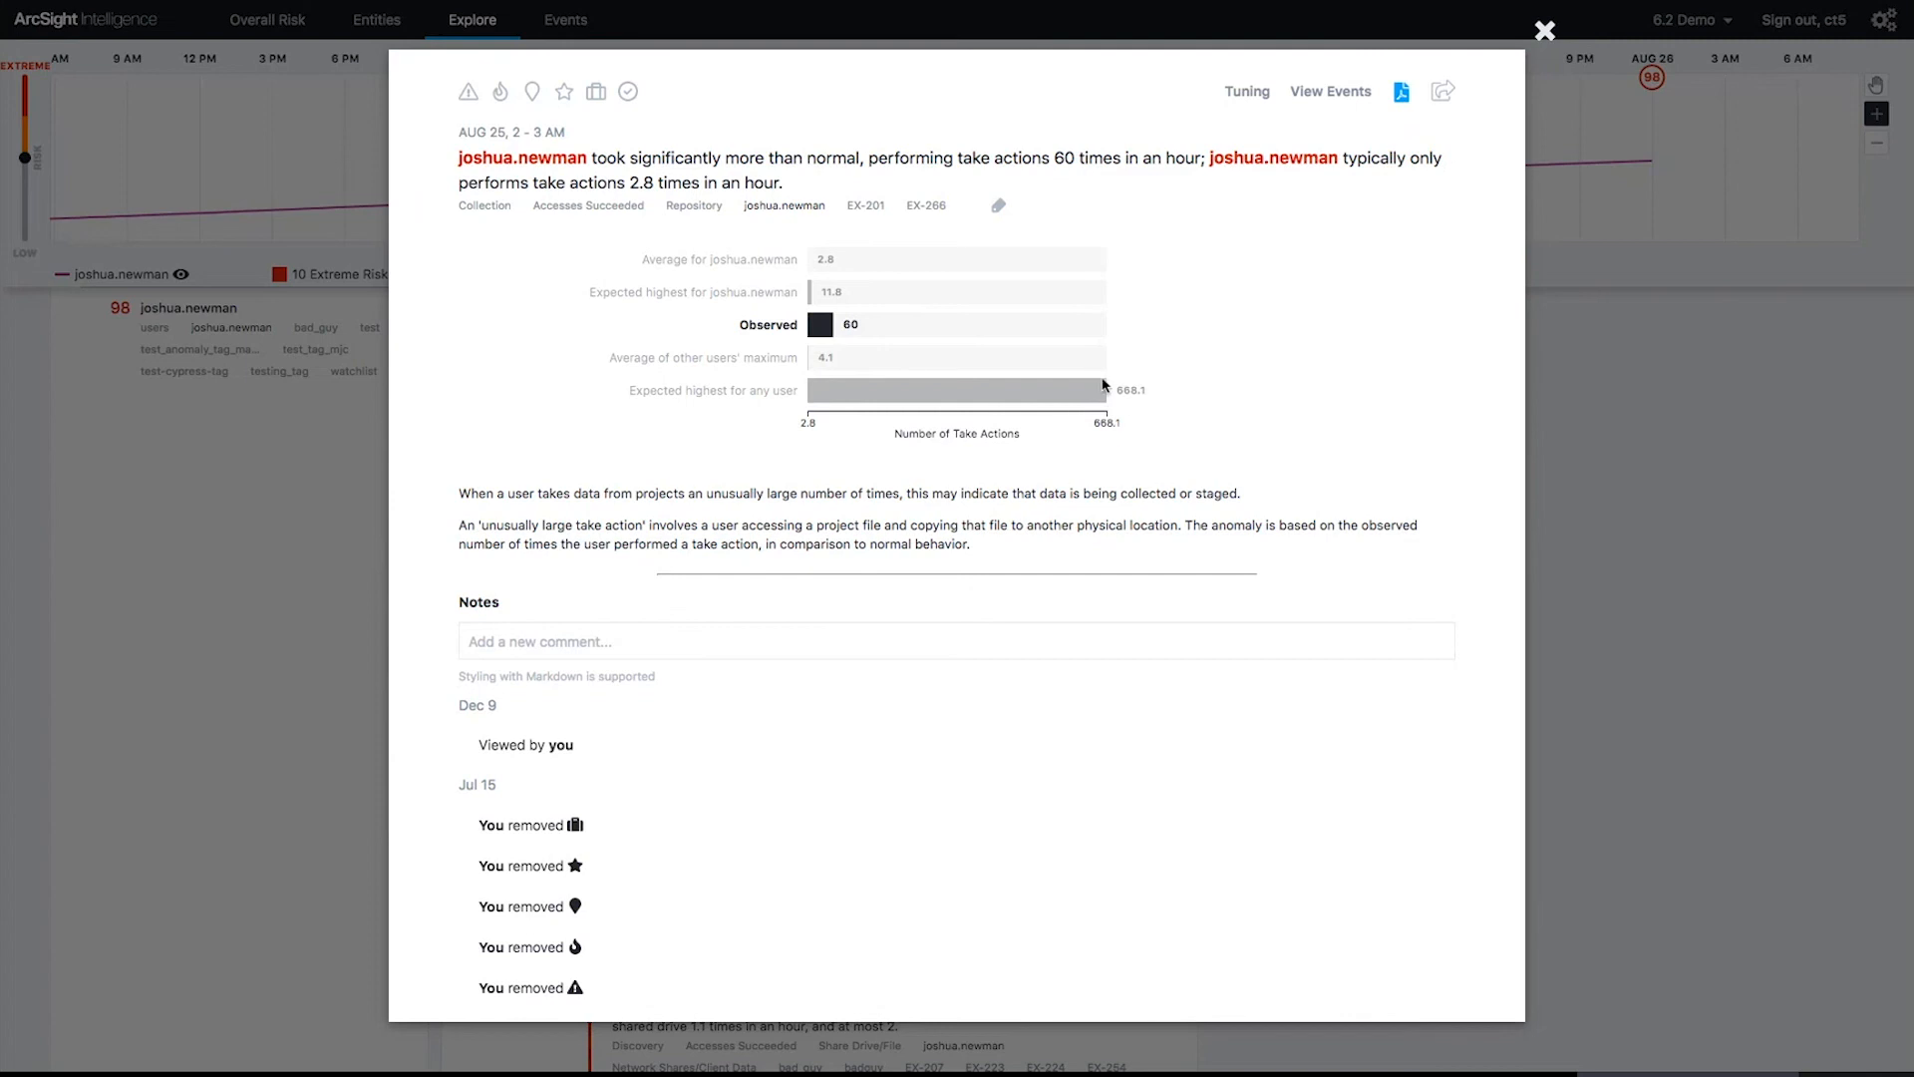
{"action": "mouse_move", "coordinate": [1160, 388]}
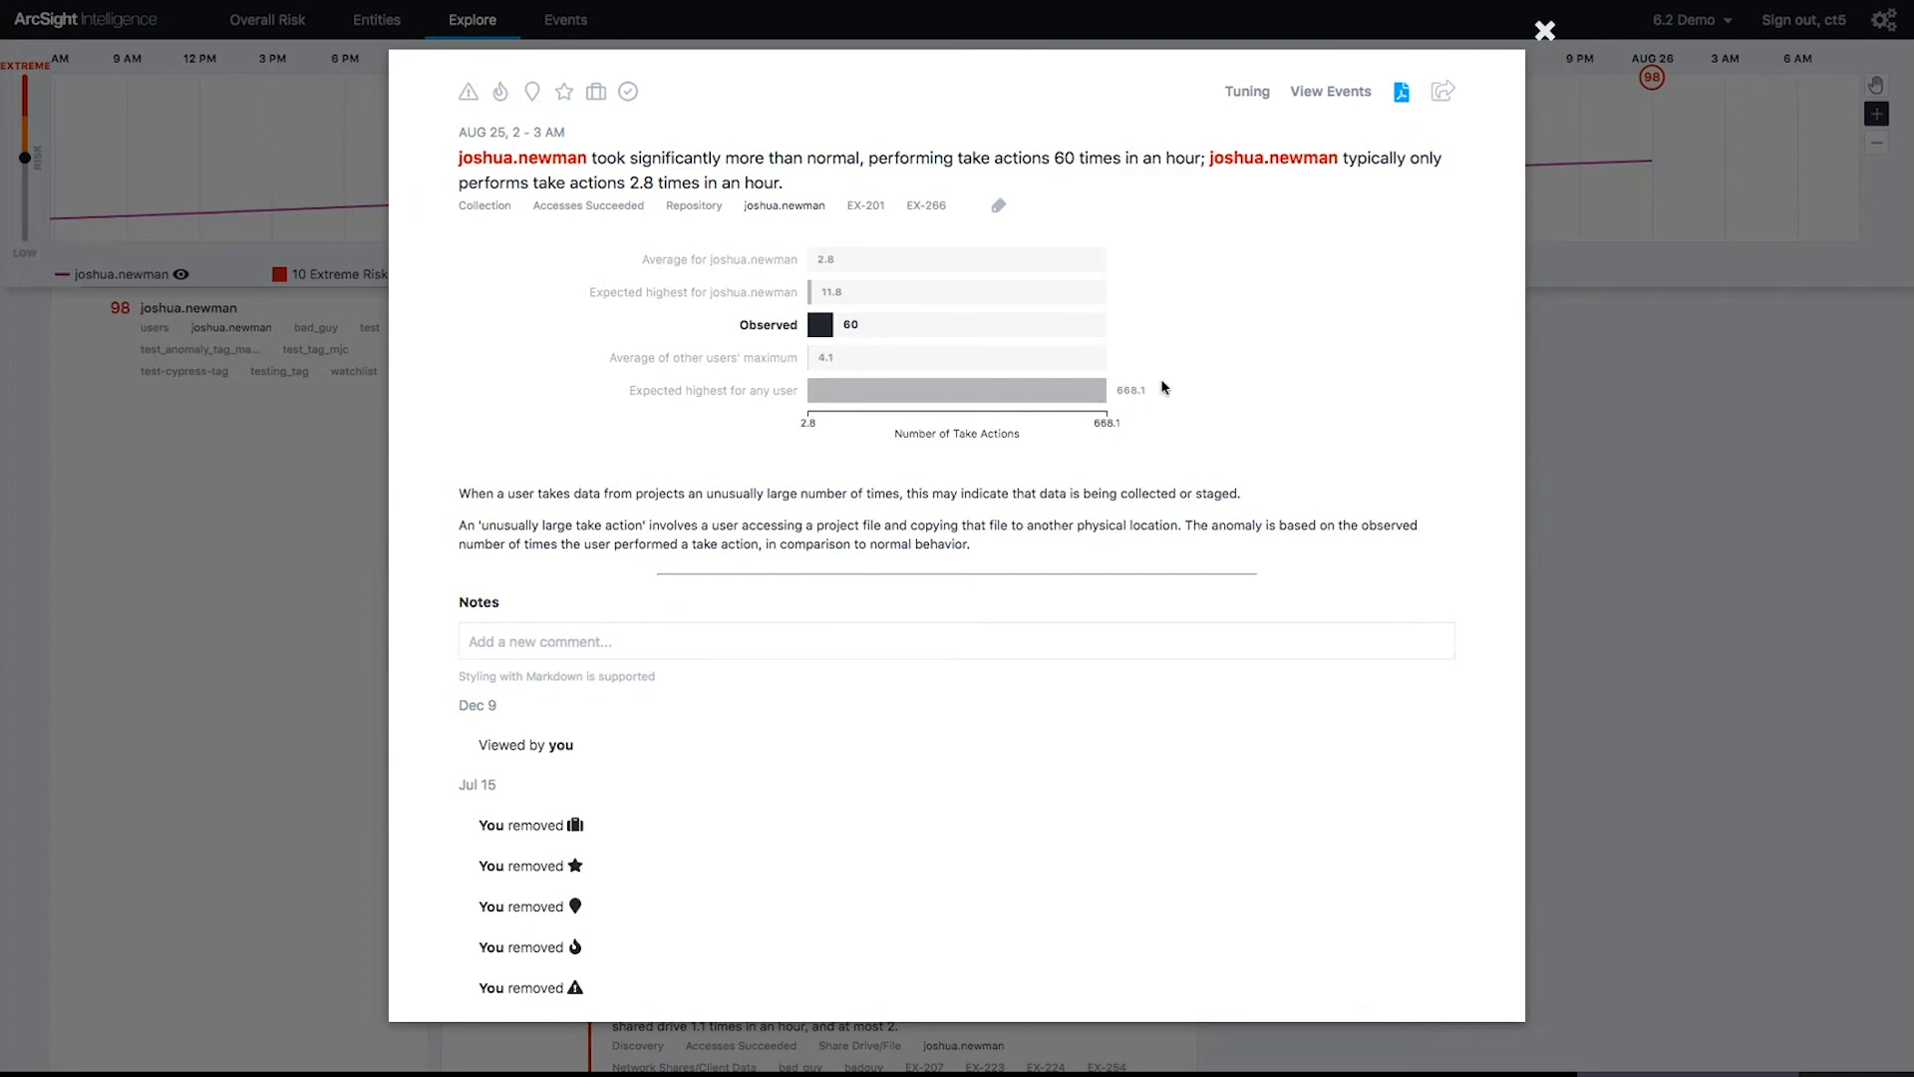
{"action": "mouse_move", "coordinate": [1152, 412]}
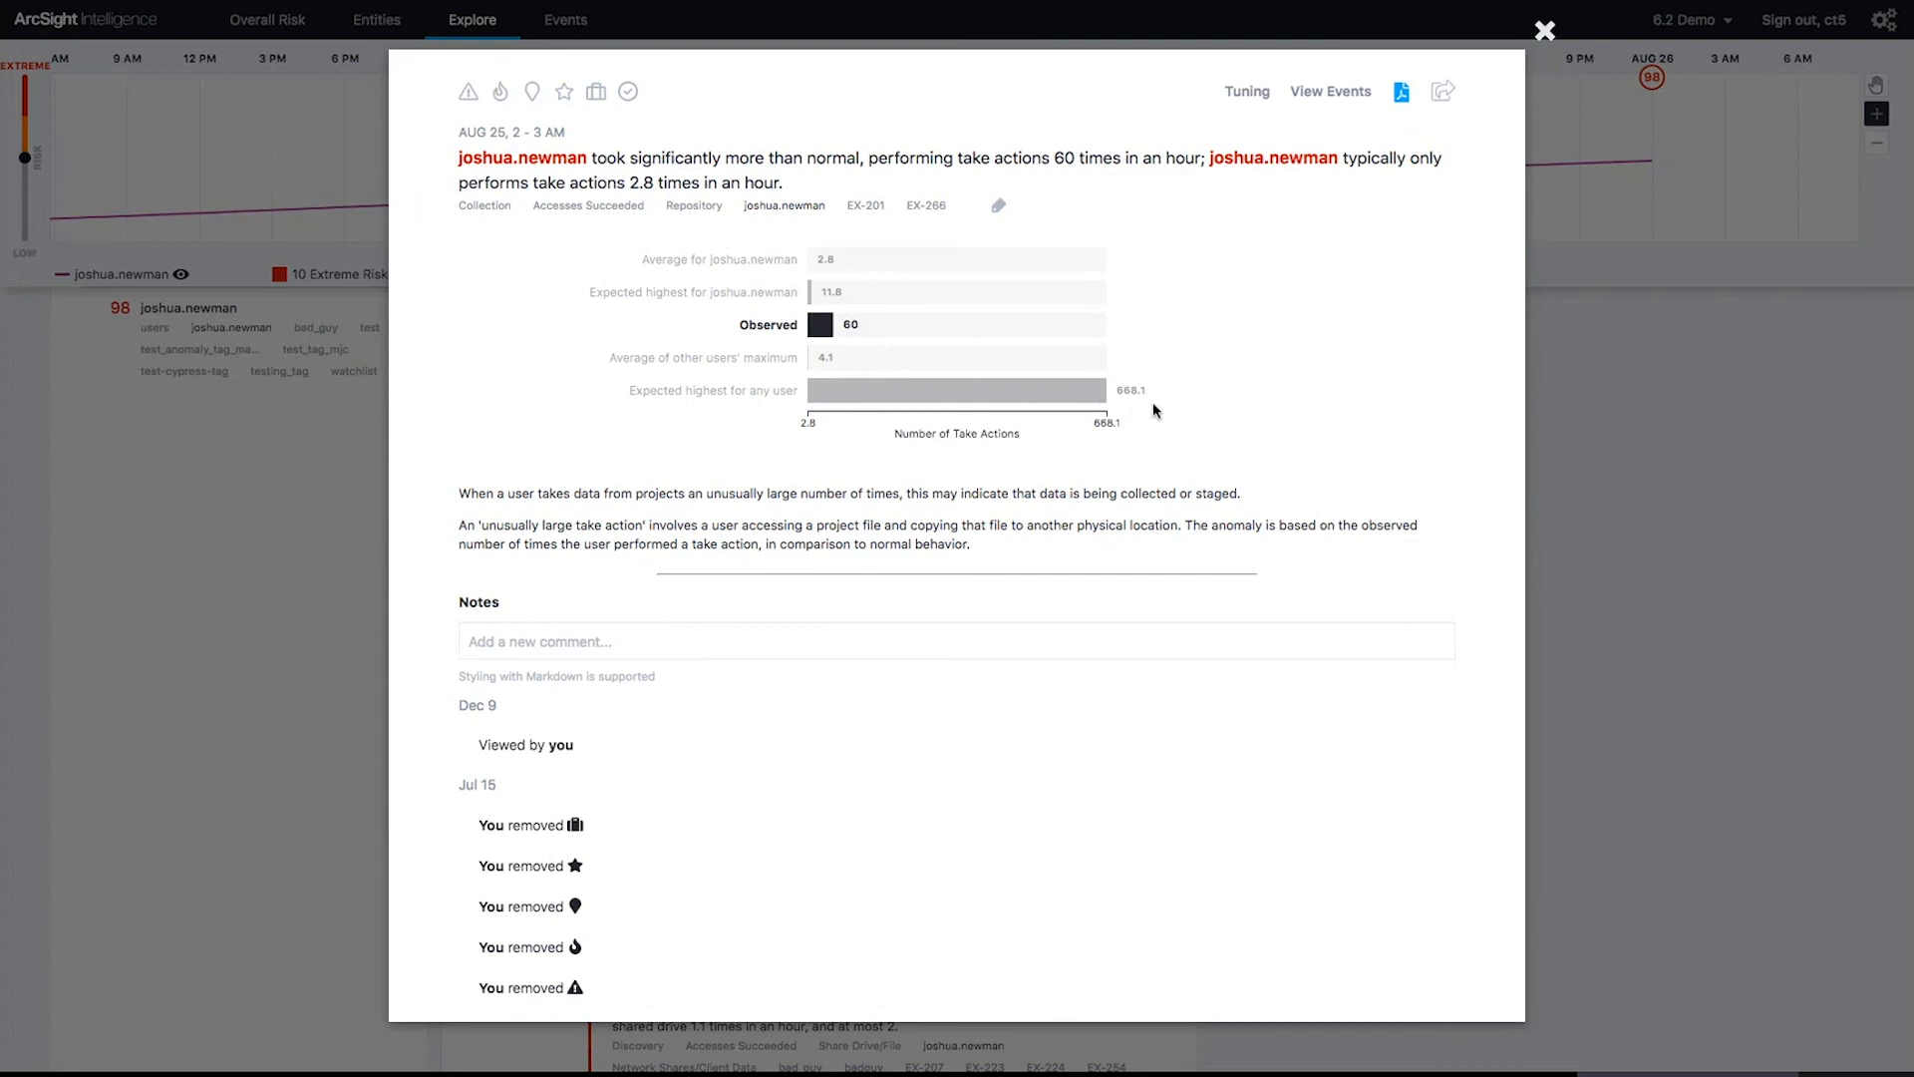
{"action": "mouse_move", "coordinate": [820, 325]}
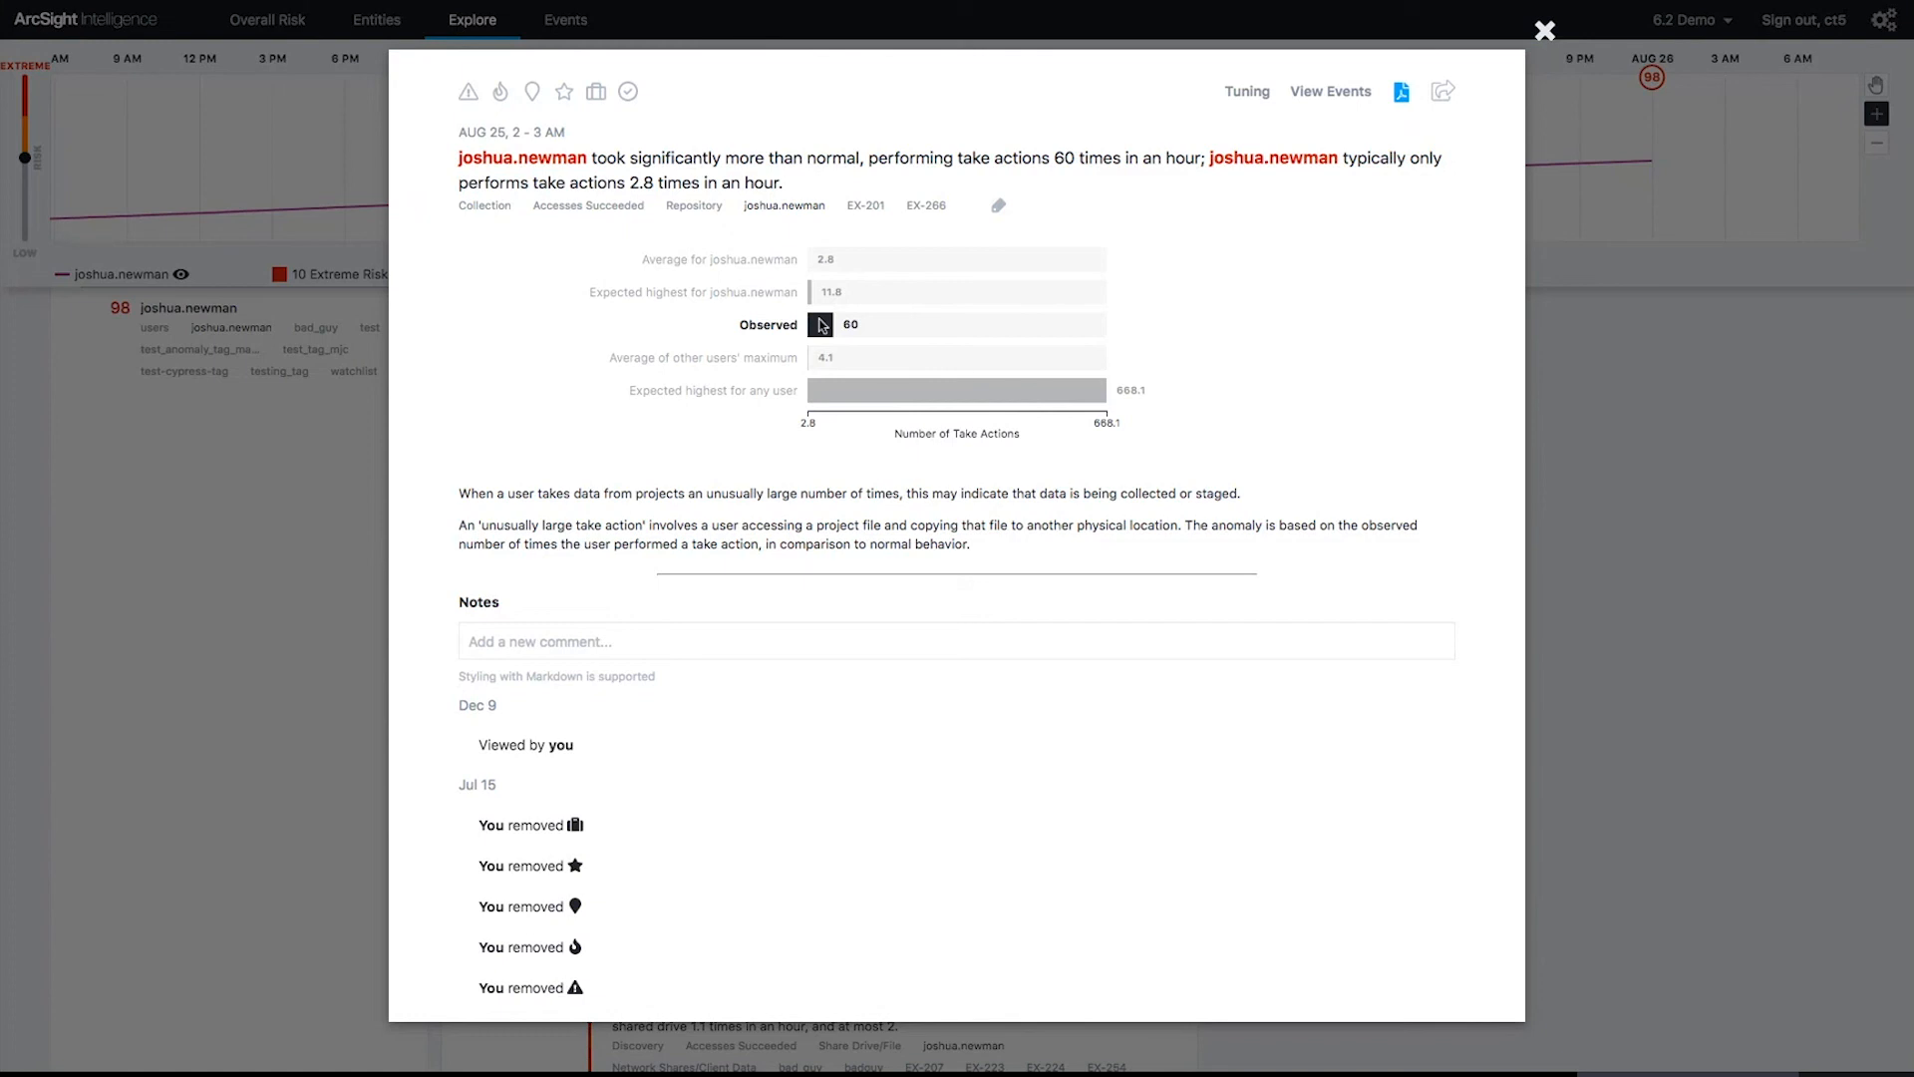
{"action": "mouse_move", "coordinate": [1131, 394]}
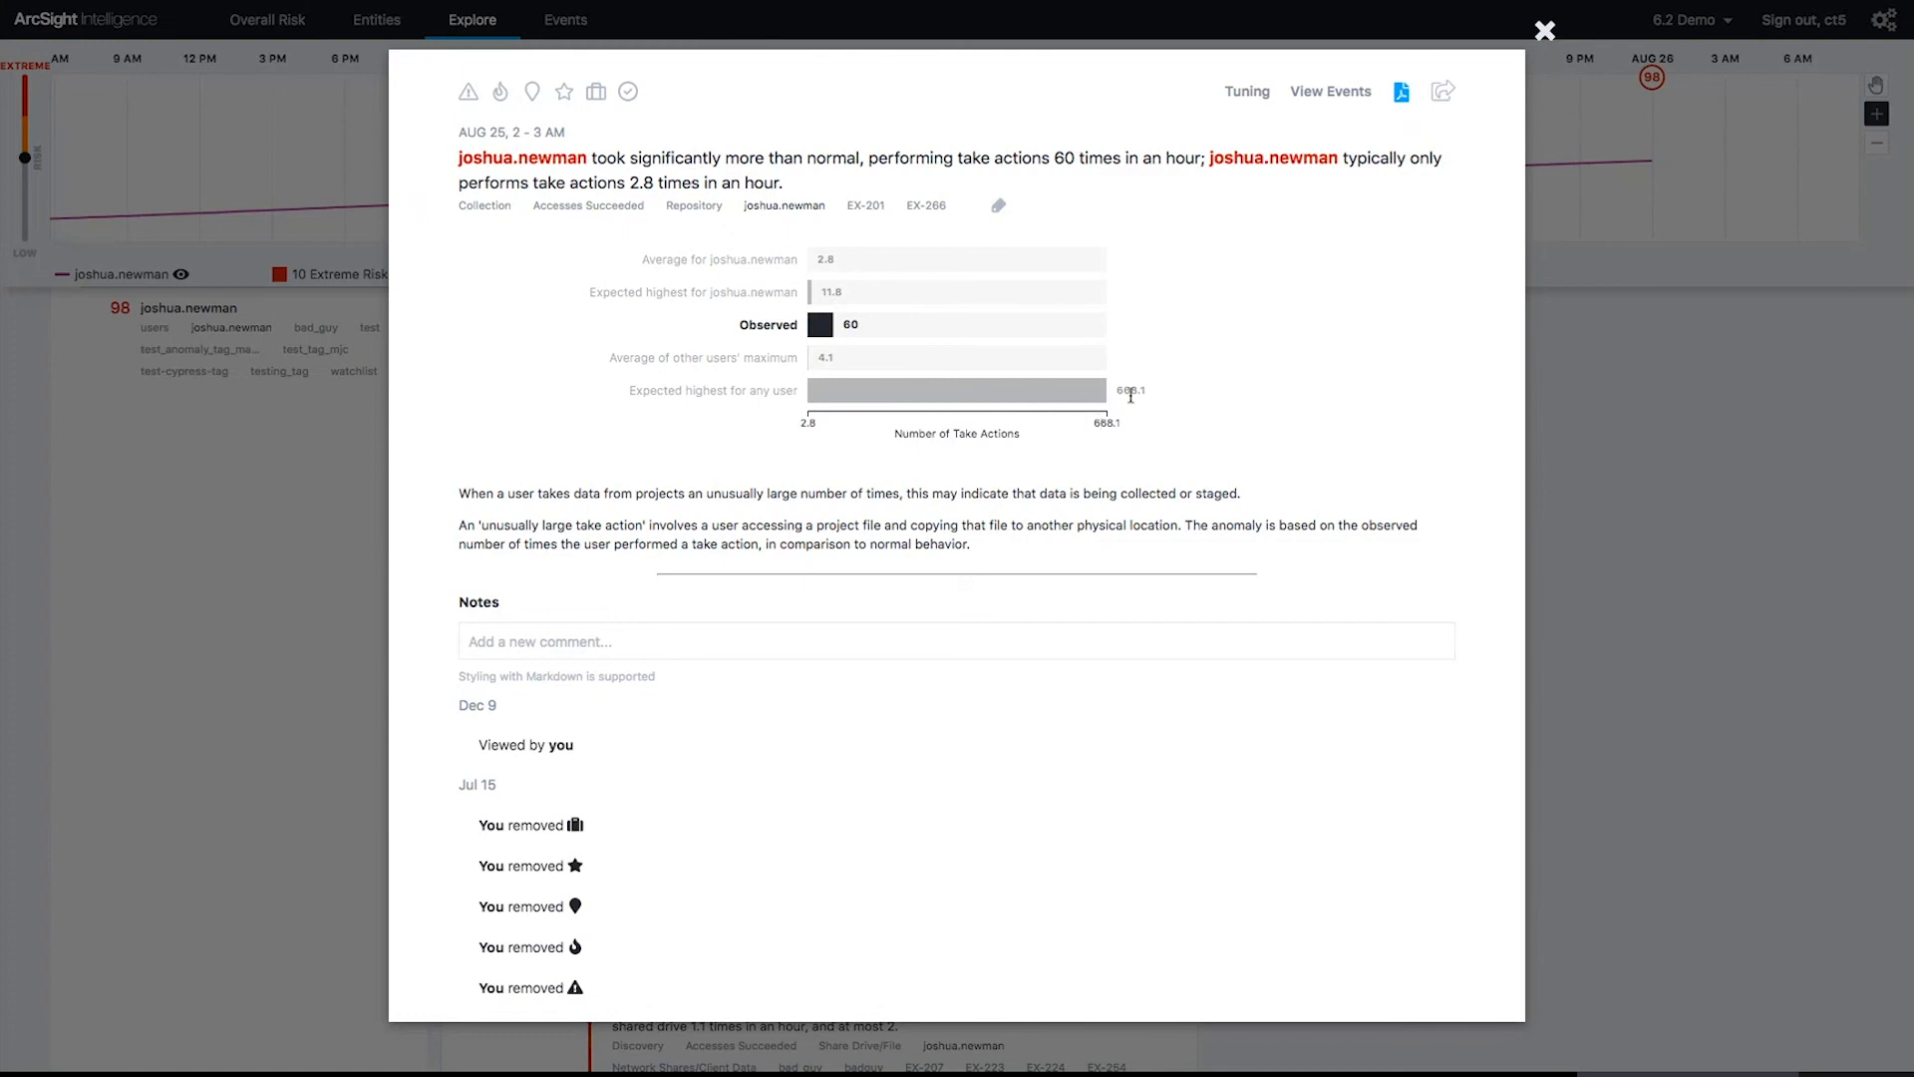
{"action": "mouse_move", "coordinate": [933, 399]}
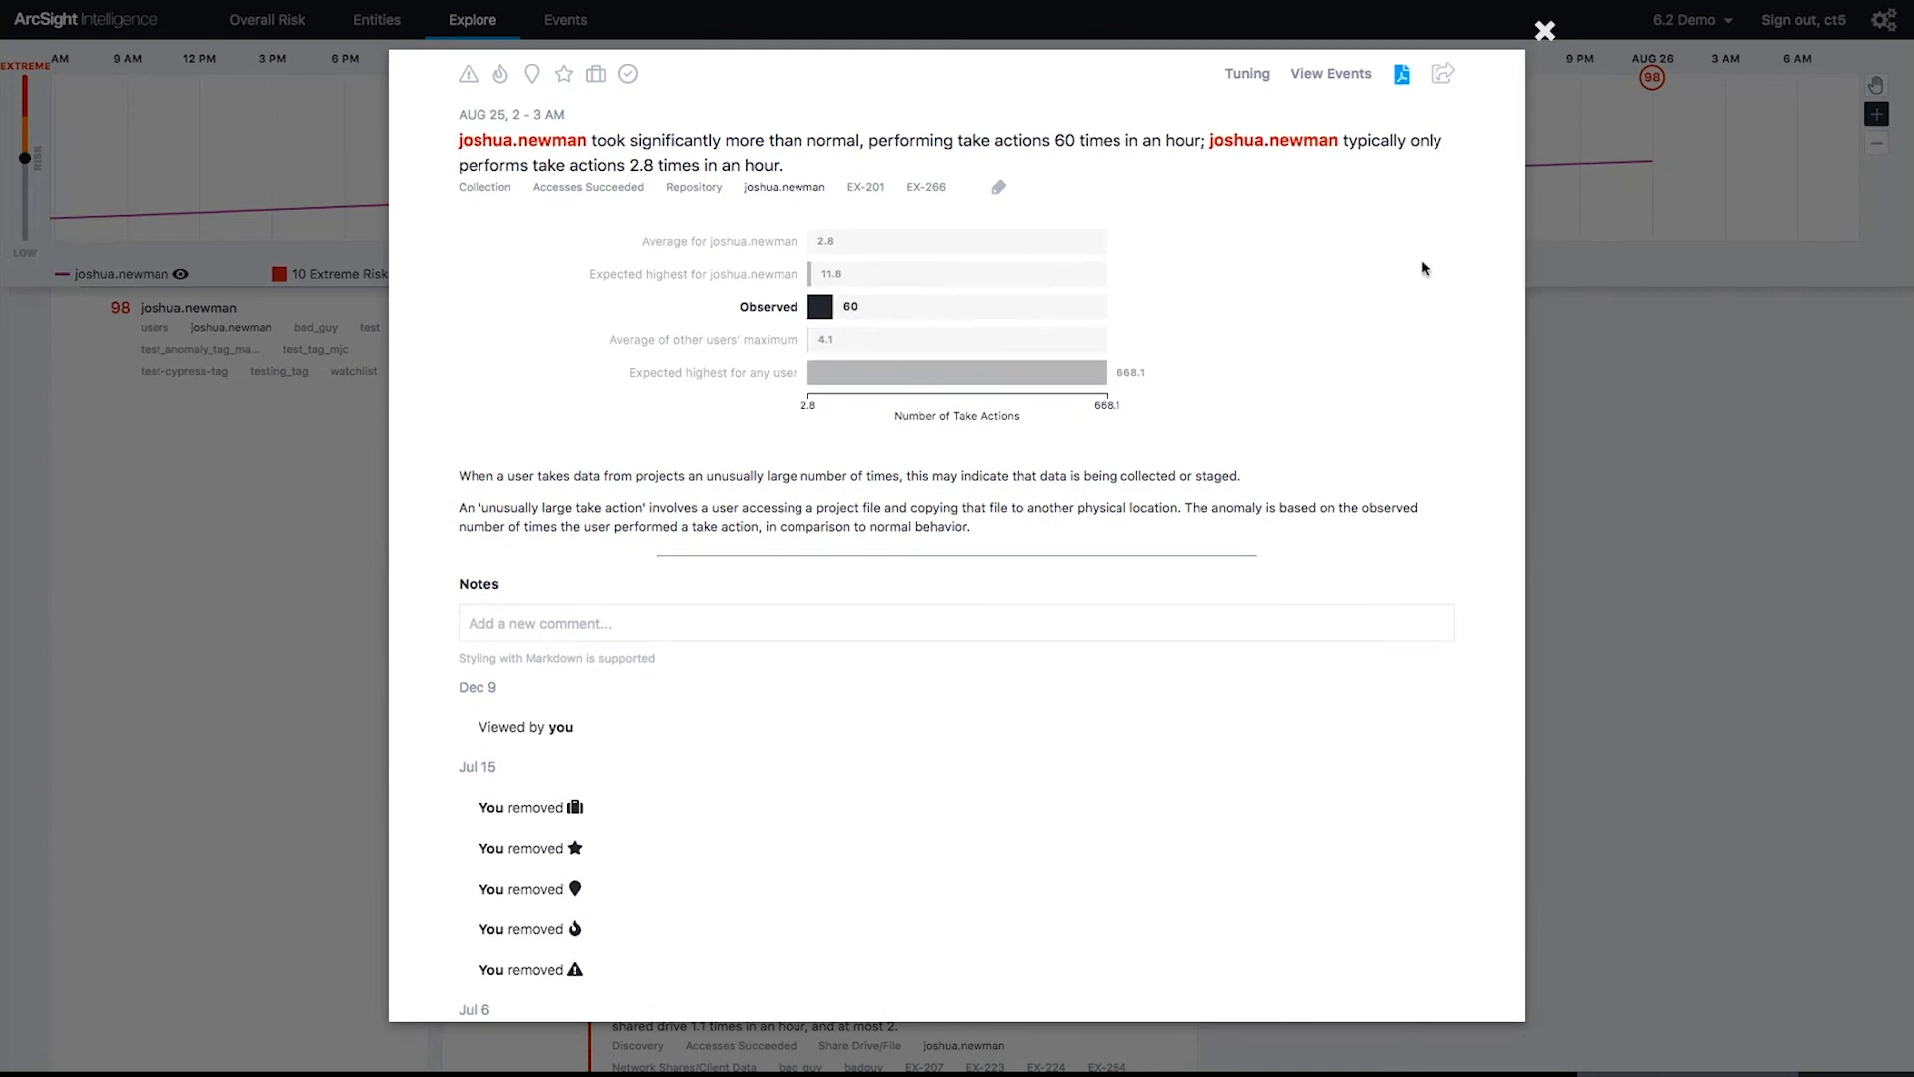
Step: Close the 60 take actions per hour anomaly detail after reviewing its chart
{"action": "left_click", "coordinate": [1543, 29]}
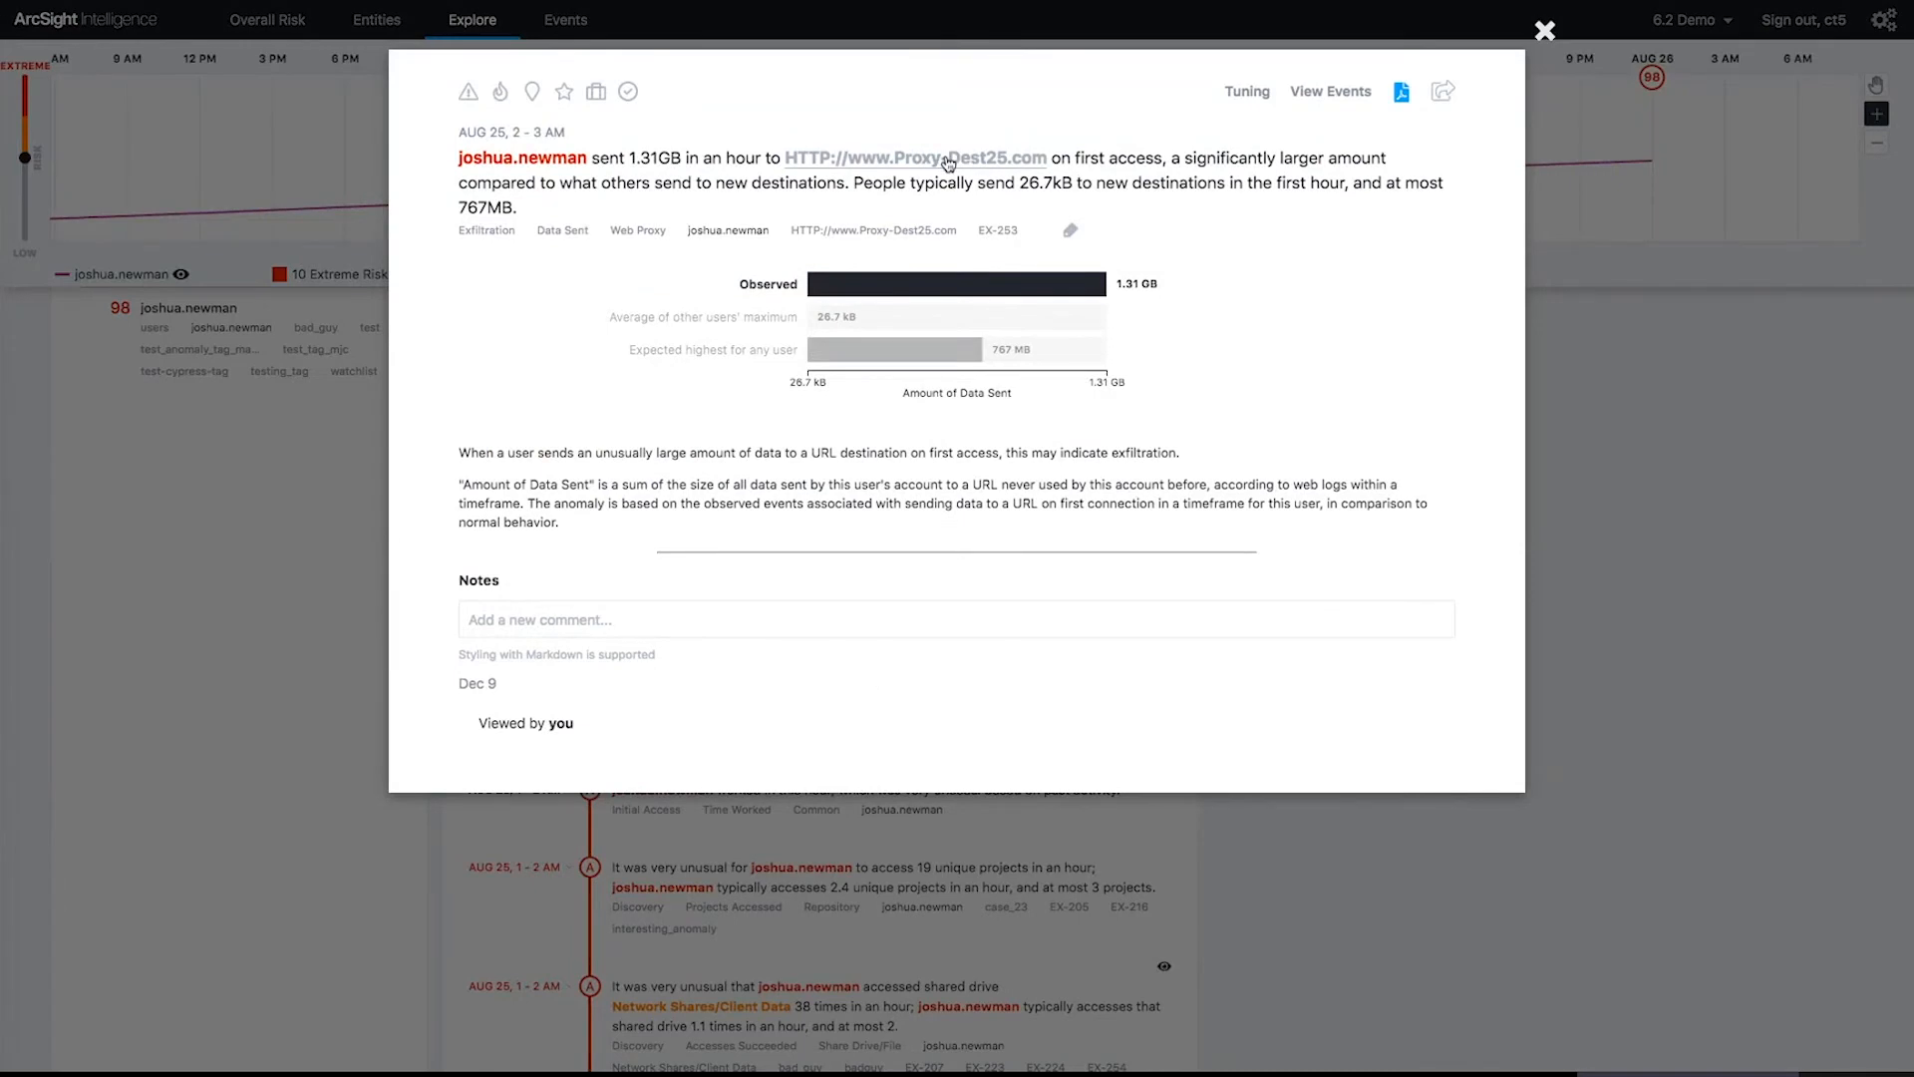
{"action": "mouse_move", "coordinate": [988, 164]}
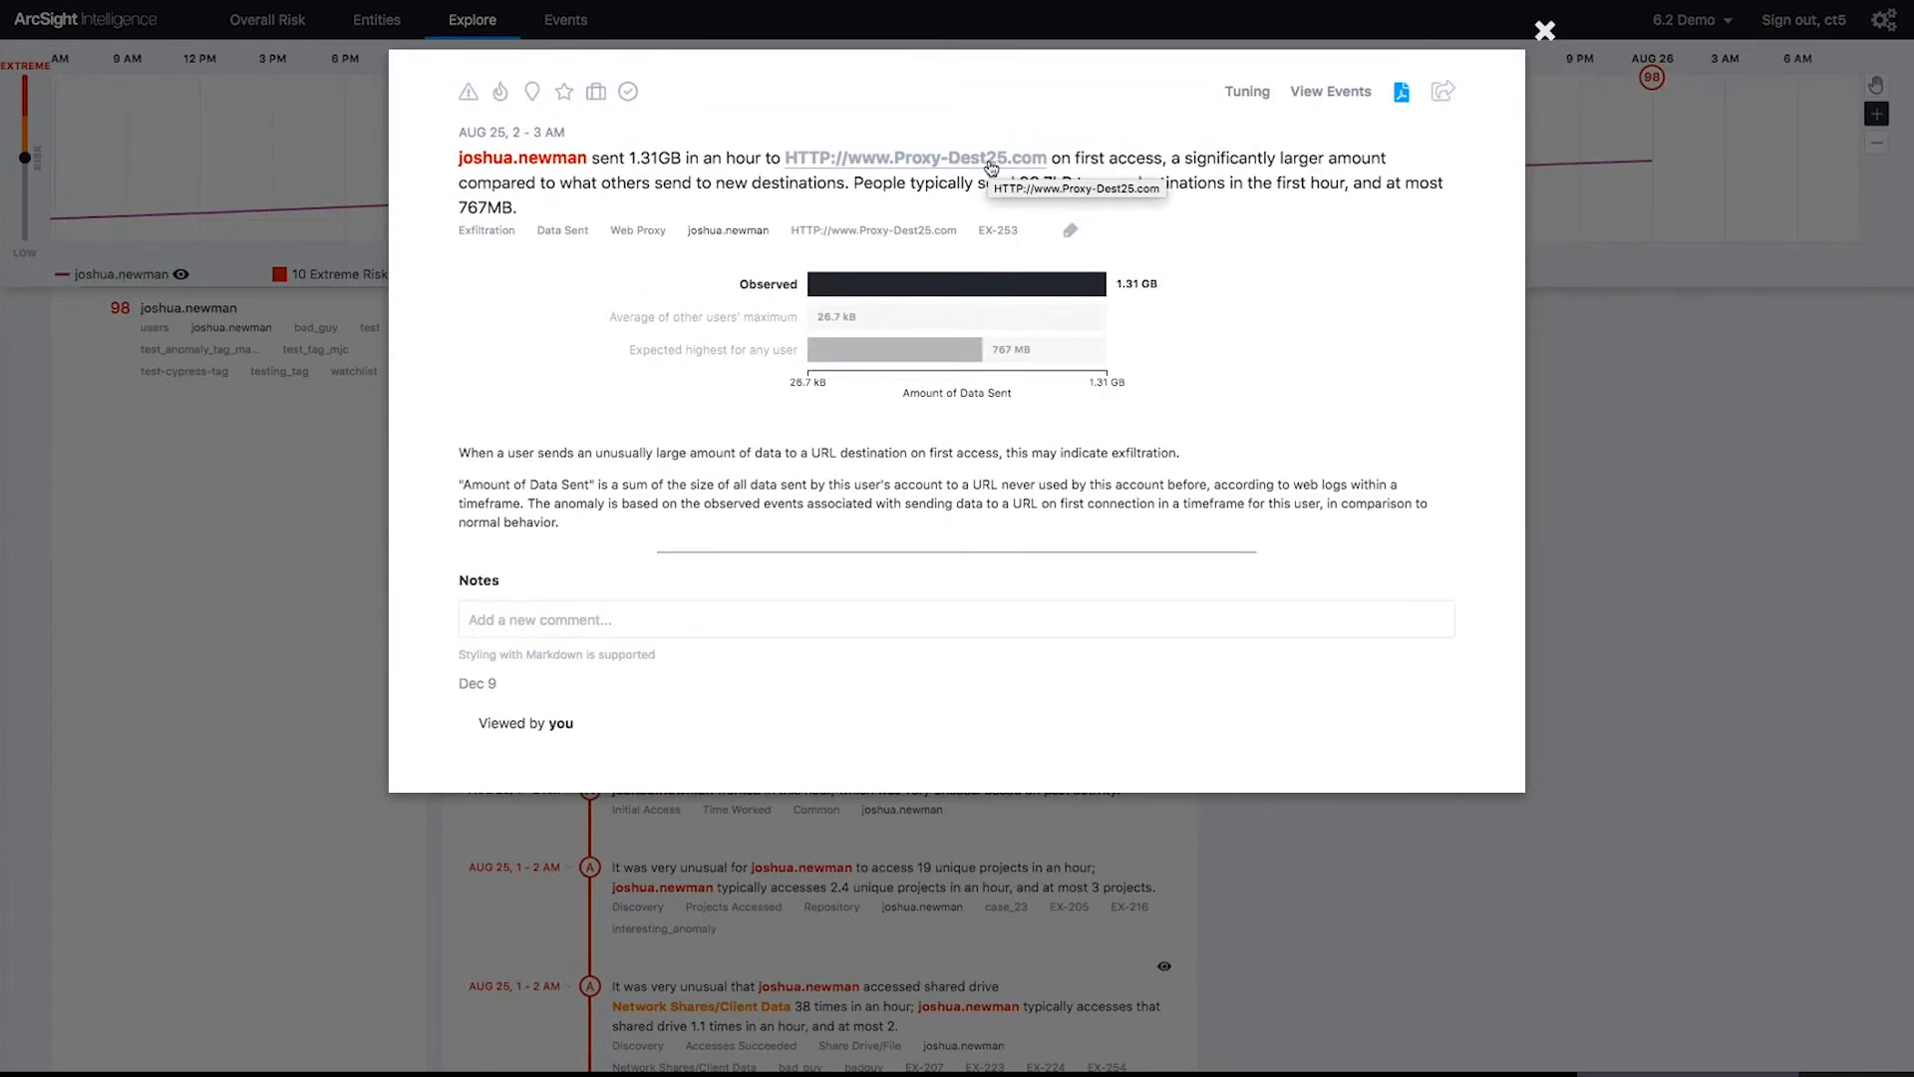
{"action": "mouse_move", "coordinate": [977, 326]}
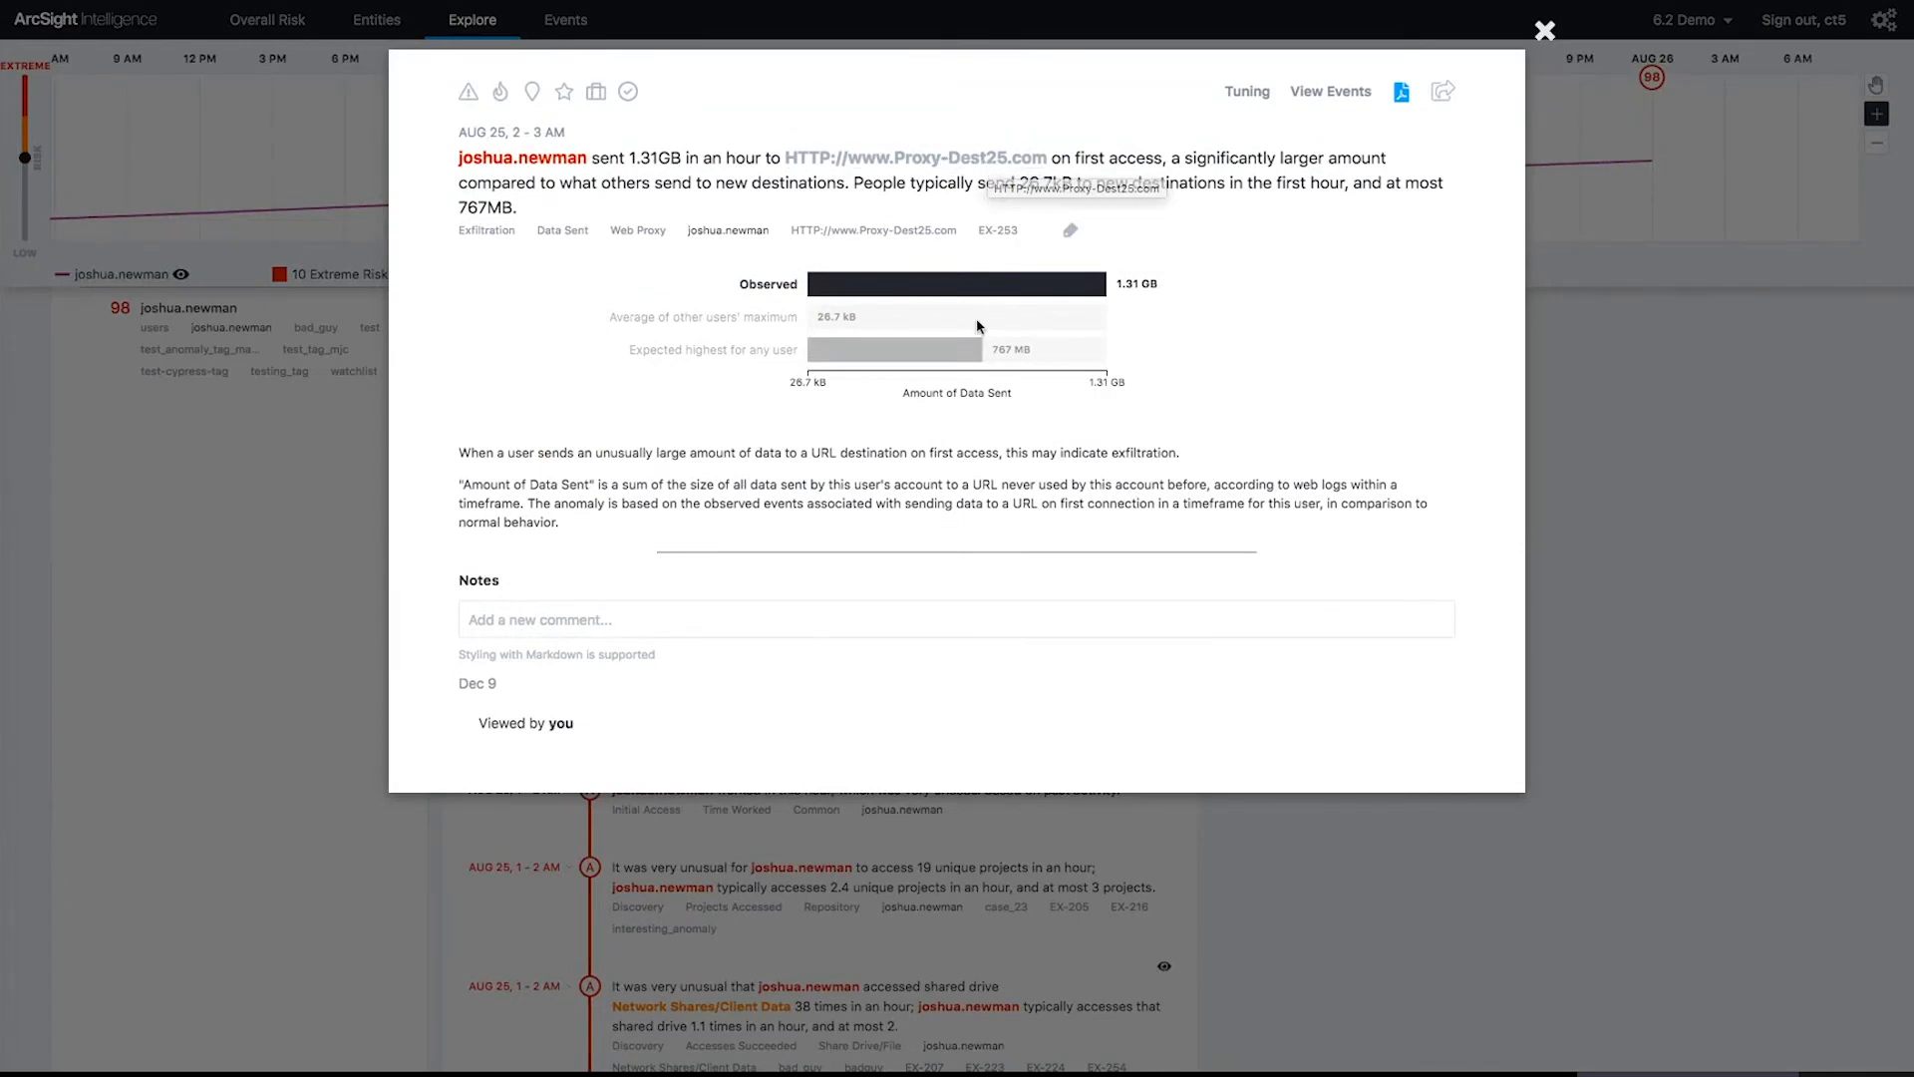
{"action": "mouse_move", "coordinate": [1217, 436]}
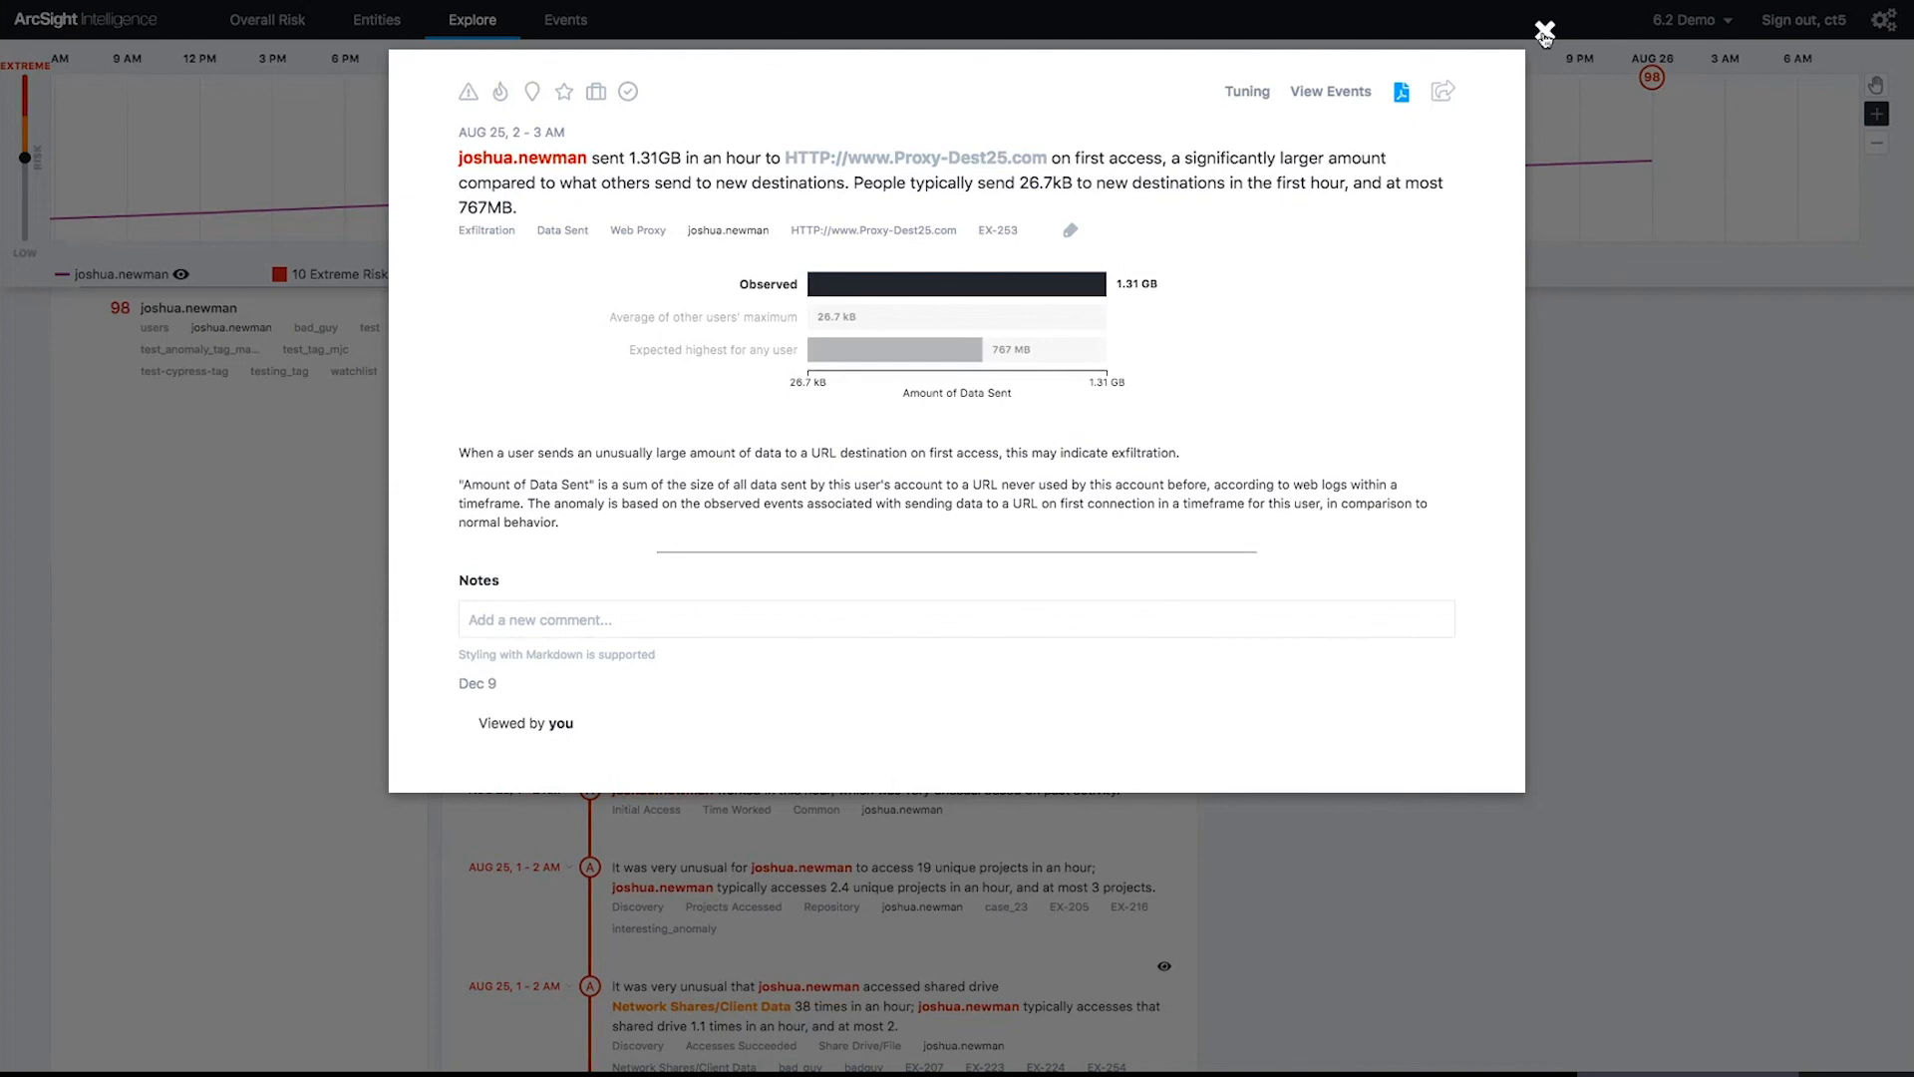
Step: Show the raw proxy events behind the 1.31GB Proxy-Dest25.com transfer, then close them
{"action": "left_click", "coordinate": [1329, 91]}
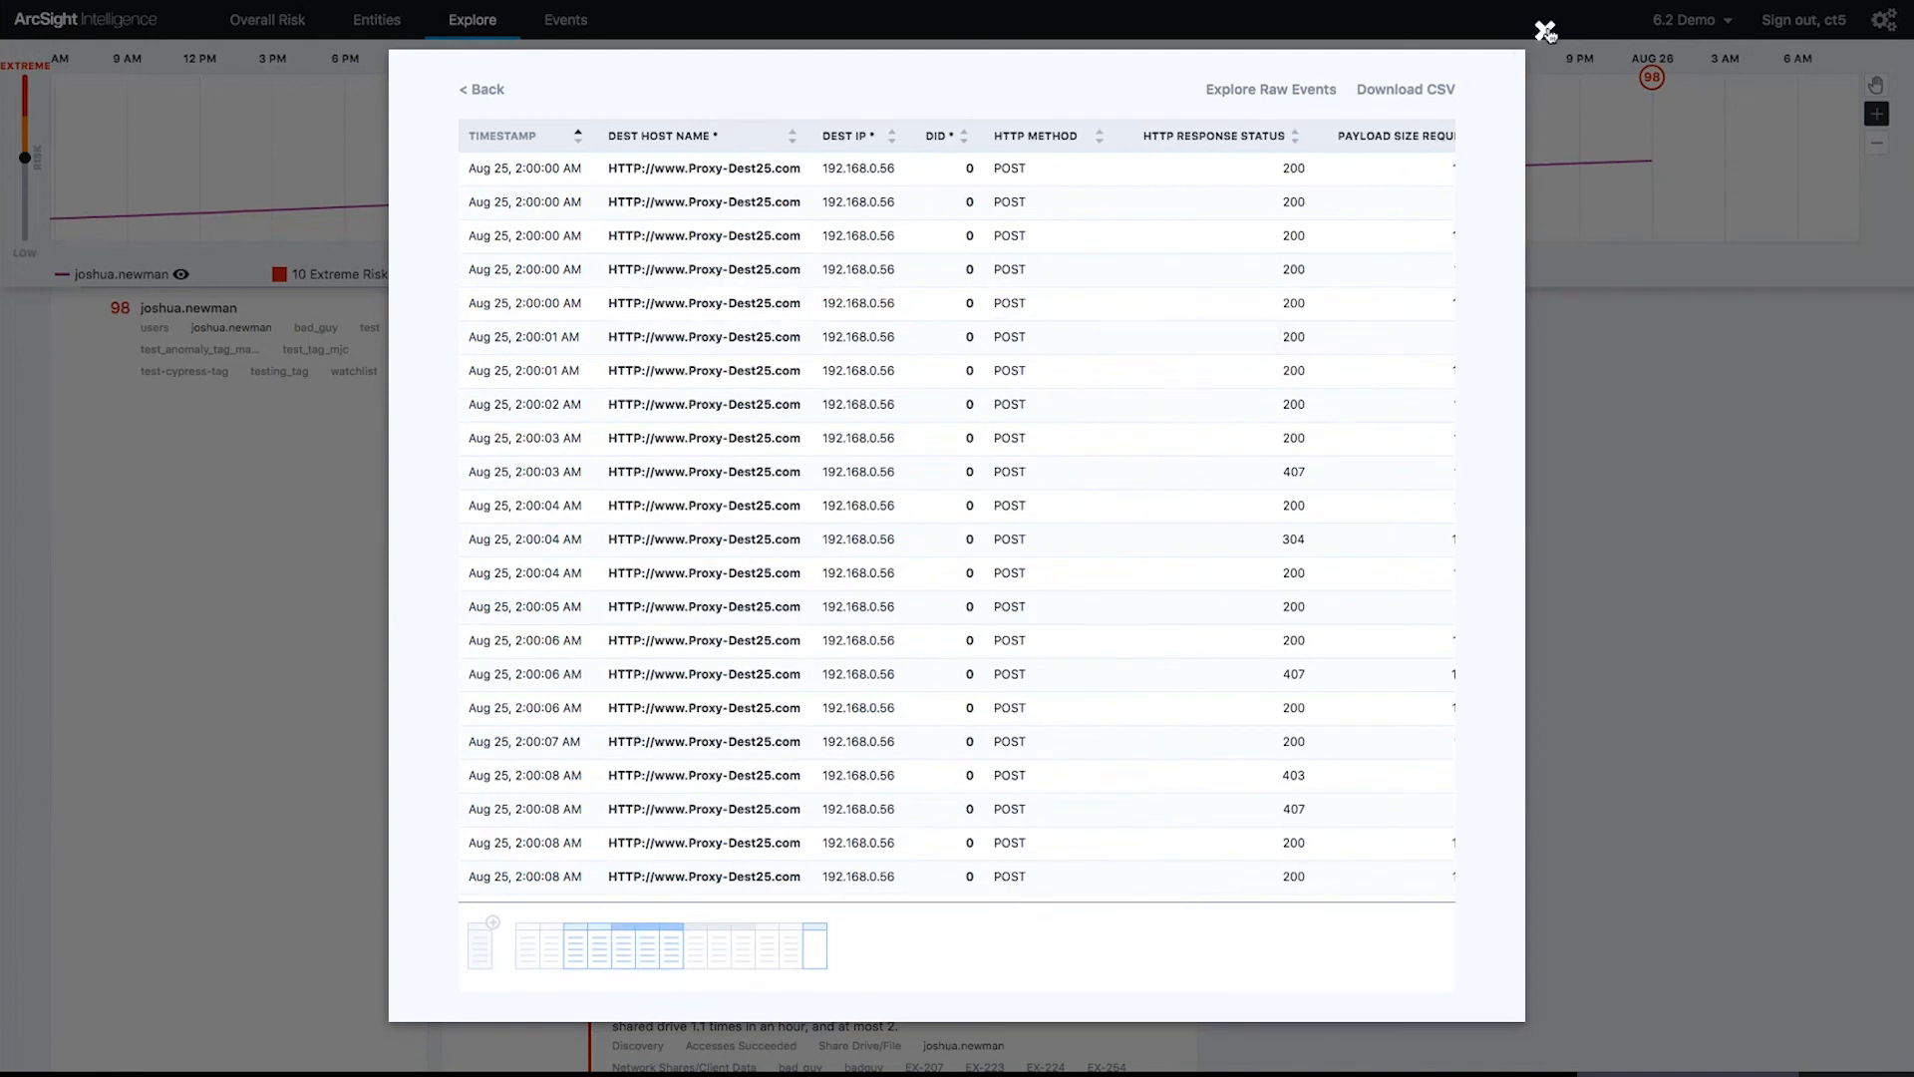
{"action": "left_click", "coordinate": [1544, 31]}
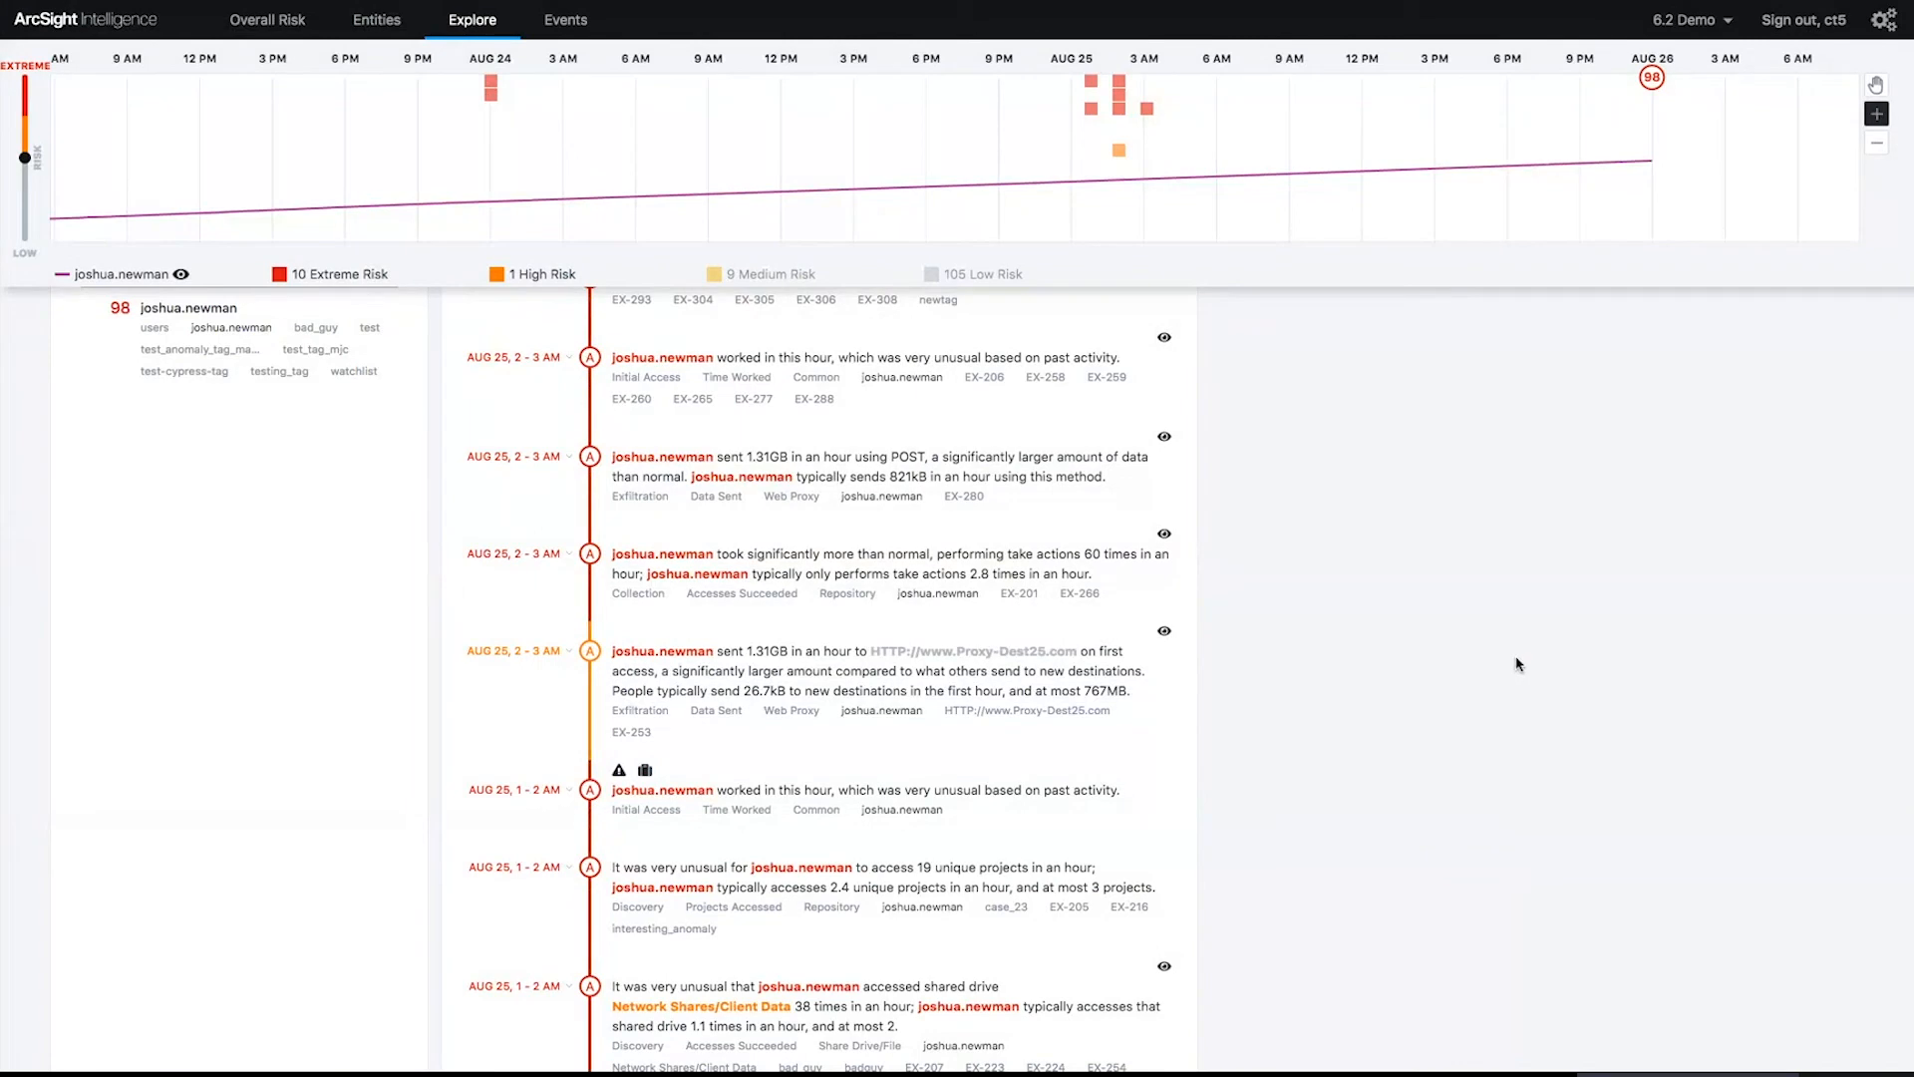
Step: Scroll to the 38-access Network Shares/Client Data anomaly, review it, and close its detail
{"action": "scroll", "scroll_direction": "down", "scroll_amount": 3}
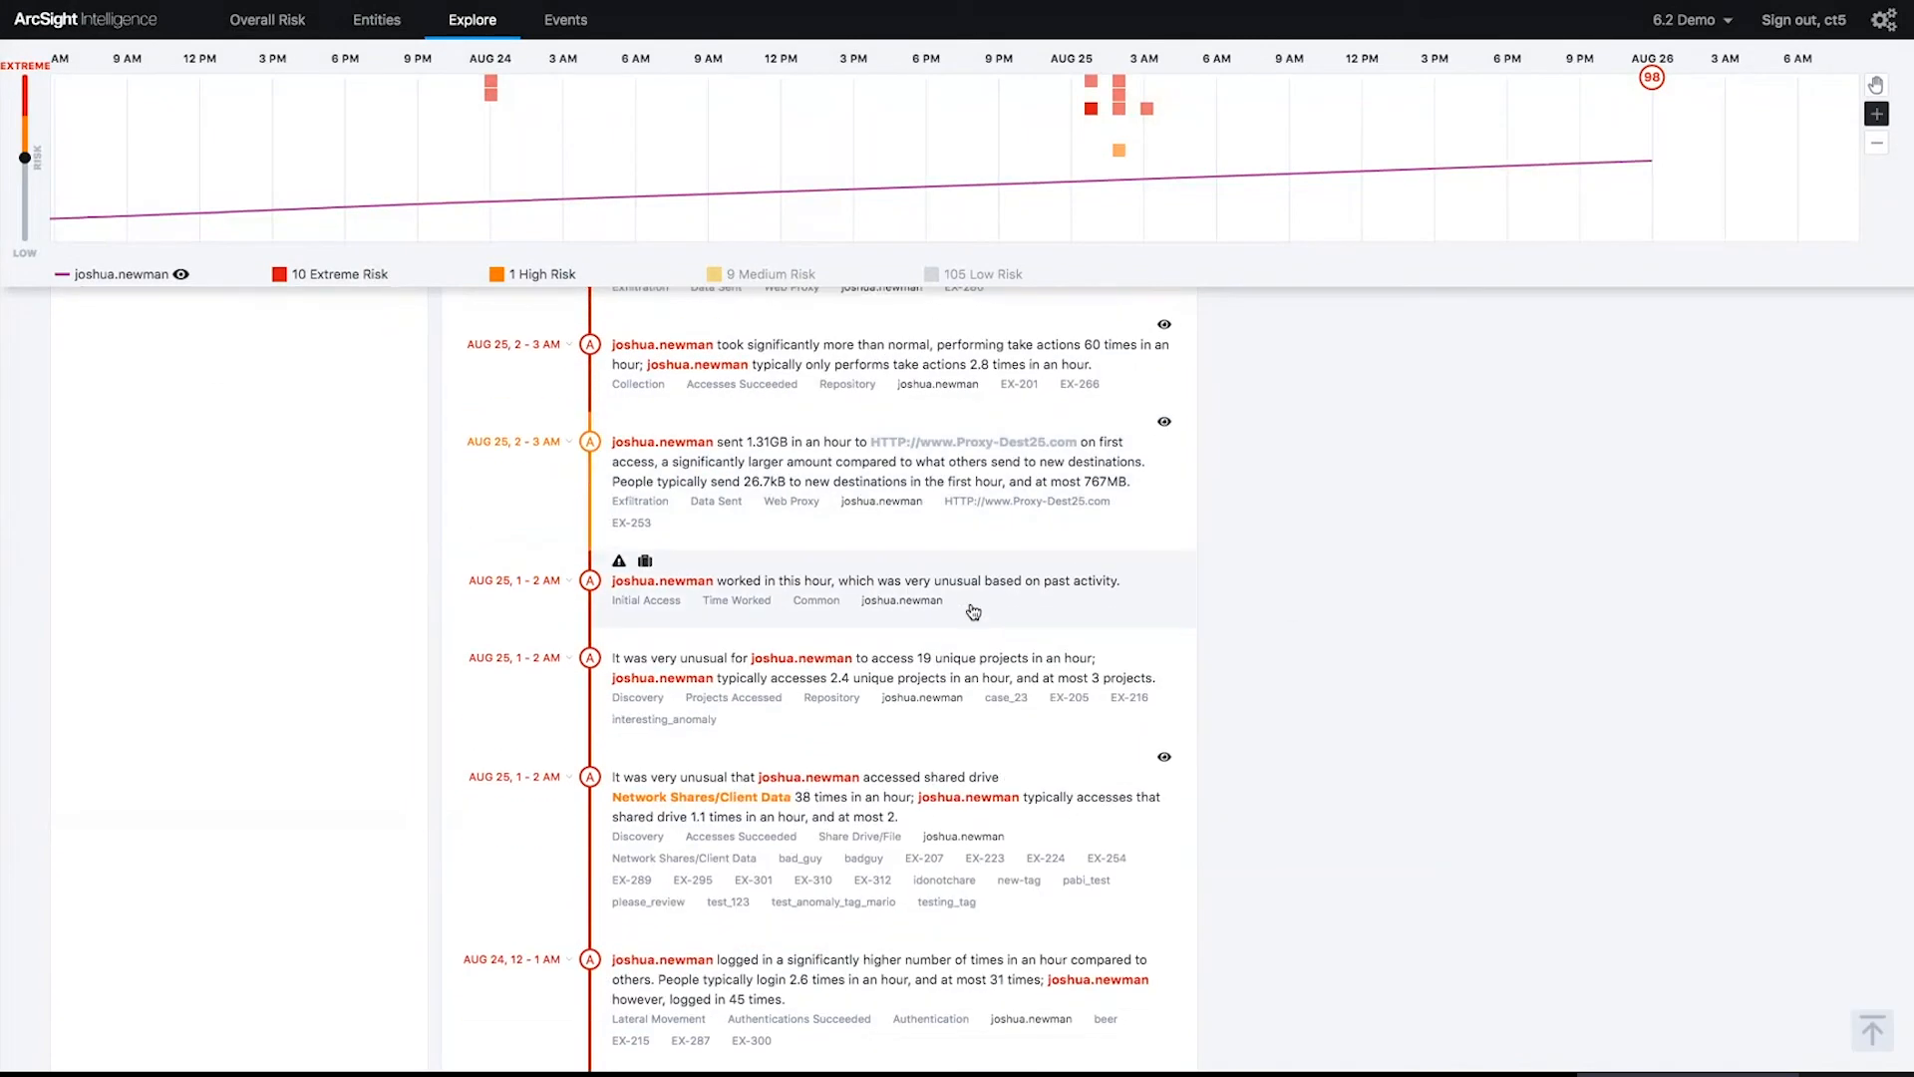
{"action": "scroll", "scroll_direction": "down", "scroll_amount": 3}
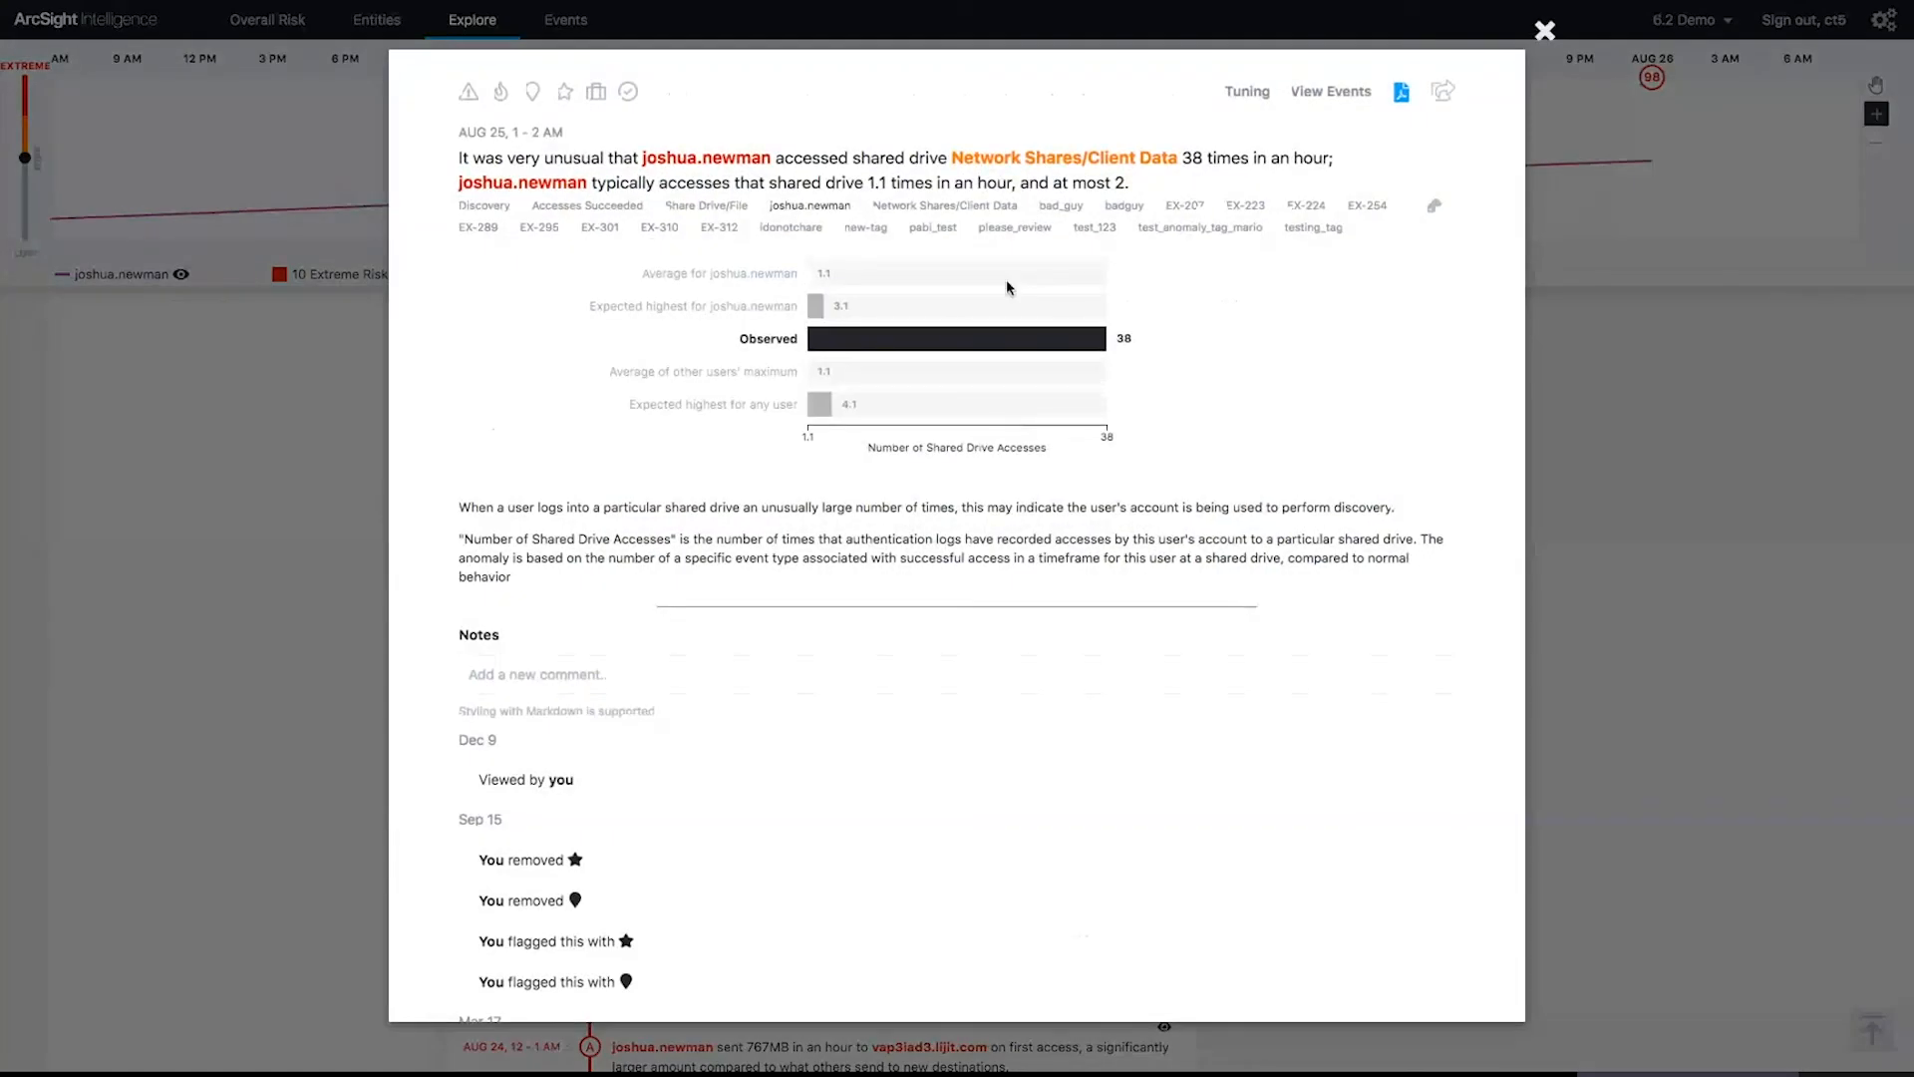
{"action": "mouse_move", "coordinate": [1103, 157]}
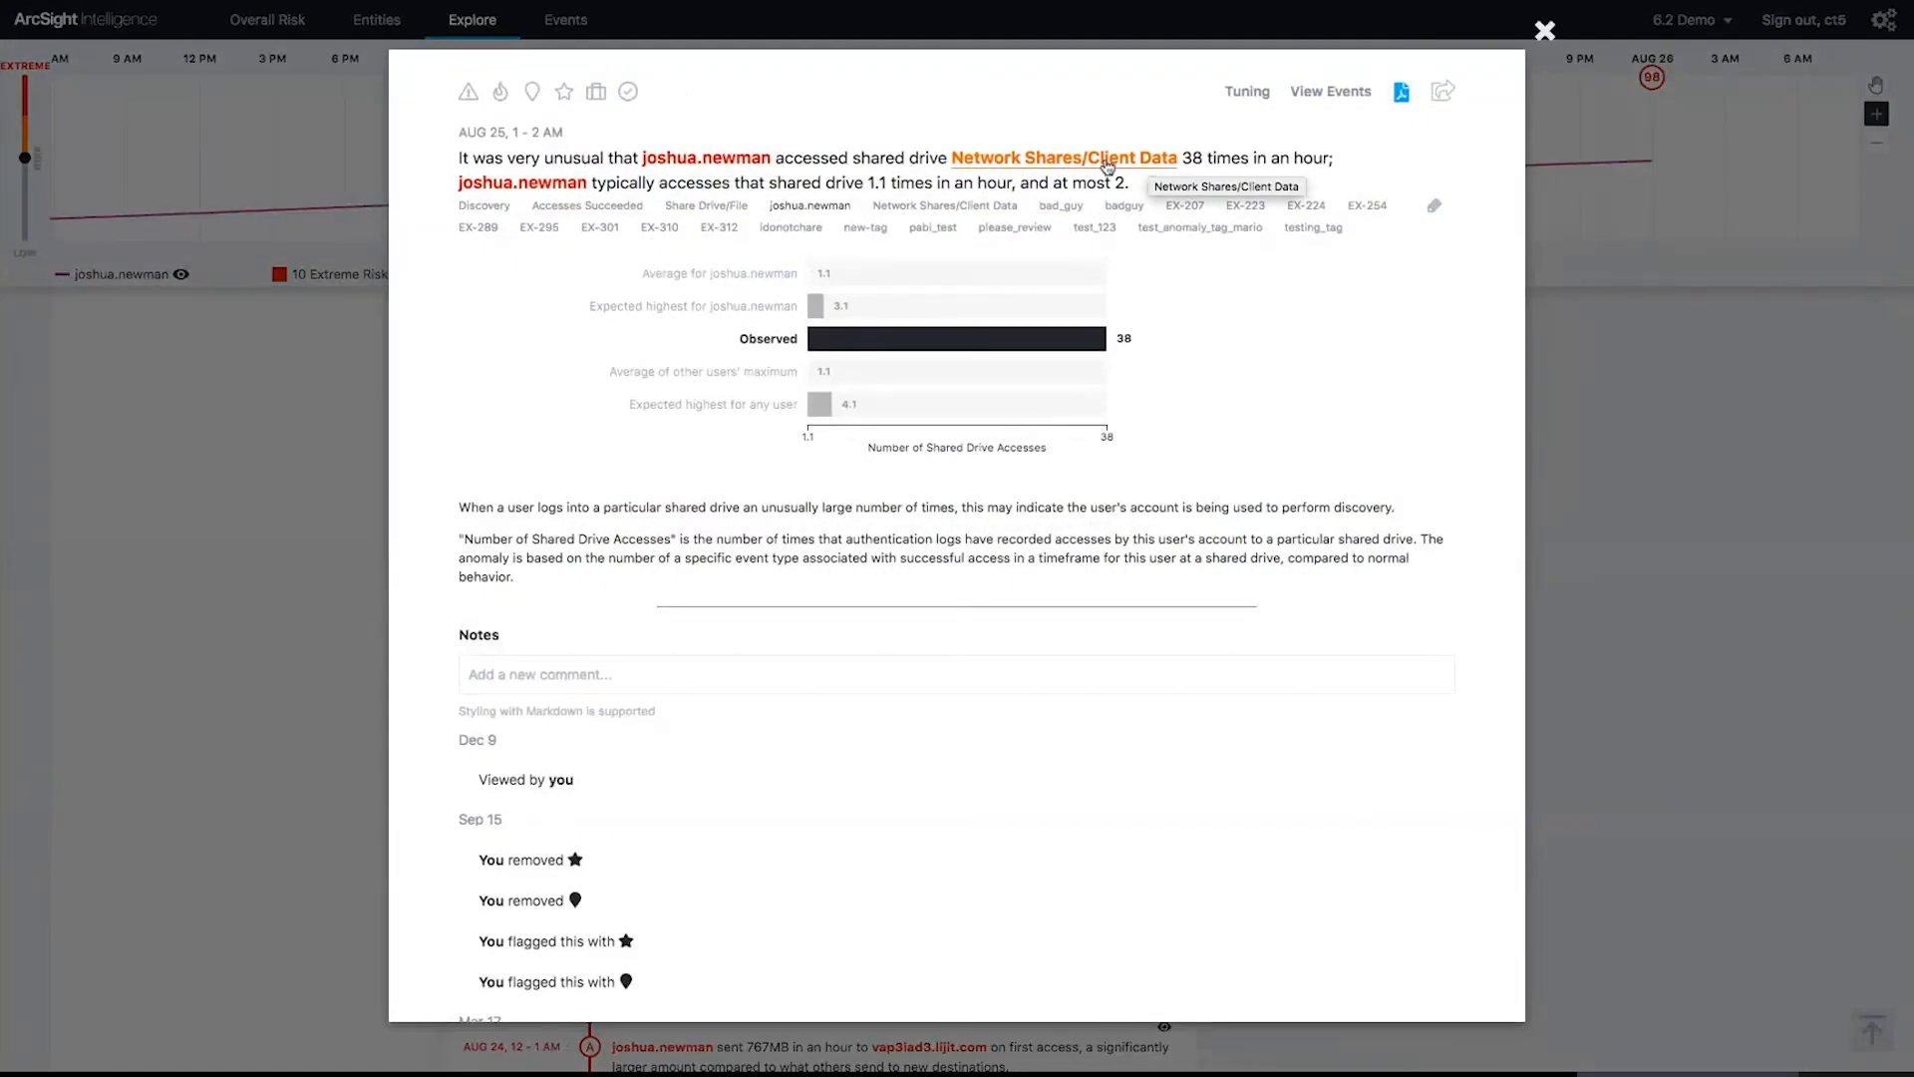
{"action": "mouse_move", "coordinate": [859, 311]}
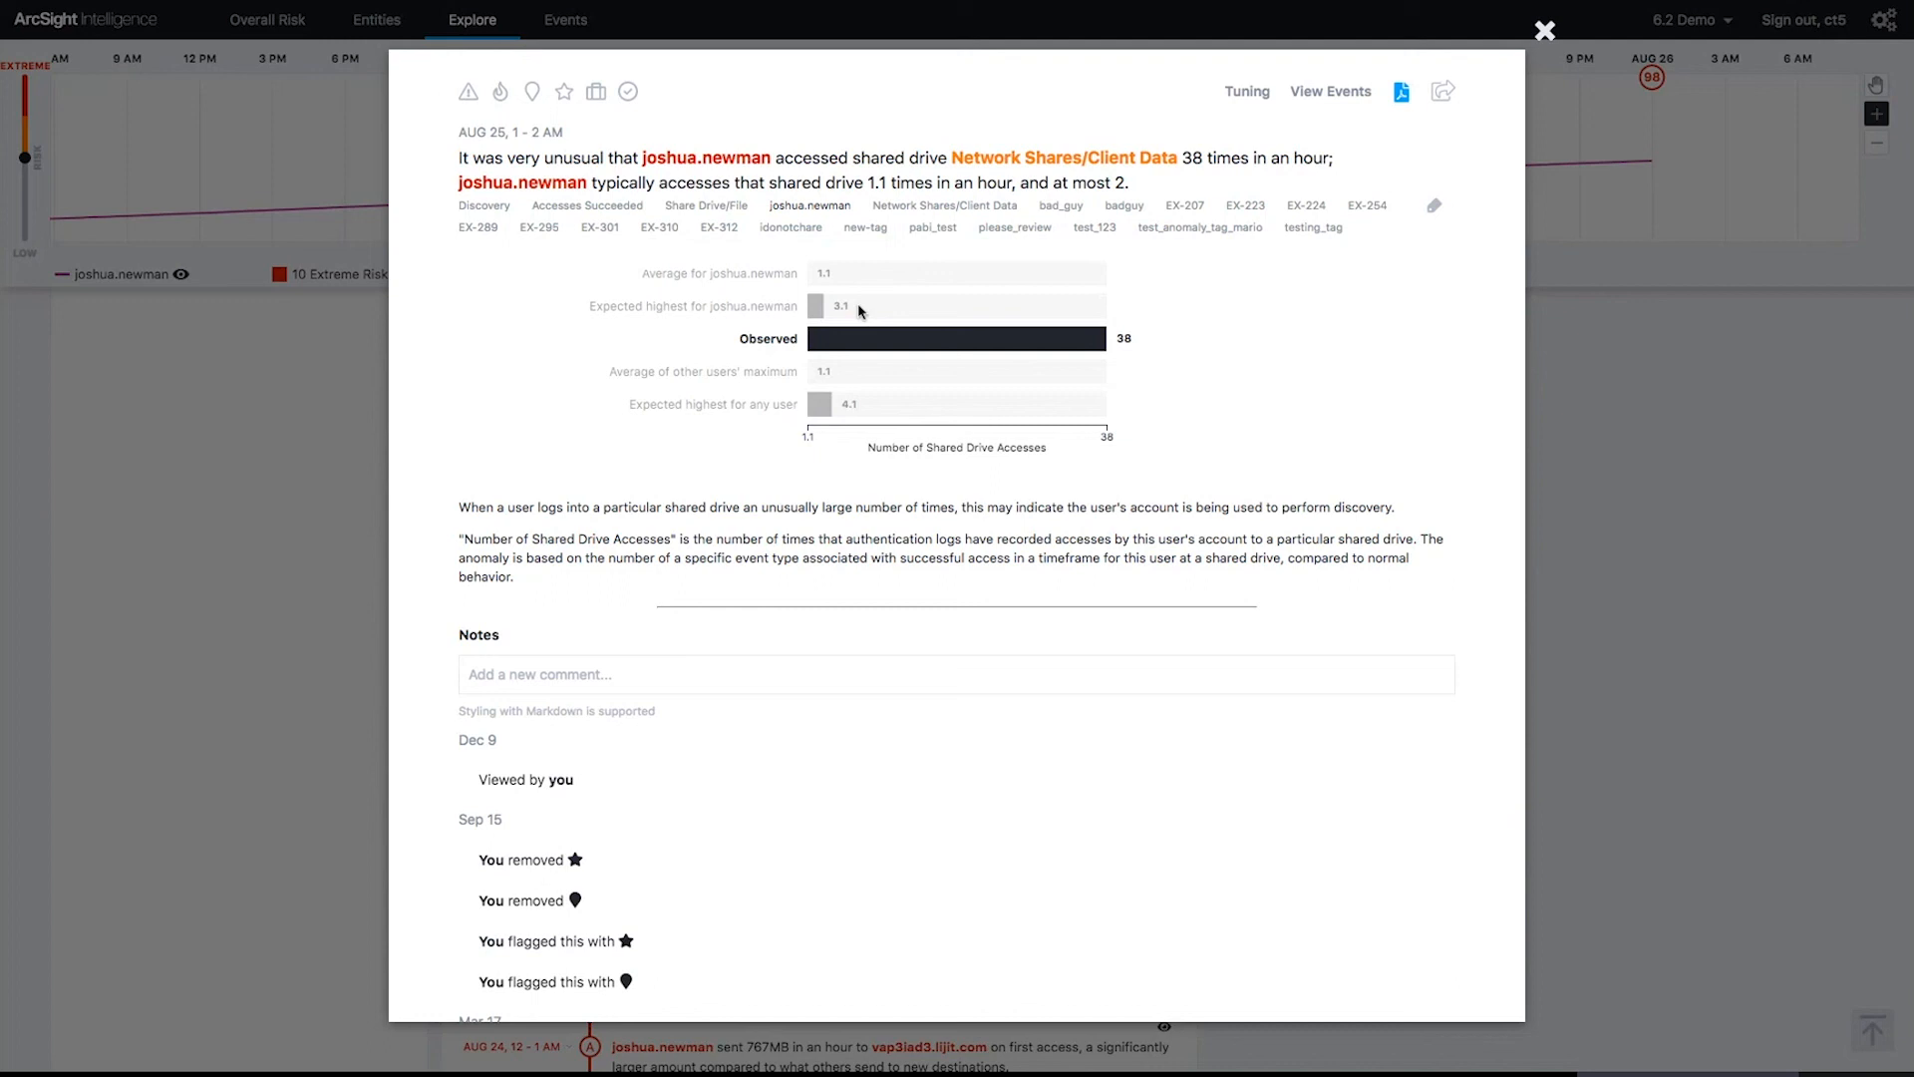
{"action": "mouse_move", "coordinate": [1021, 406]}
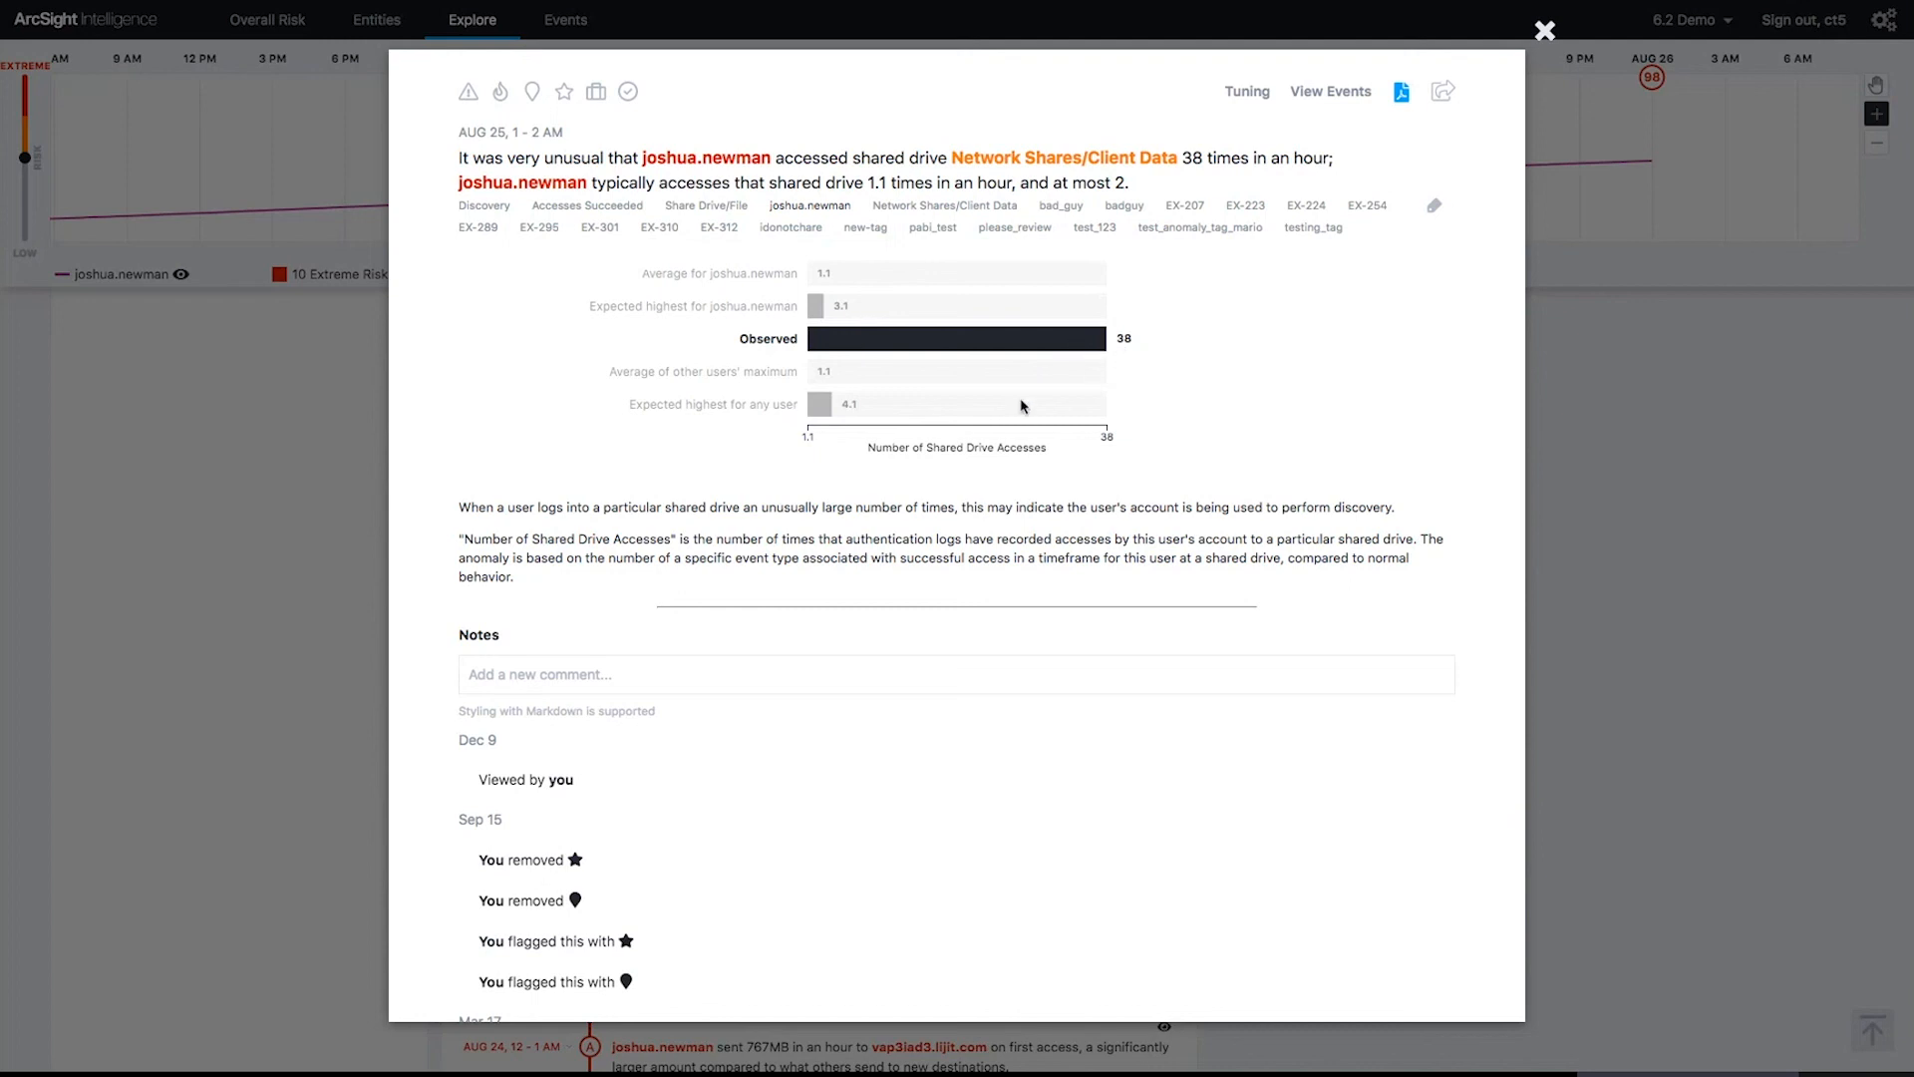
{"action": "mouse_move", "coordinate": [881, 425]}
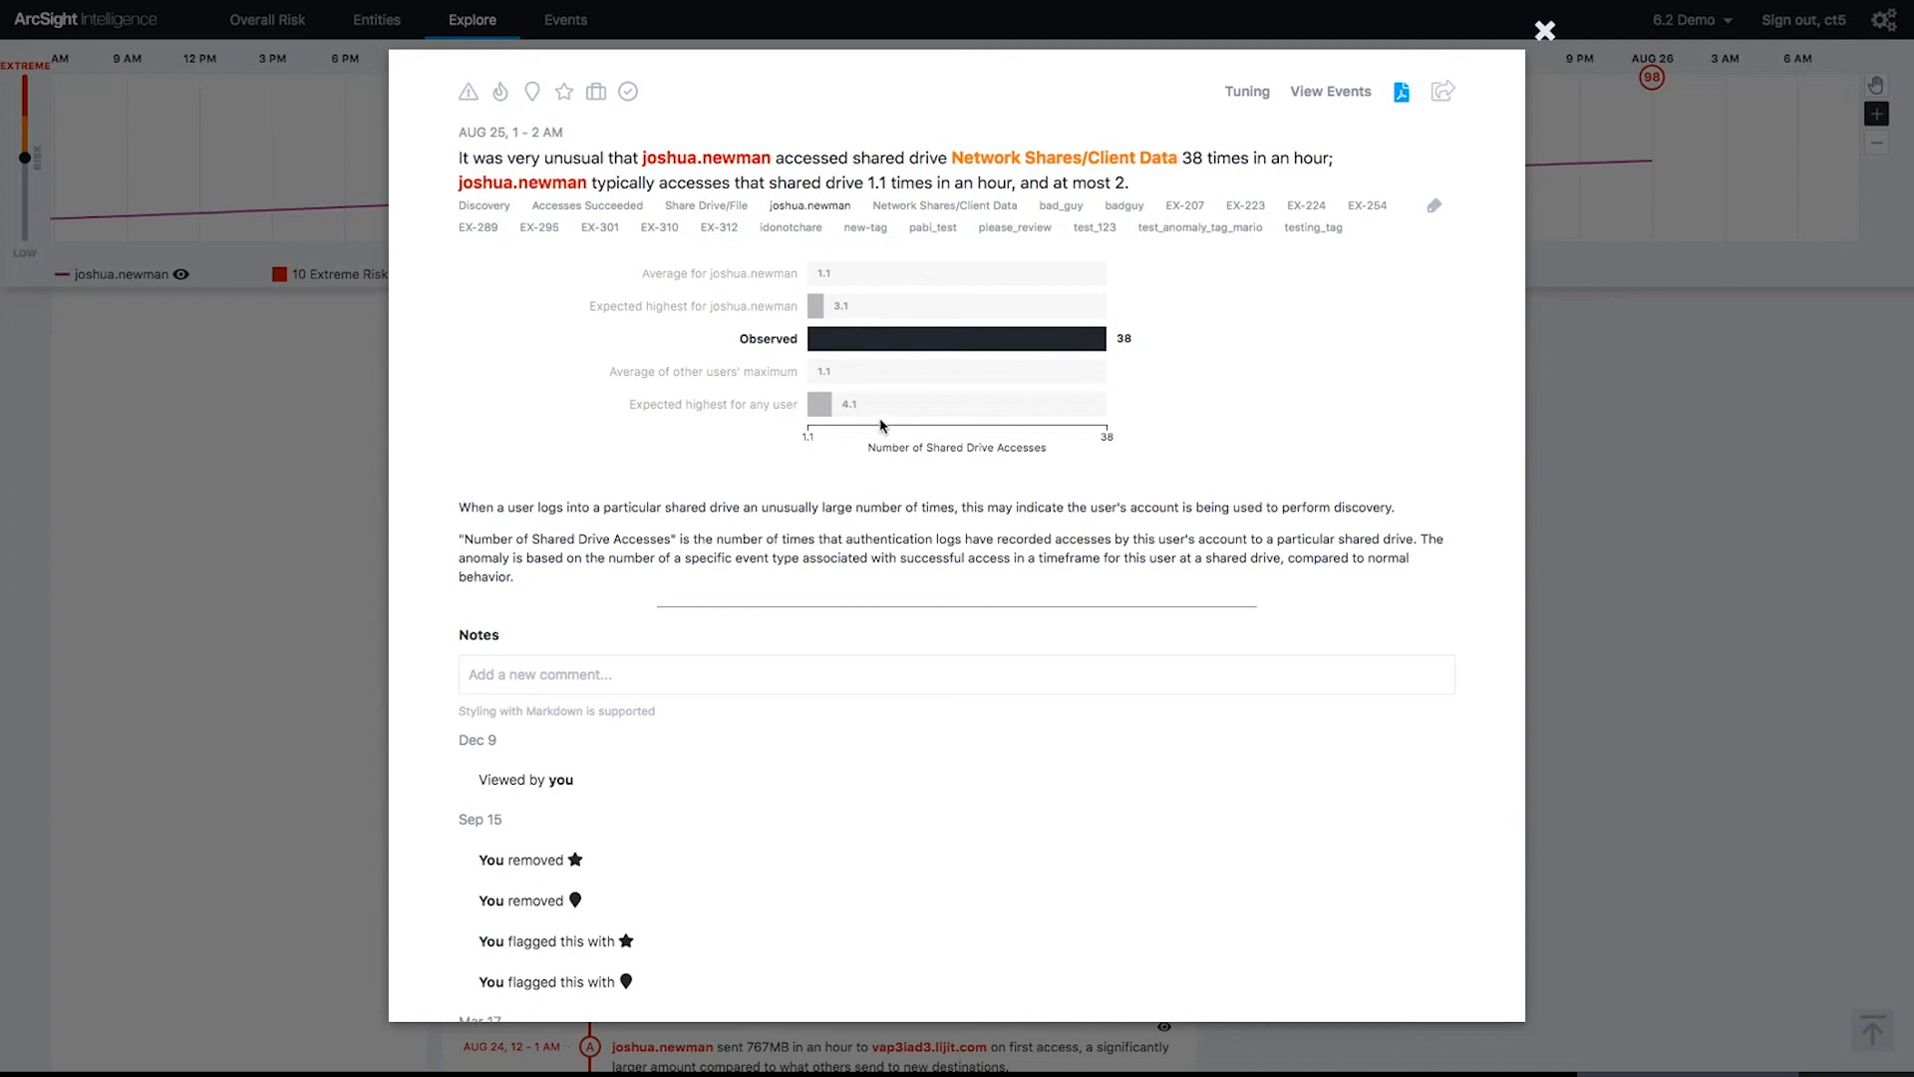
{"action": "mouse_move", "coordinate": [1606, 559]}
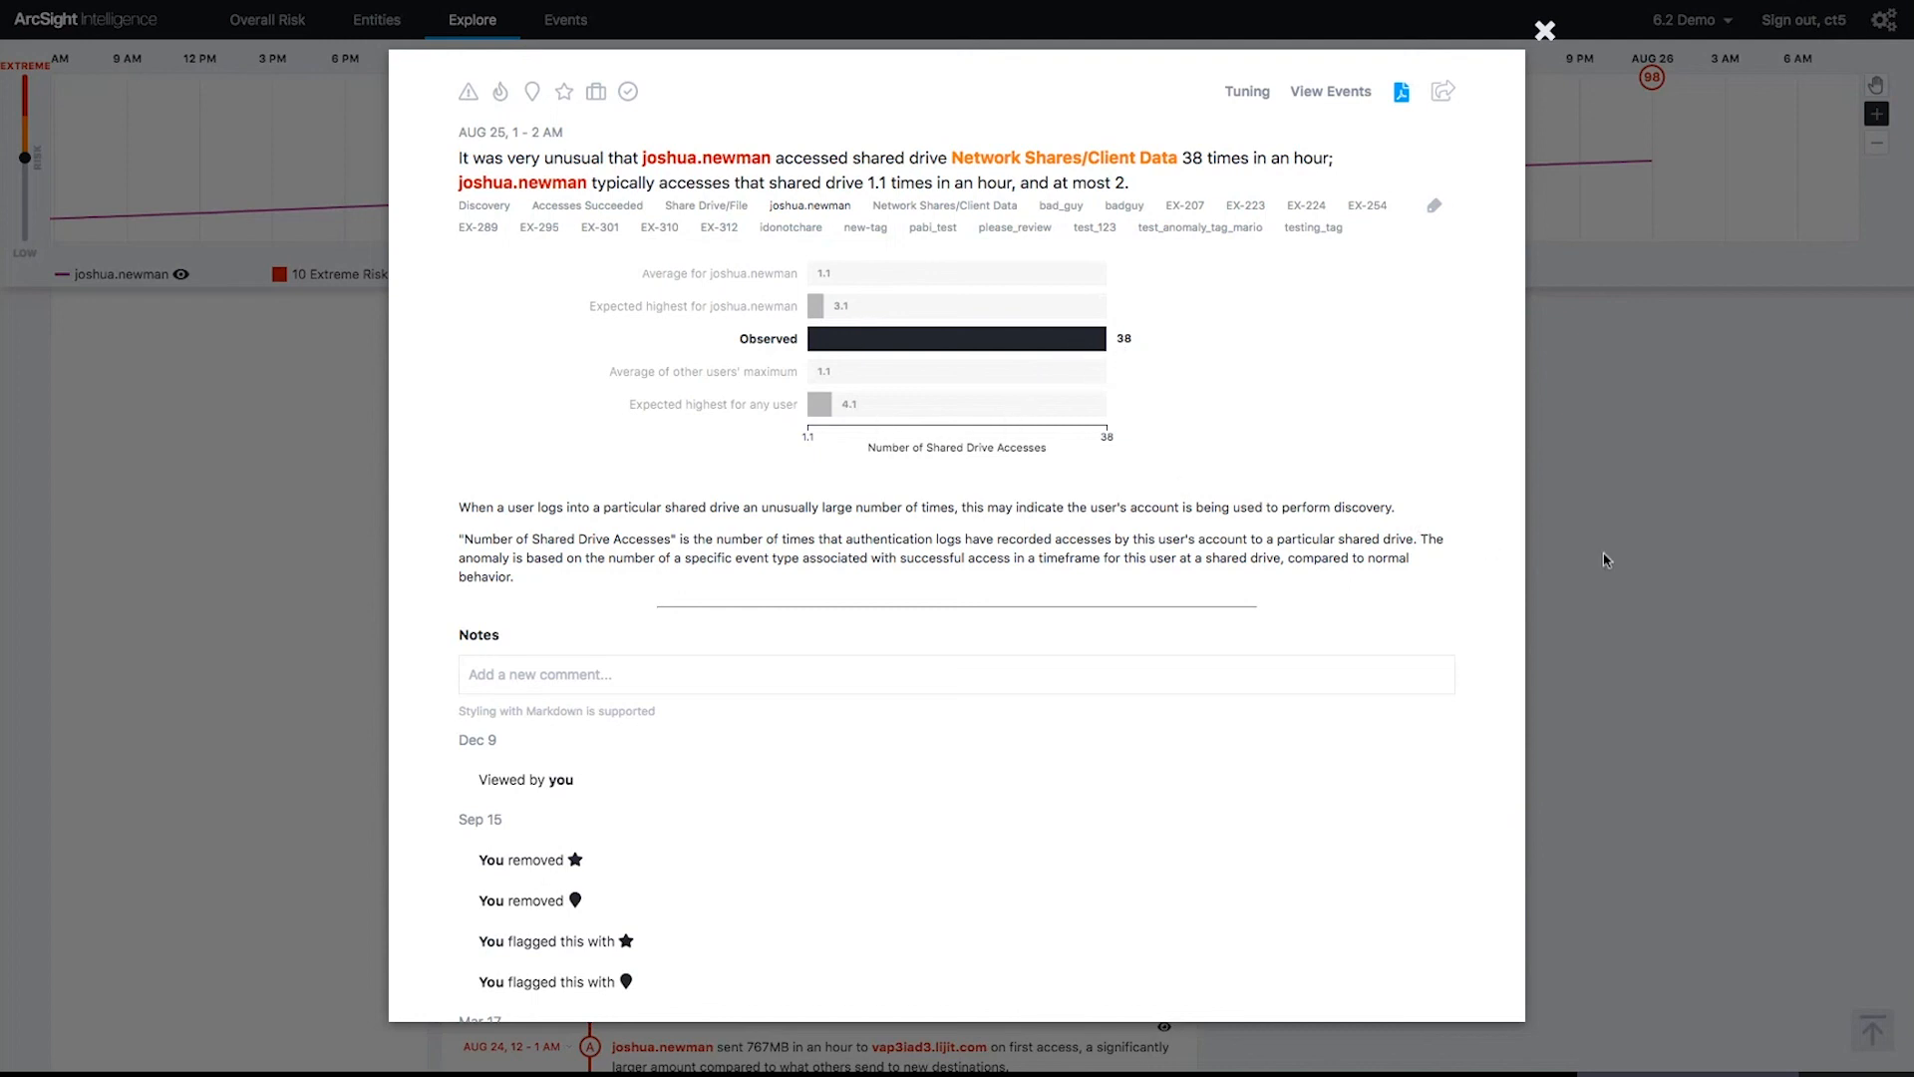
{"action": "left_click", "coordinate": [1544, 29]}
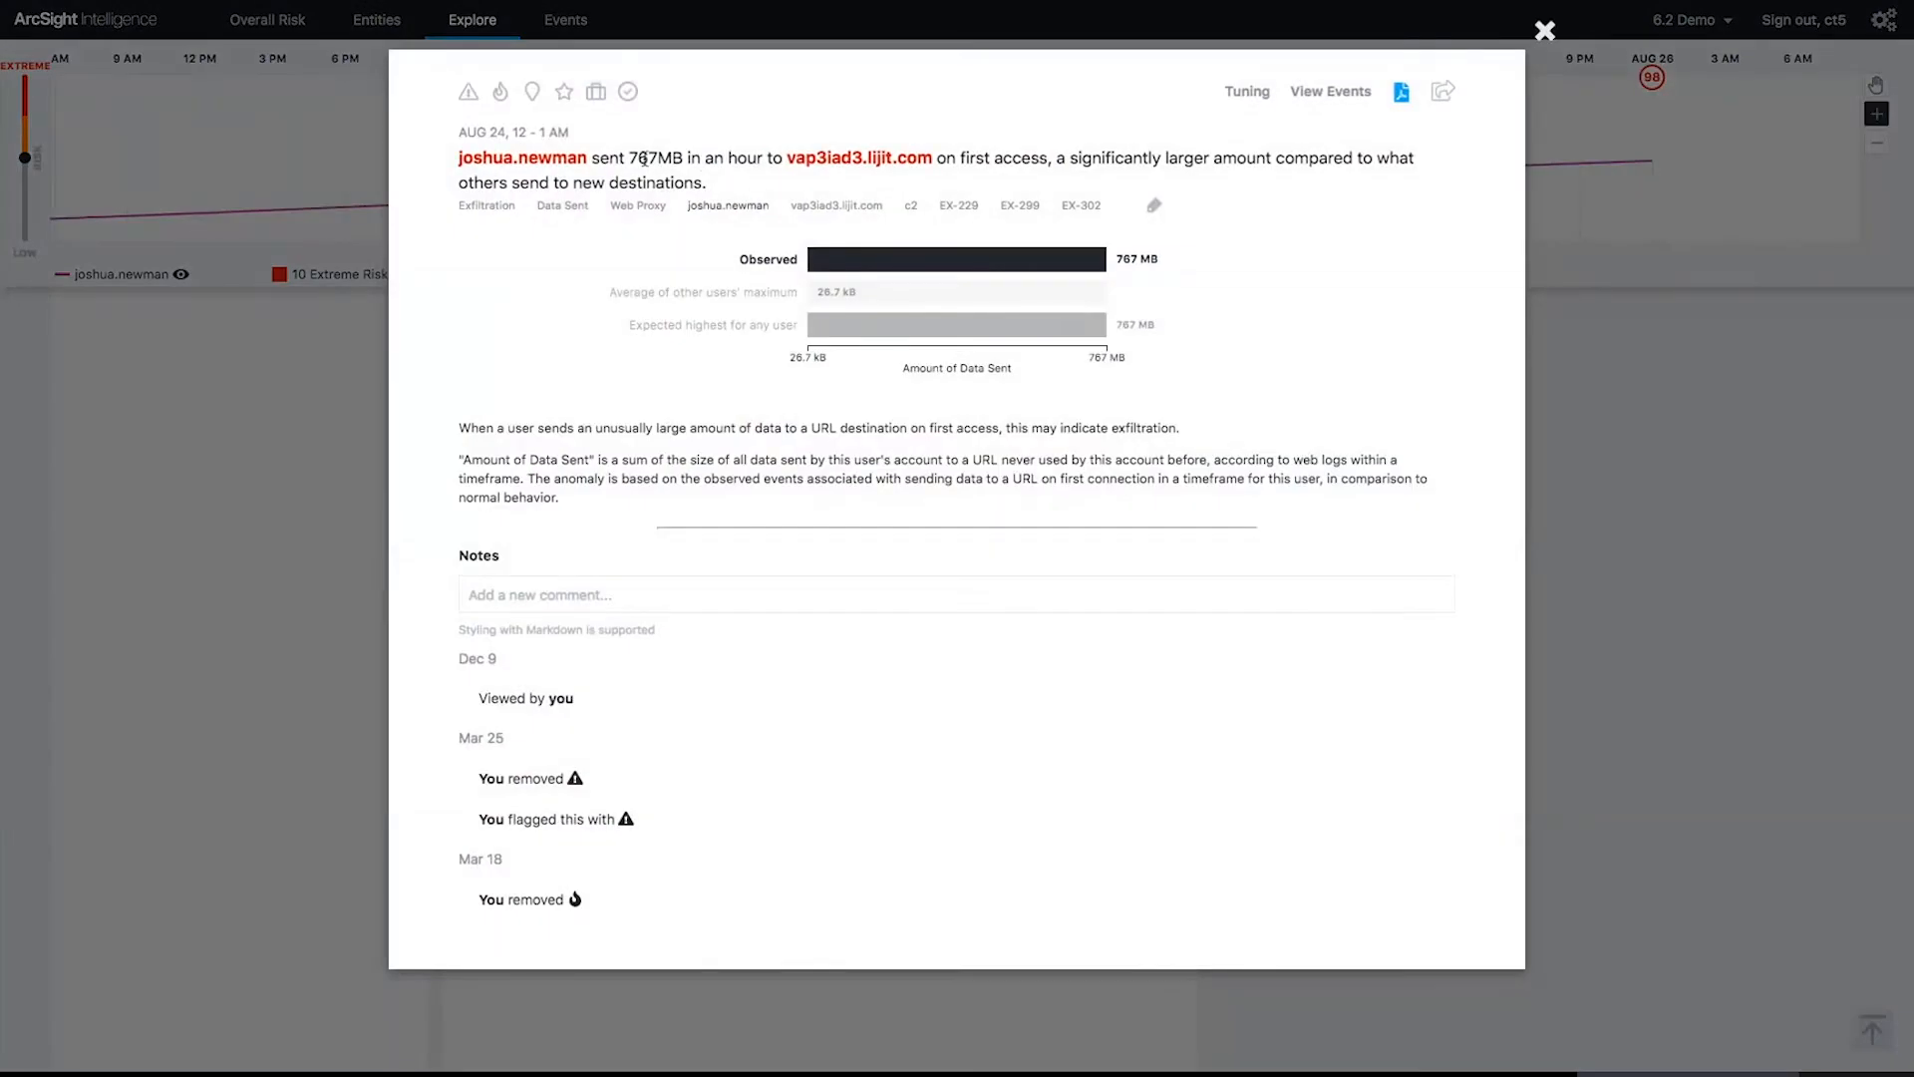
{"action": "mouse_move", "coordinate": [859, 177]}
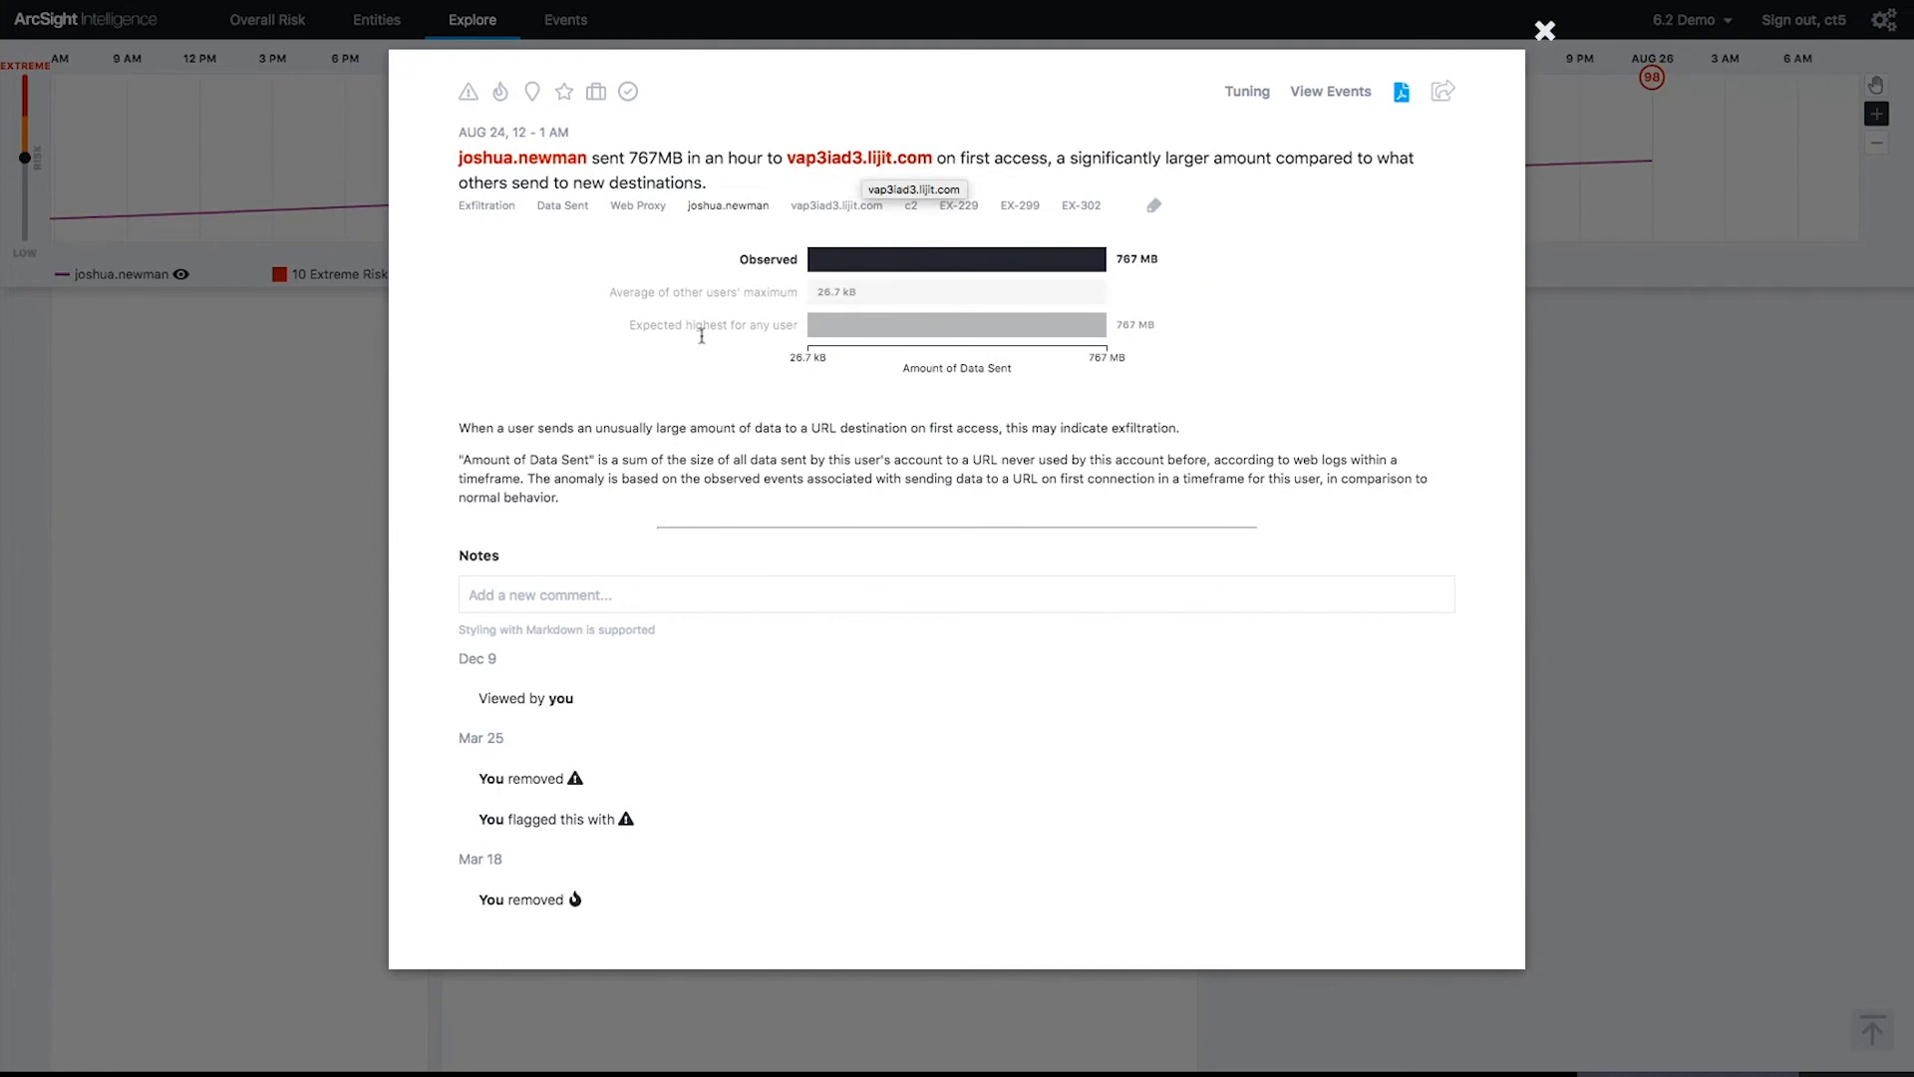
{"action": "mouse_move", "coordinate": [656, 390]}
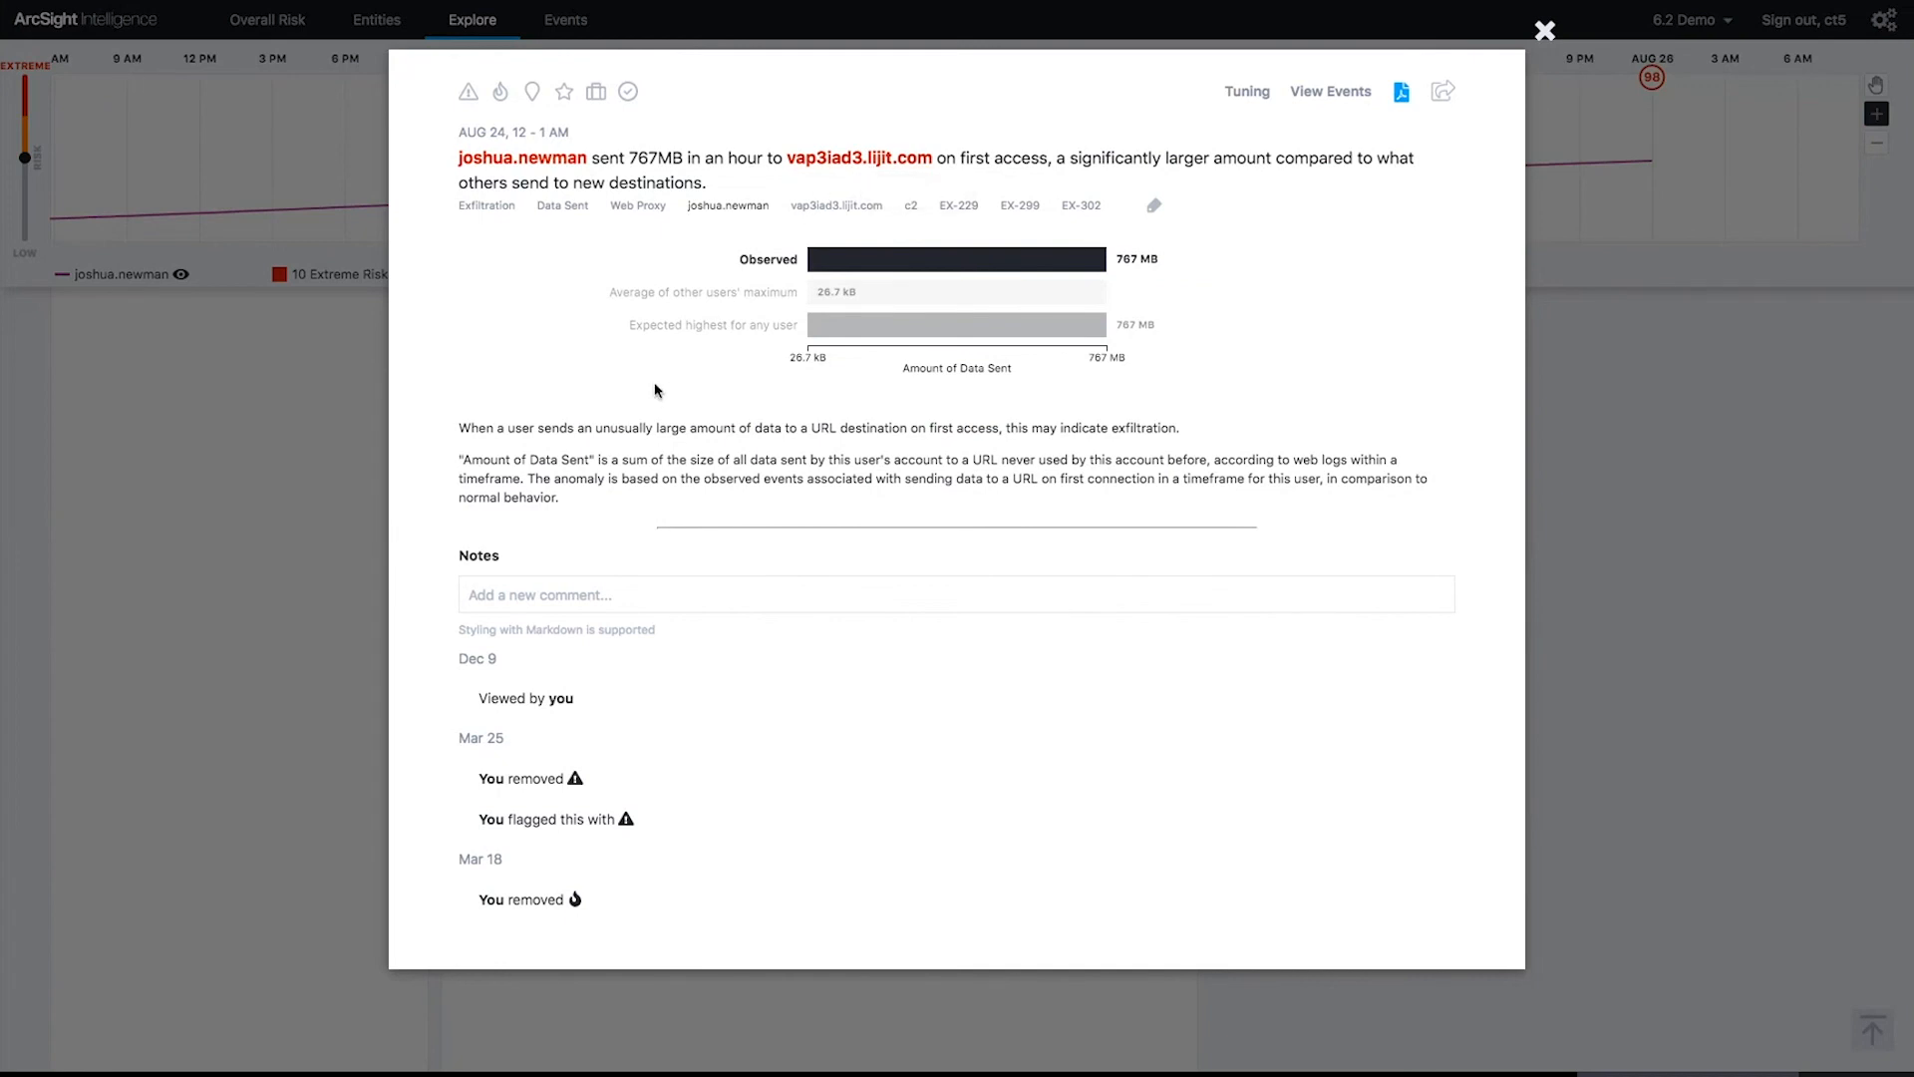
{"action": "mouse_move", "coordinate": [668, 395]}
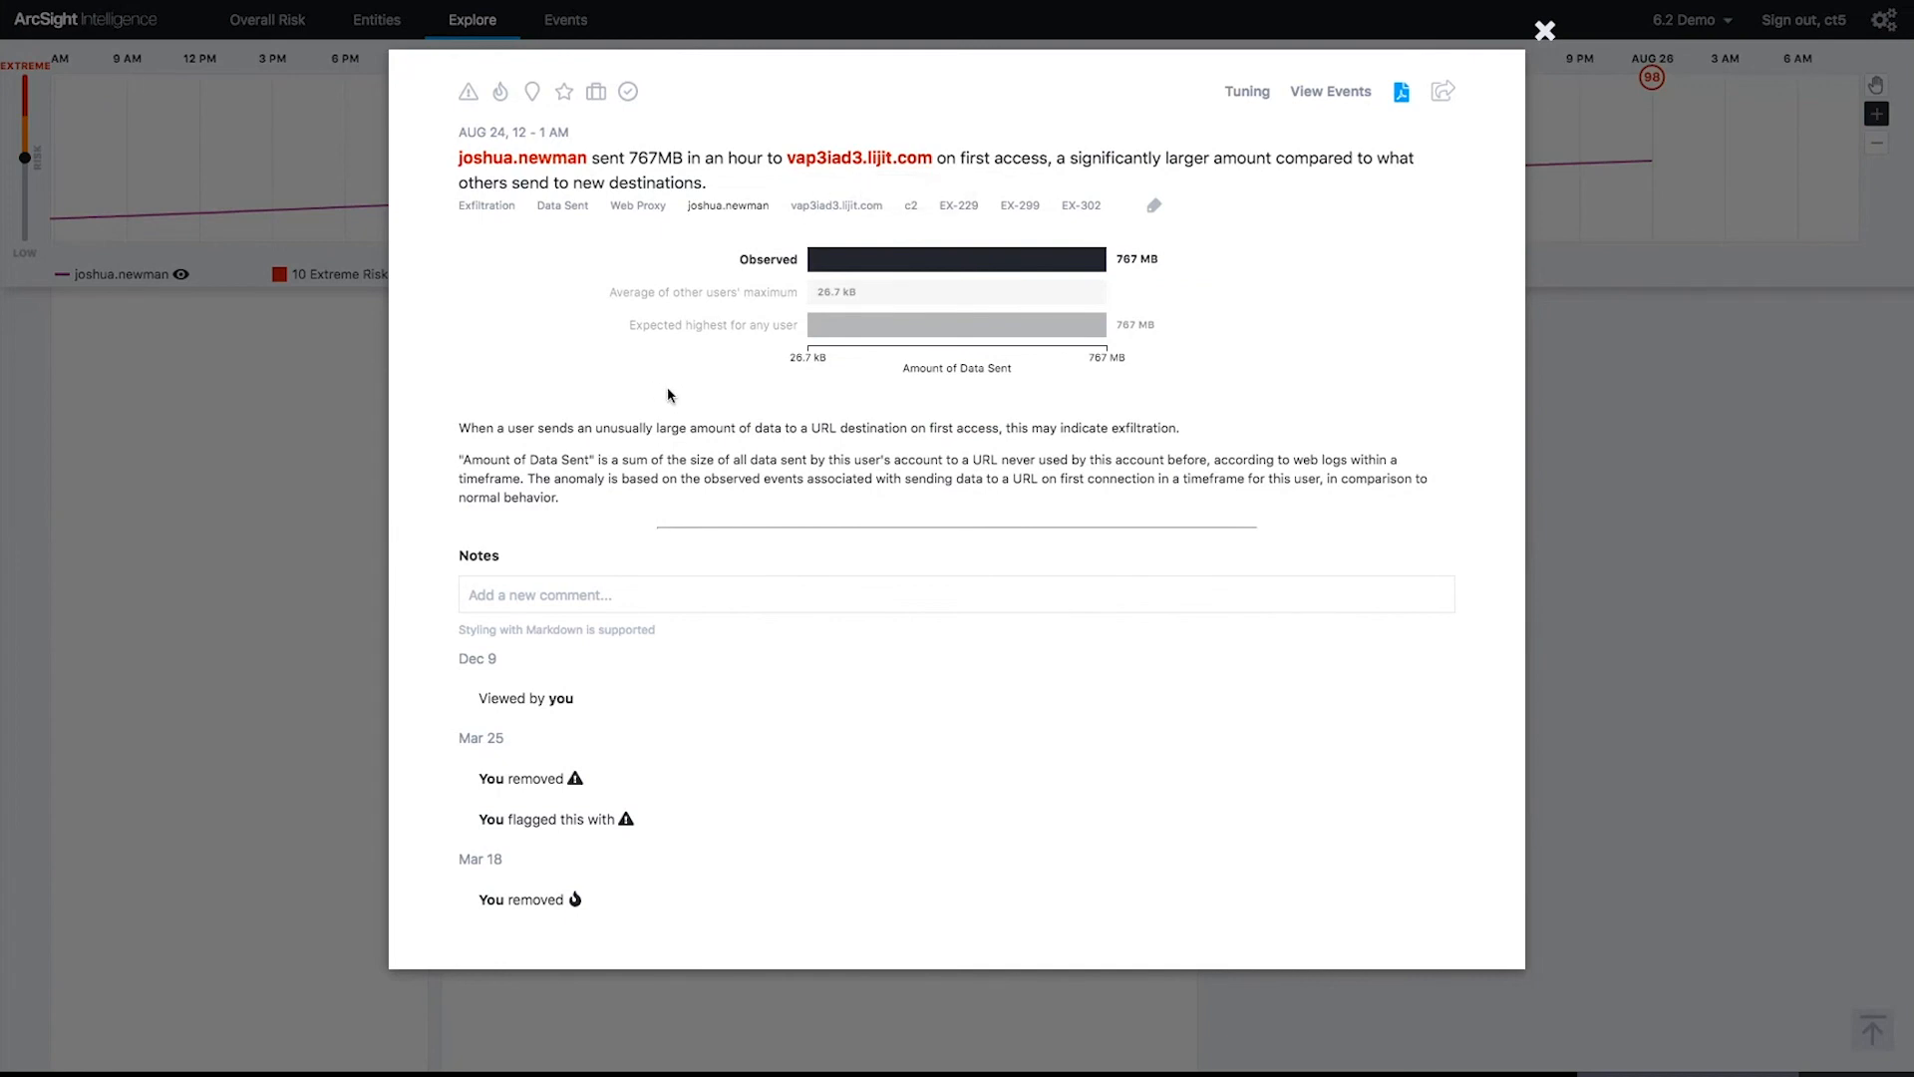
{"action": "mouse_move", "coordinate": [1267, 248]}
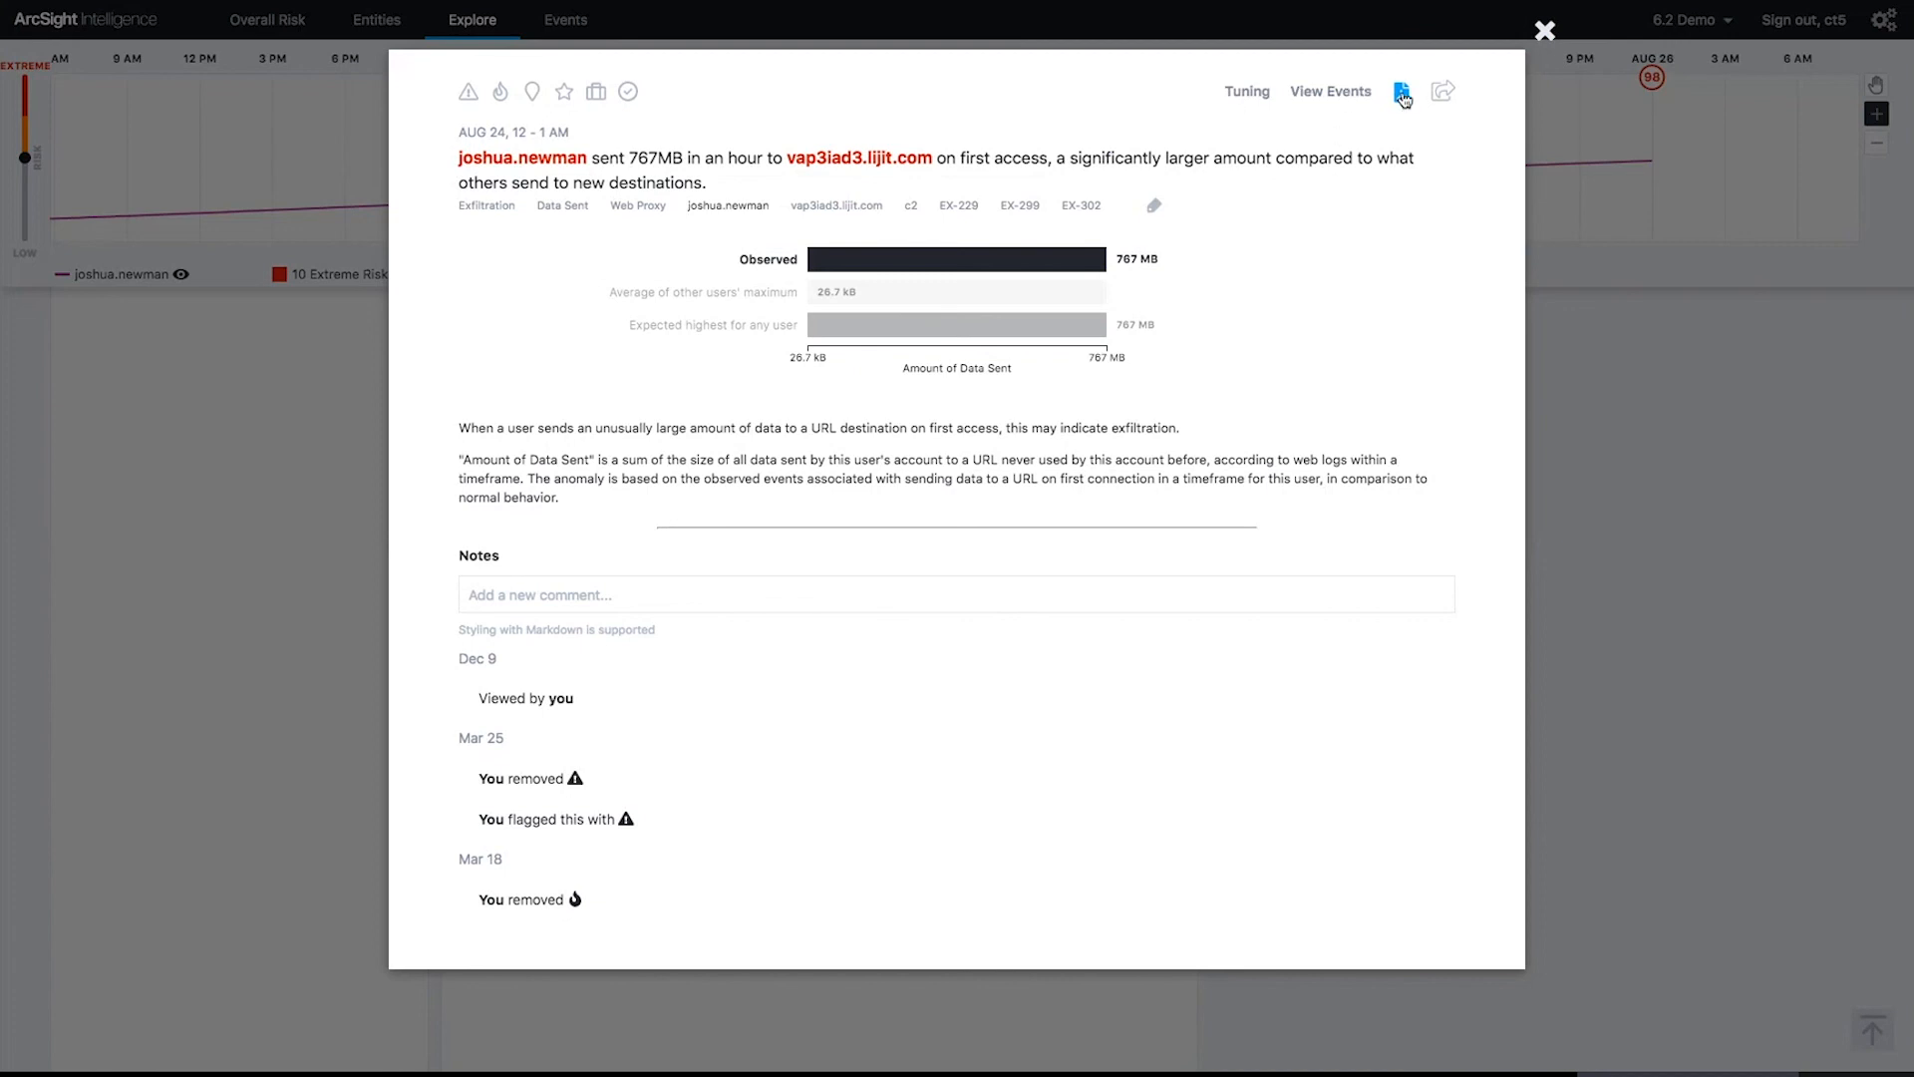
{"action": "mouse_move", "coordinate": [1343, 97]}
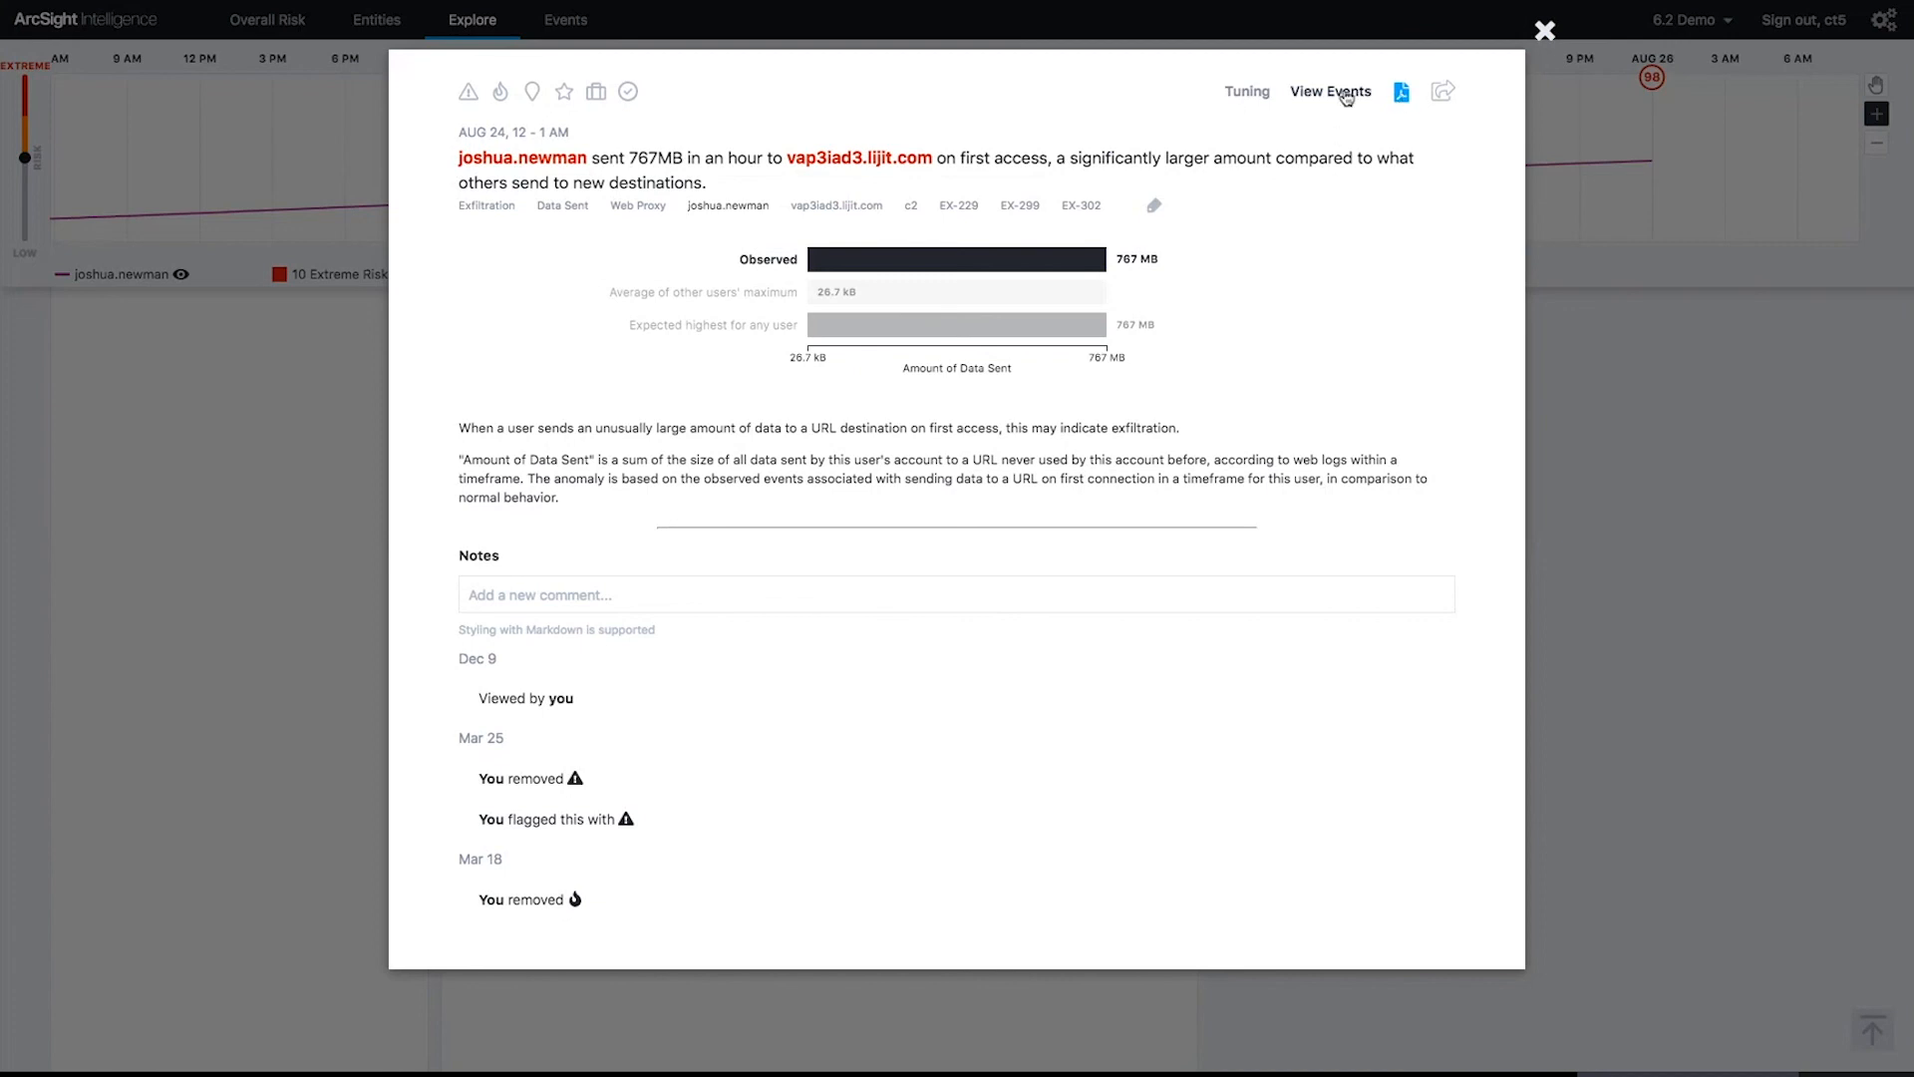
{"action": "mouse_move", "coordinate": [496, 92]}
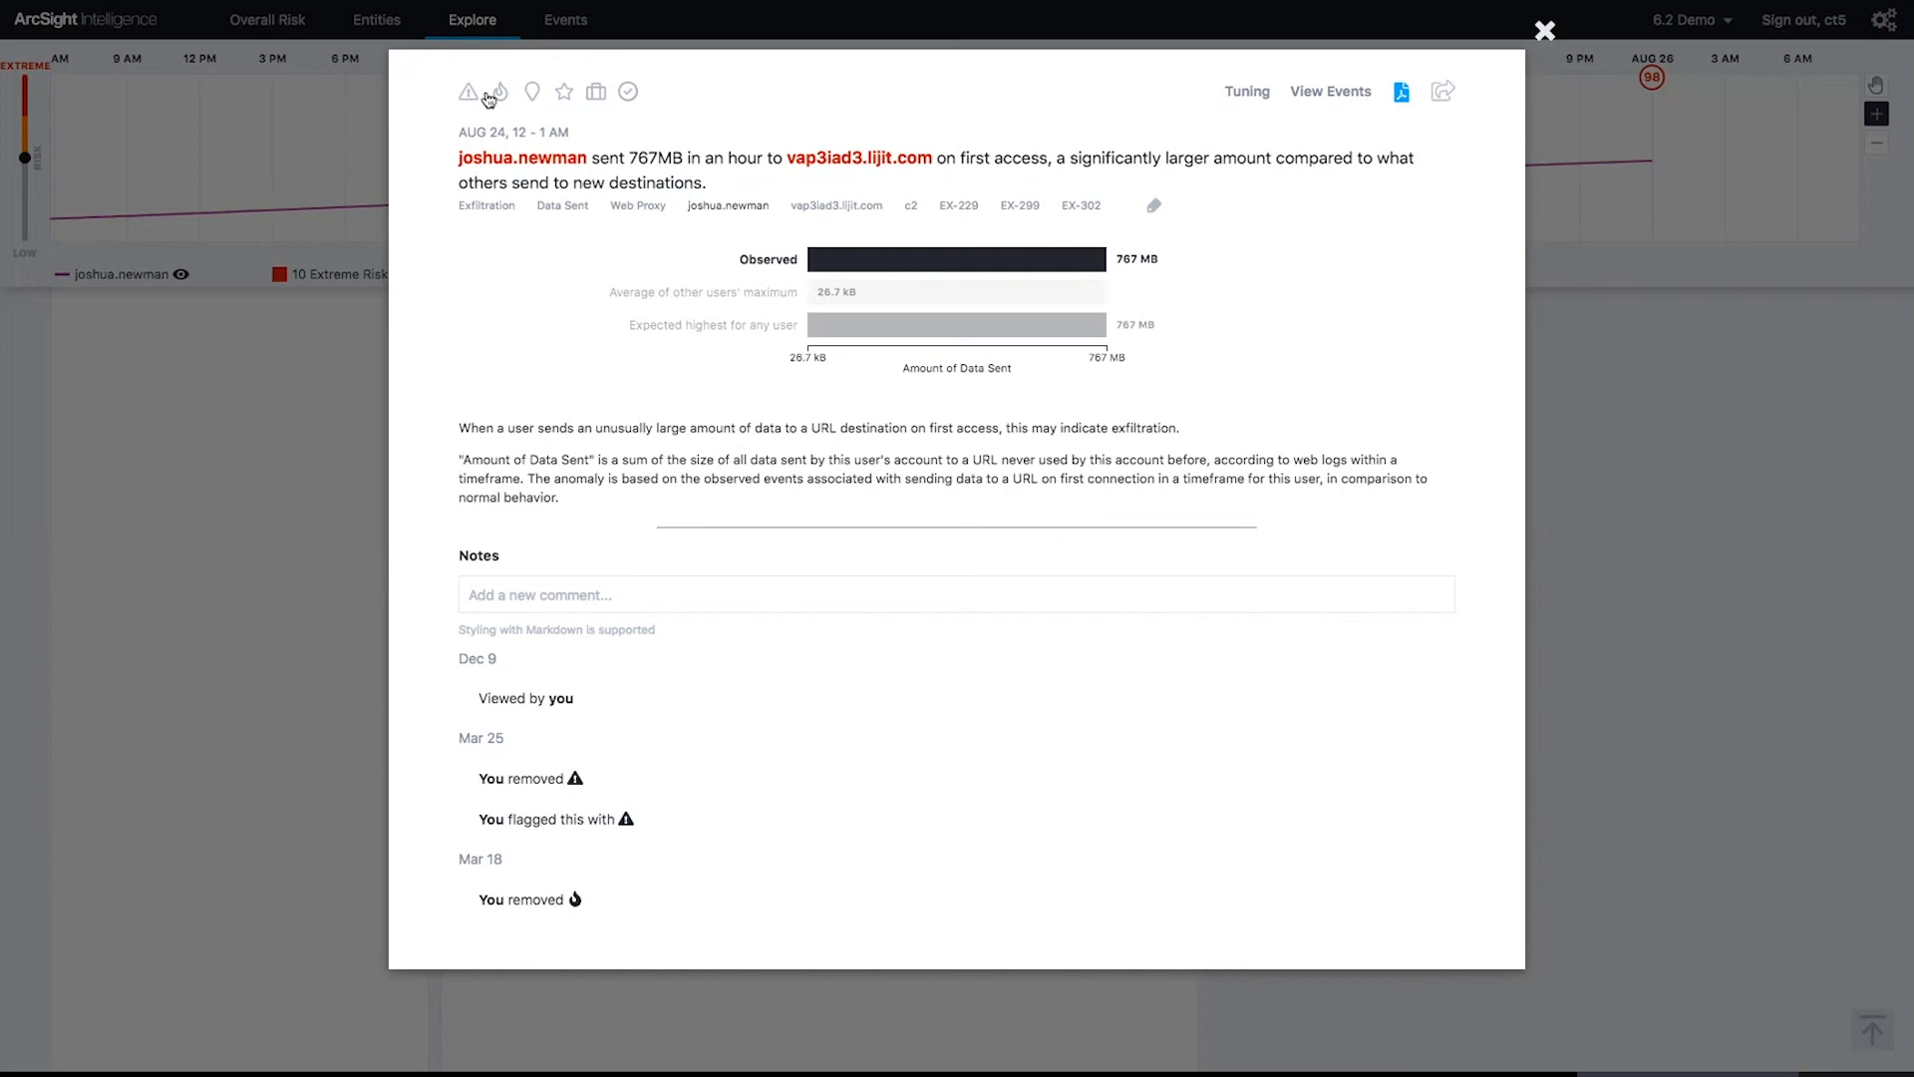
Step: Close the 767MB vap3iad3.lijit.com anomaly detail after reviewing its chart and notes
{"action": "left_click", "coordinate": [1544, 29]}
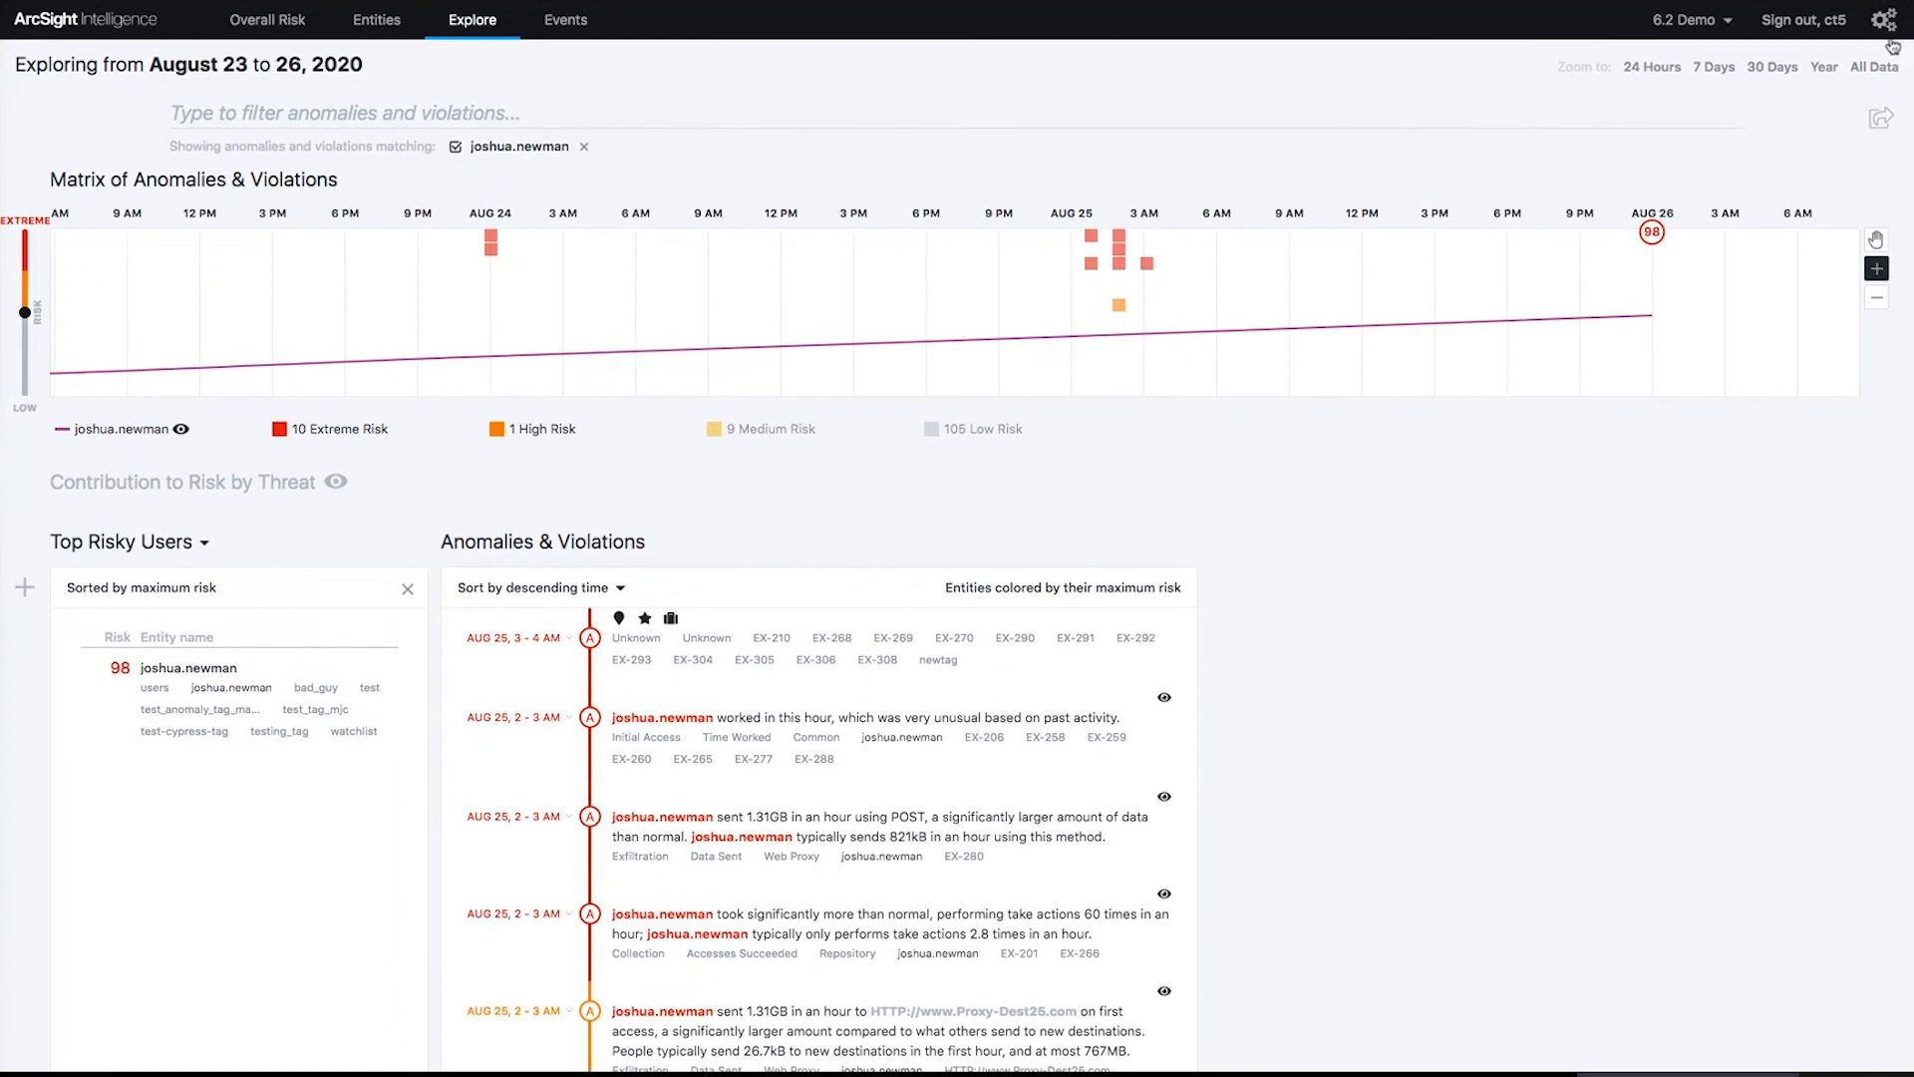
Step: Check the gear settings menu, then return to the Overall Risk dashboard showing 22 risky entities
{"action": "left_click", "coordinate": [1890, 20]}
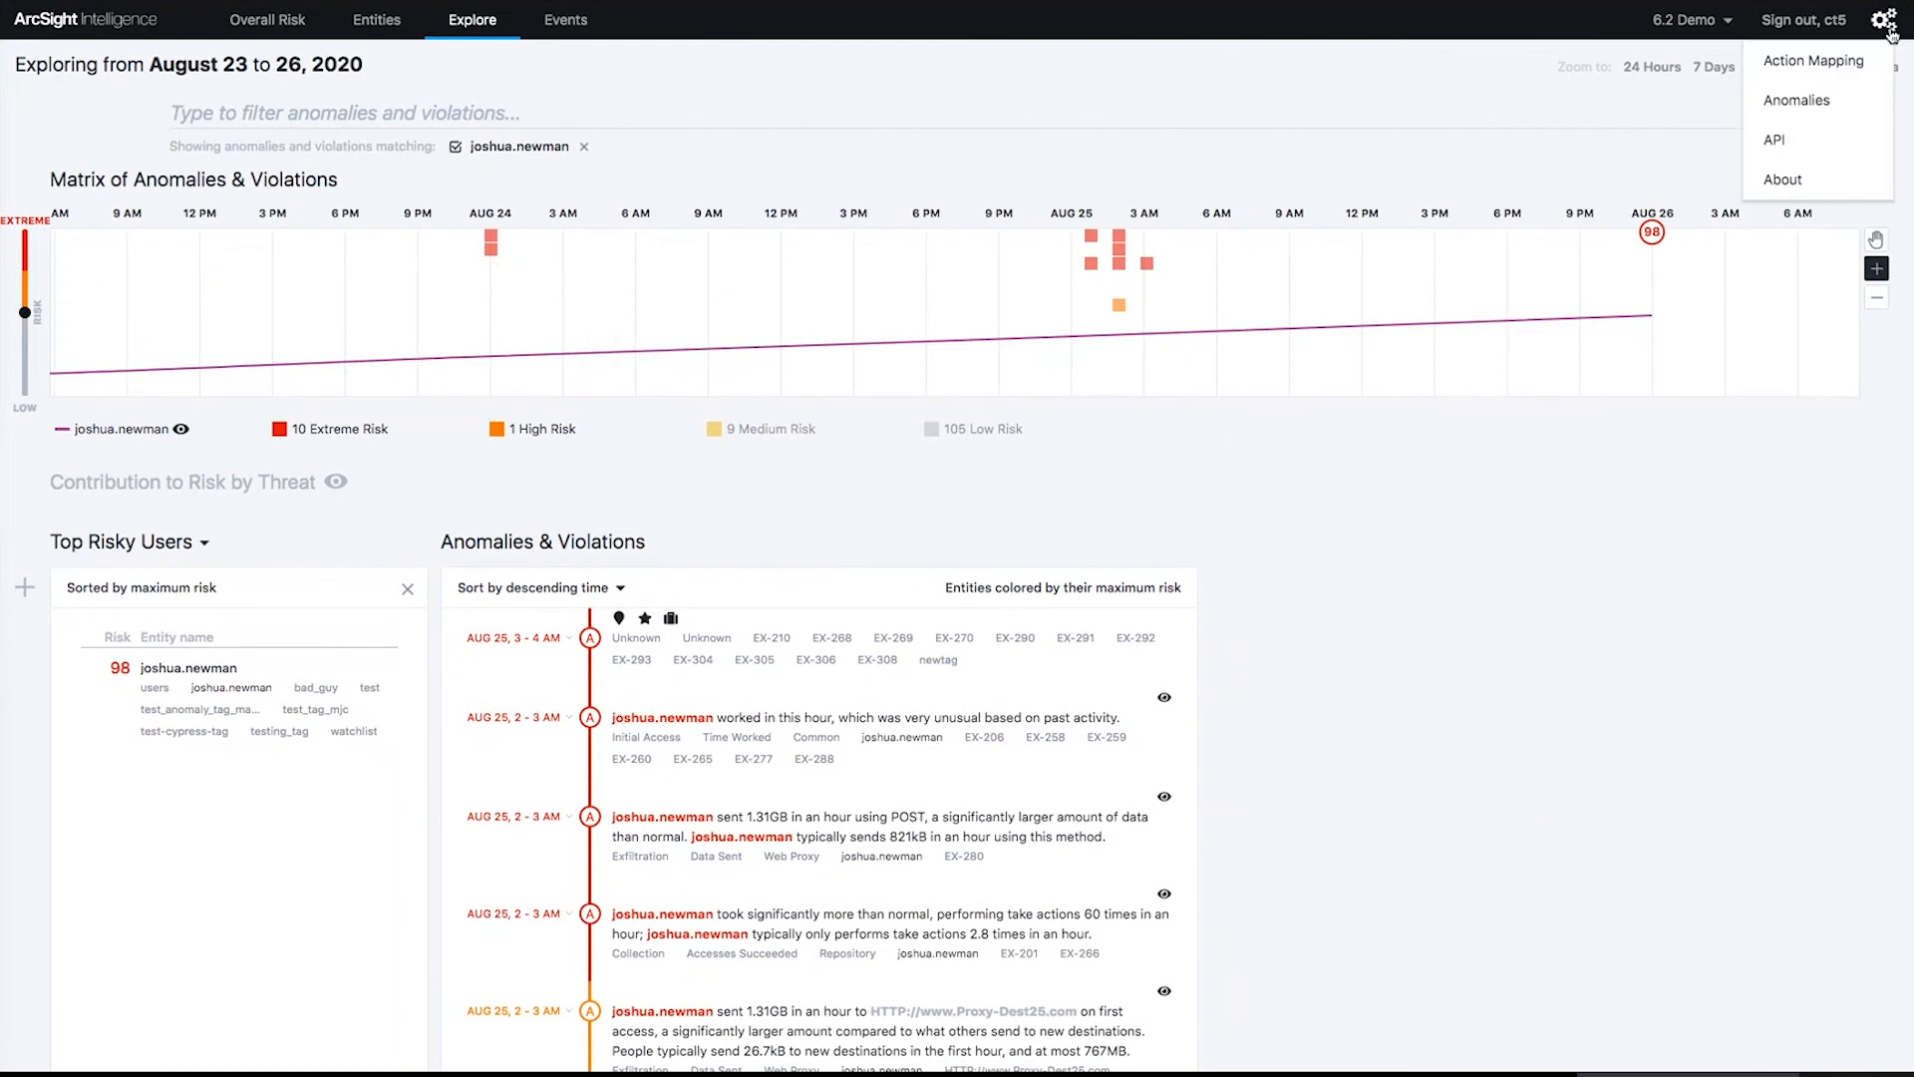
{"action": "mouse_move", "coordinate": [1774, 140]}
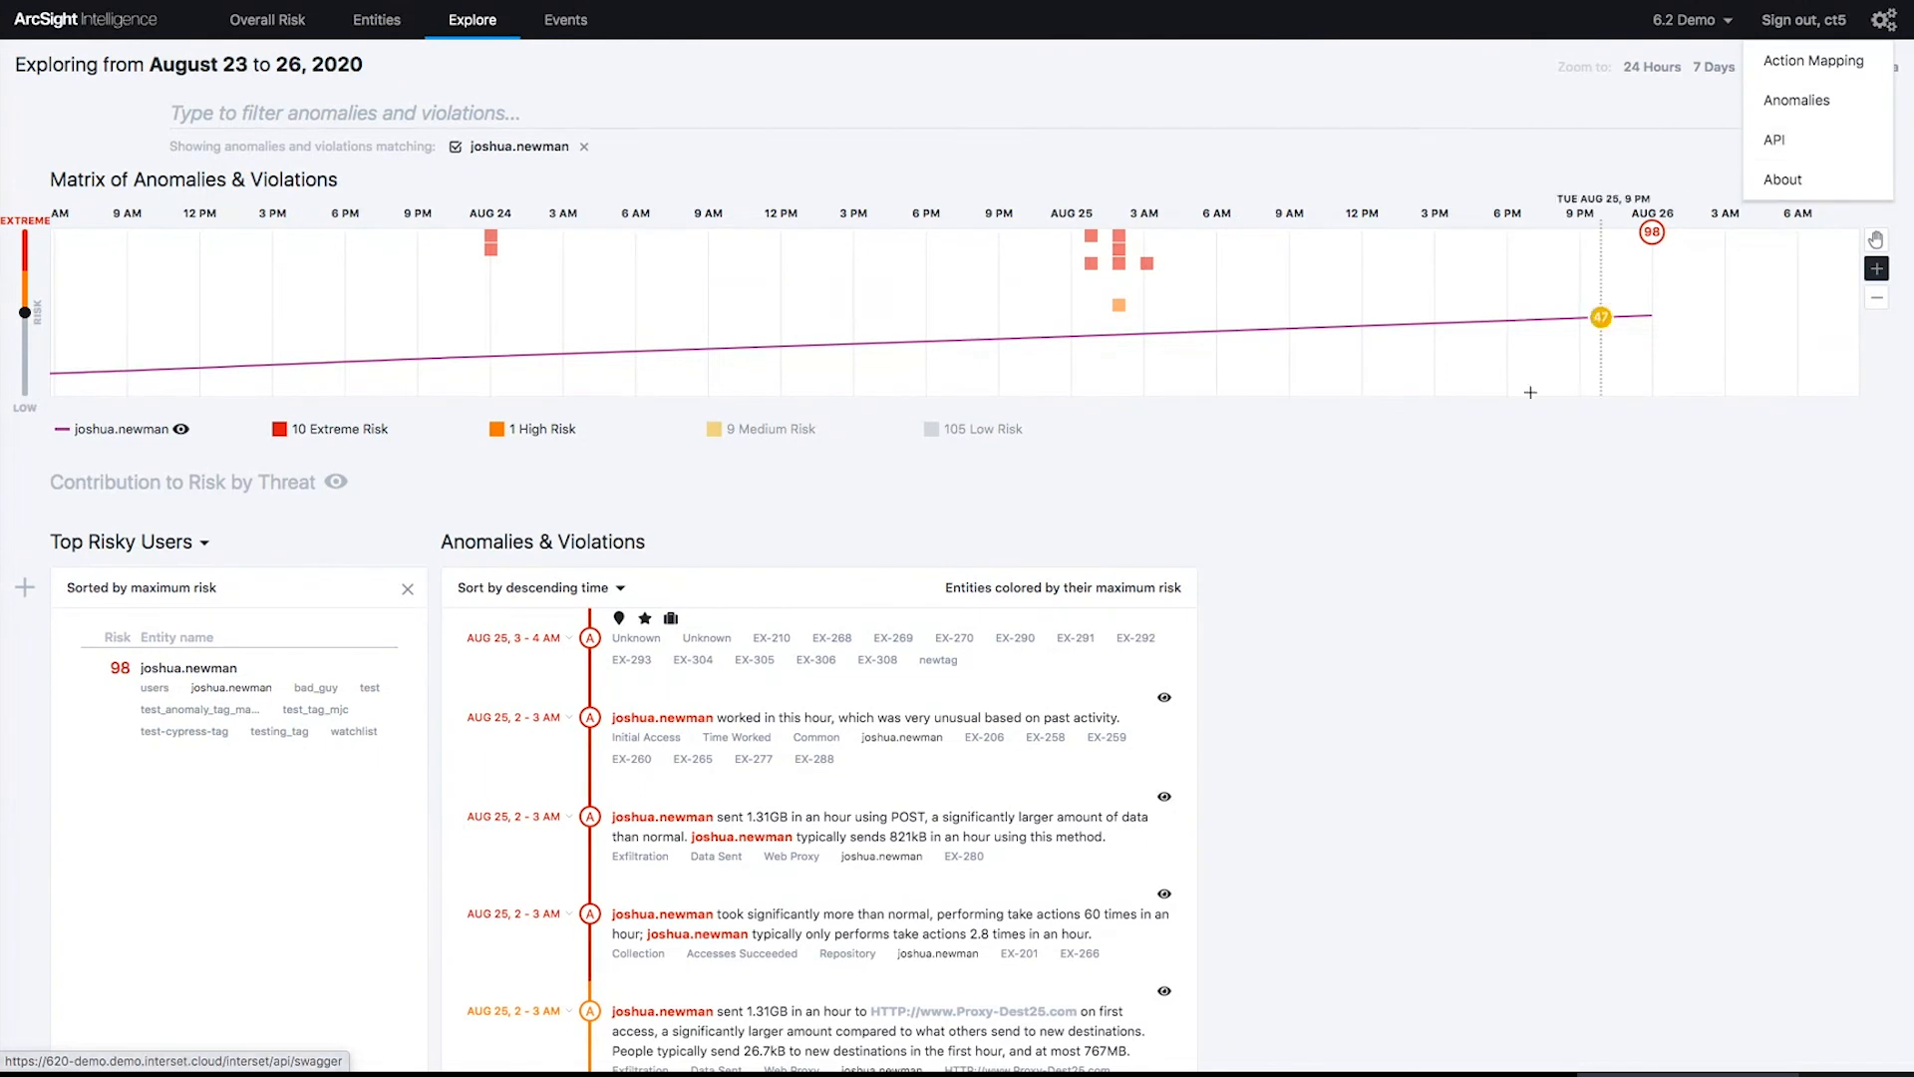
{"action": "left_click", "coordinate": [266, 20]}
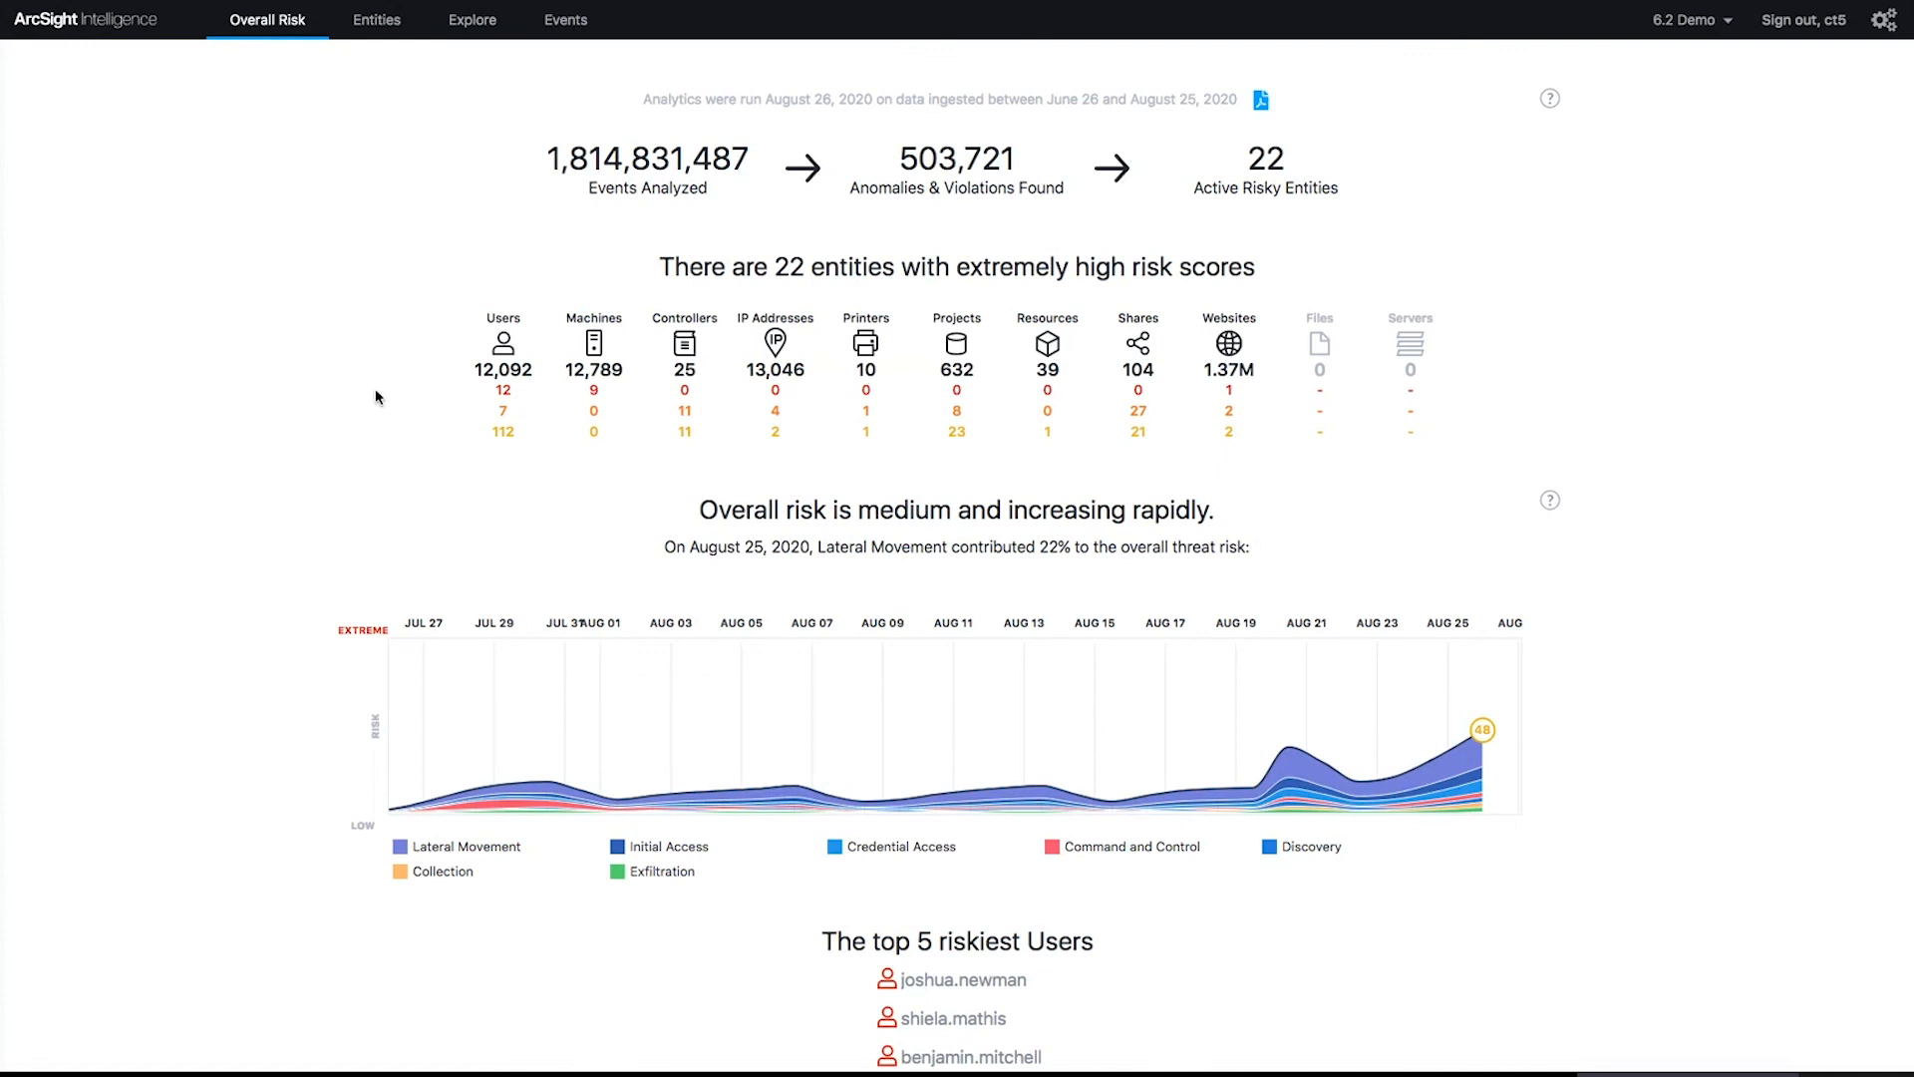
{"action": "mouse_move", "coordinate": [1228, 354]}
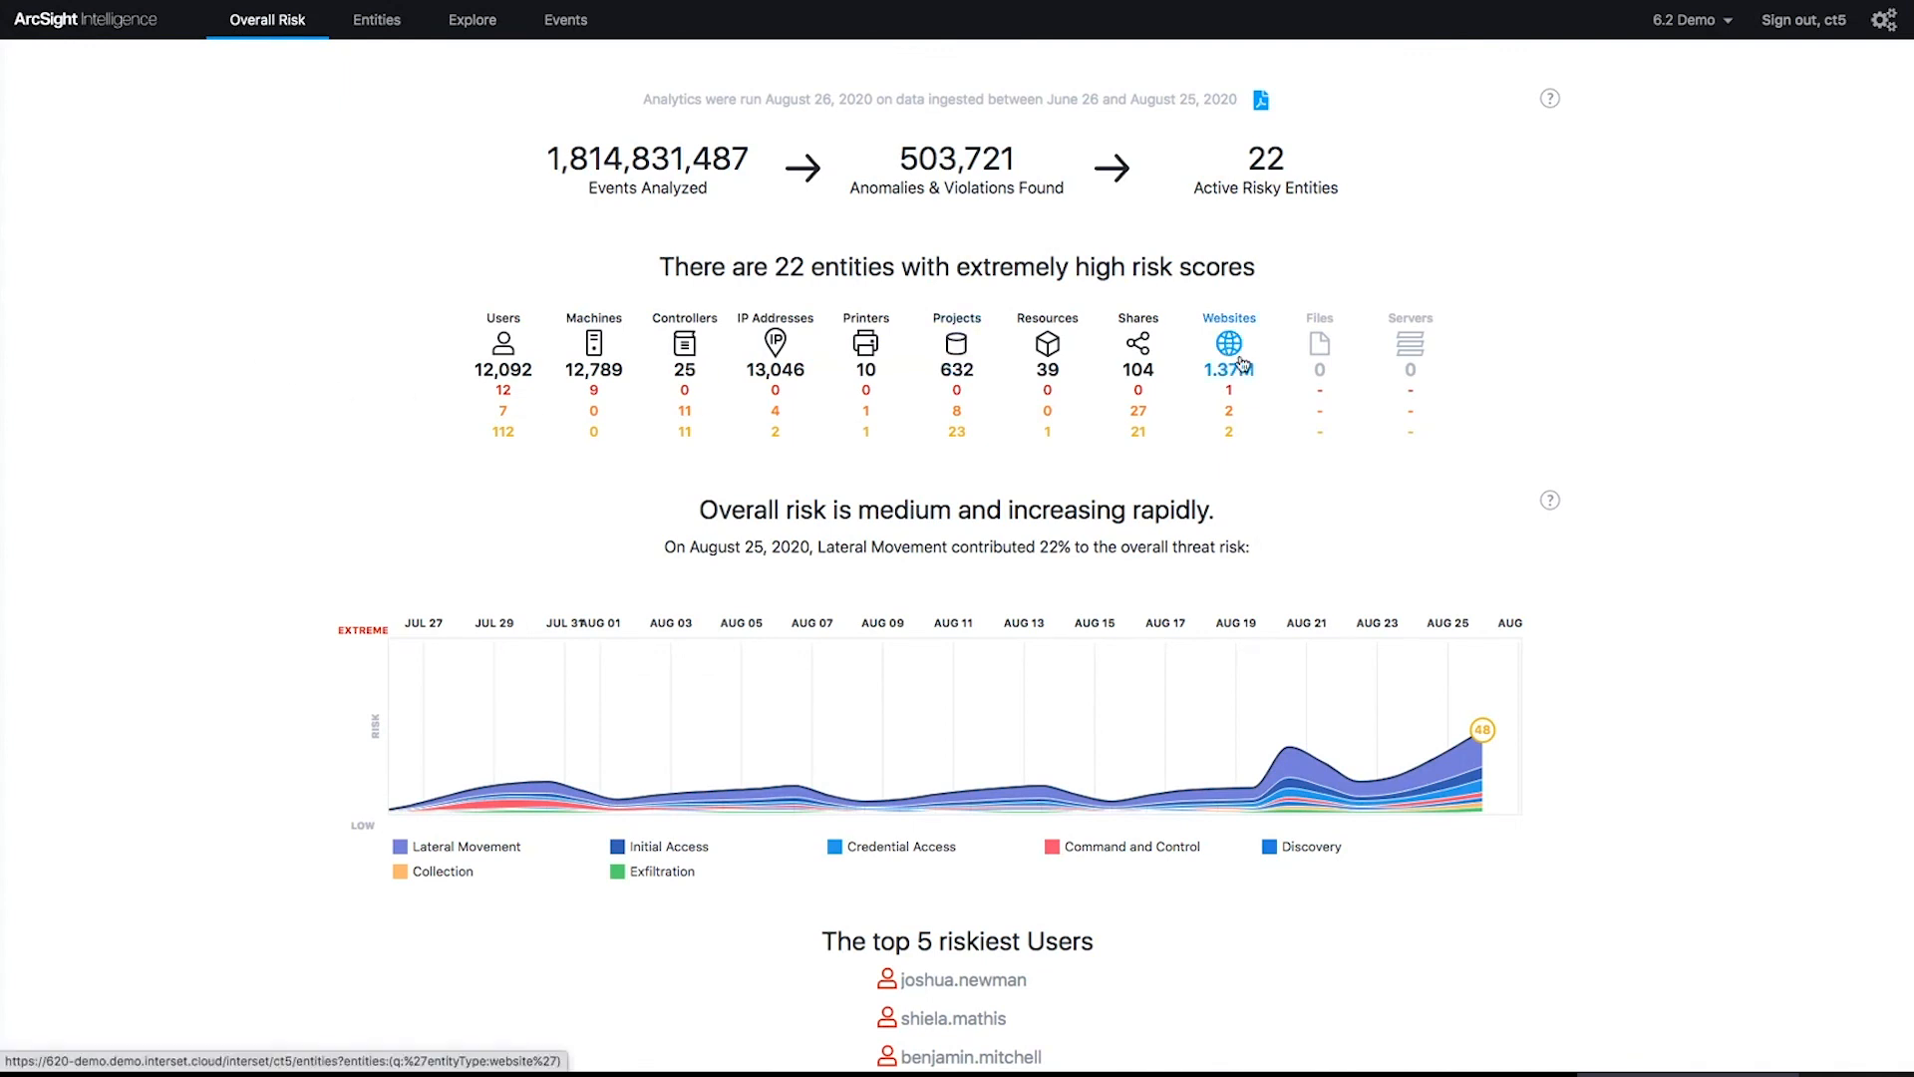
{"action": "mouse_move", "coordinate": [1233, 369]}
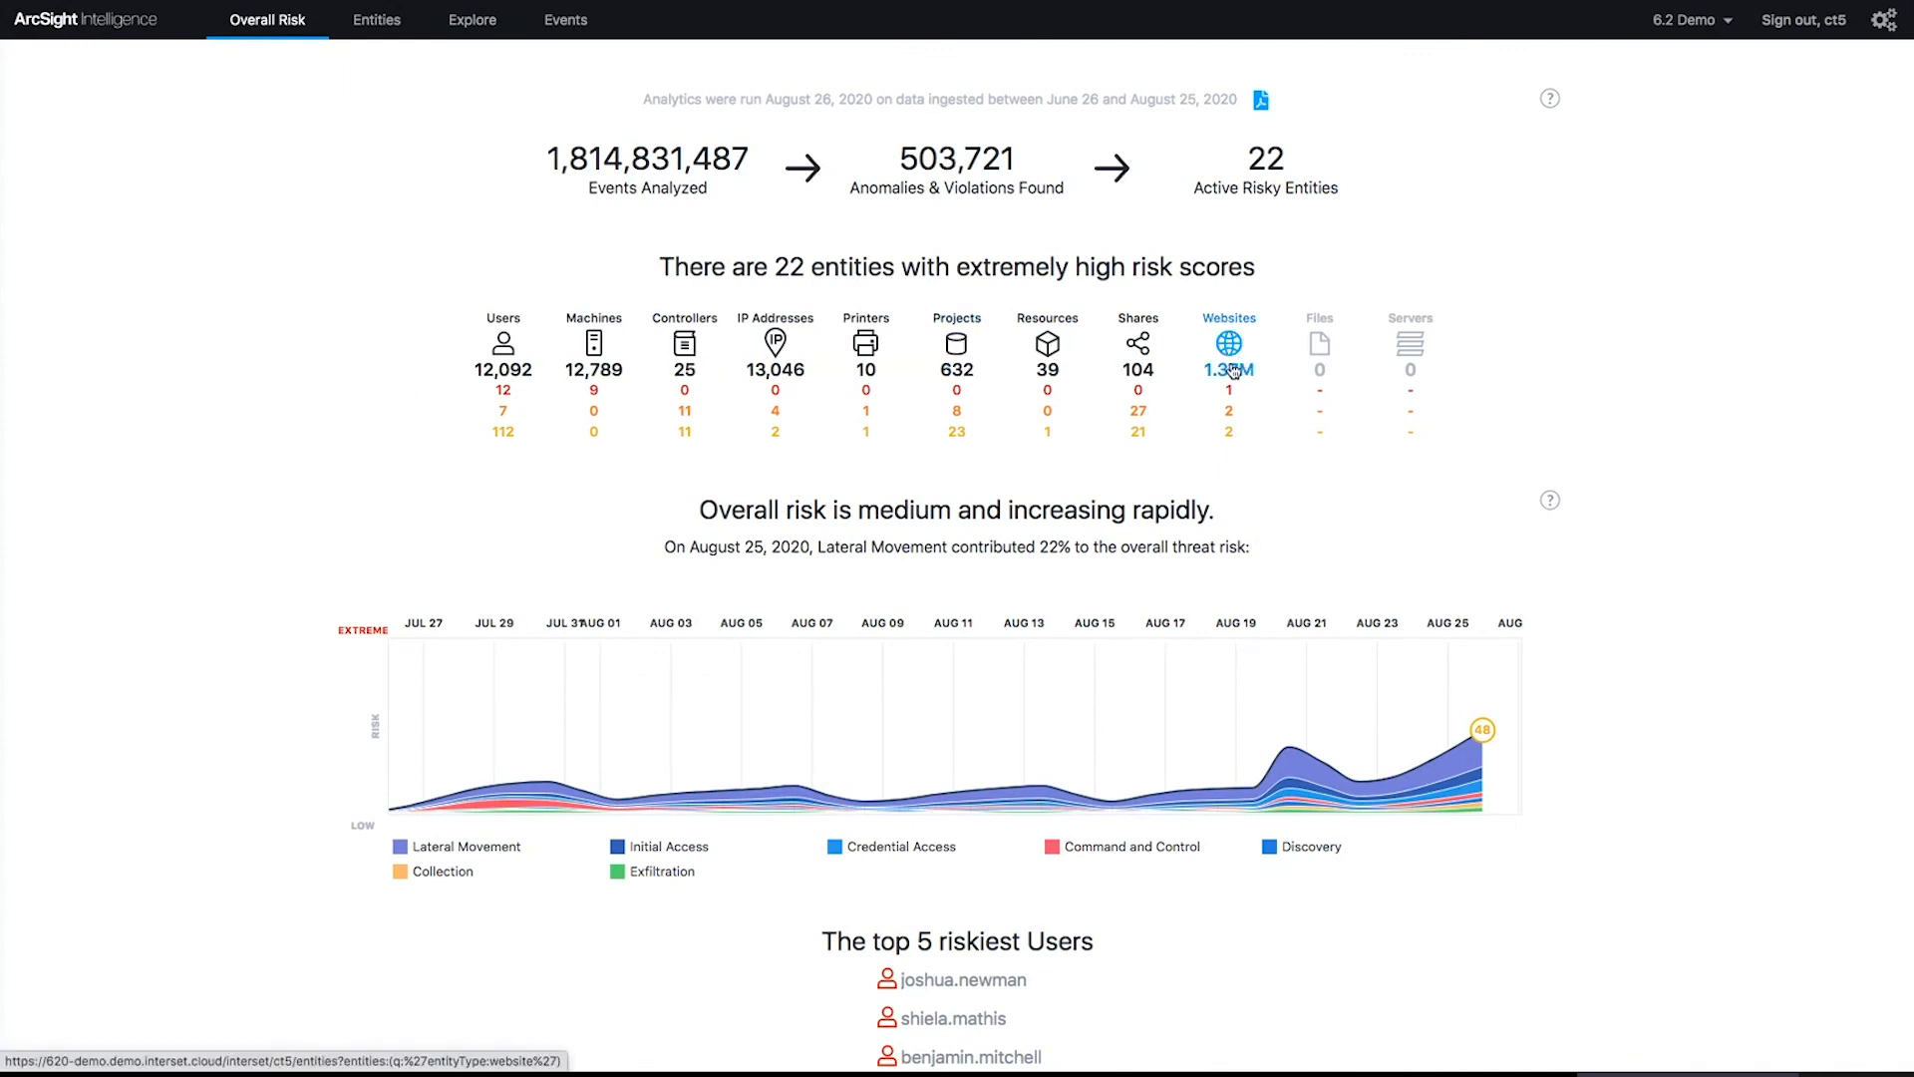
Step: List the top risky websites and explore anomalies for vap3iad3.lijit.com
{"action": "left_click", "coordinate": [1228, 354]}
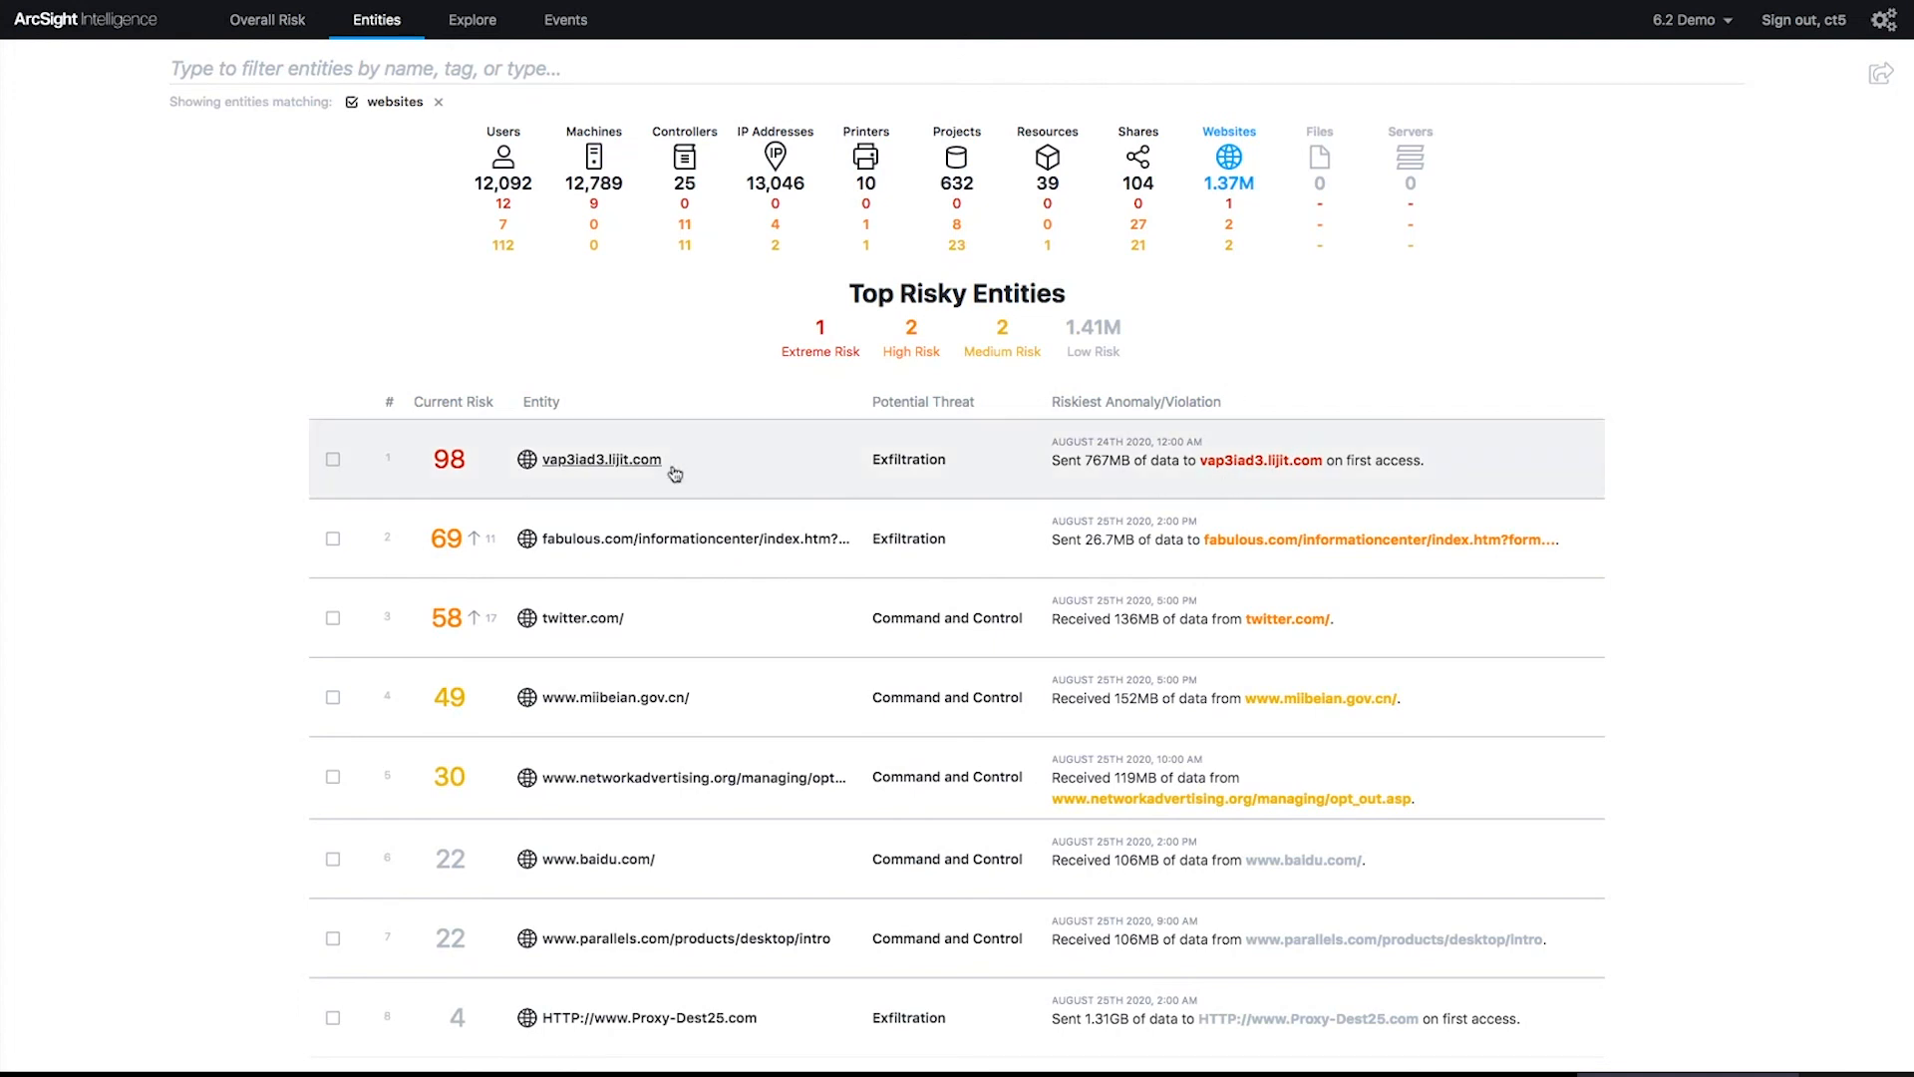
{"action": "left_click", "coordinate": [599, 461]}
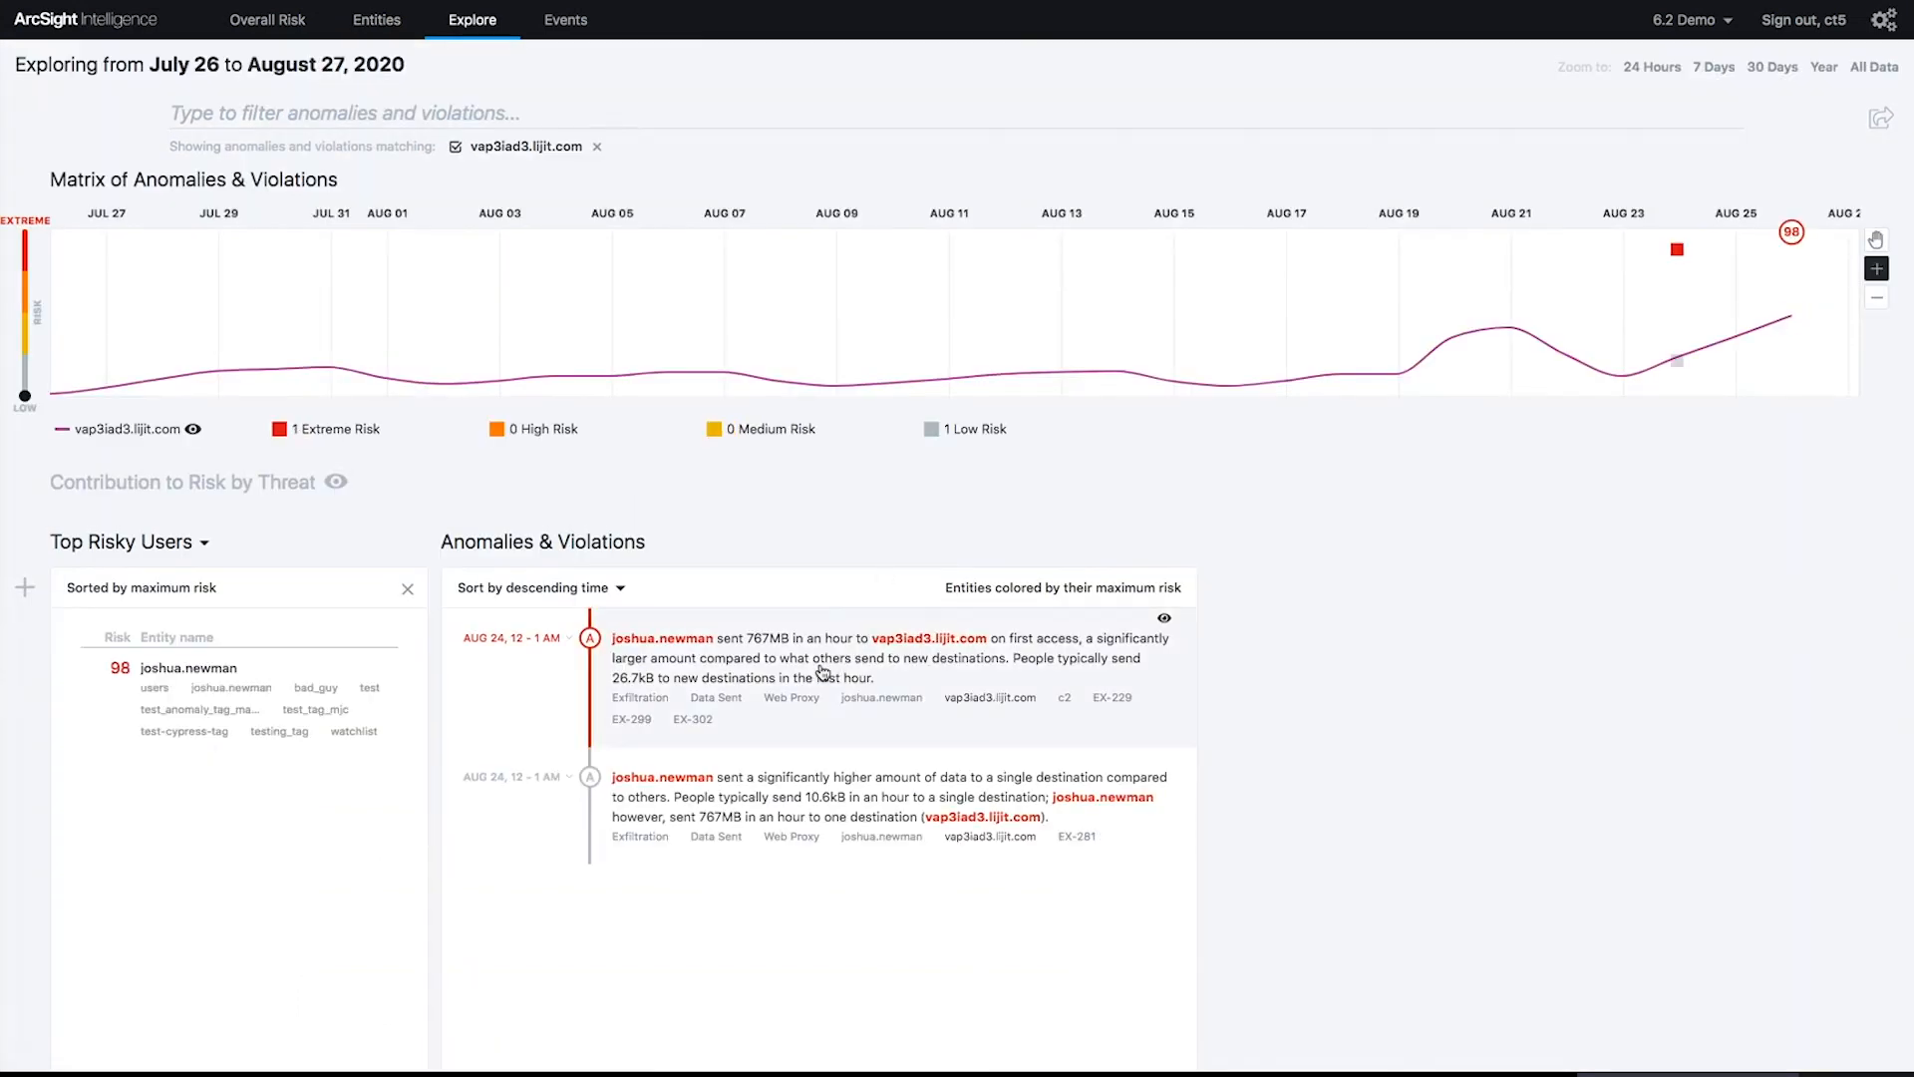
{"action": "mouse_move", "coordinate": [906, 675]}
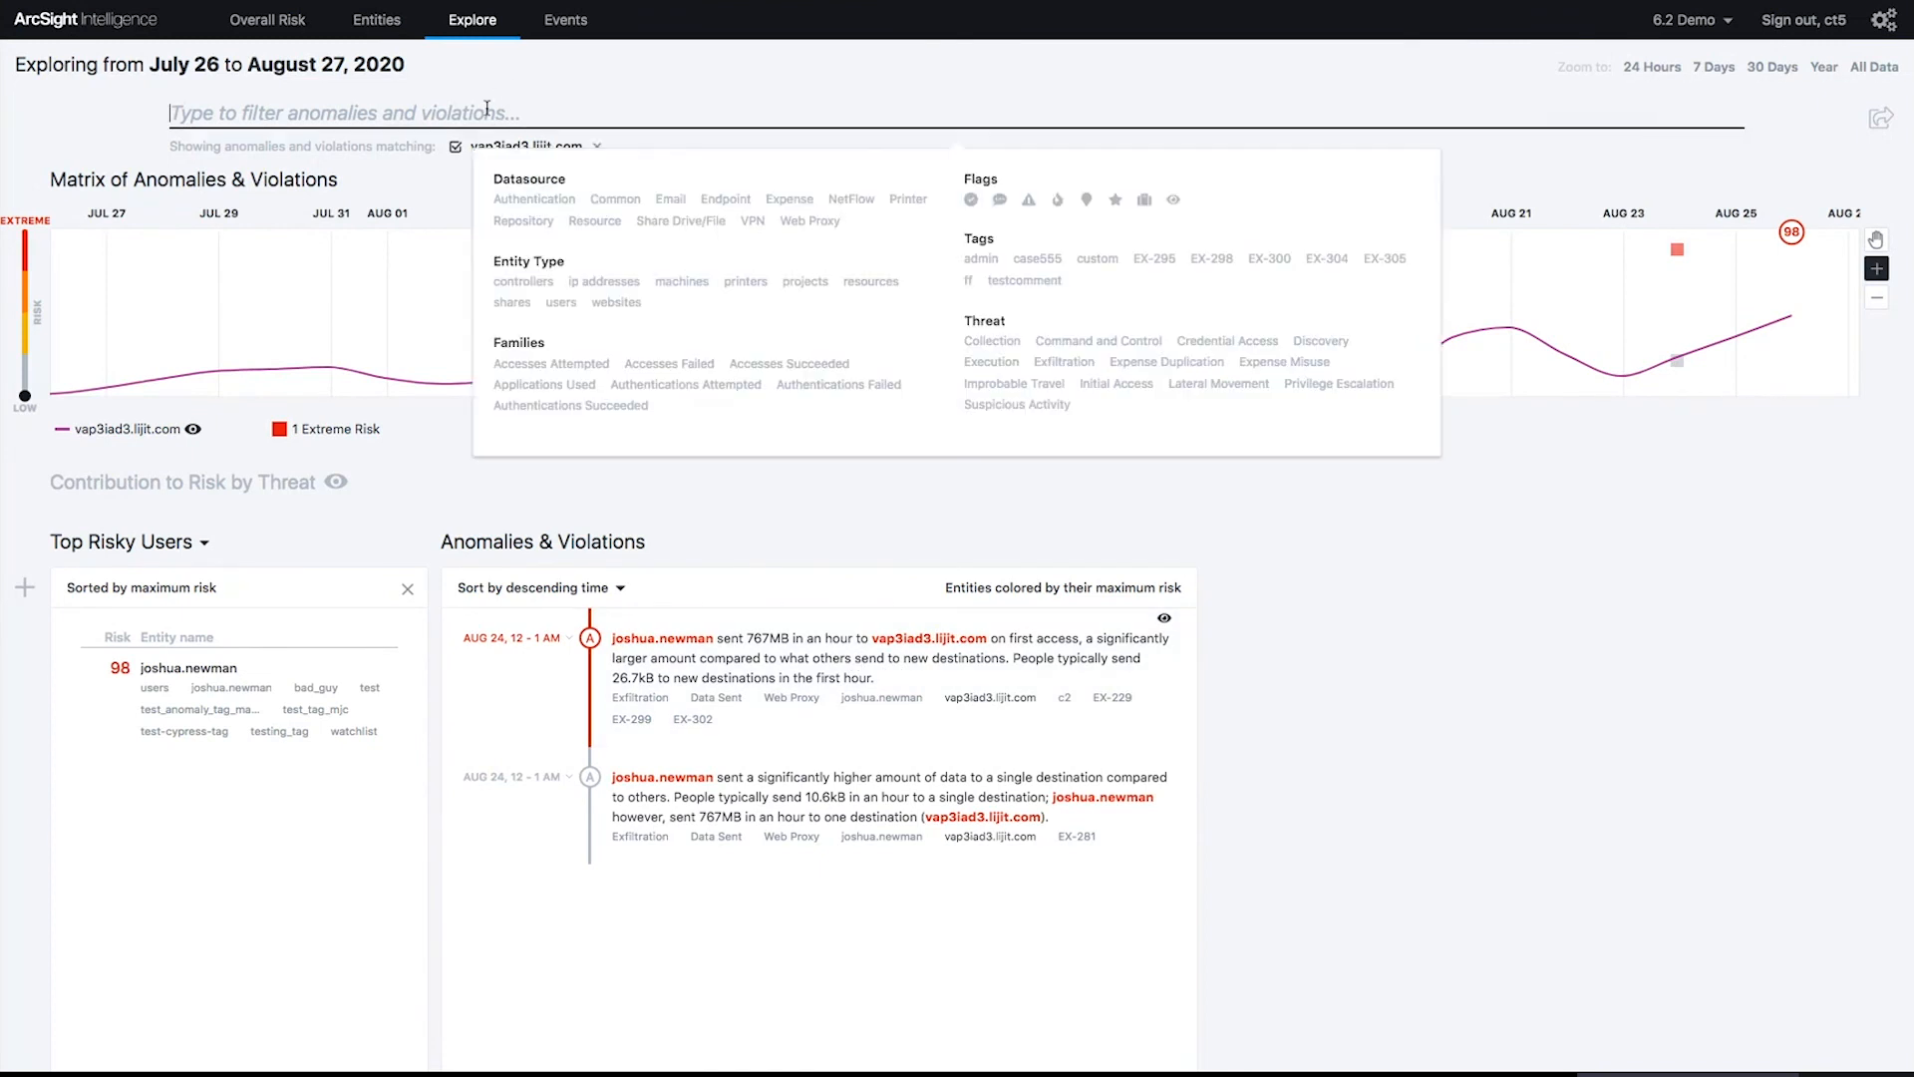
{"action": "mouse_move", "coordinate": [1077, 347]}
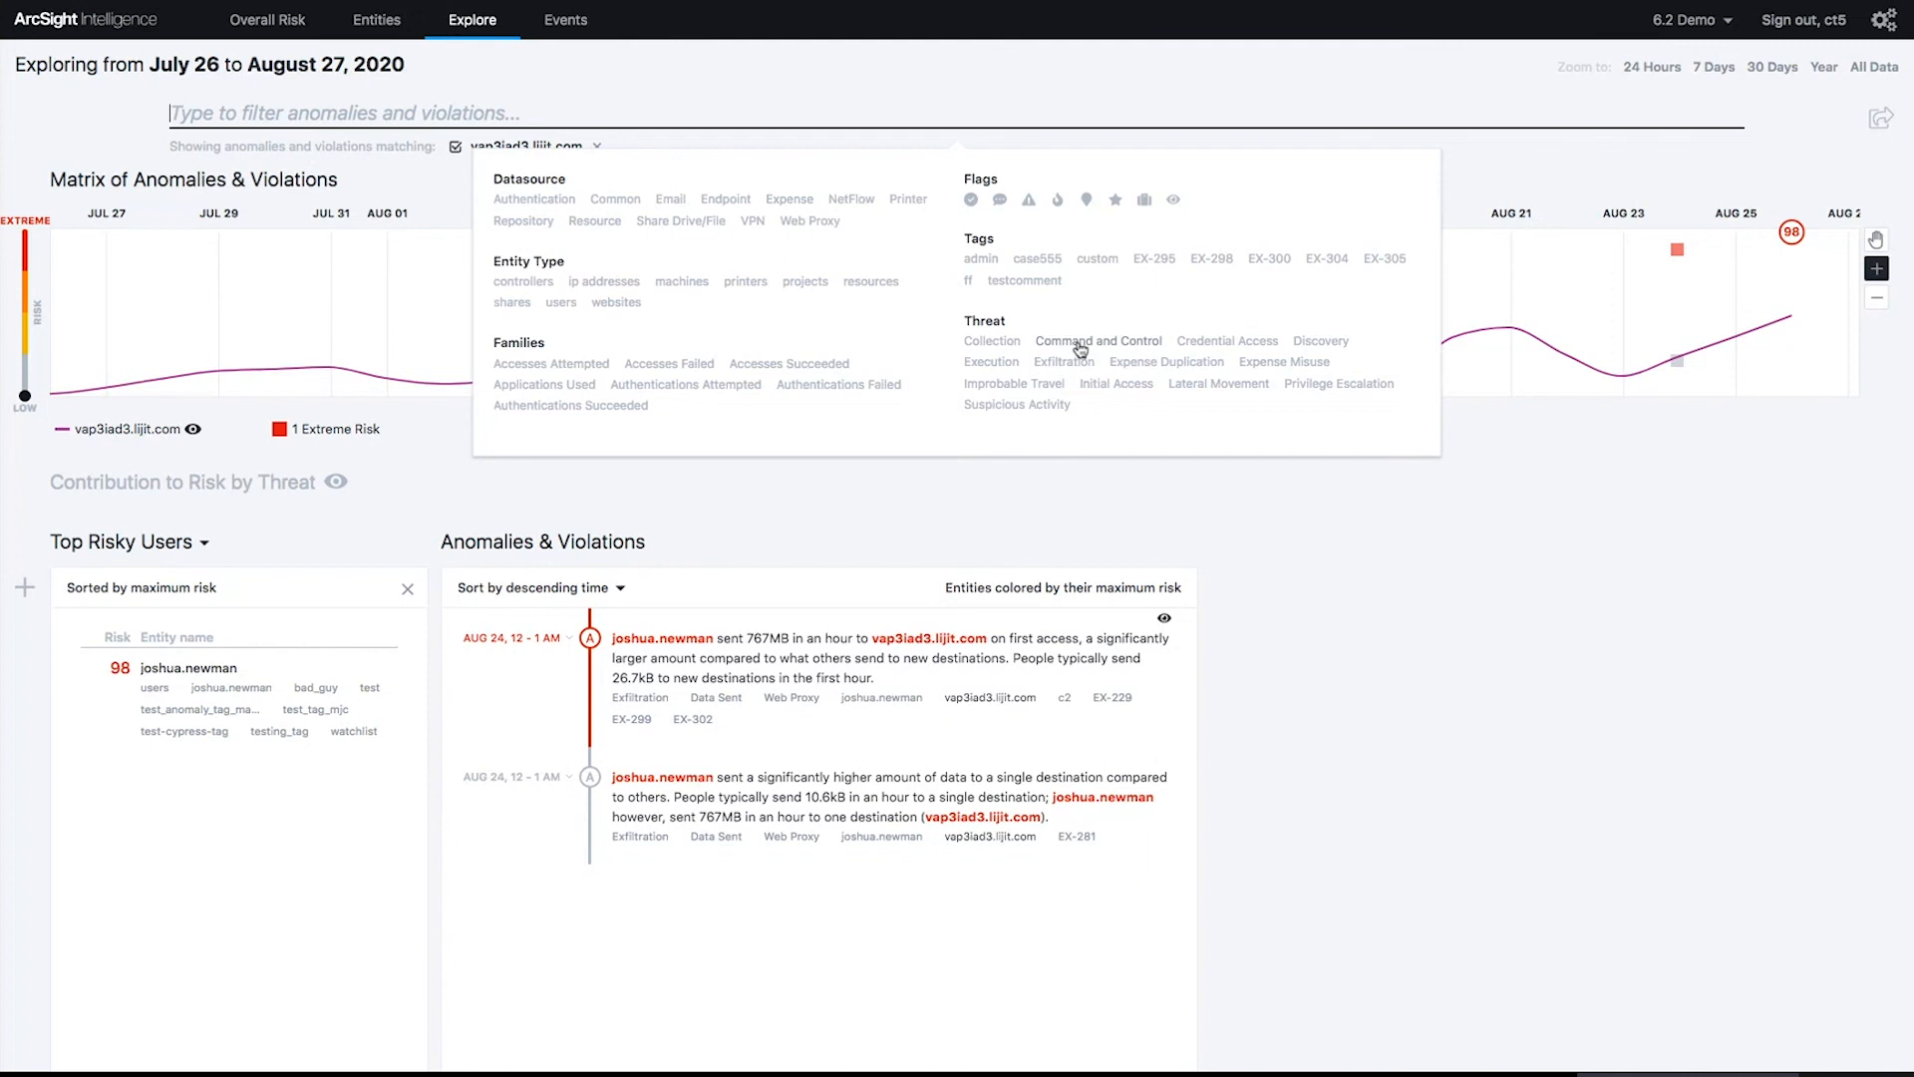
Step: Filter anomalies to Command and Control threats without the vap3iad3.lijit.com filter, then return to Overall Risk
{"action": "left_click", "coordinate": [1098, 341]}
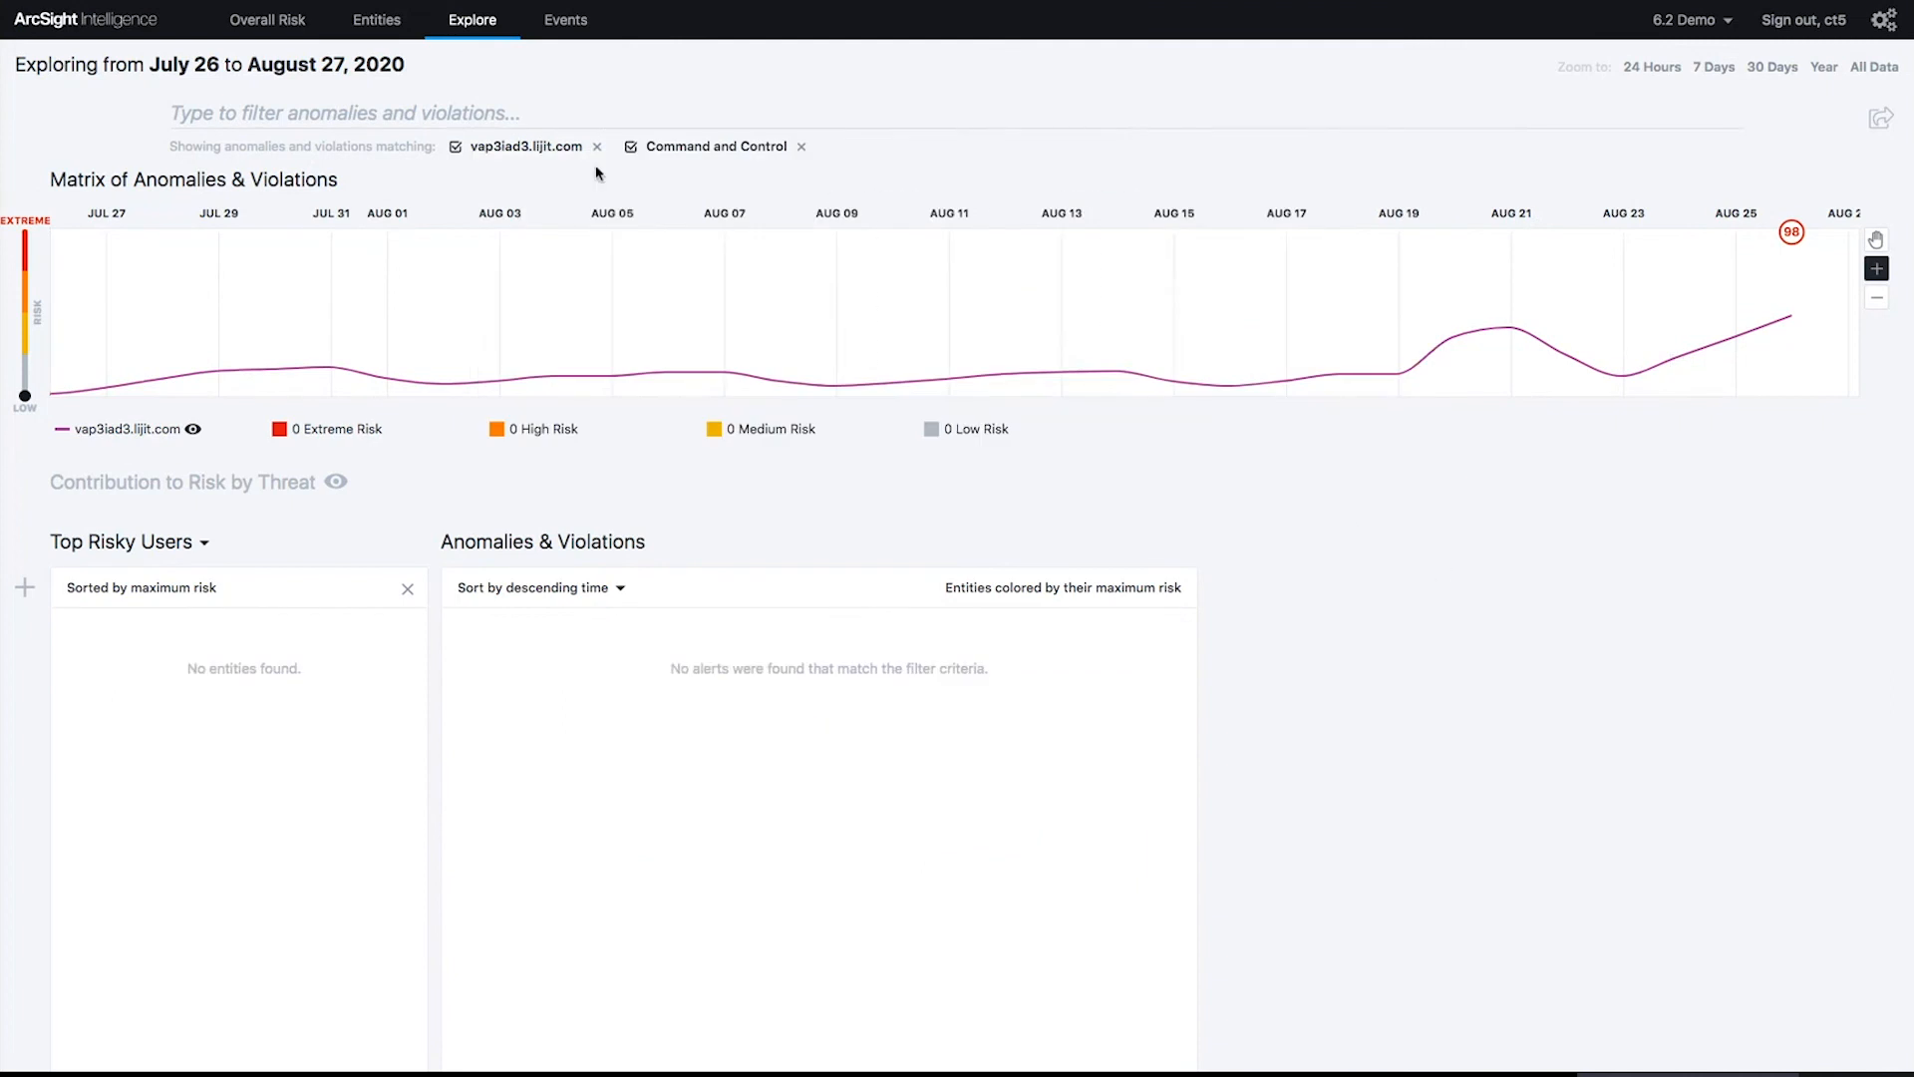
{"action": "left_click", "coordinate": [597, 147]}
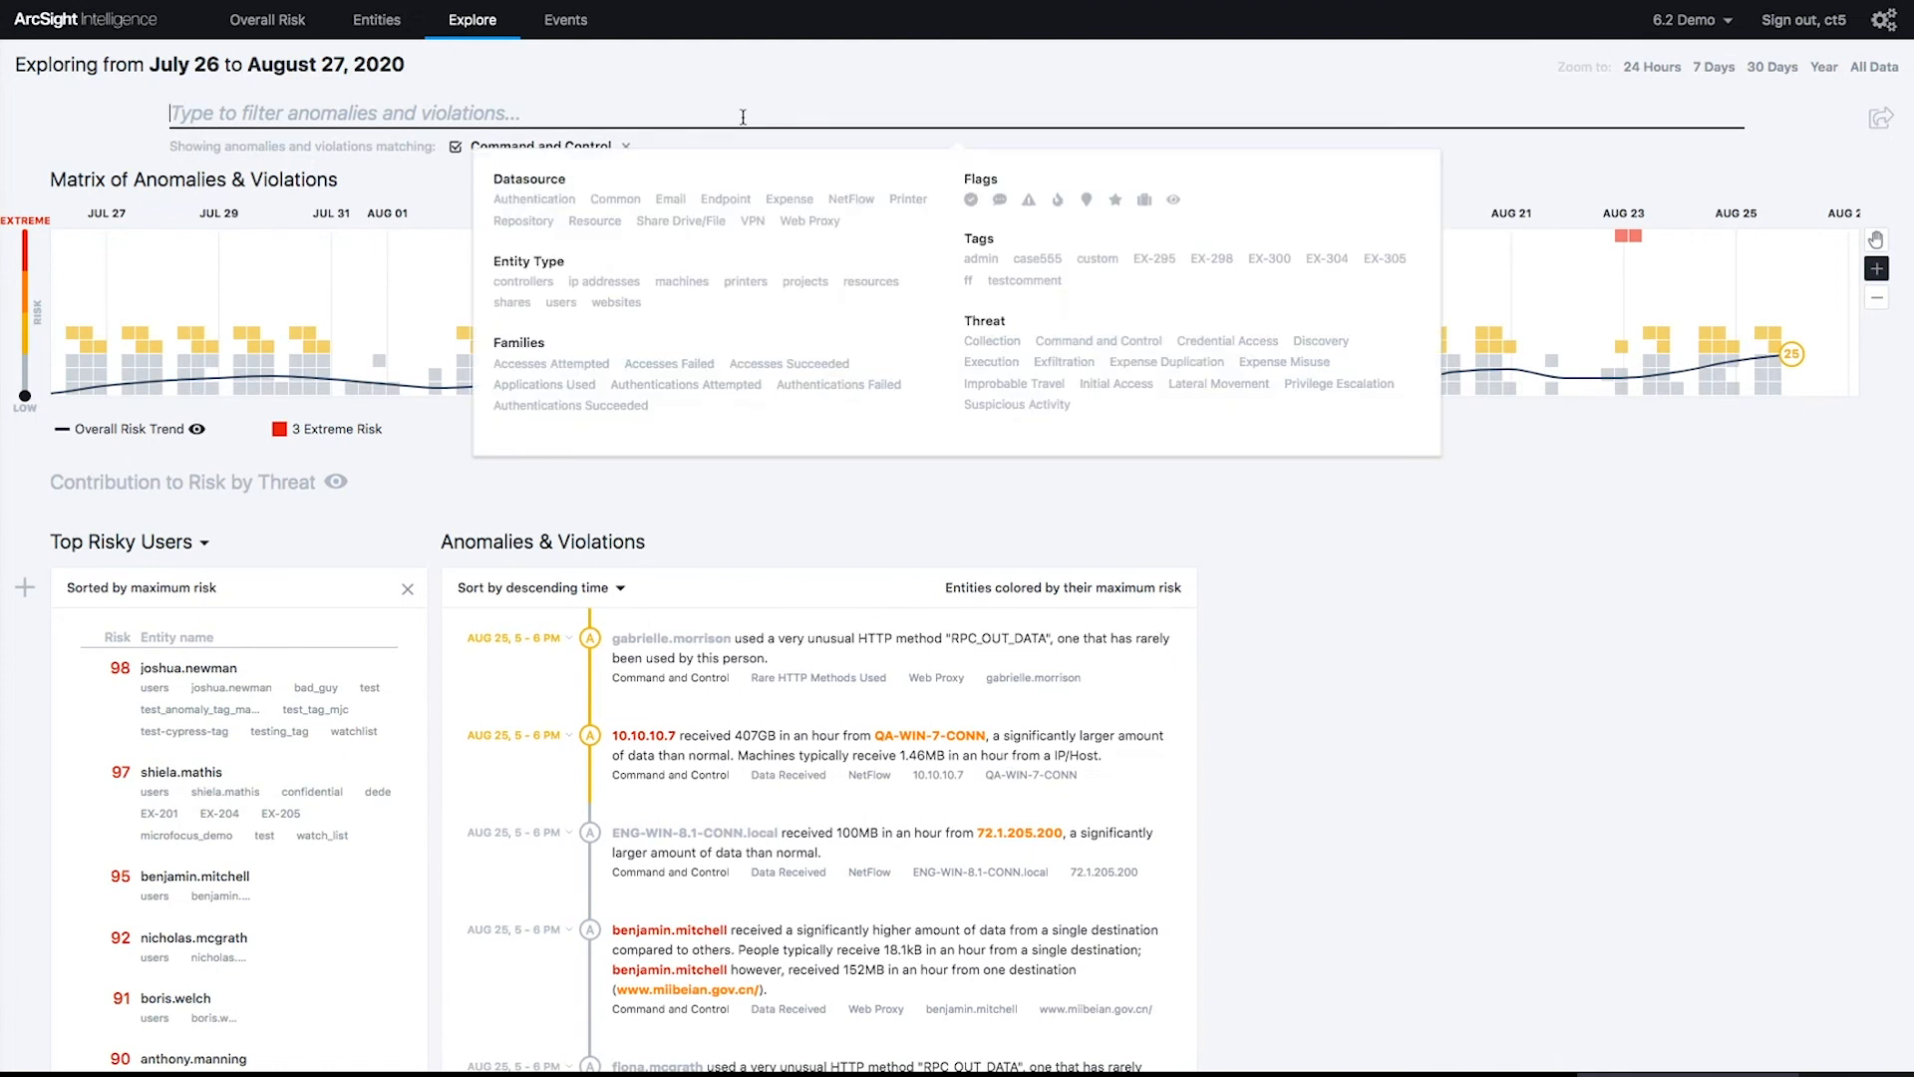
{"action": "mouse_move", "coordinate": [1515, 643]}
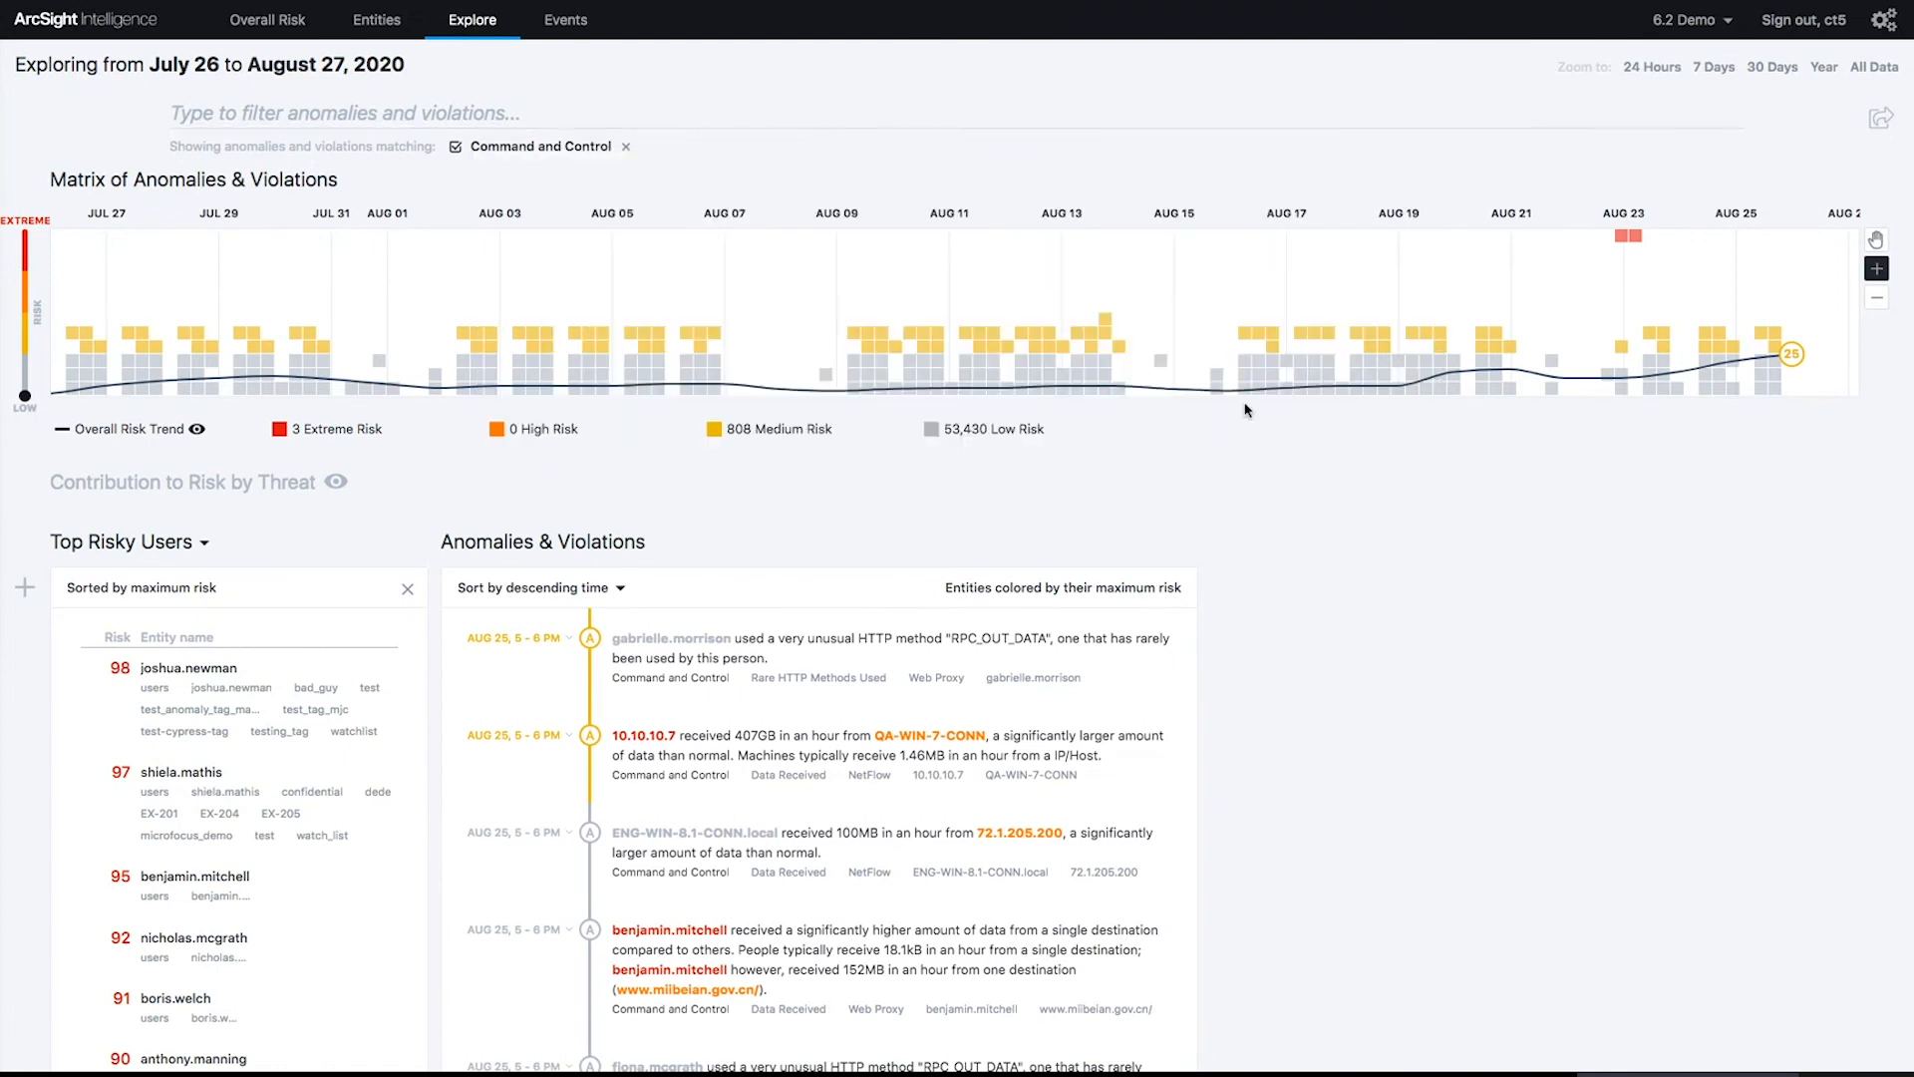
{"action": "left_click", "coordinate": [266, 20]}
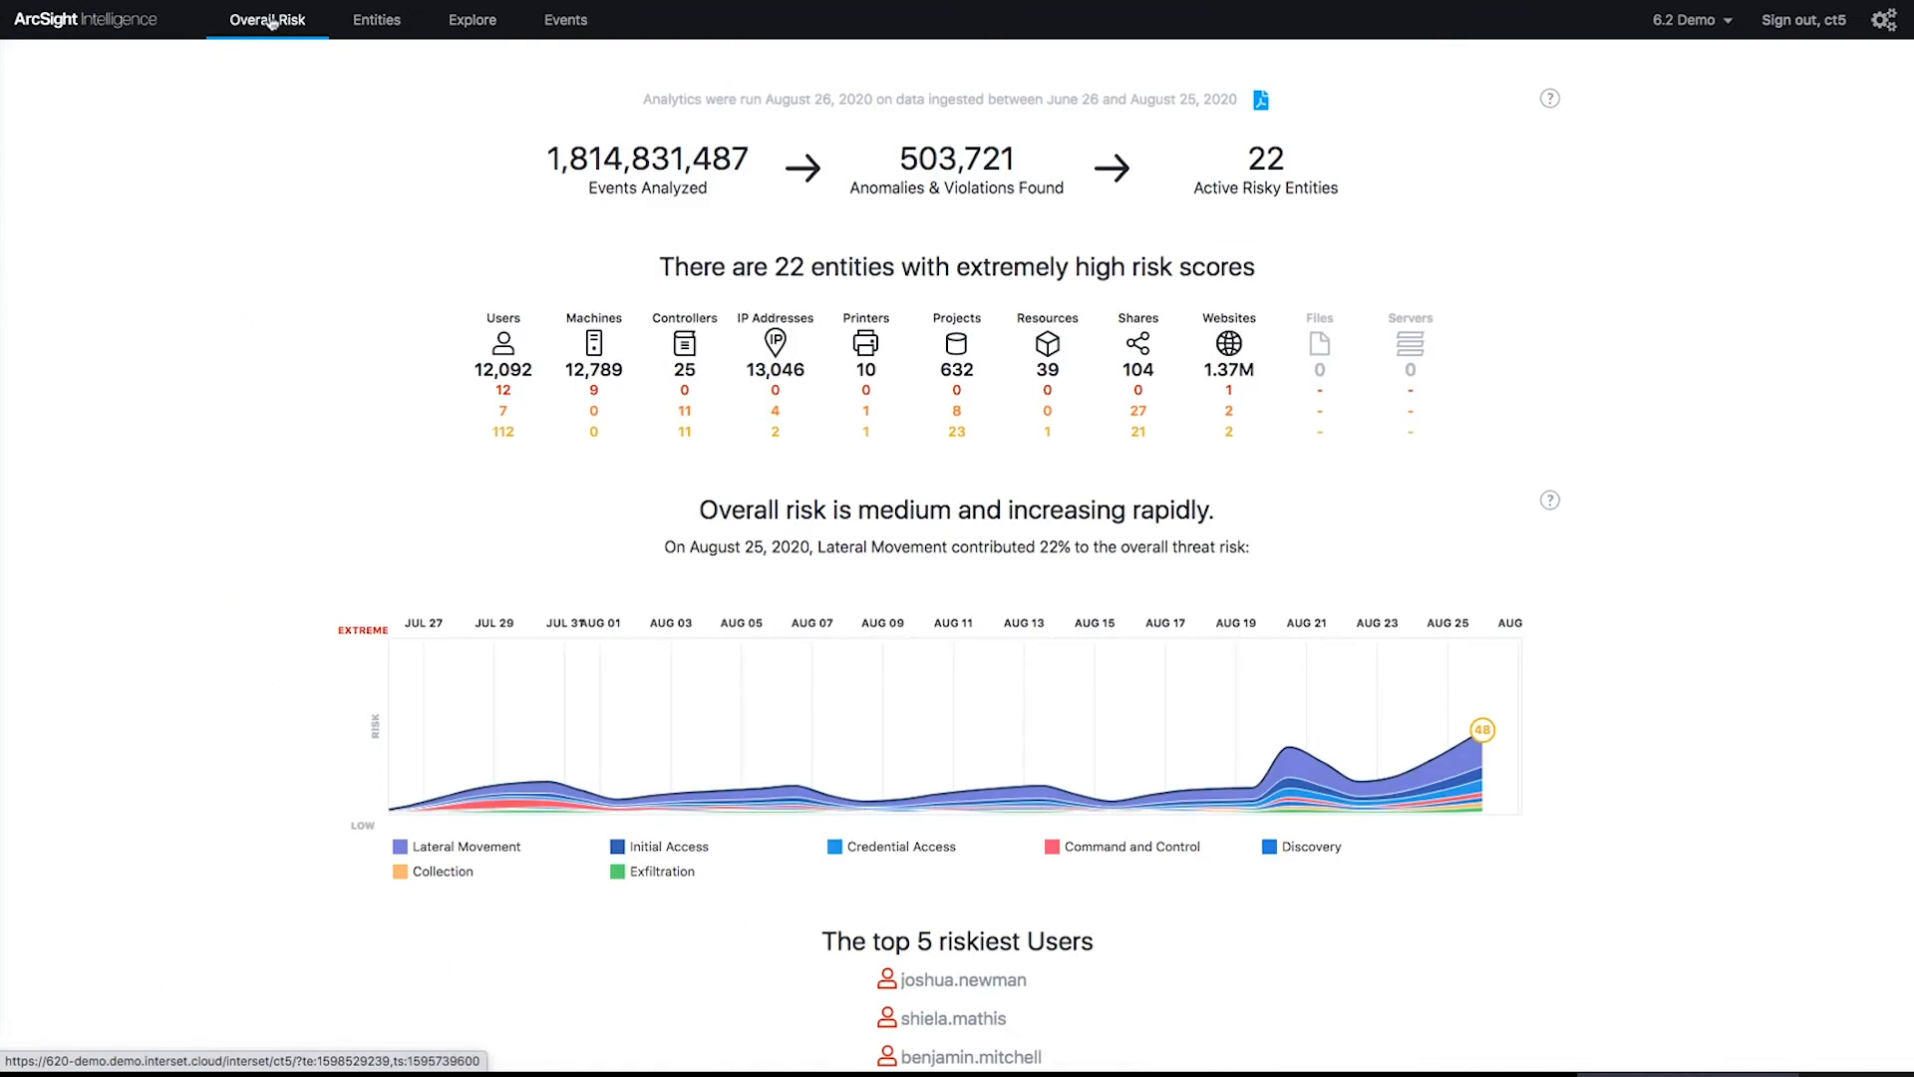
{"action": "left_click", "coordinate": [471, 20]}
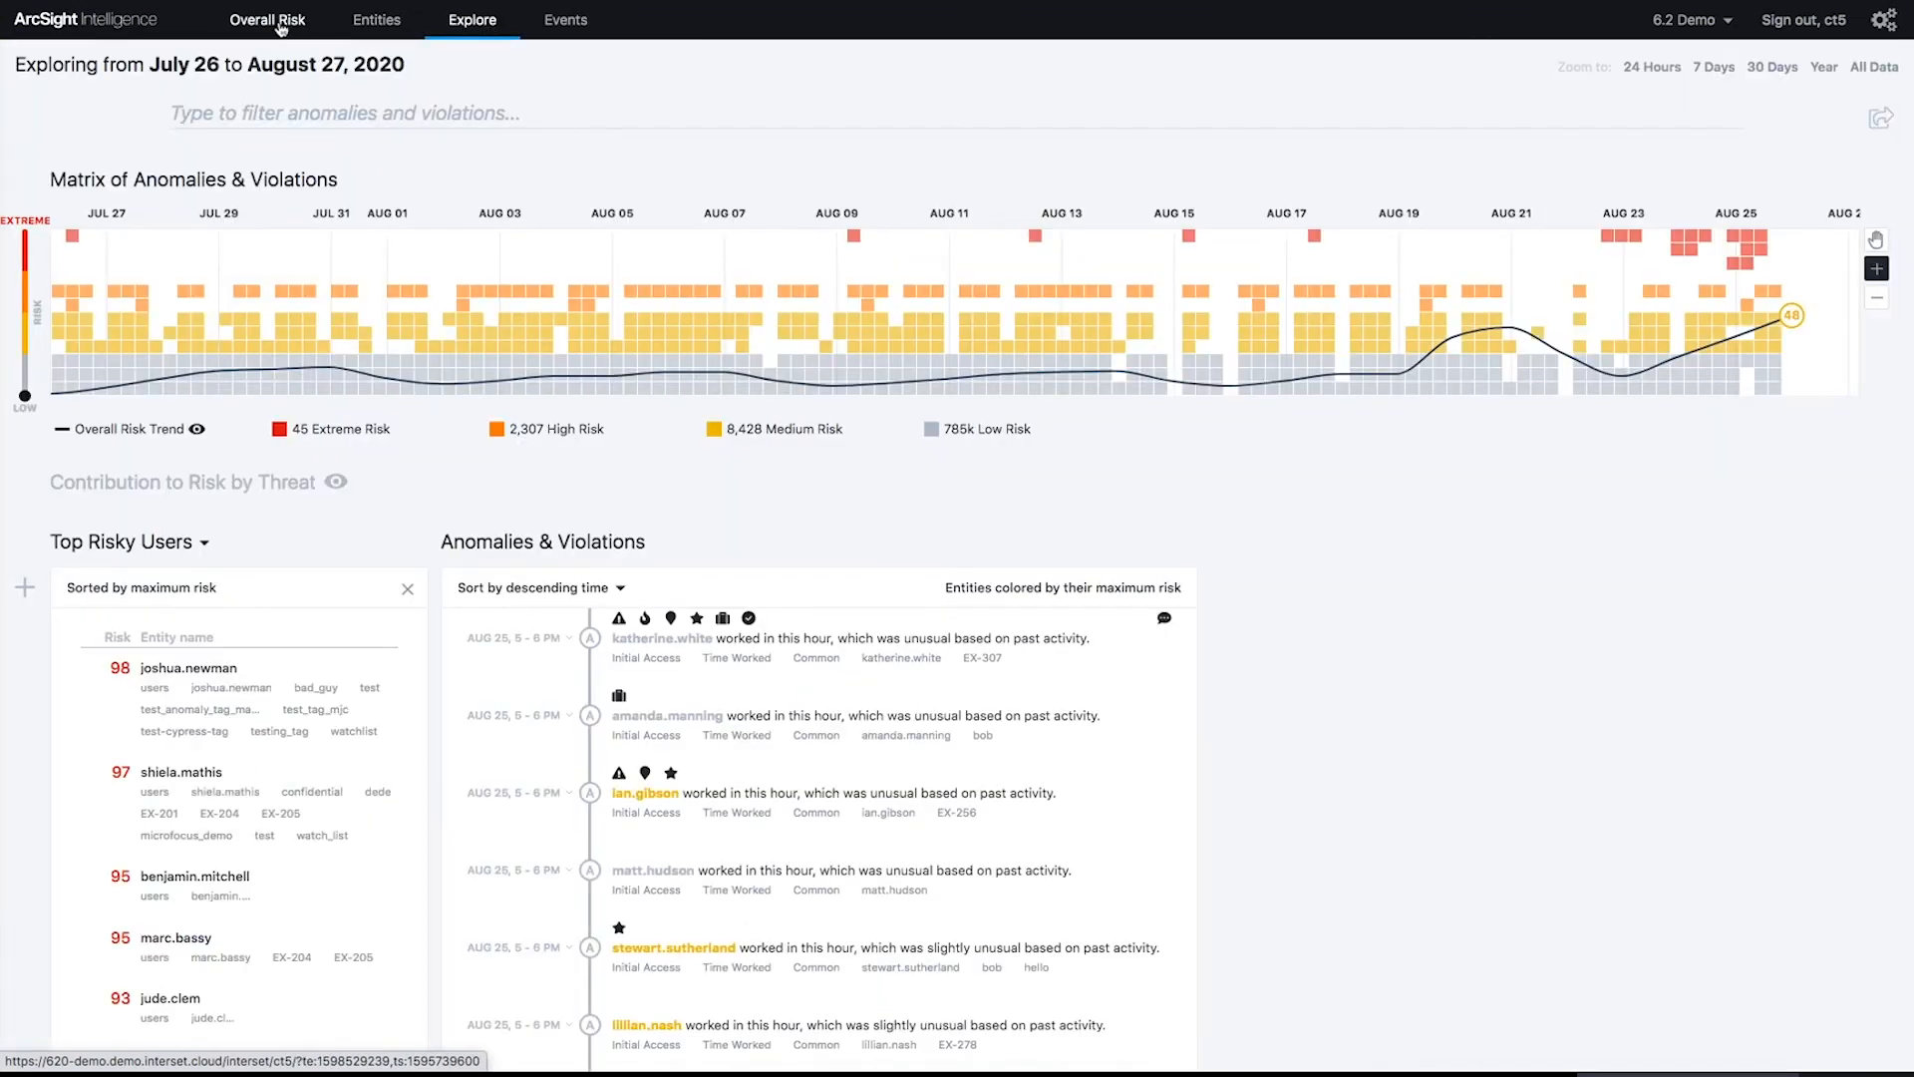
{"action": "left_click", "coordinate": [266, 20]}
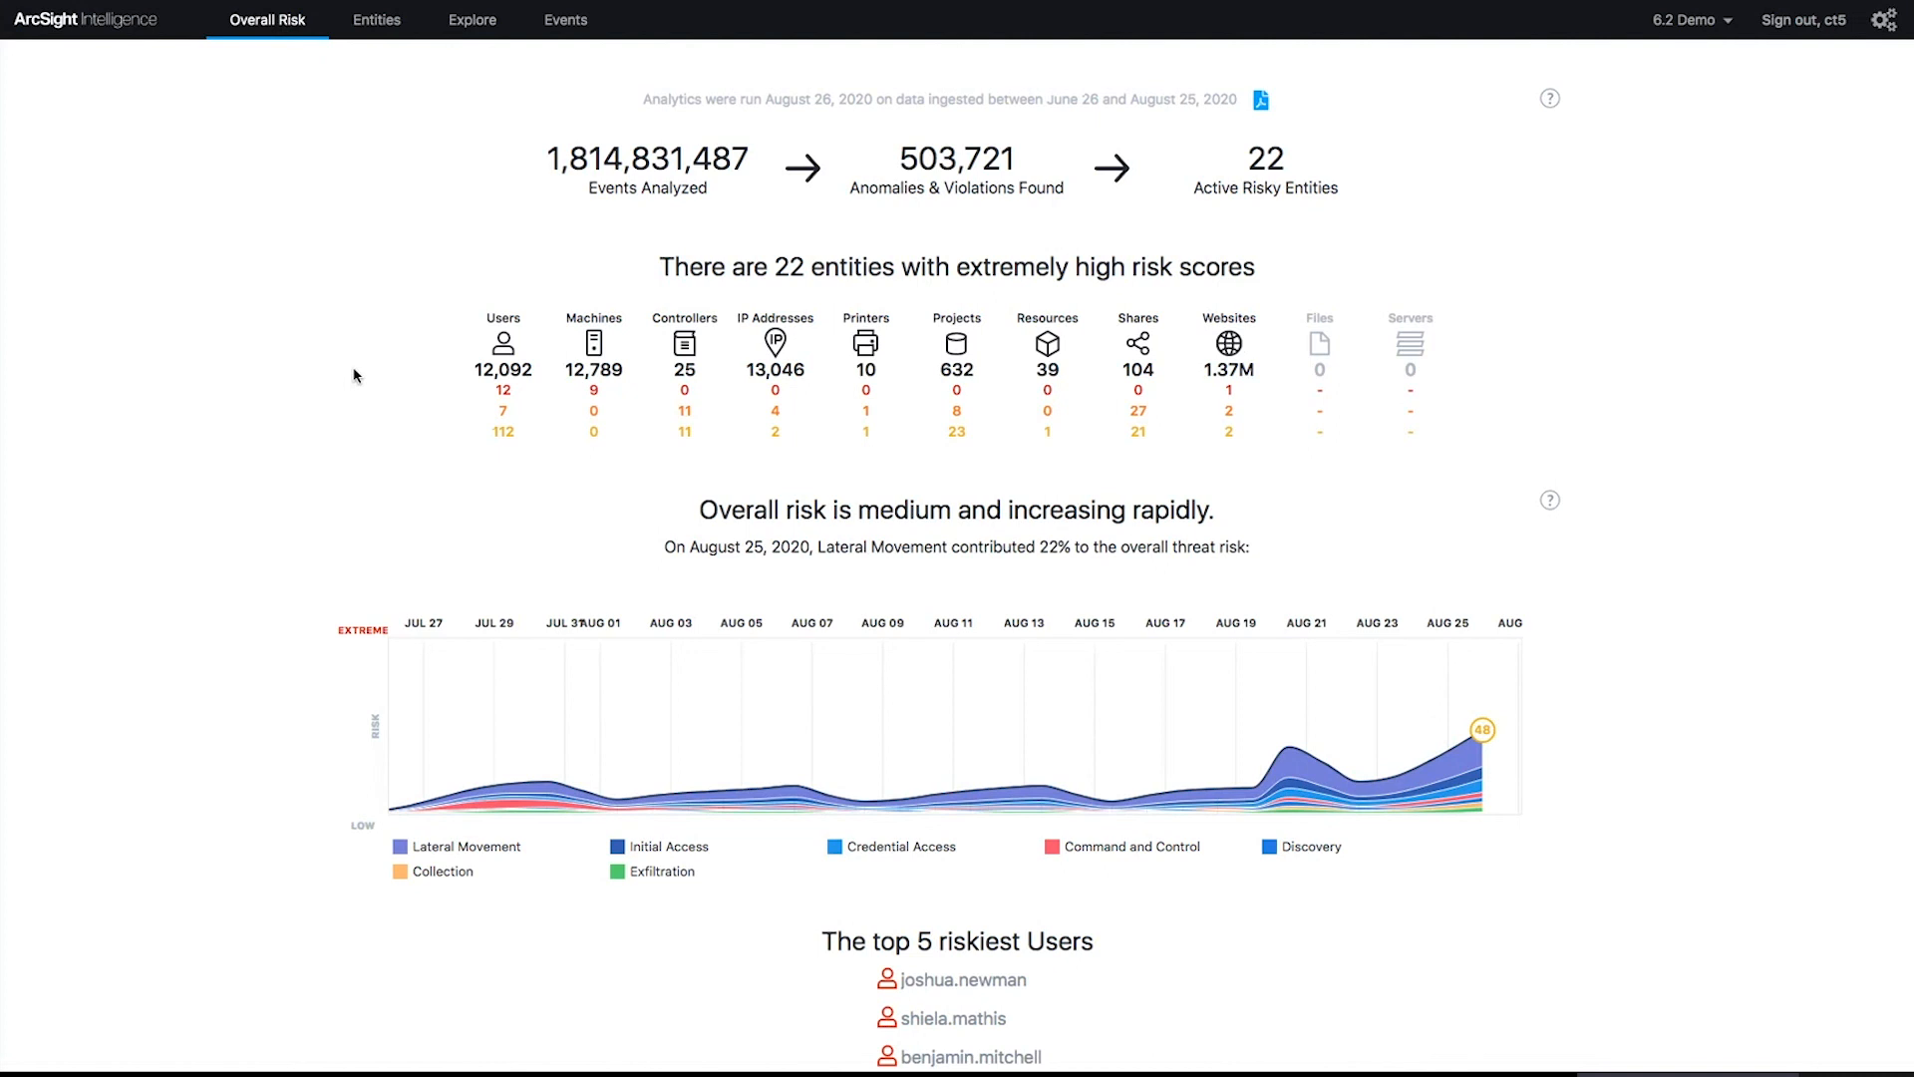